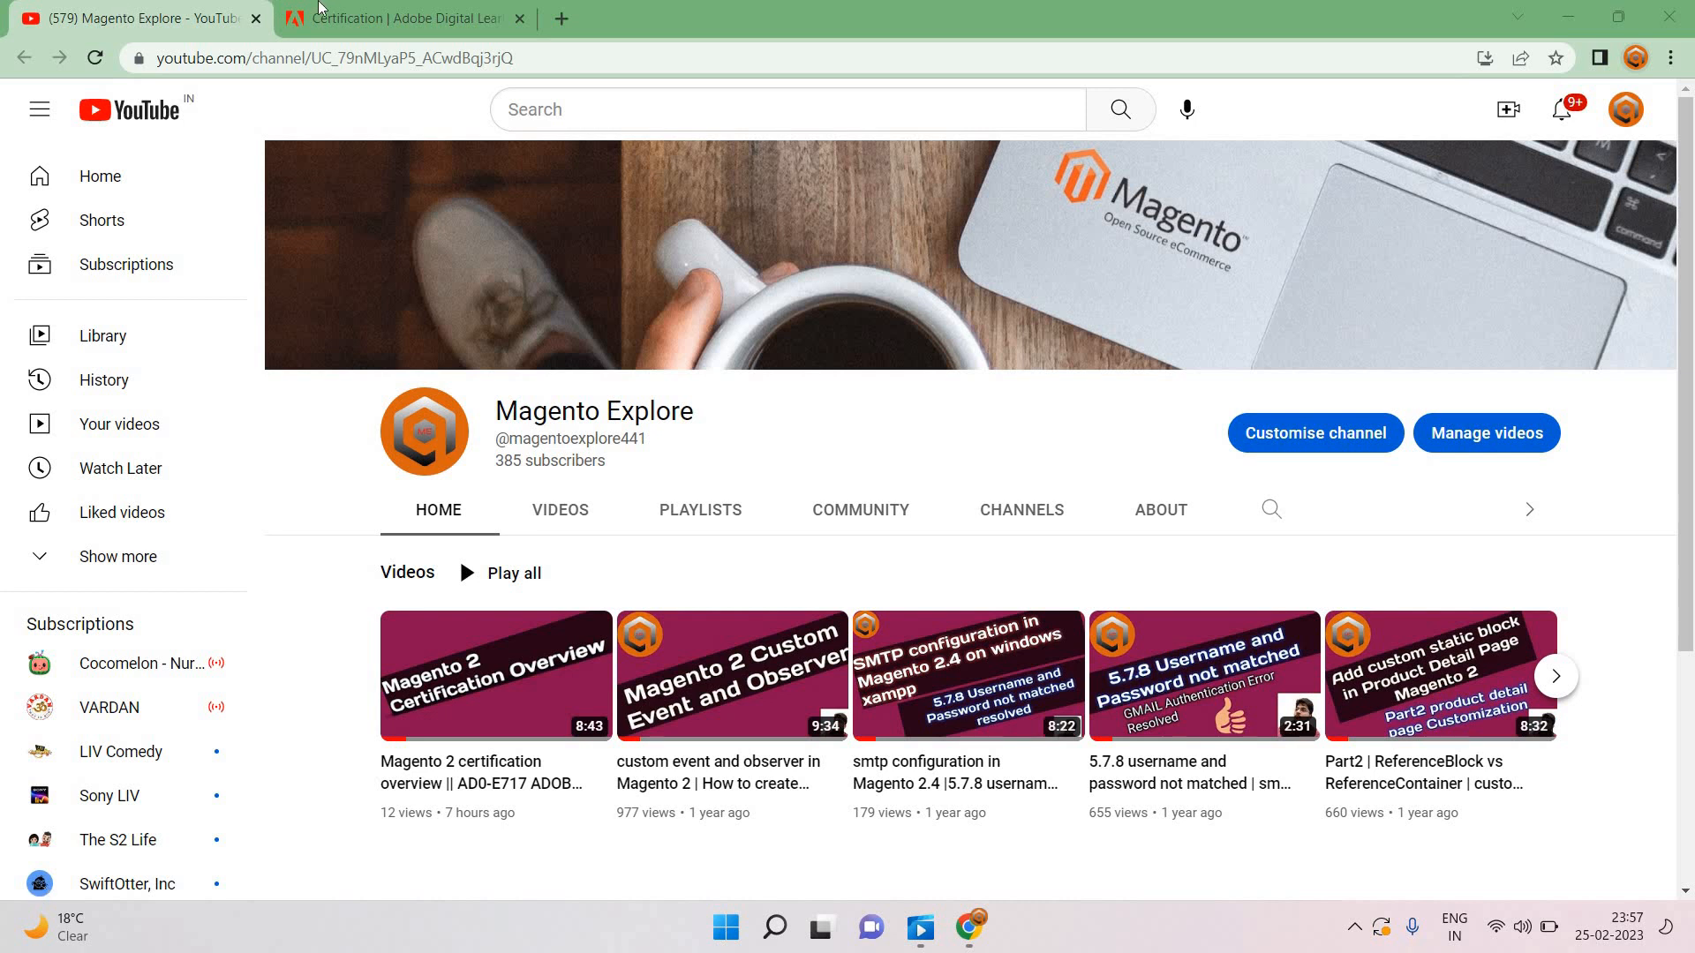
Step: Switch to the Adobe Digital Learning certification tab and scroll through the four certification levels
{"action": "left_click", "coordinate": [405, 18]}
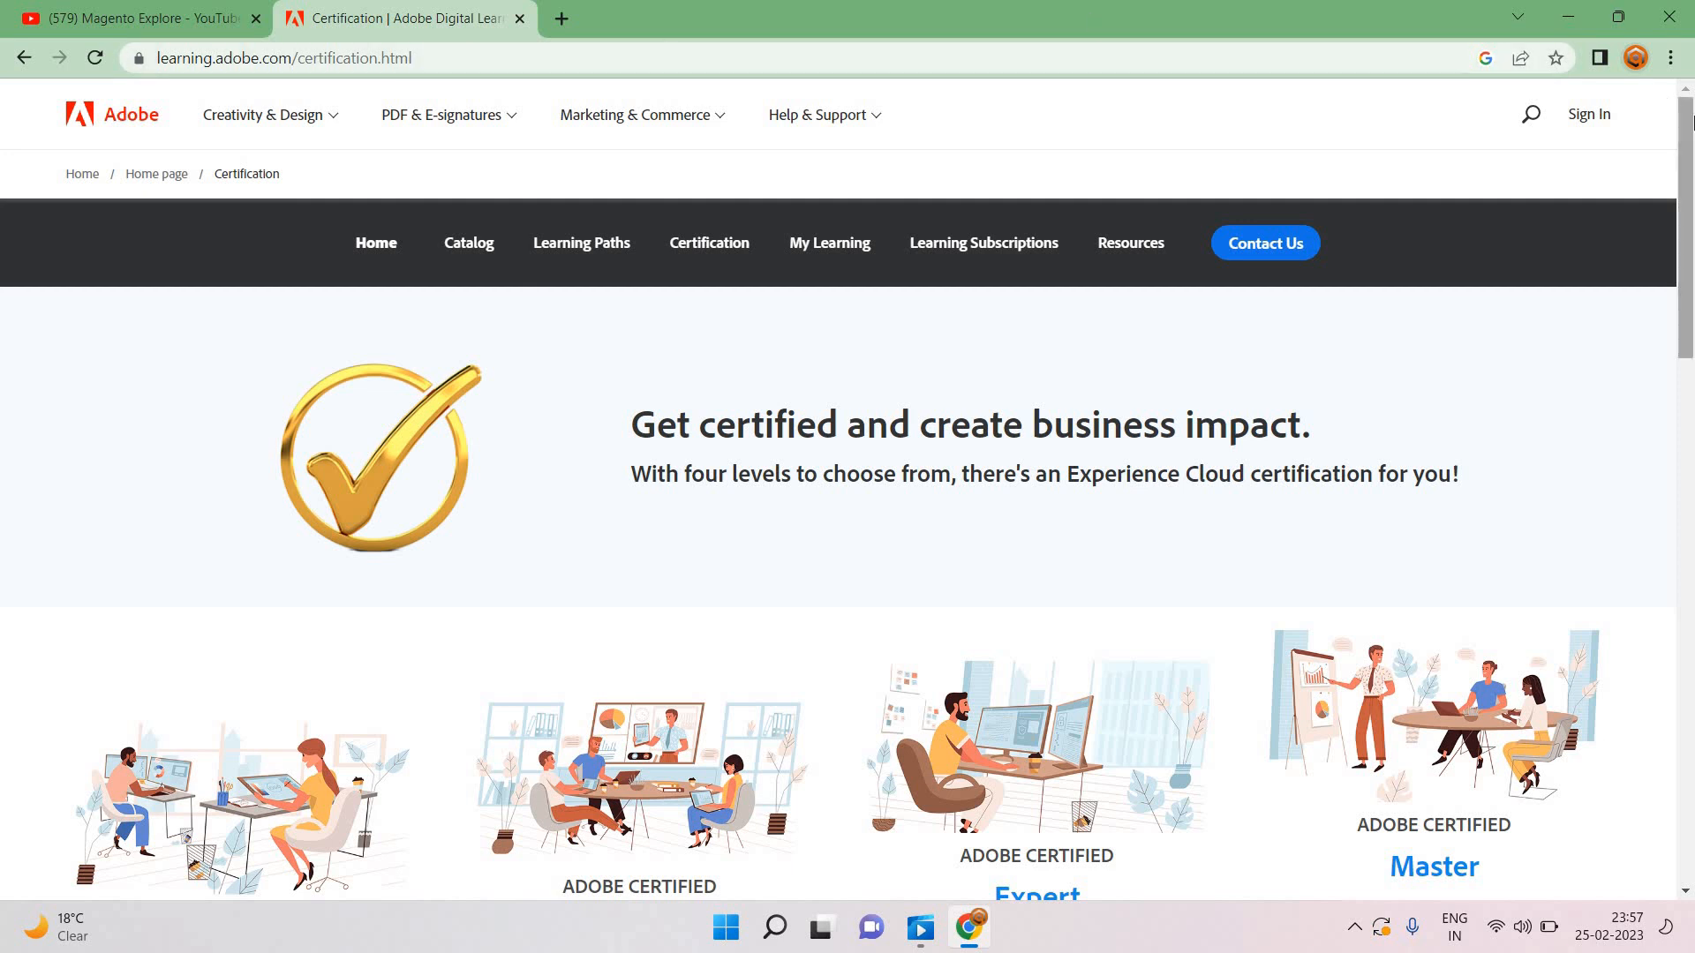
{"action": "scroll", "scroll_direction": "down", "scroll_amount": 3}
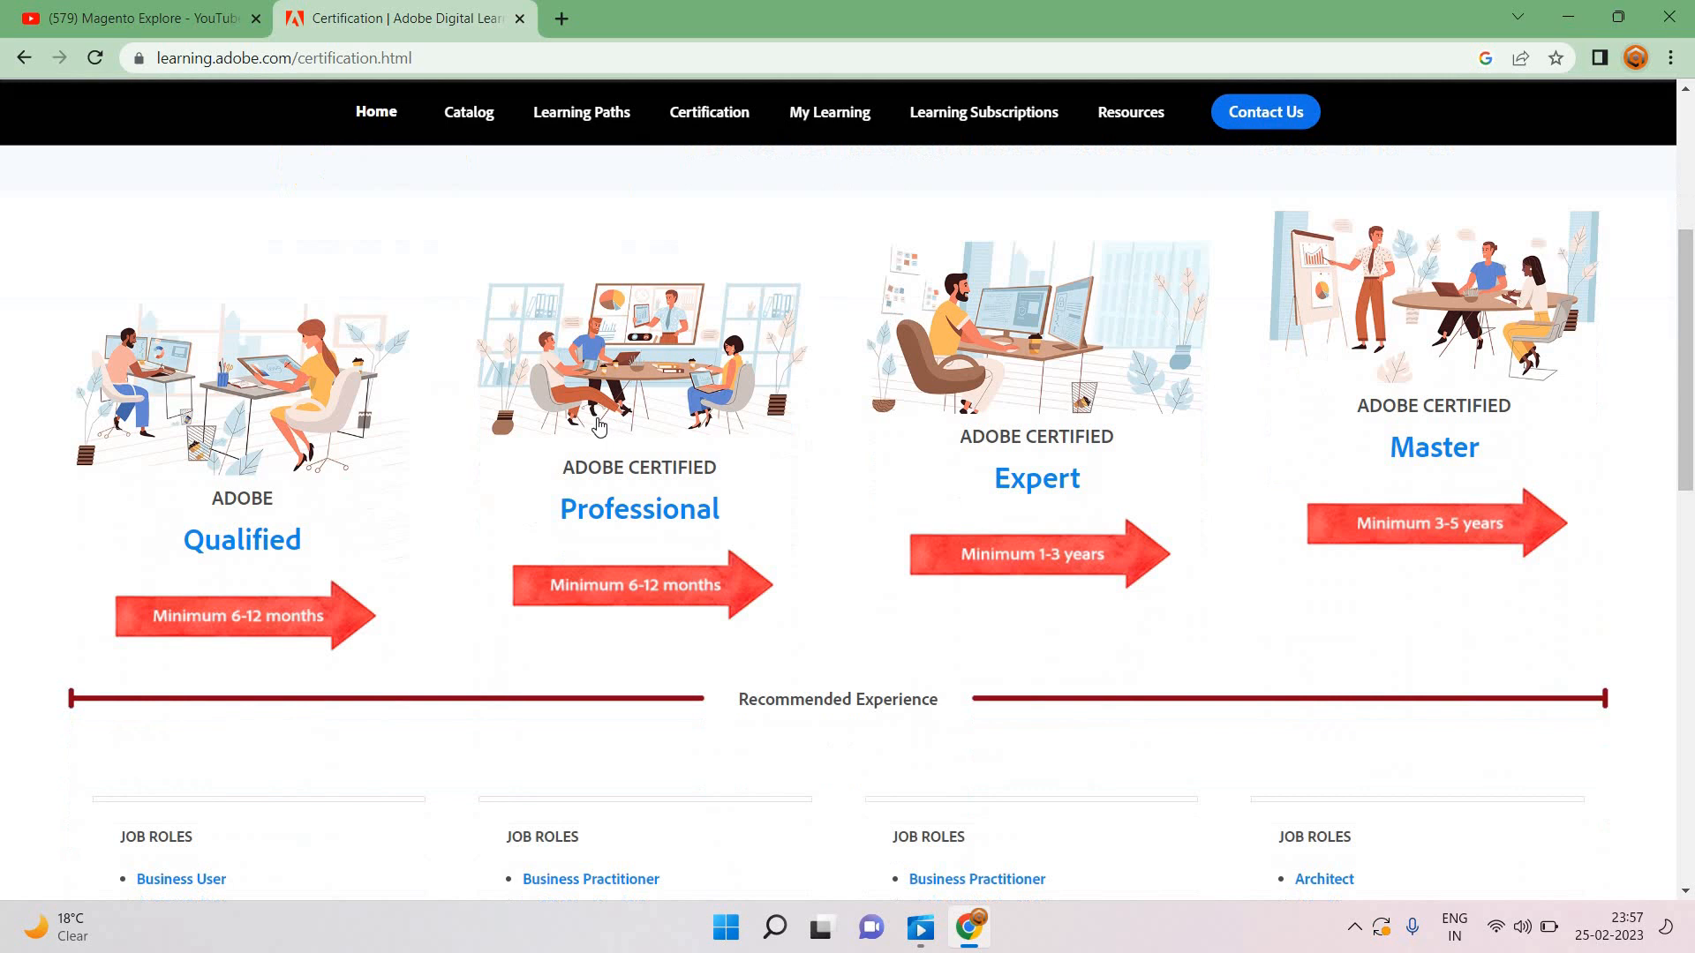
{"action": "scroll", "scroll_direction": "down", "scroll_amount": 3}
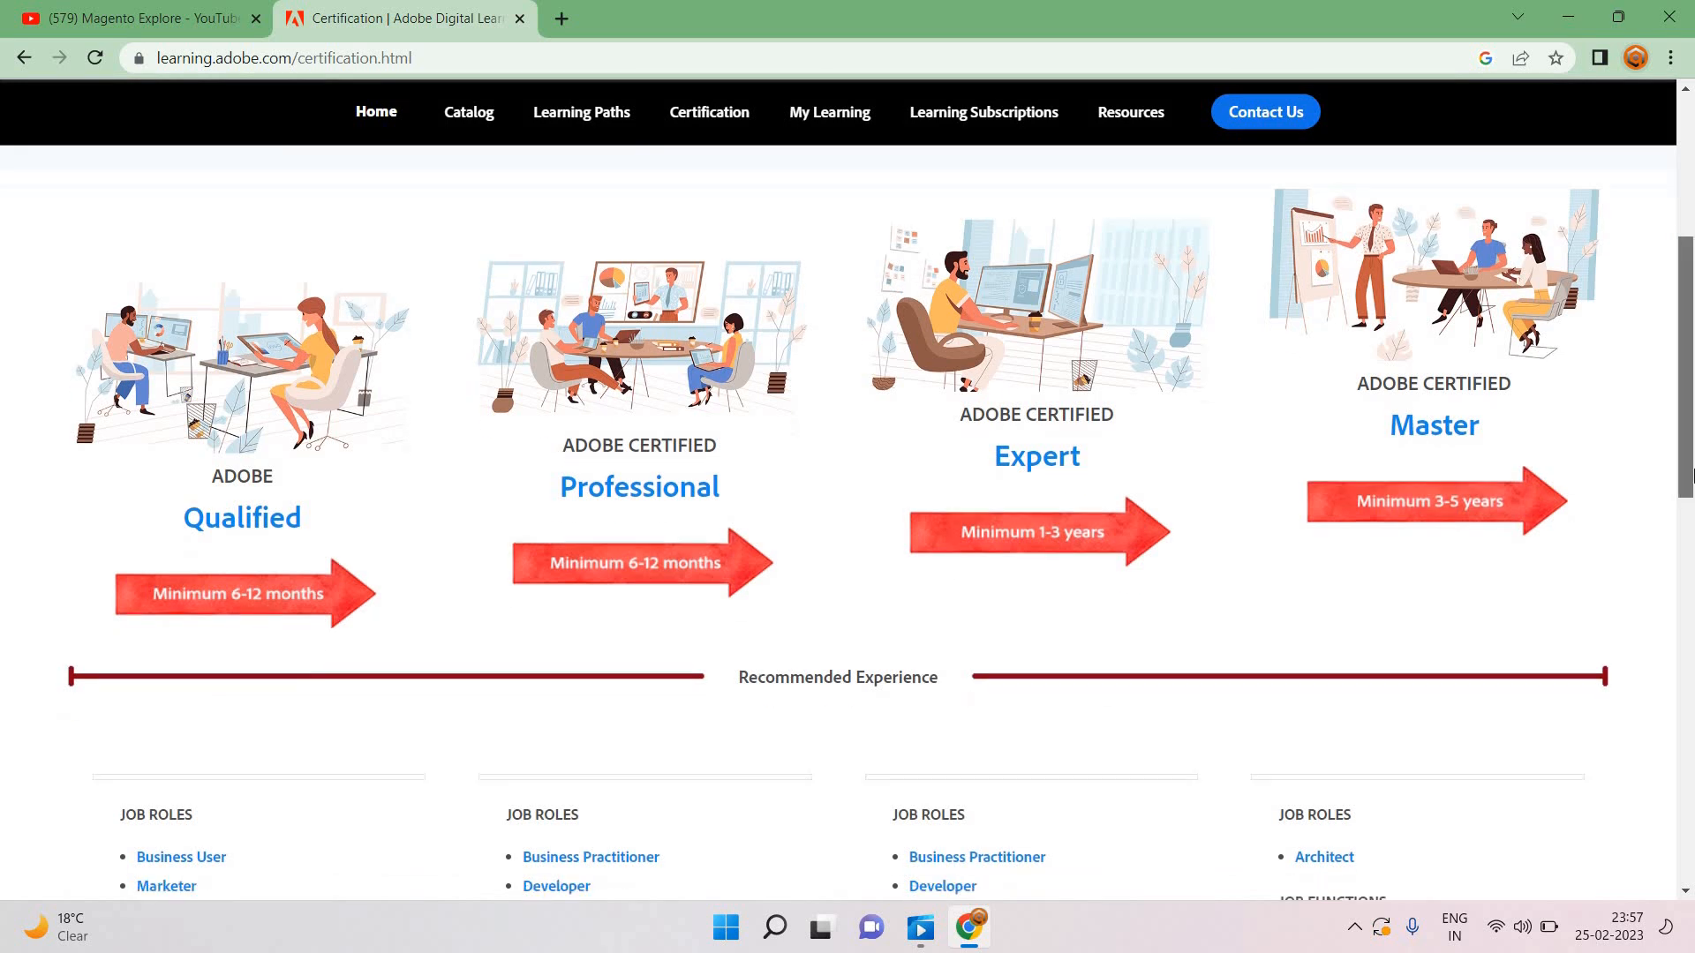
{"action": "scroll", "scroll_direction": "down", "scroll_amount": 3}
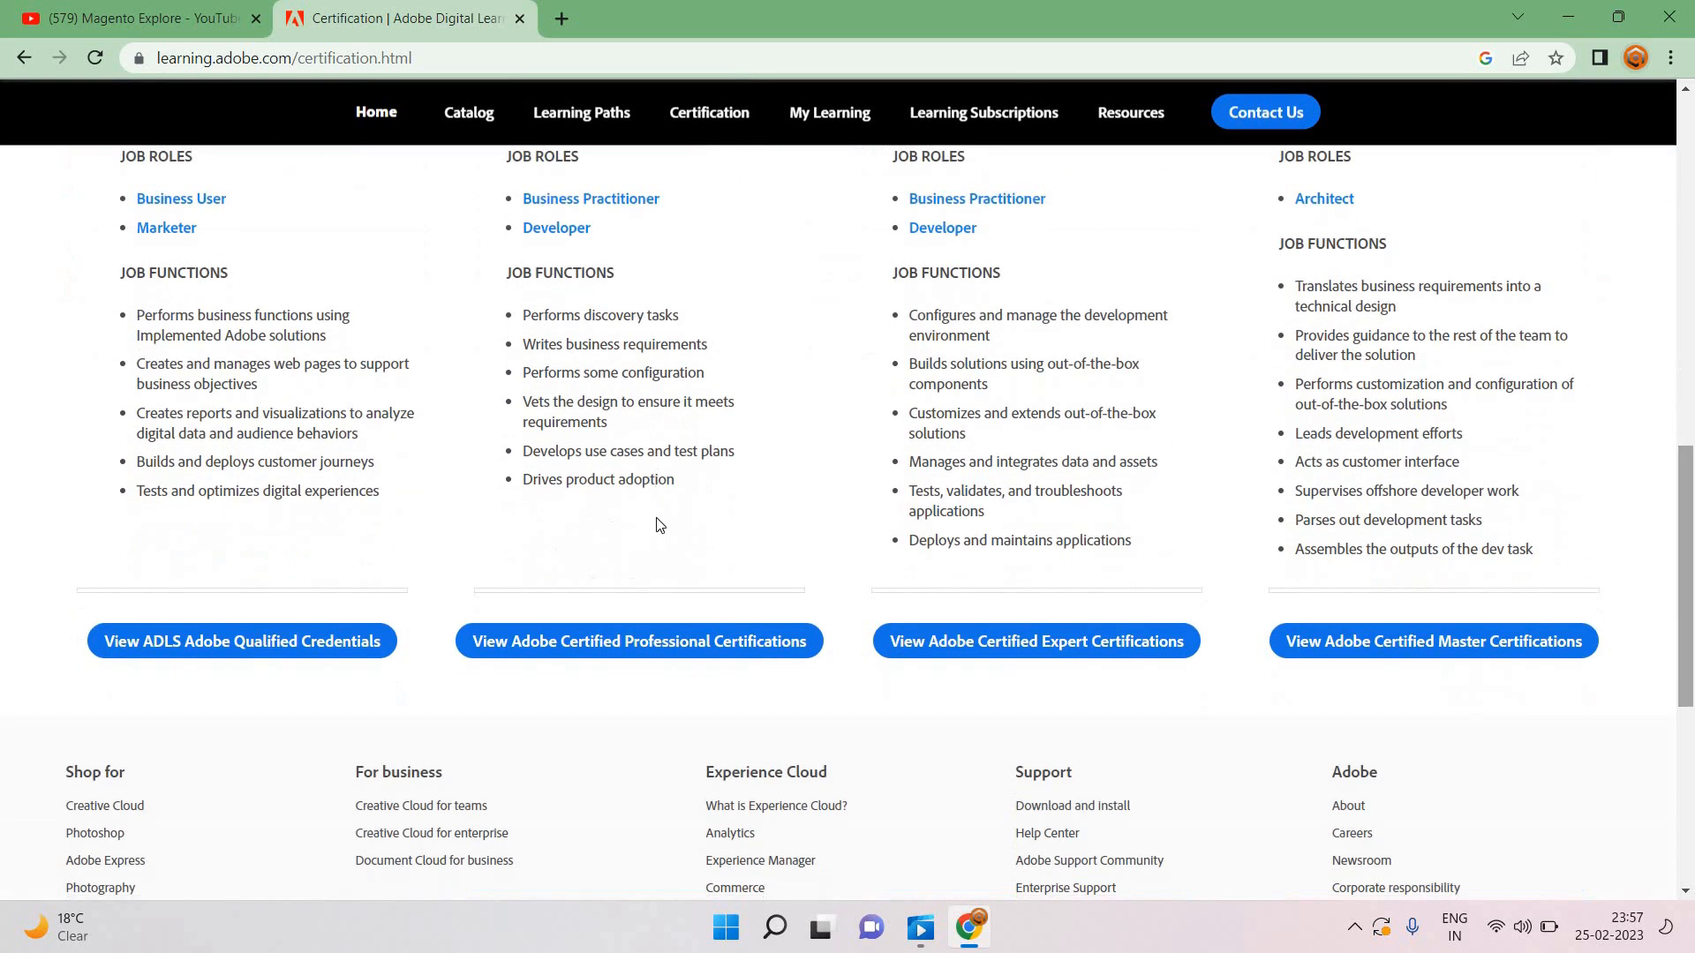
{"action": "mouse_move", "coordinate": [570, 654]}
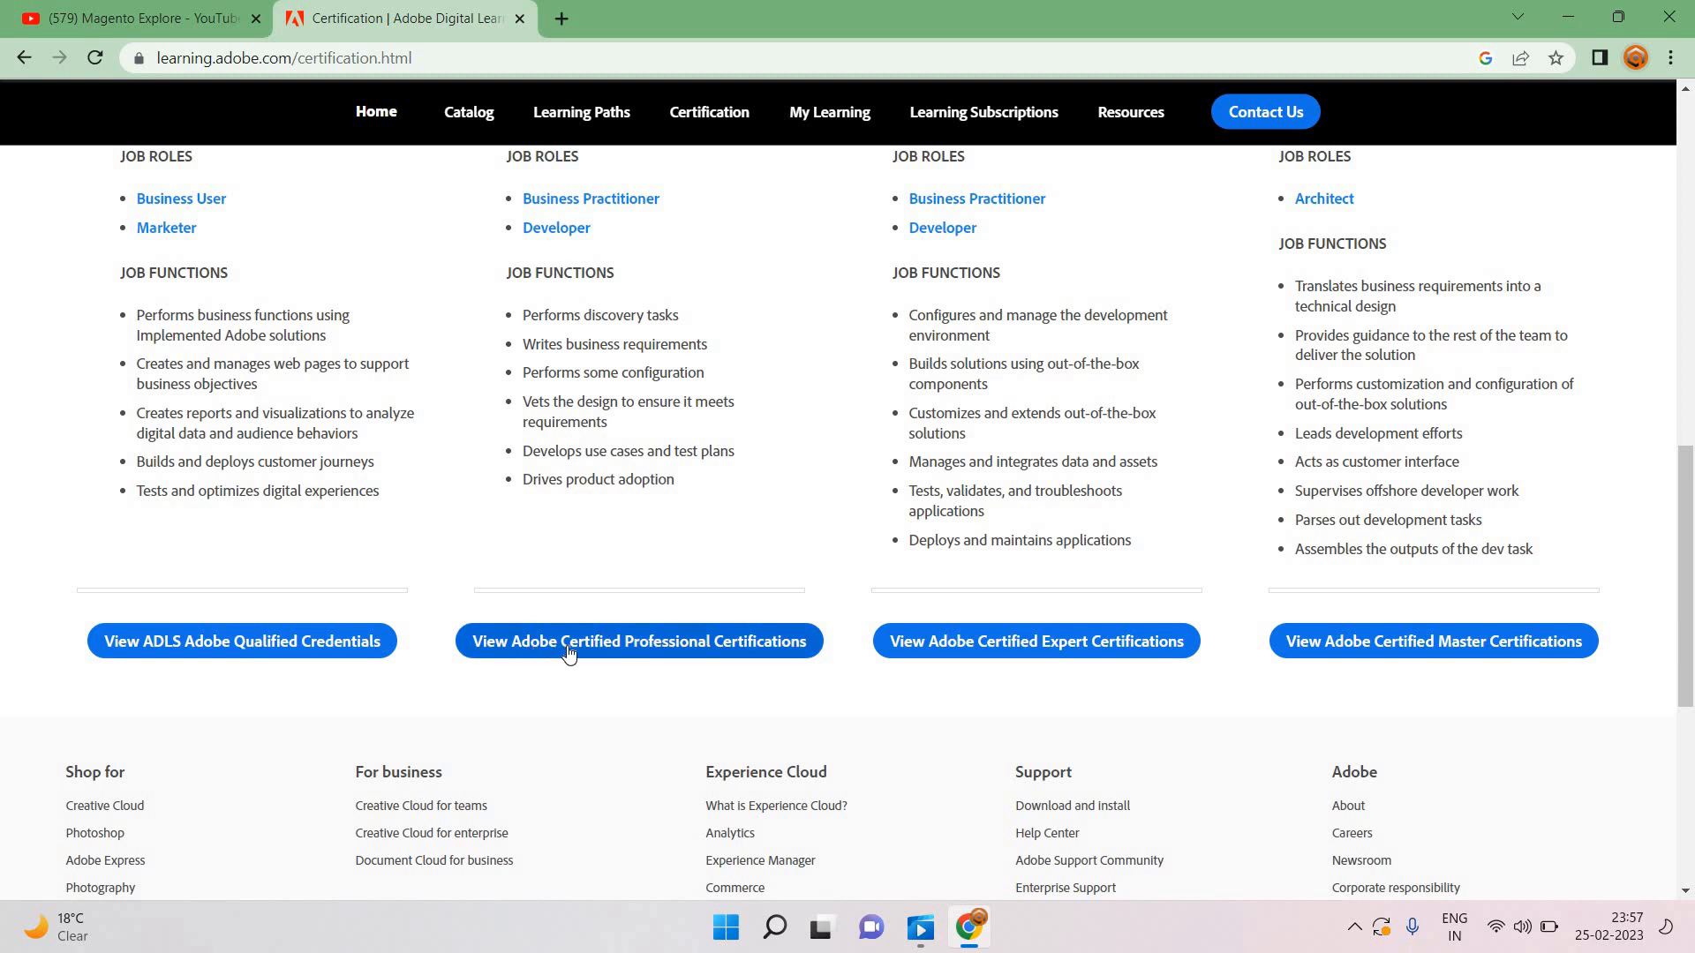
{"action": "mouse_move", "coordinate": [576, 652]}
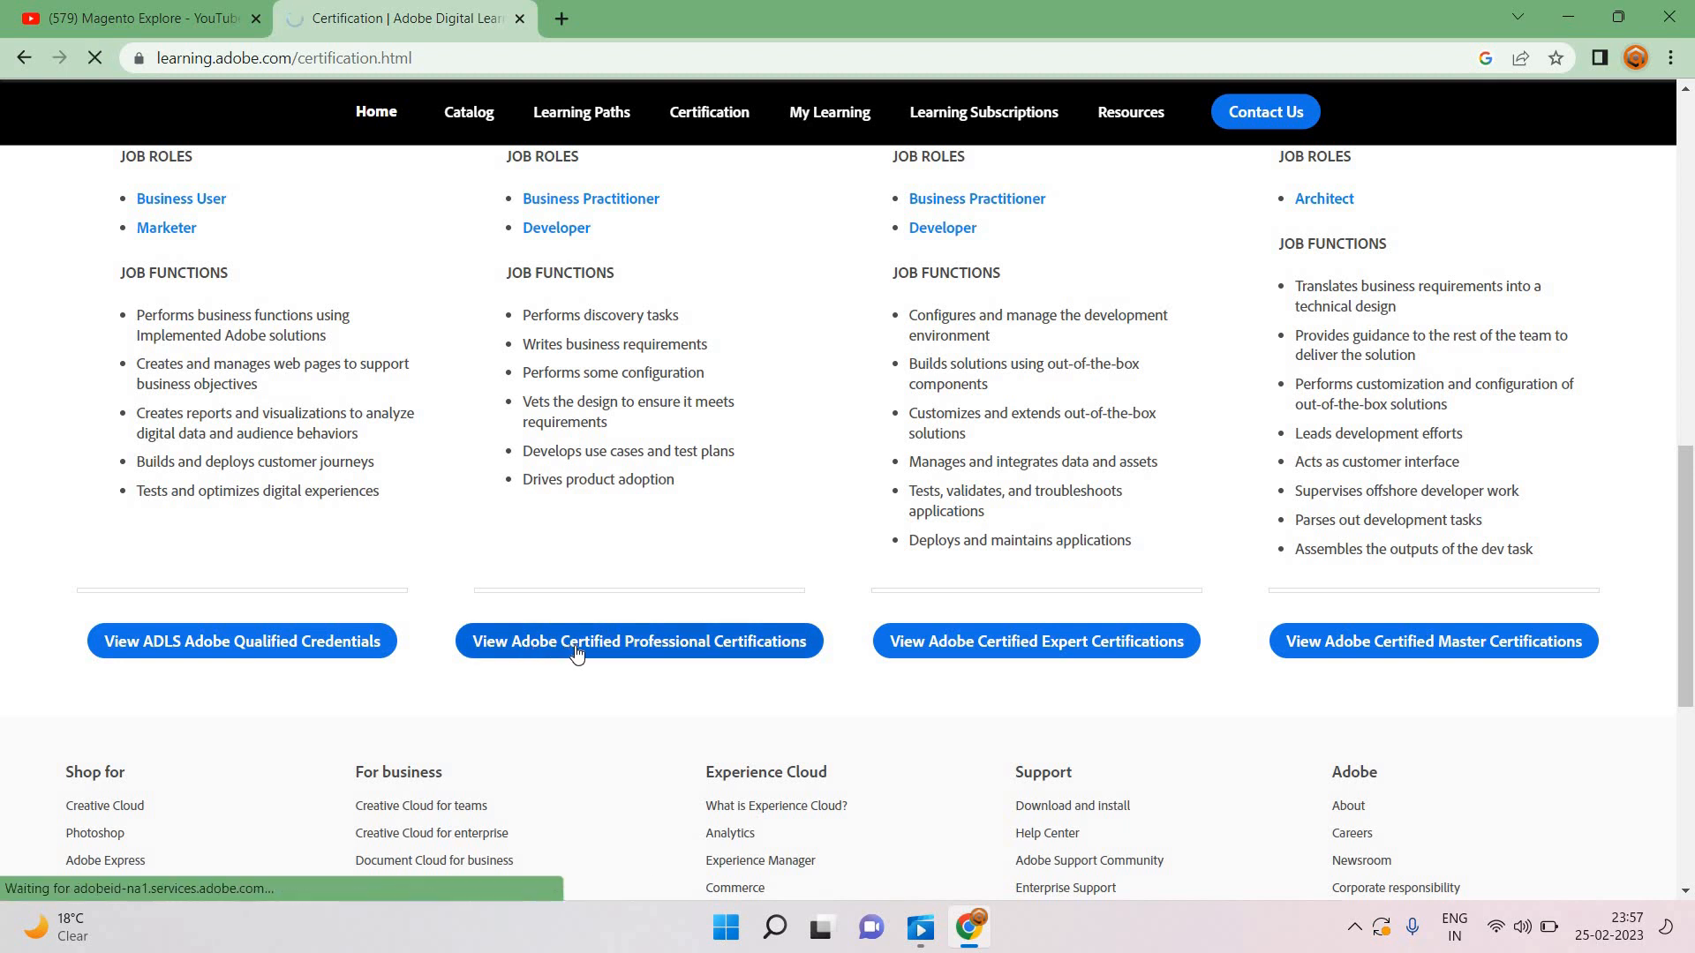
Step: Open the Professional certifications listing and expand the Commerce certification exam guides
{"action": "left_click", "coordinate": [639, 641]}
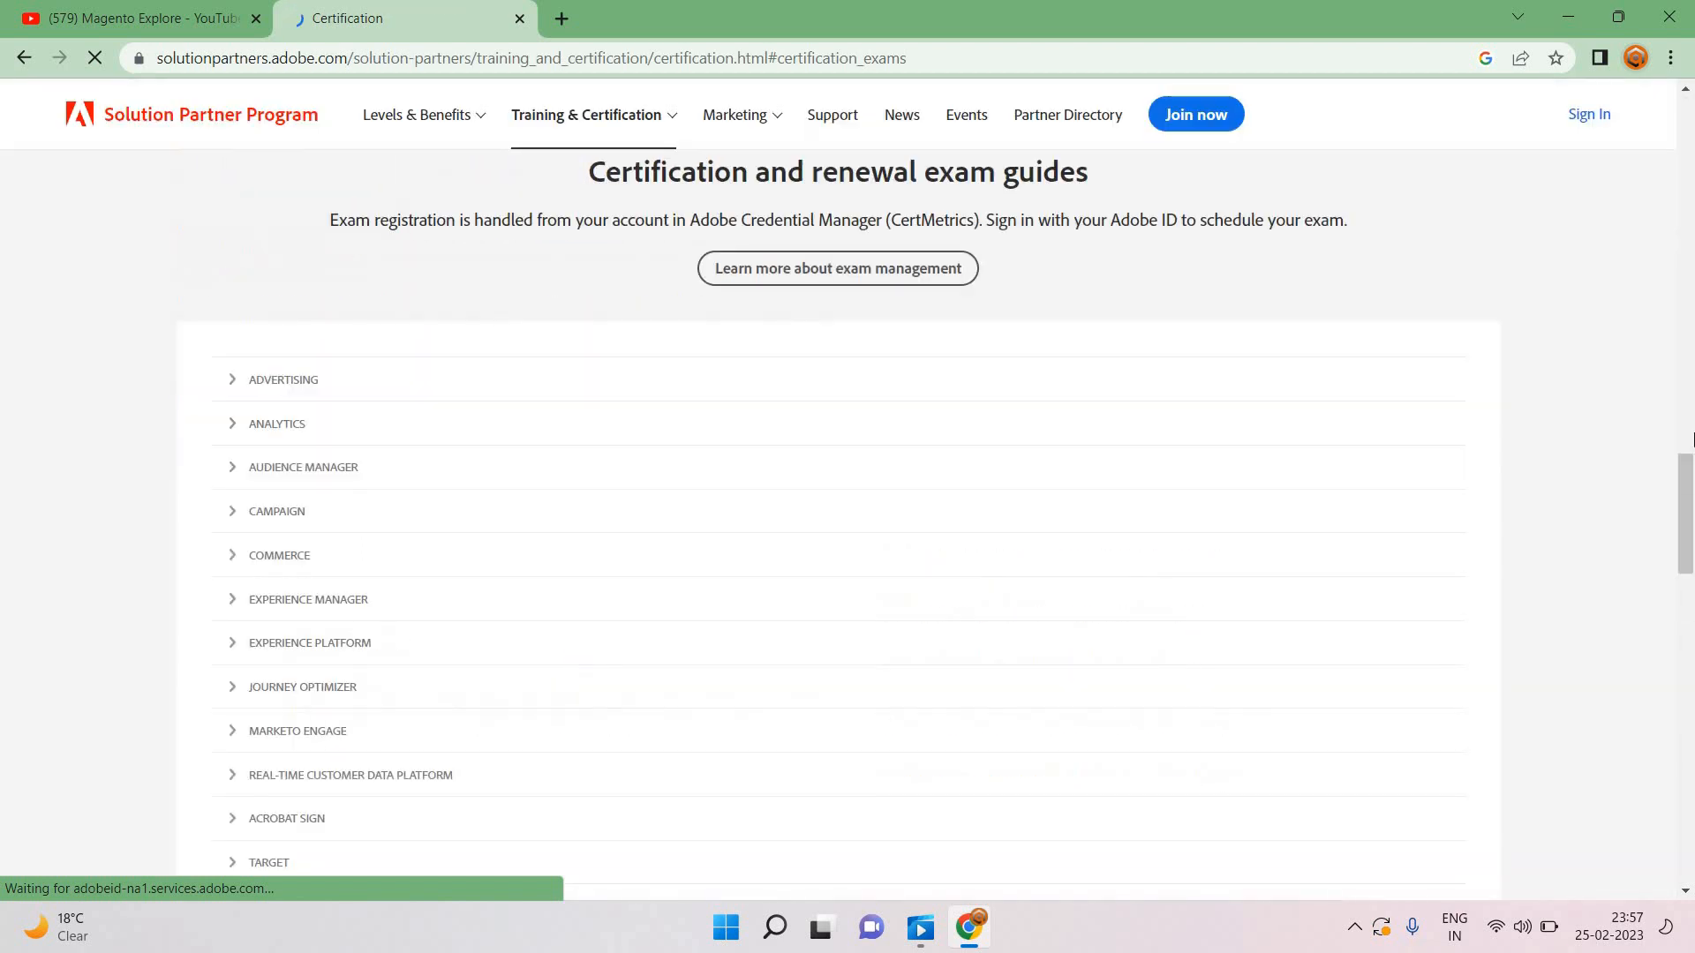
{"action": "scroll", "scroll_direction": "up", "scroll_amount": 3}
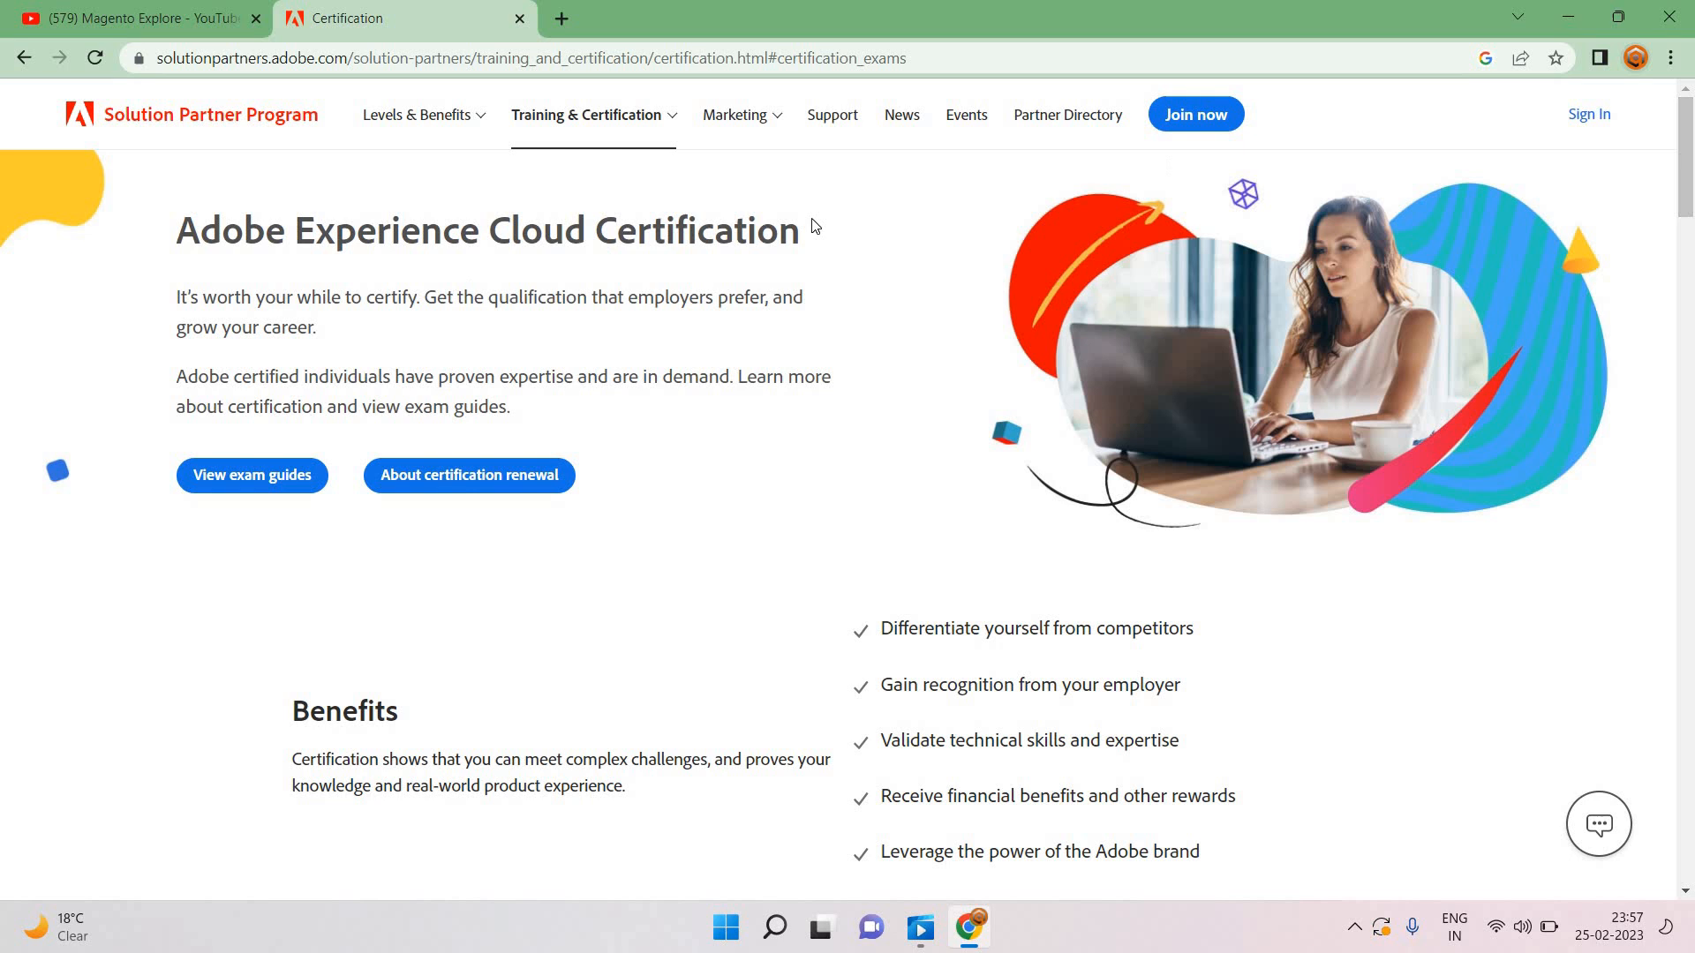
{"action": "scroll", "scroll_direction": "down", "scroll_amount": 3}
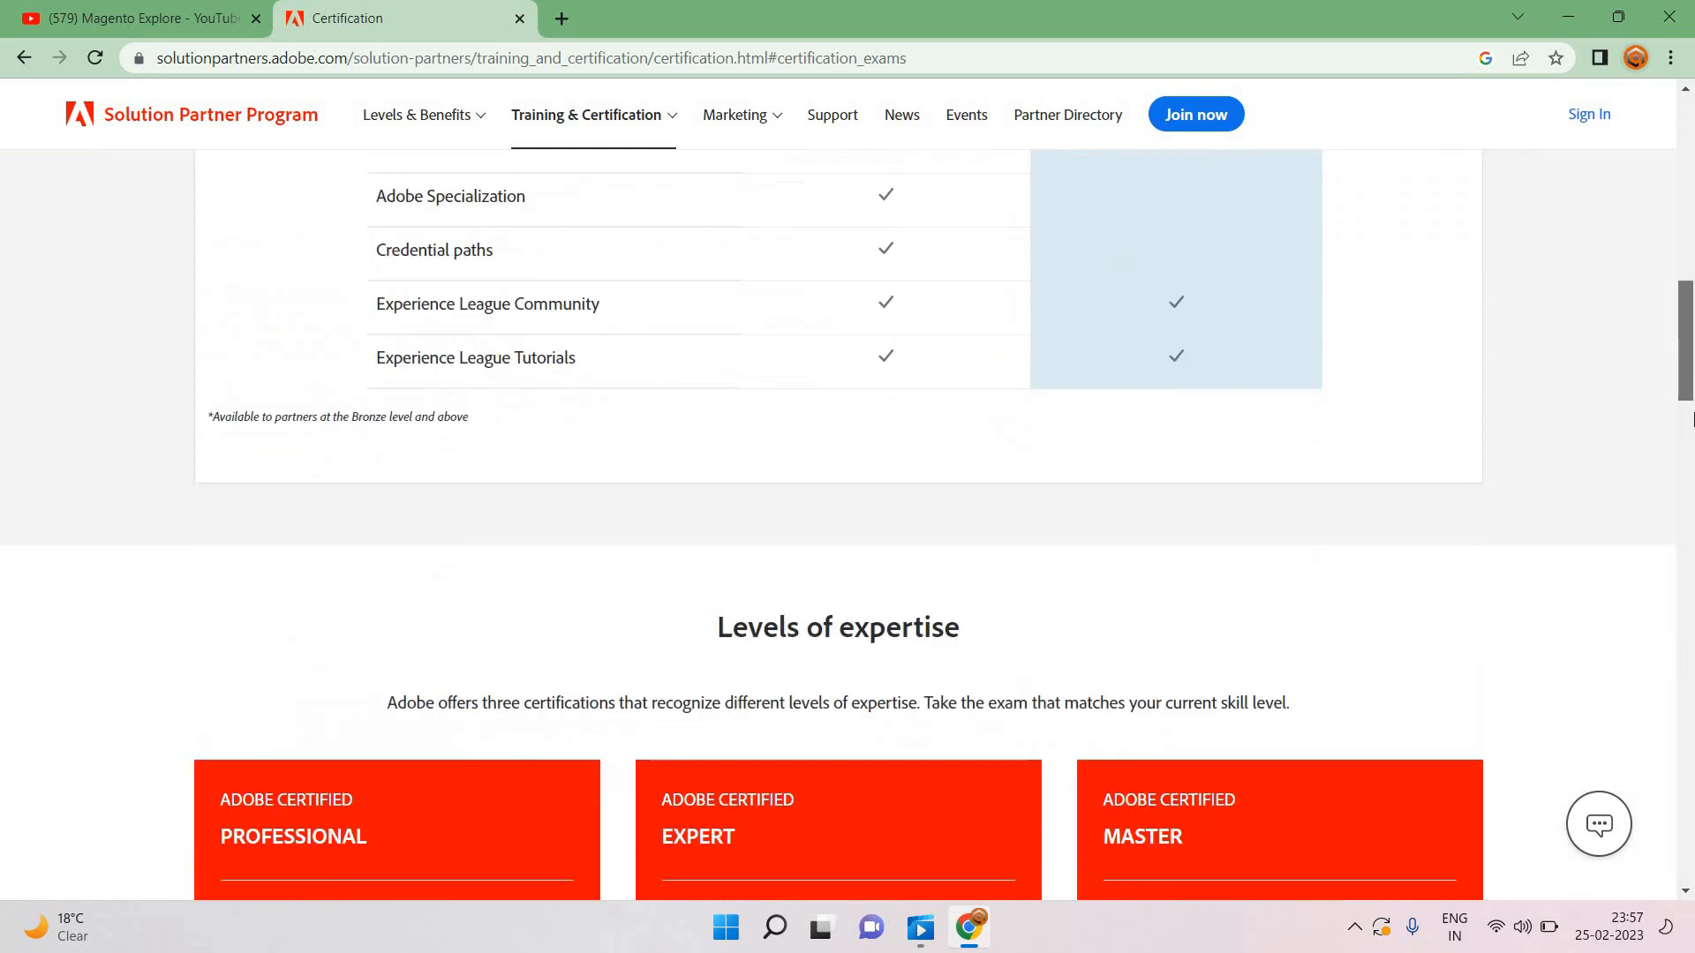
{"action": "scroll", "scroll_direction": "down", "scroll_amount": 3}
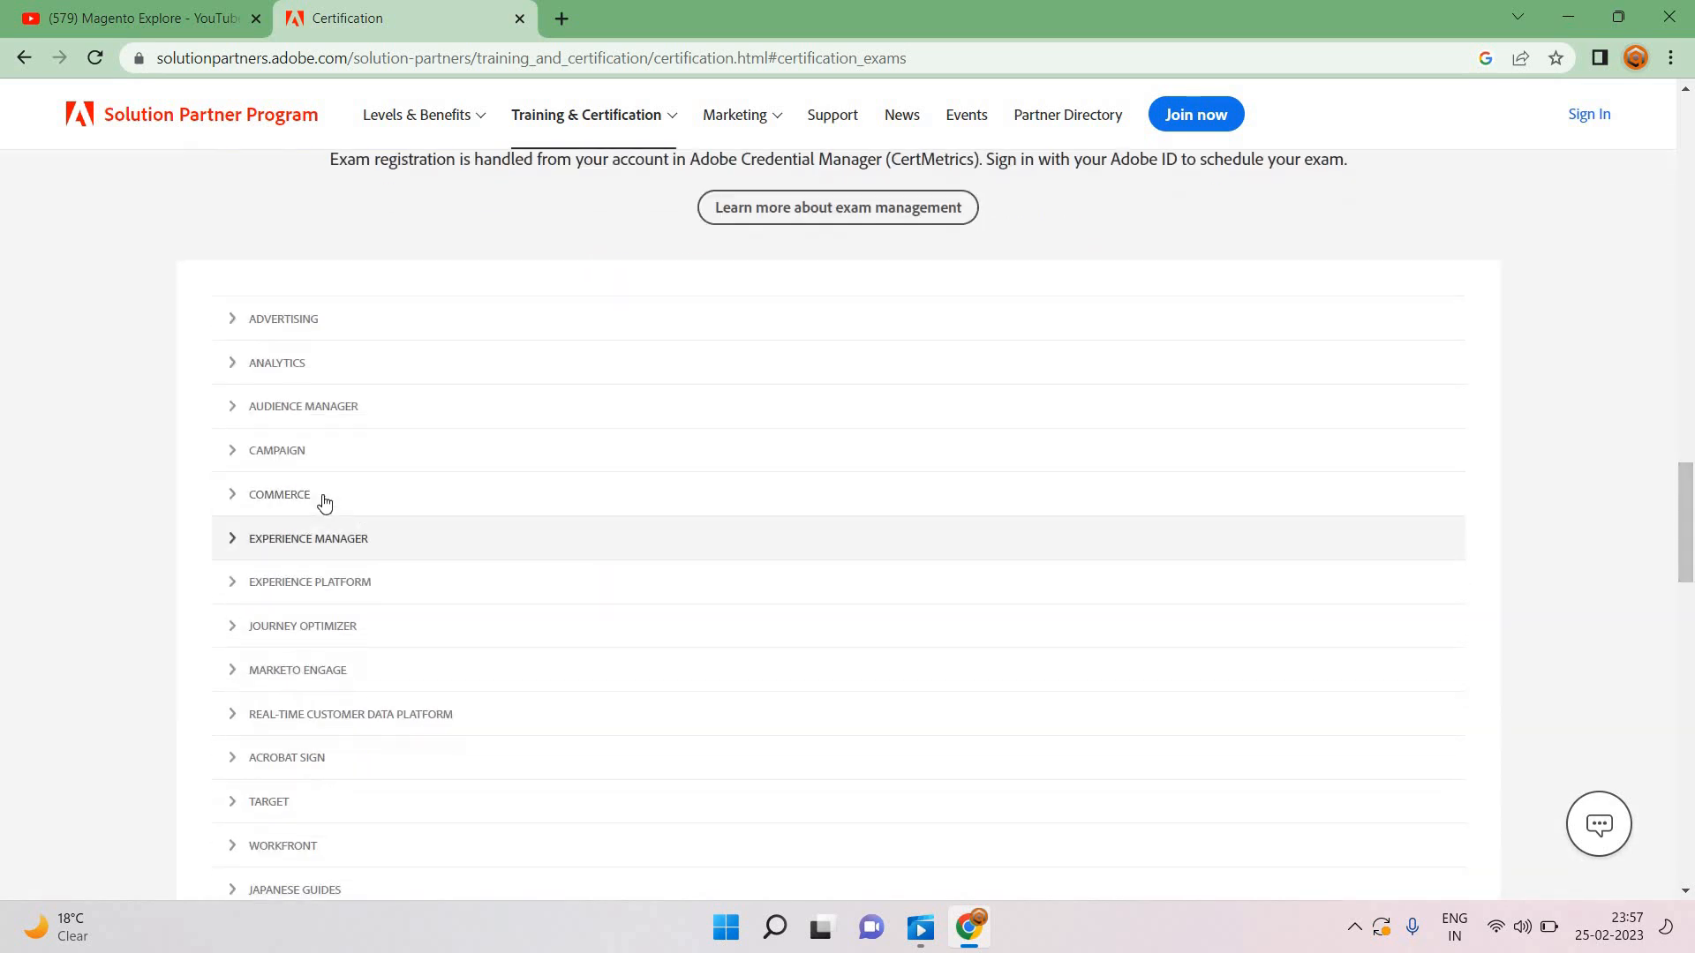
{"action": "left_click", "coordinate": [279, 494]}
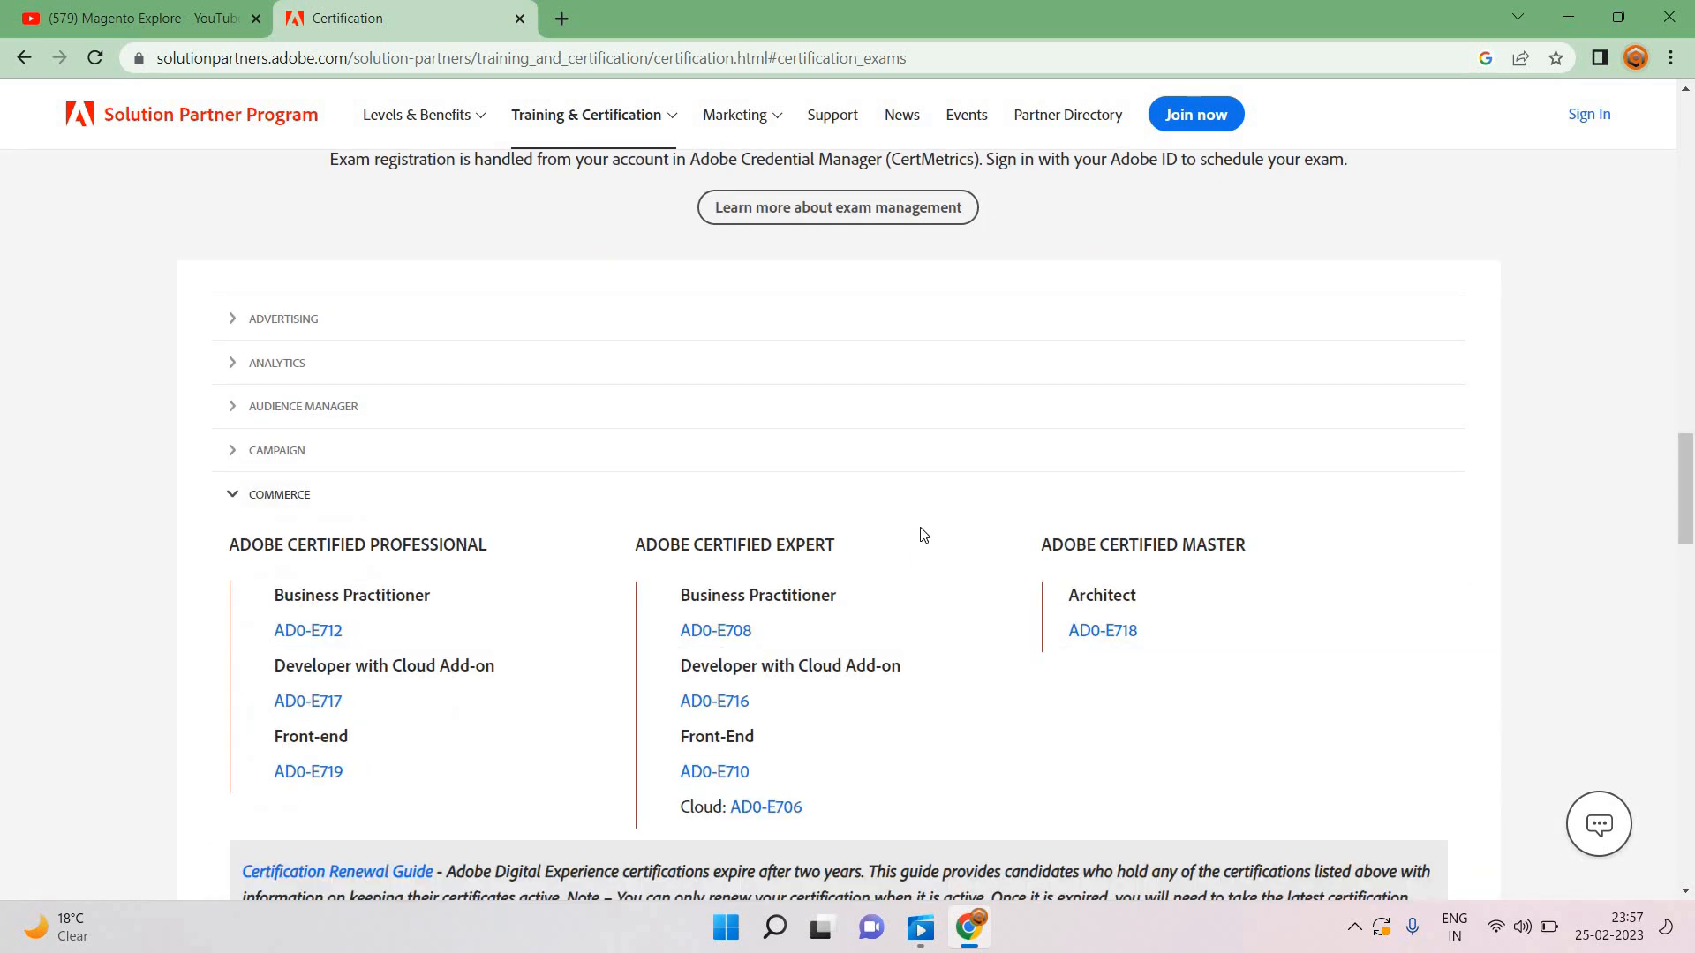
{"action": "mouse_move", "coordinate": [416, 585]}
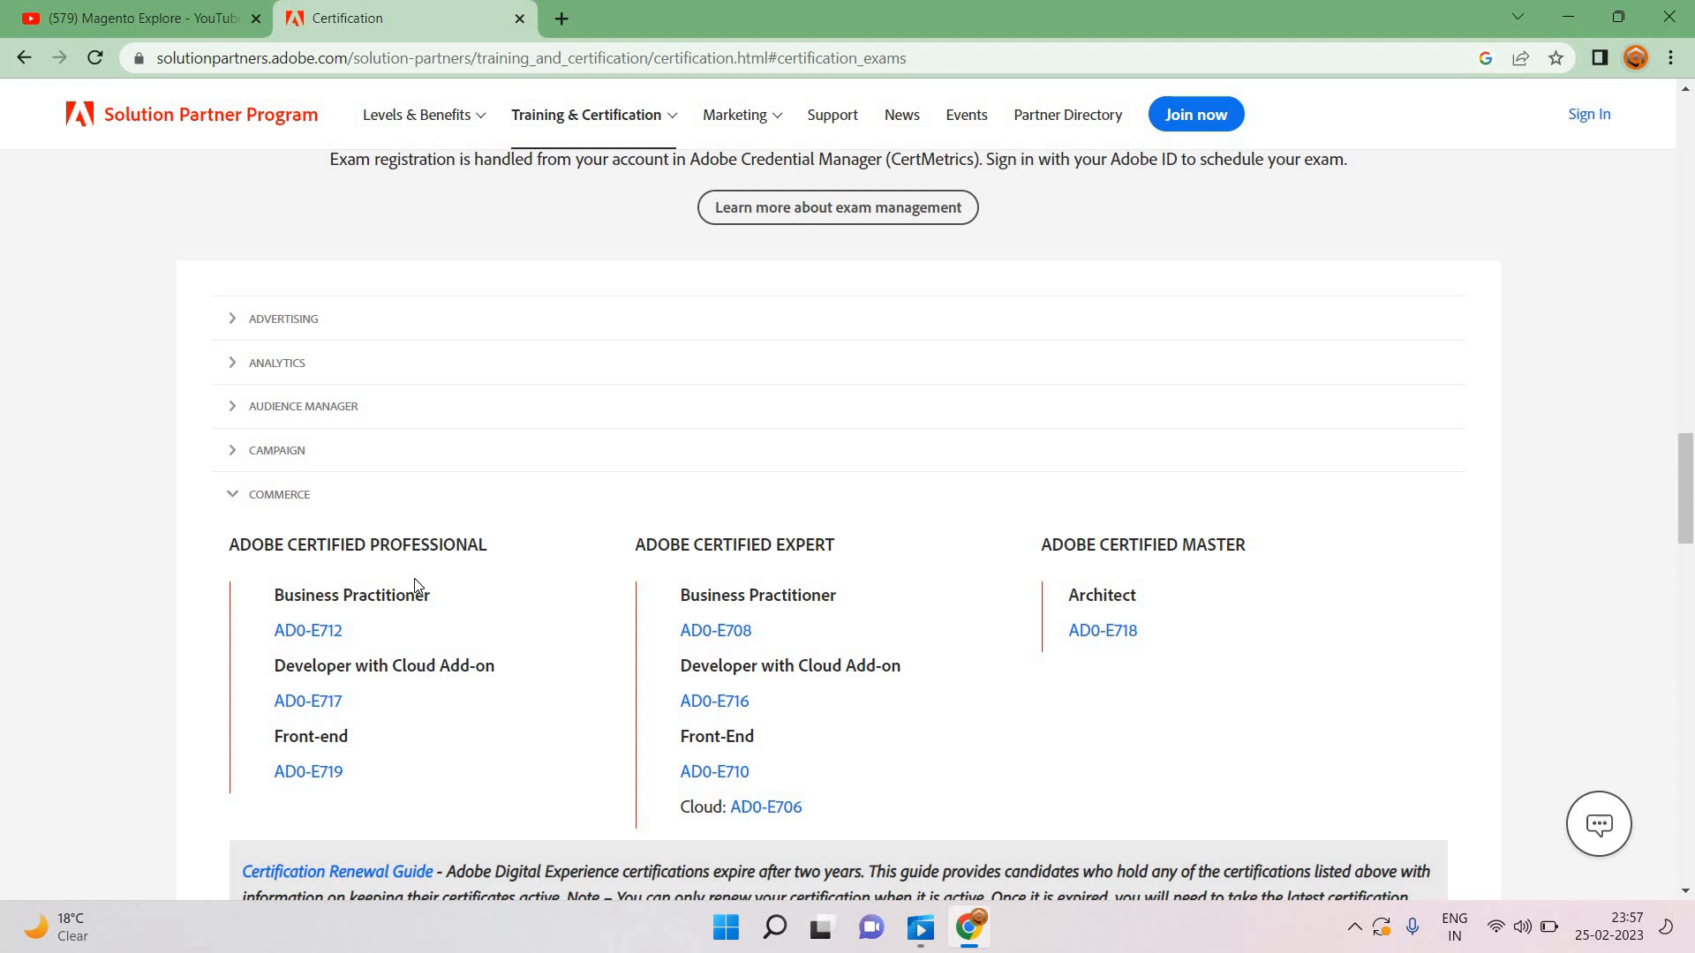
{"action": "mouse_move", "coordinate": [322, 762]}
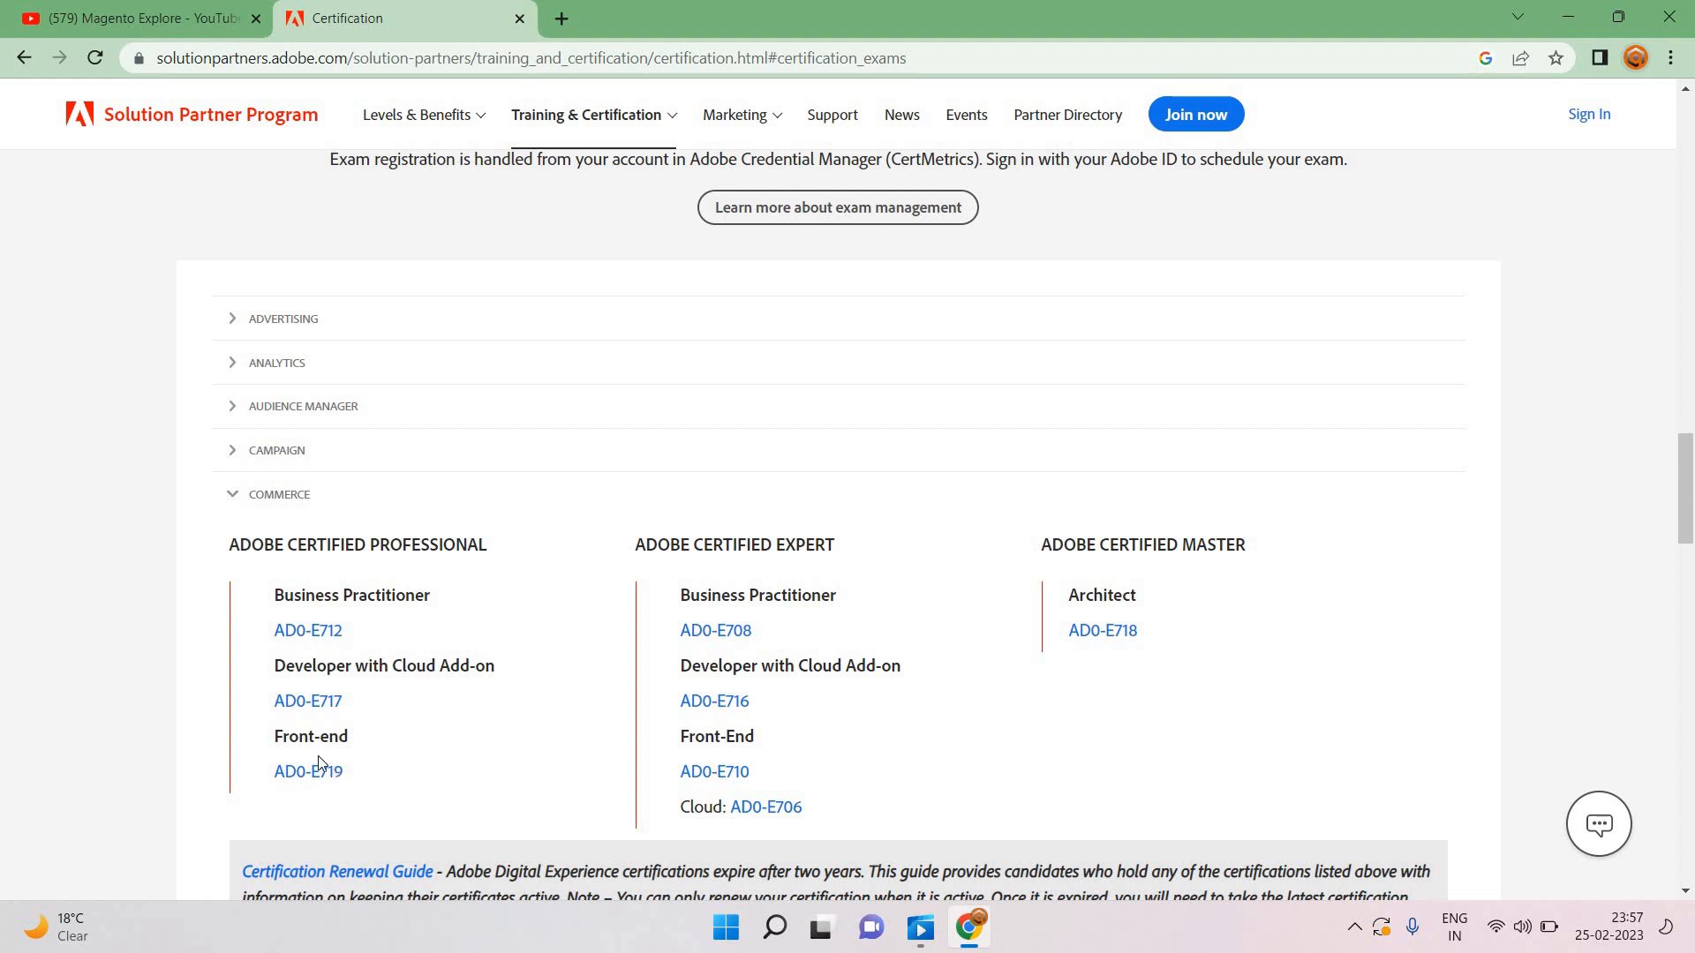
{"action": "mouse_move", "coordinate": [355, 693]}
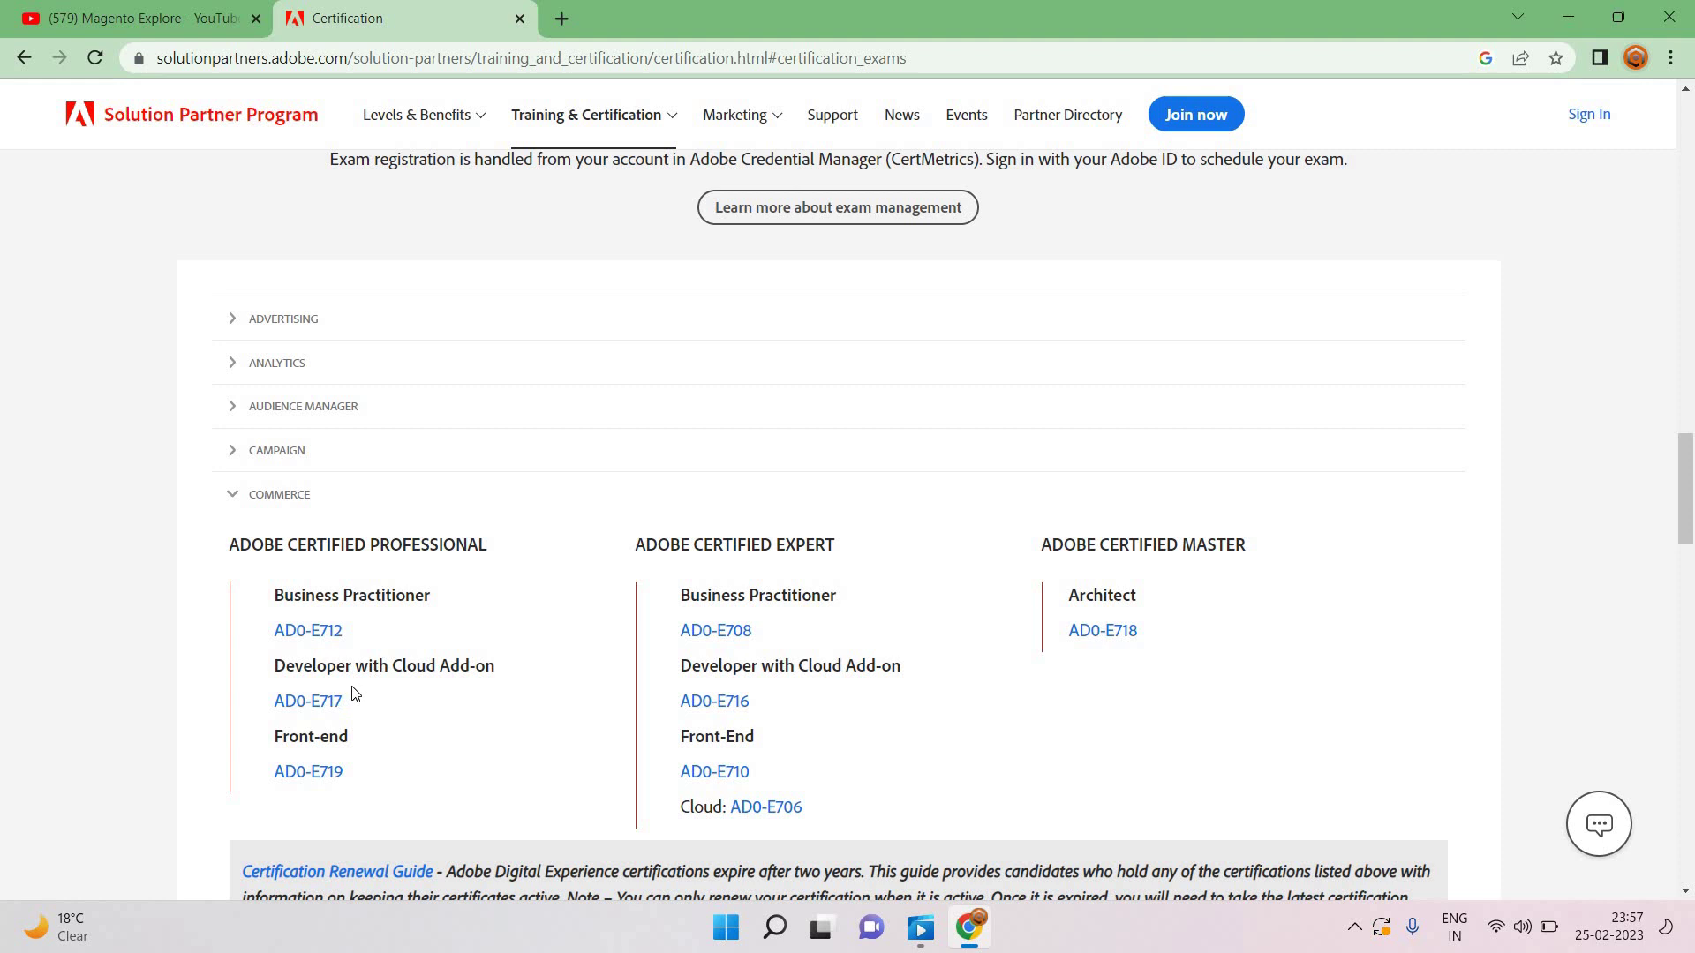
Step: Open the AD0-E717 exam preparation guide and scroll through its exam details and pricing
{"action": "left_click", "coordinate": [308, 701]}
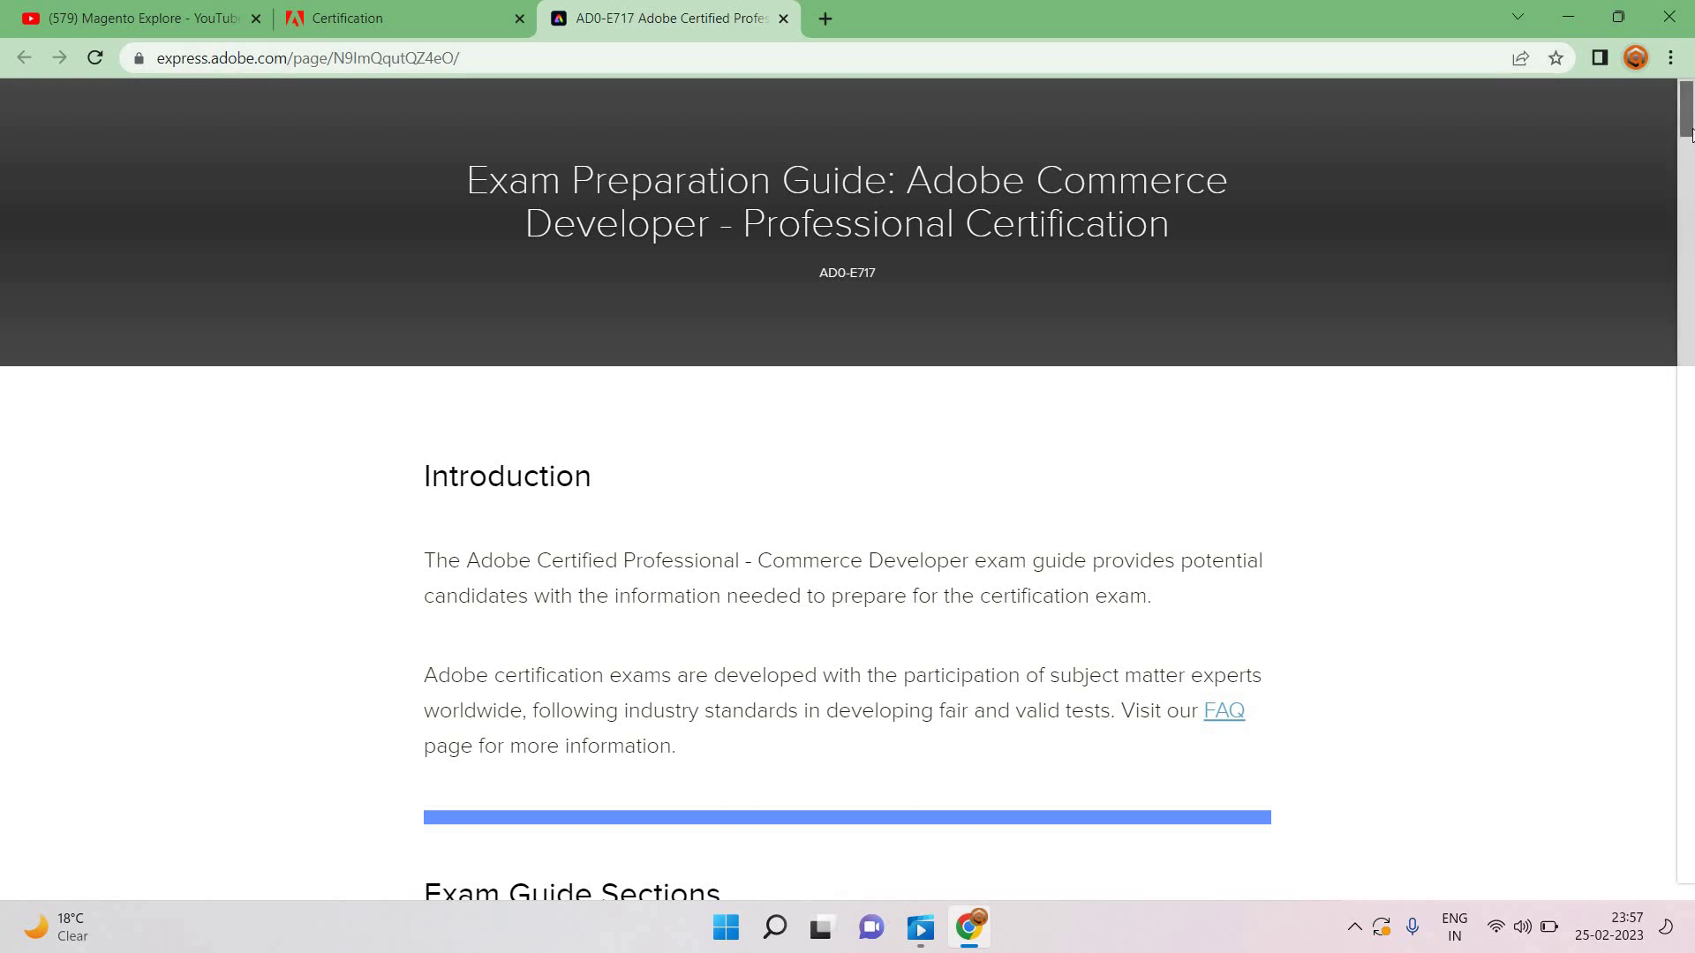
{"action": "scroll", "scroll_direction": "down", "scroll_amount": 3}
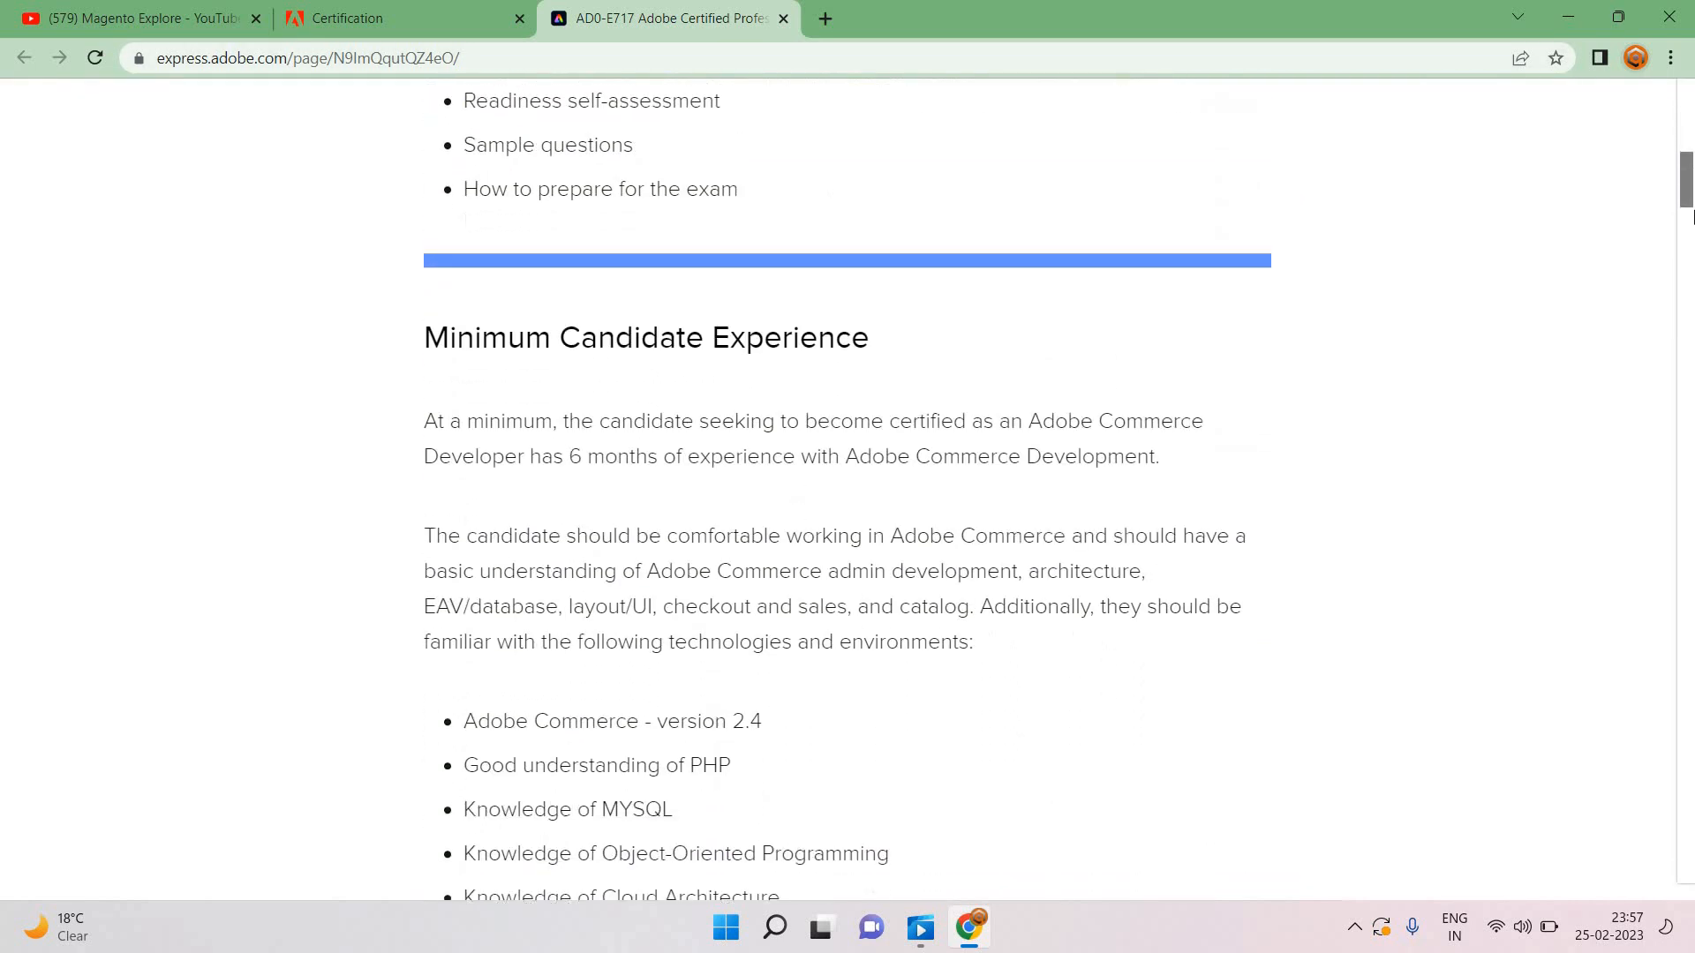
{"action": "scroll", "scroll_direction": "down", "scroll_amount": 3}
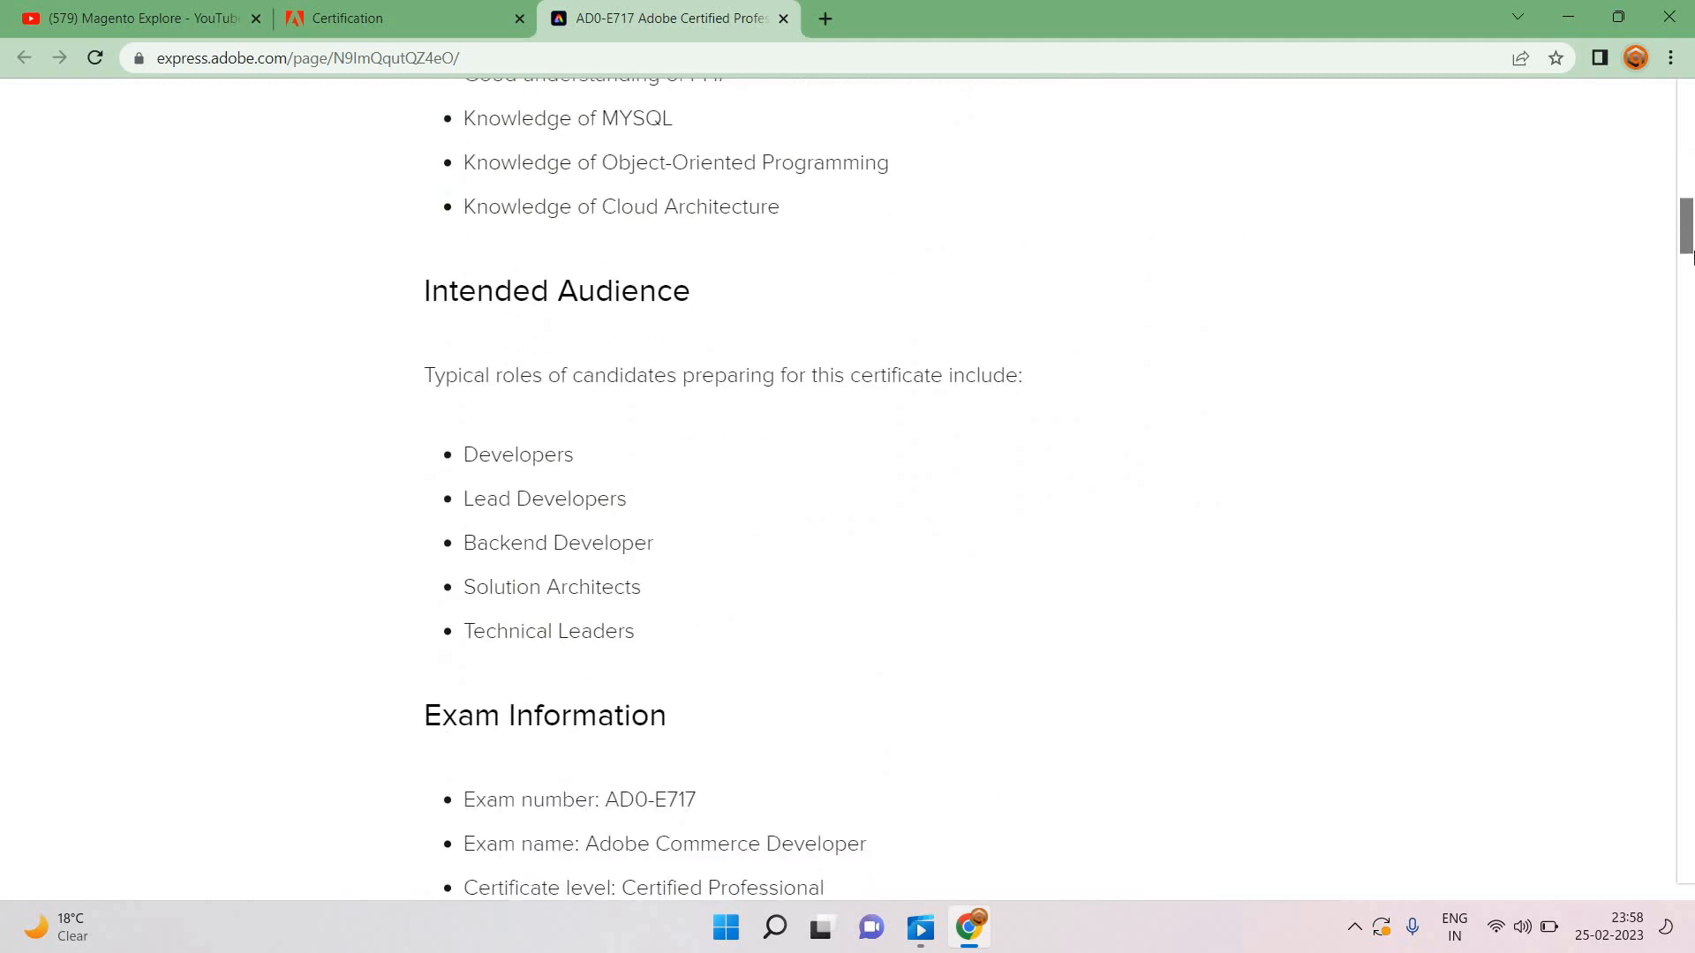
{"action": "scroll", "scroll_direction": "down", "scroll_amount": 3}
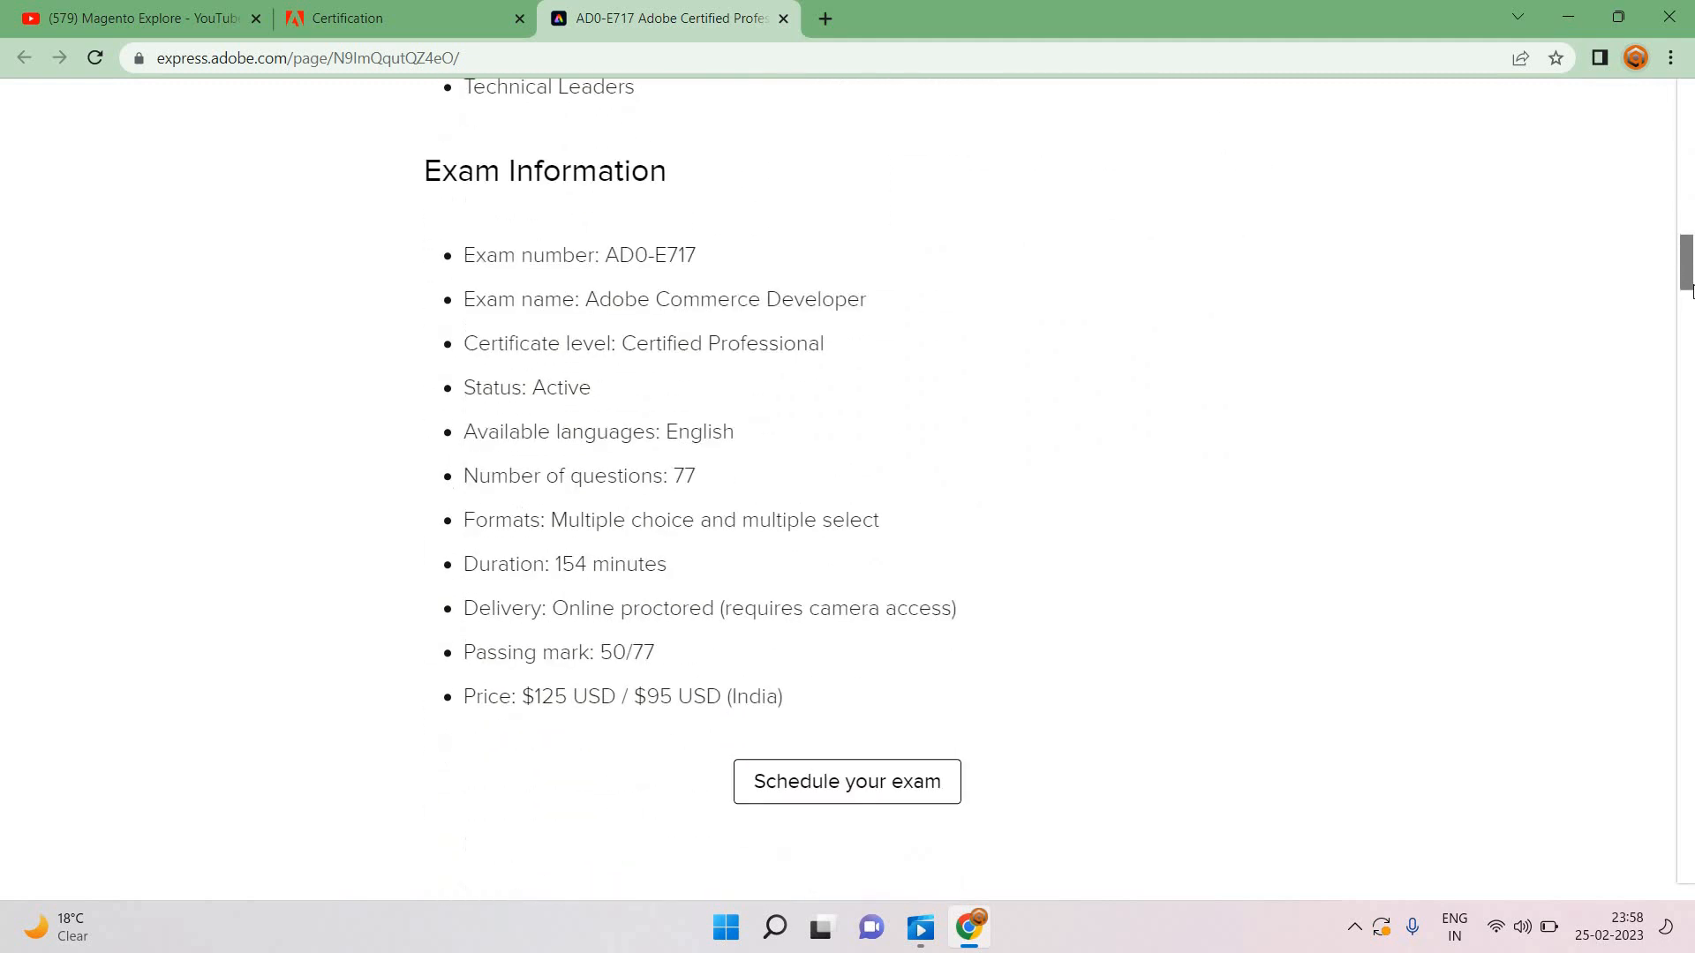
{"action": "scroll", "scroll_direction": "down", "scroll_amount": 3}
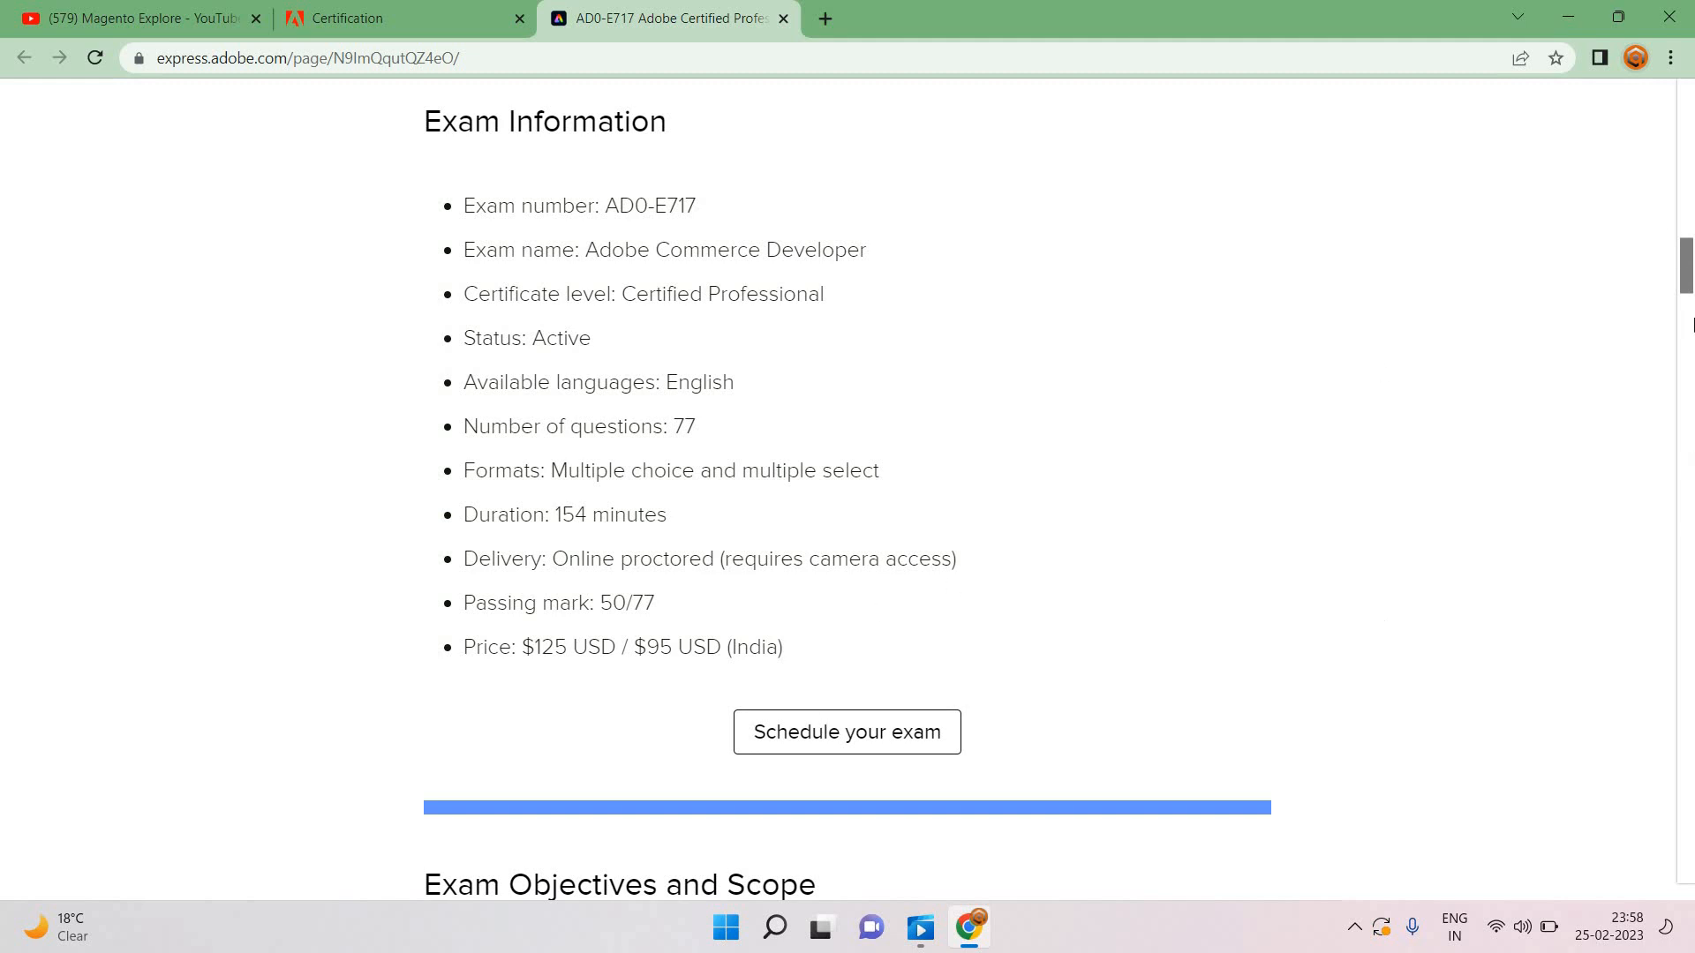
{"action": "scroll", "scroll_direction": "down", "scroll_amount": 3}
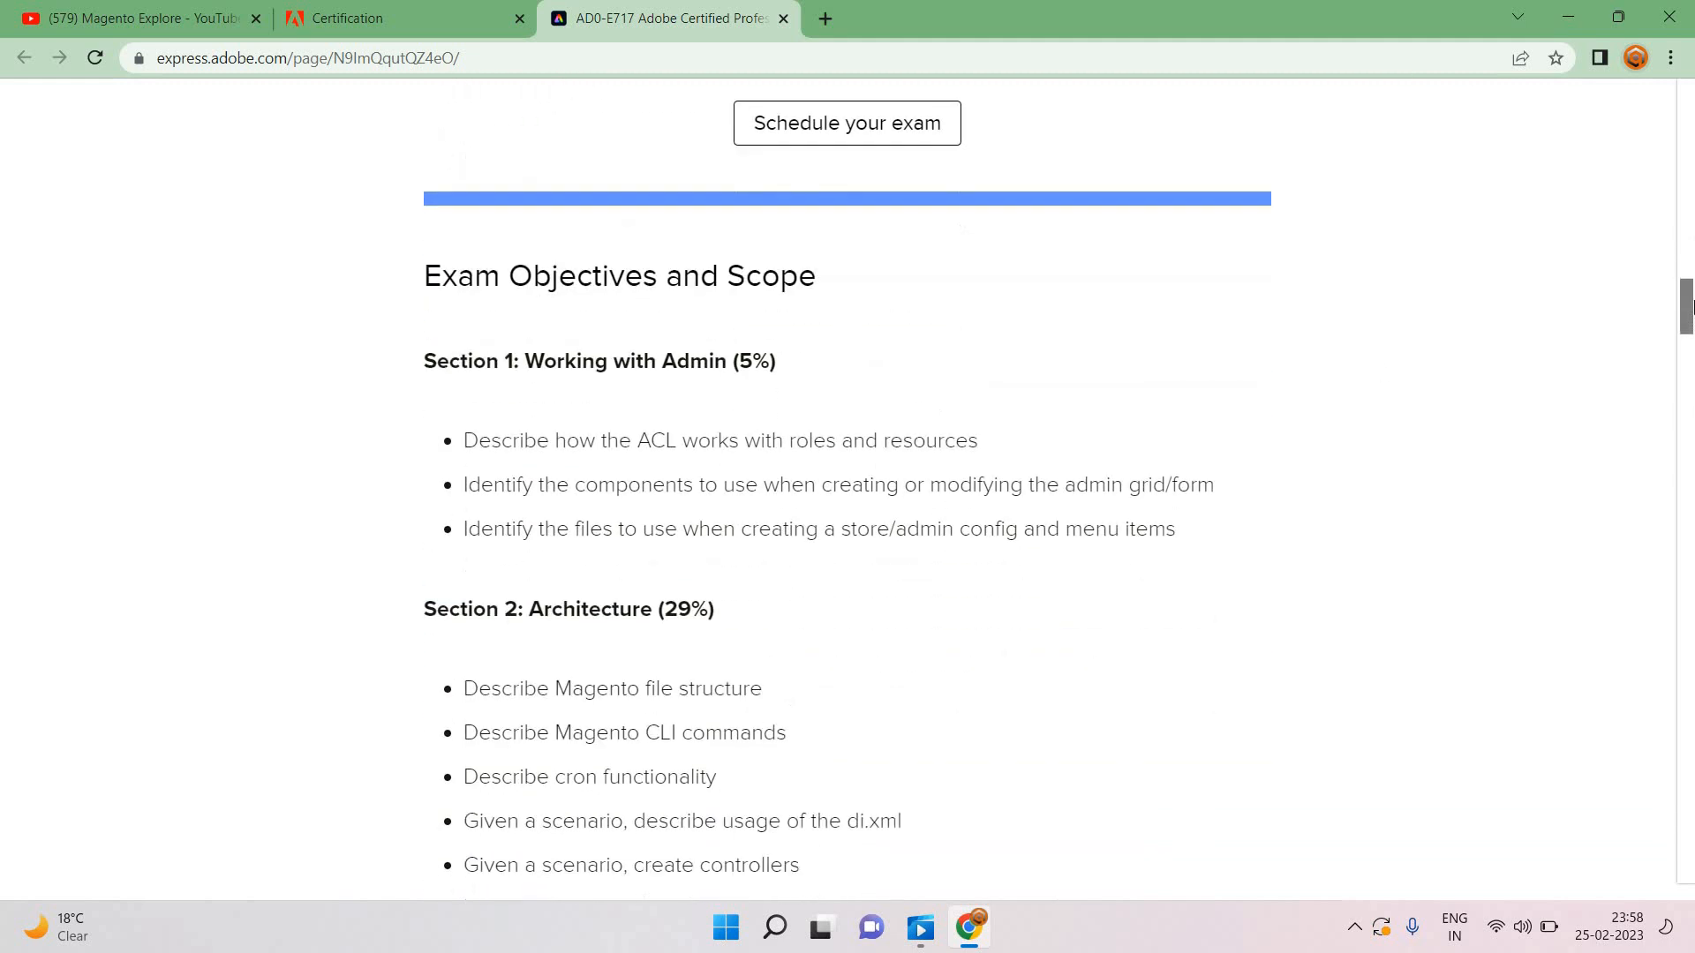
{"action": "scroll", "scroll_direction": "down", "scroll_amount": 3}
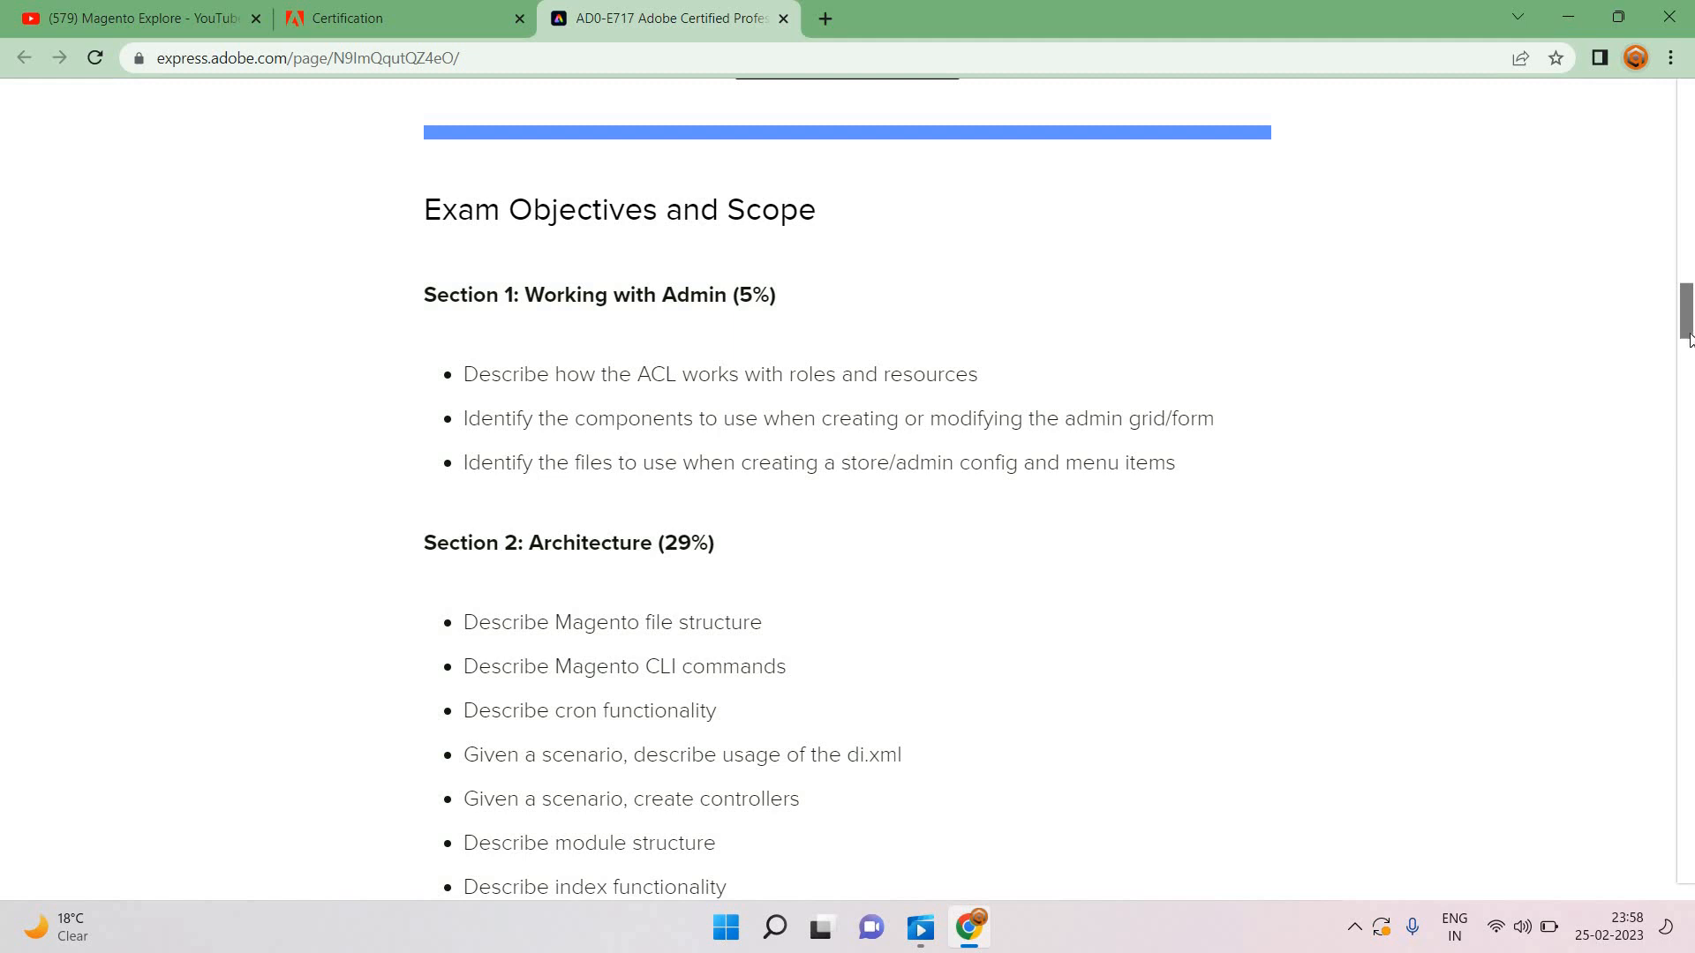
{"action": "mouse_move", "coordinate": [1691, 391]}
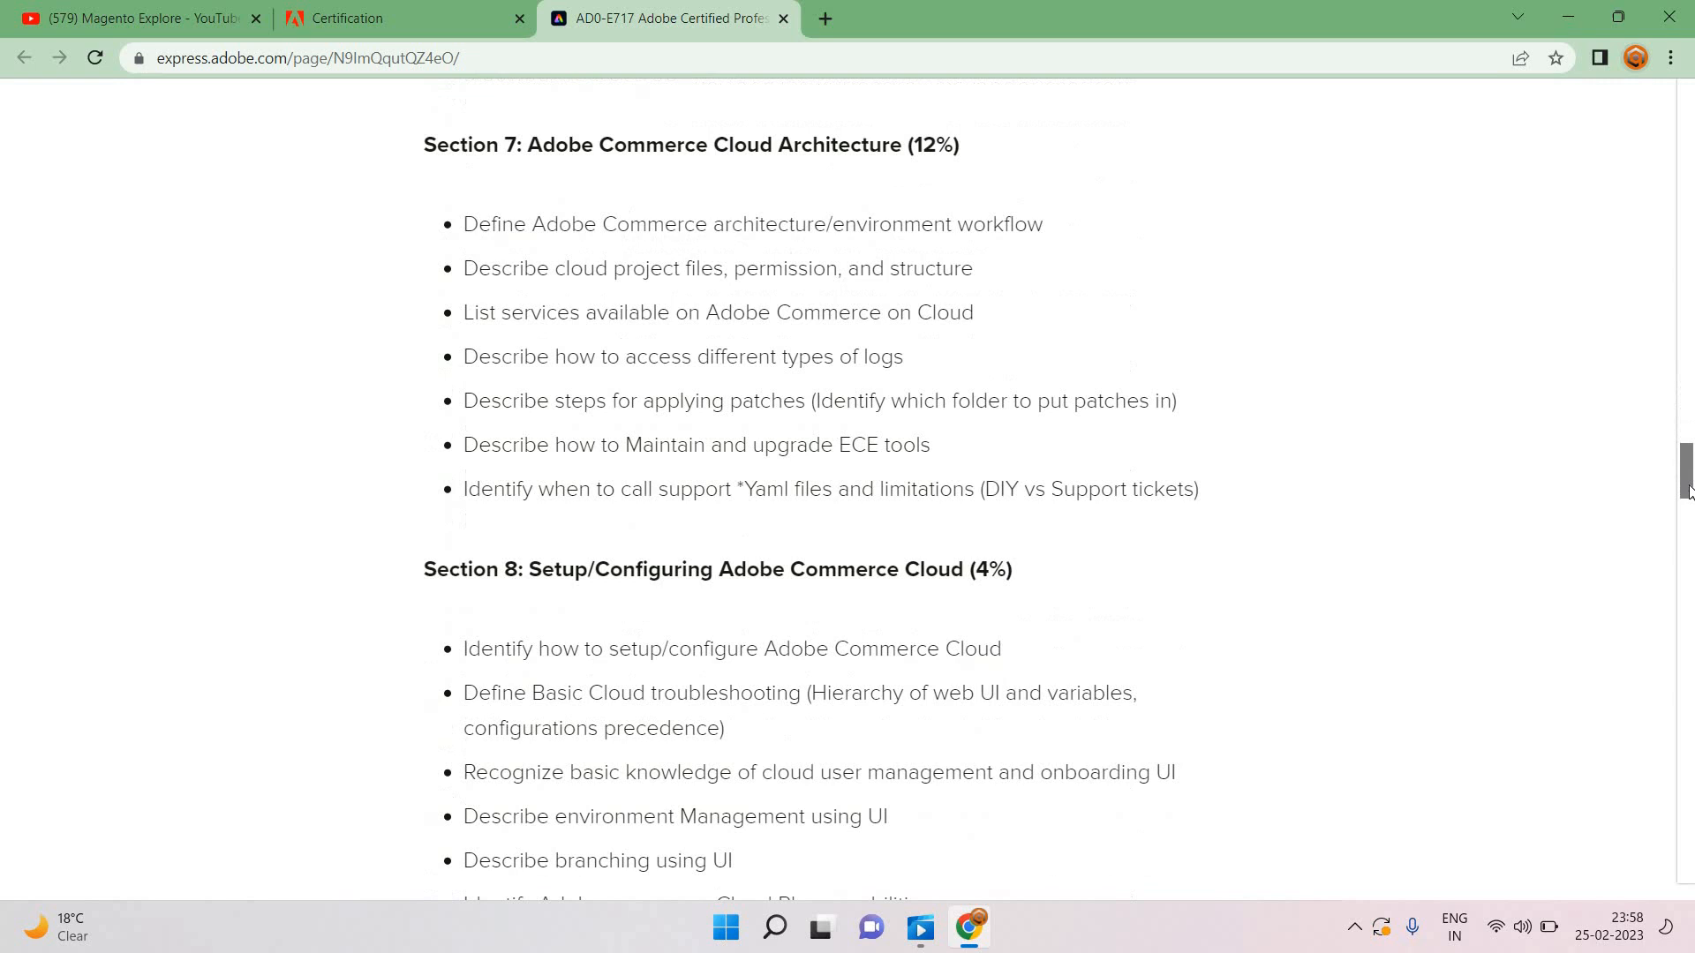
Step: Scroll through the Exam Objectives and Scope sections, then back up the page
{"action": "scroll", "scroll_direction": "down", "scroll_amount": 3}
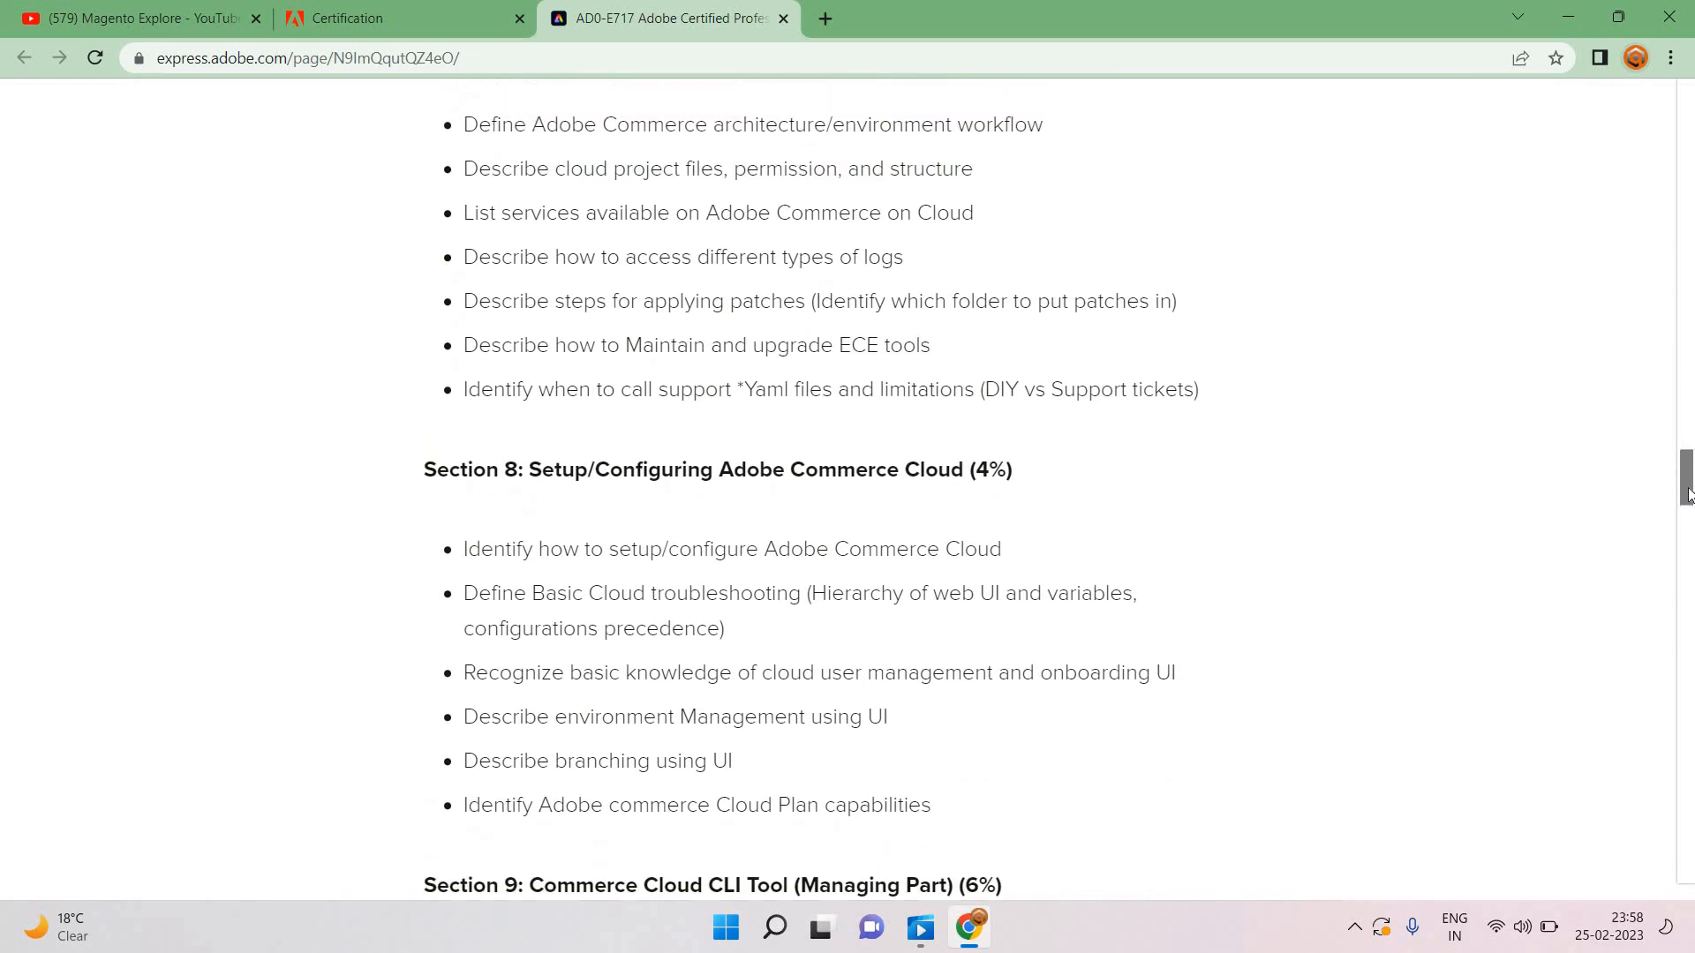
{"action": "scroll", "scroll_direction": "up", "scroll_amount": 3}
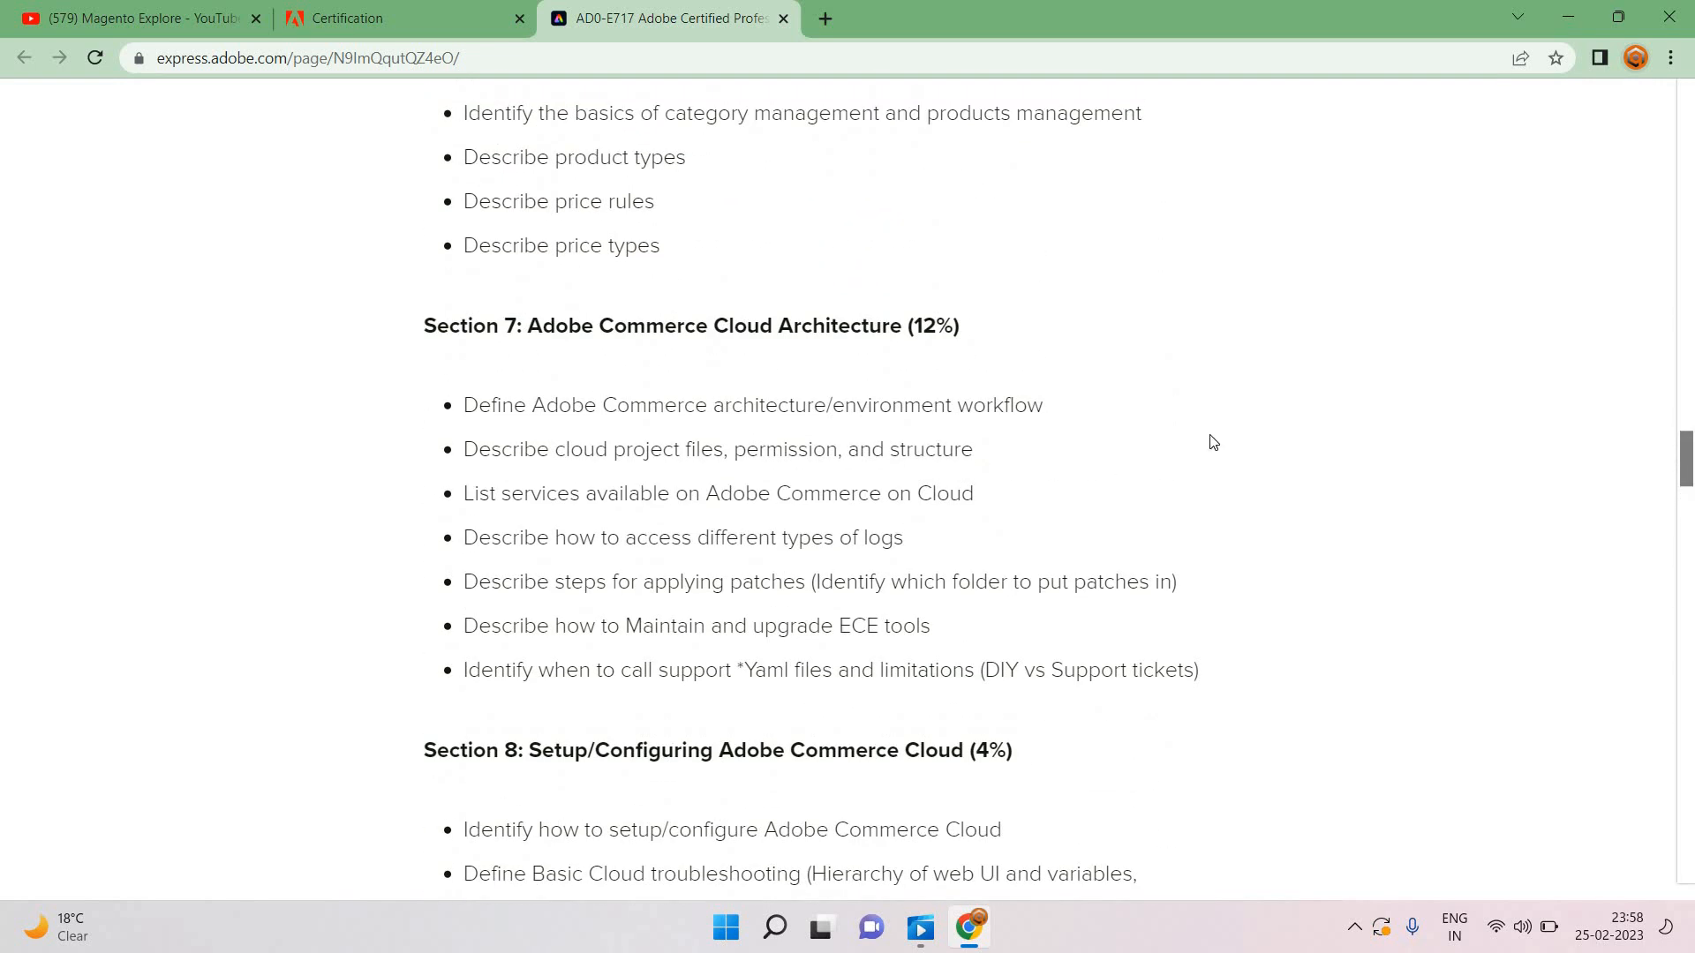
{"action": "mouse_move", "coordinate": [529, 419]}
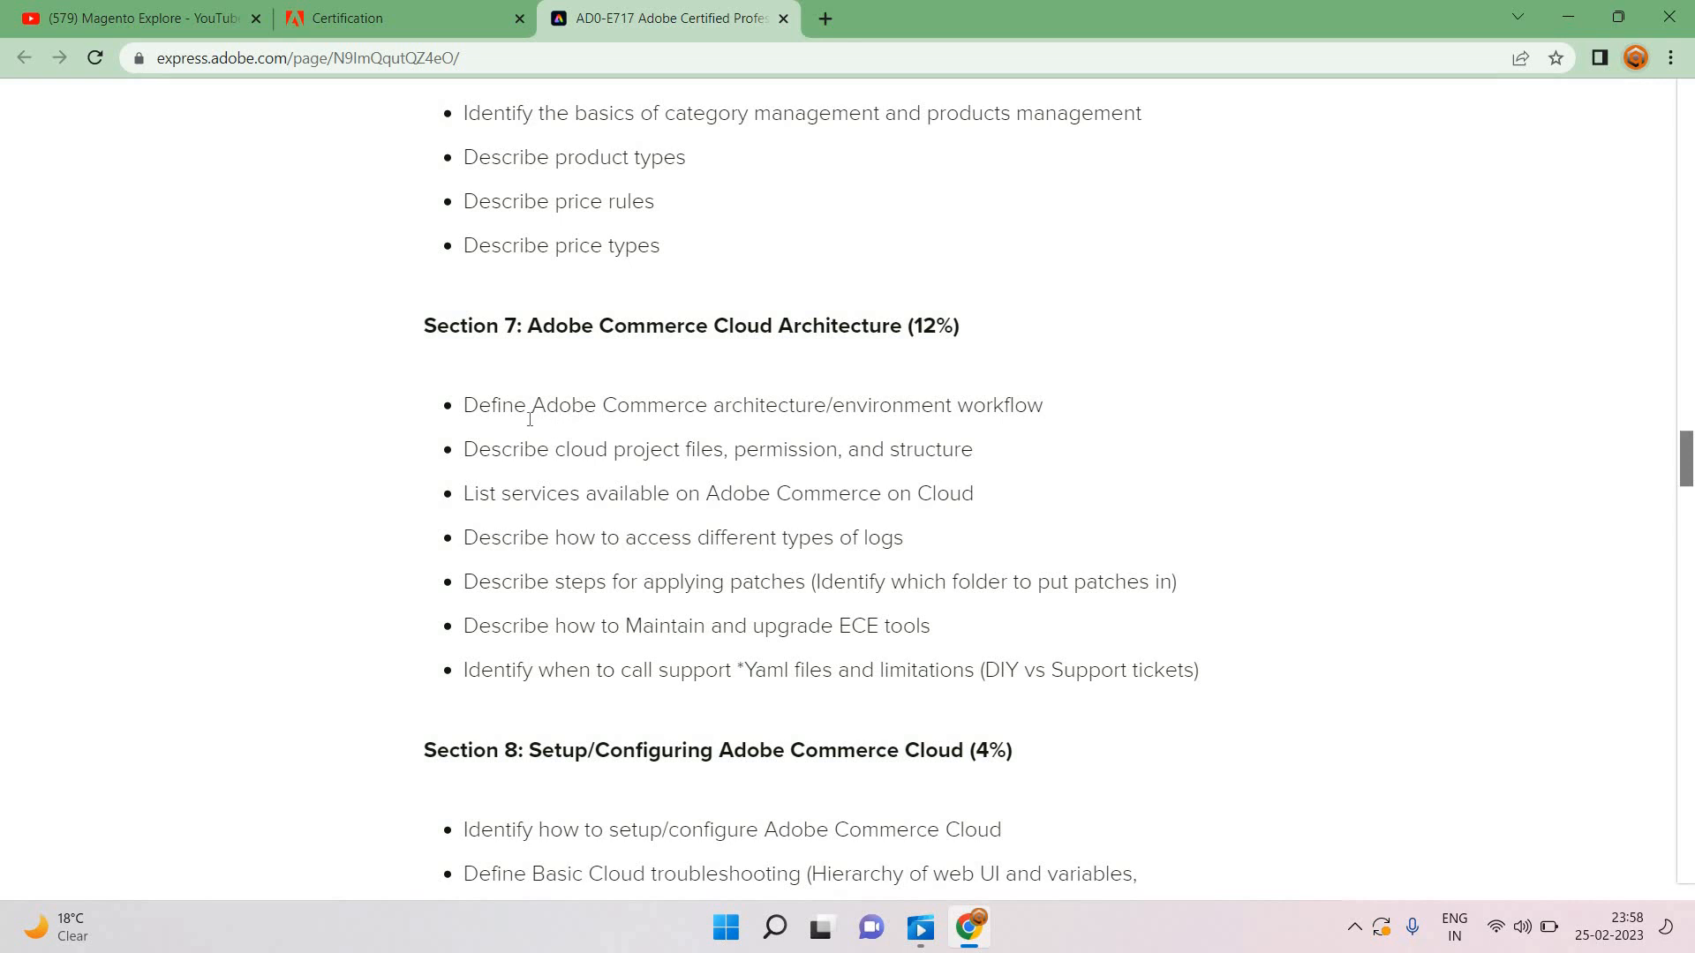
{"action": "mouse_move", "coordinate": [721, 437]}
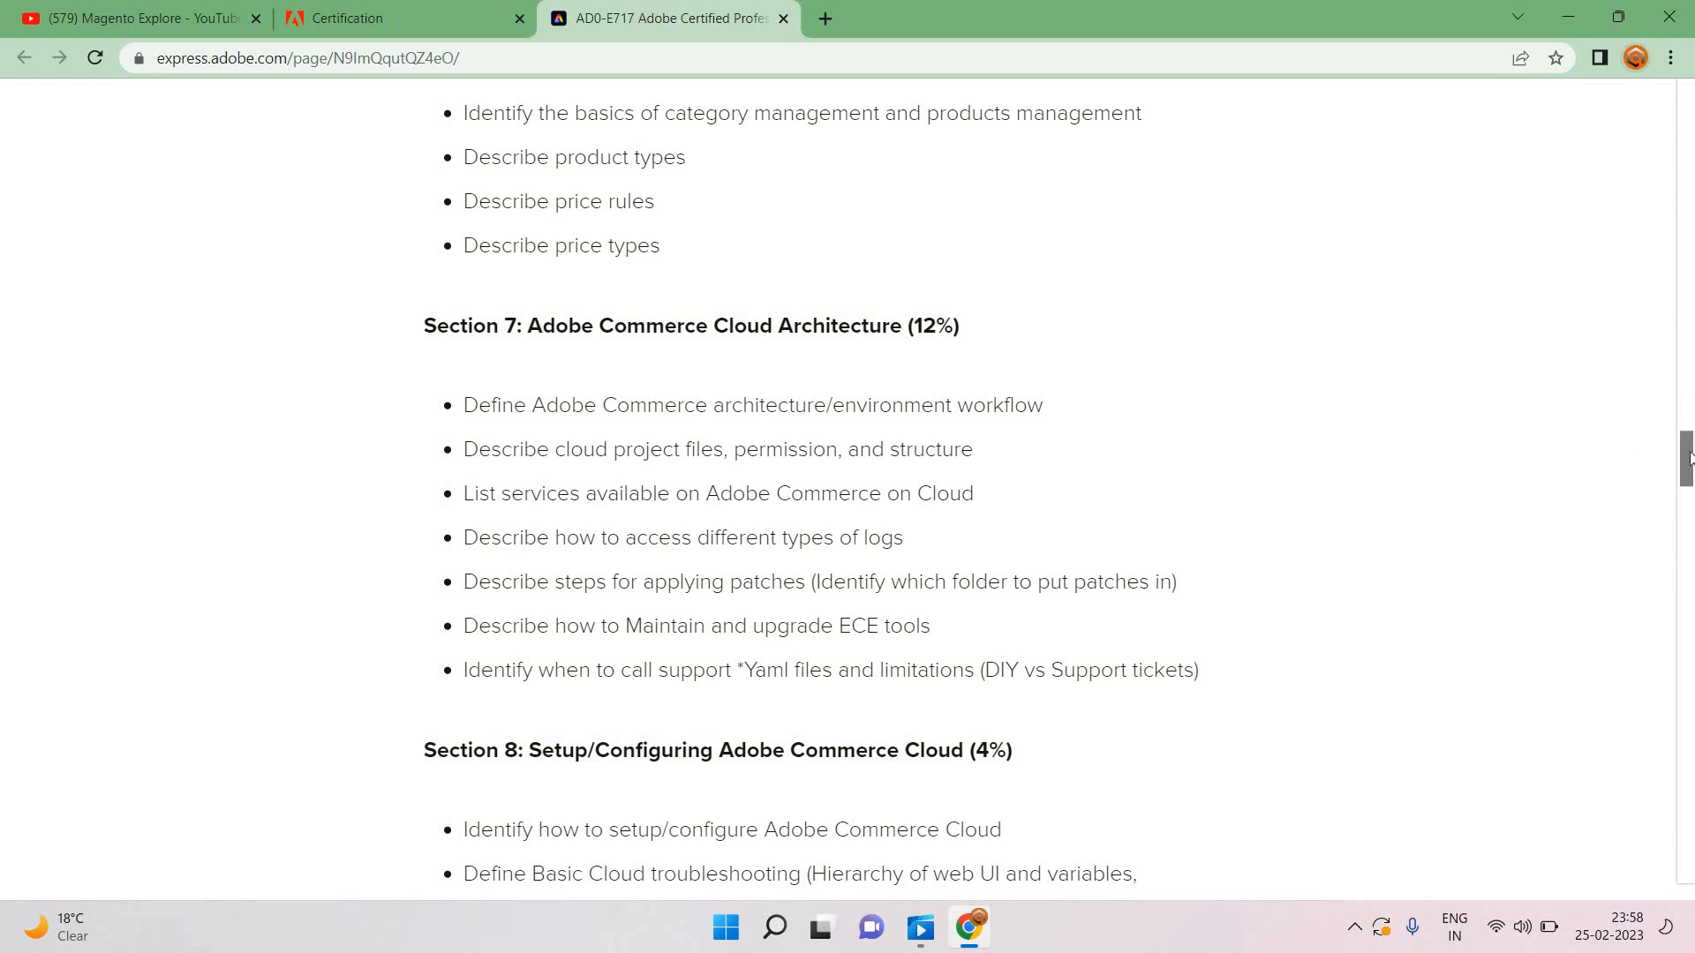
{"action": "scroll", "scroll_direction": "down", "scroll_amount": 3}
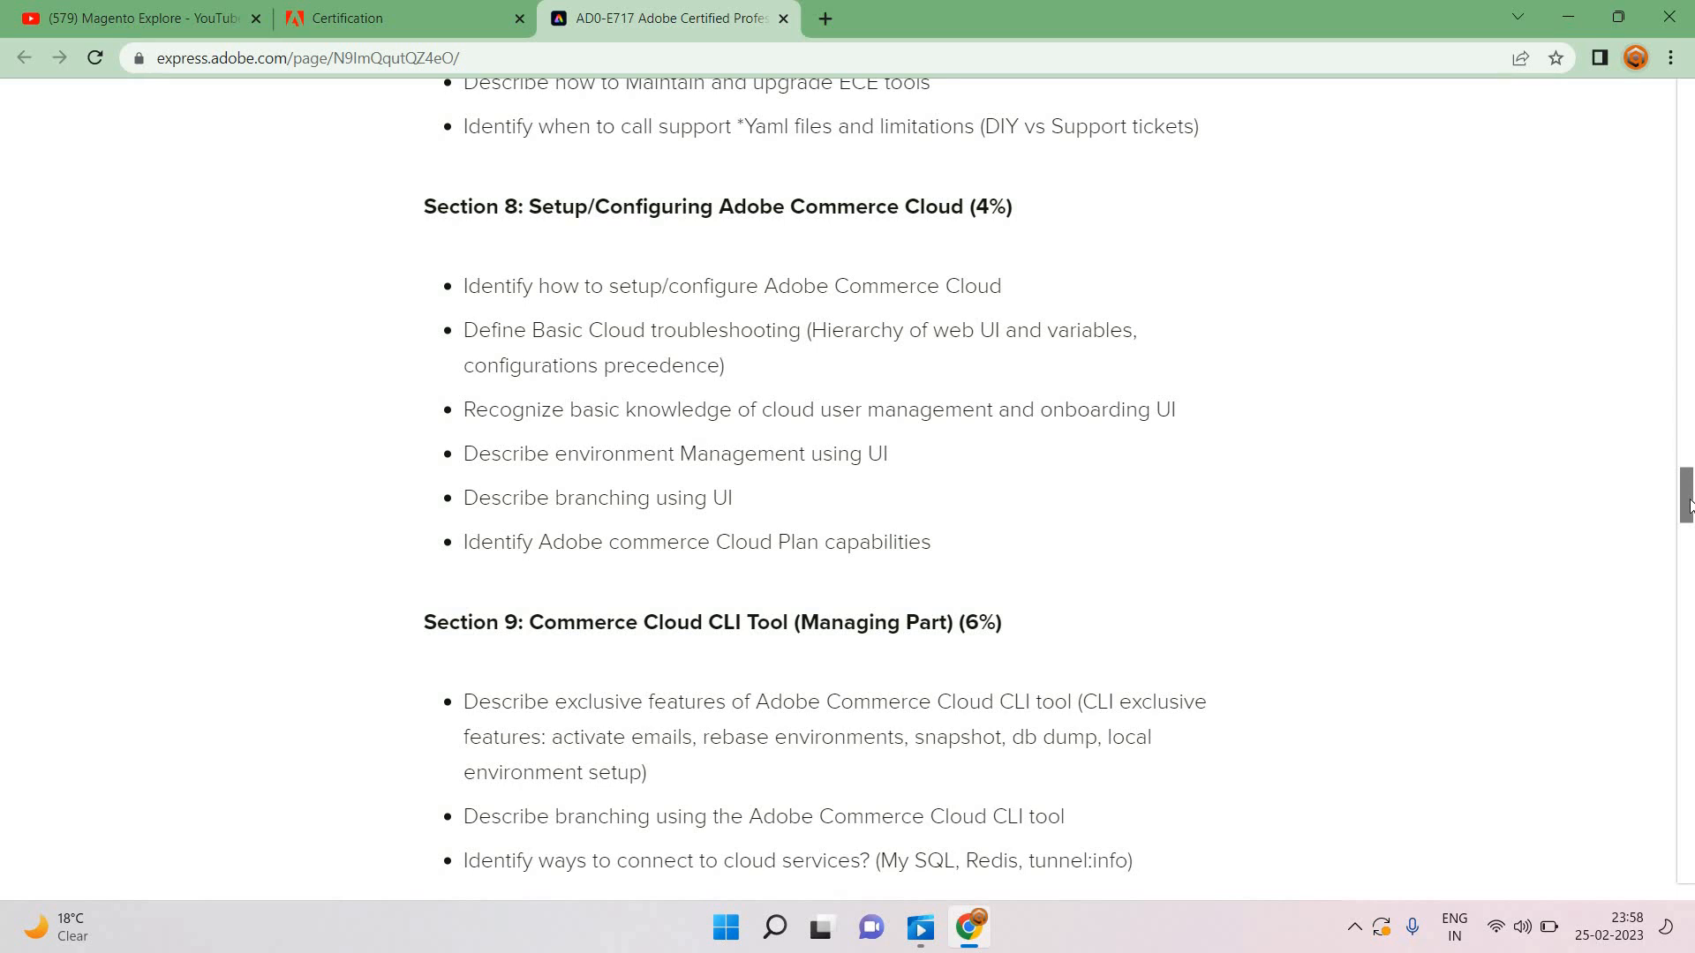
{"action": "scroll", "scroll_direction": "up", "scroll_amount": 3}
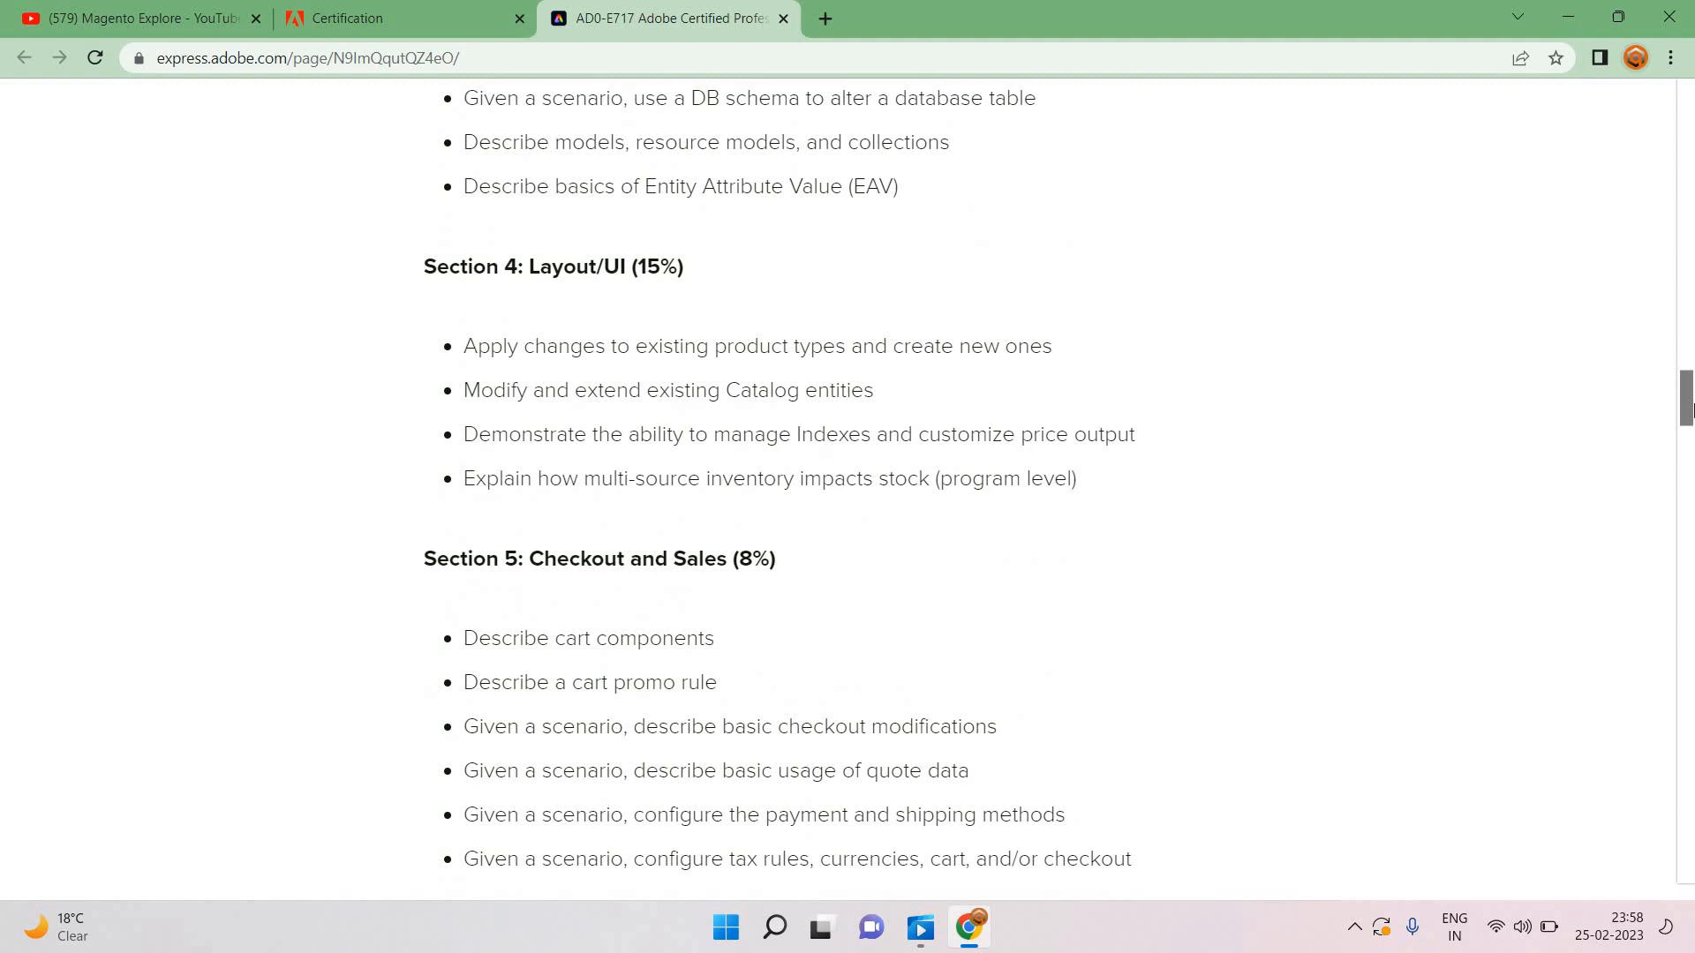
{"action": "scroll", "scroll_direction": "up", "scroll_amount": 3}
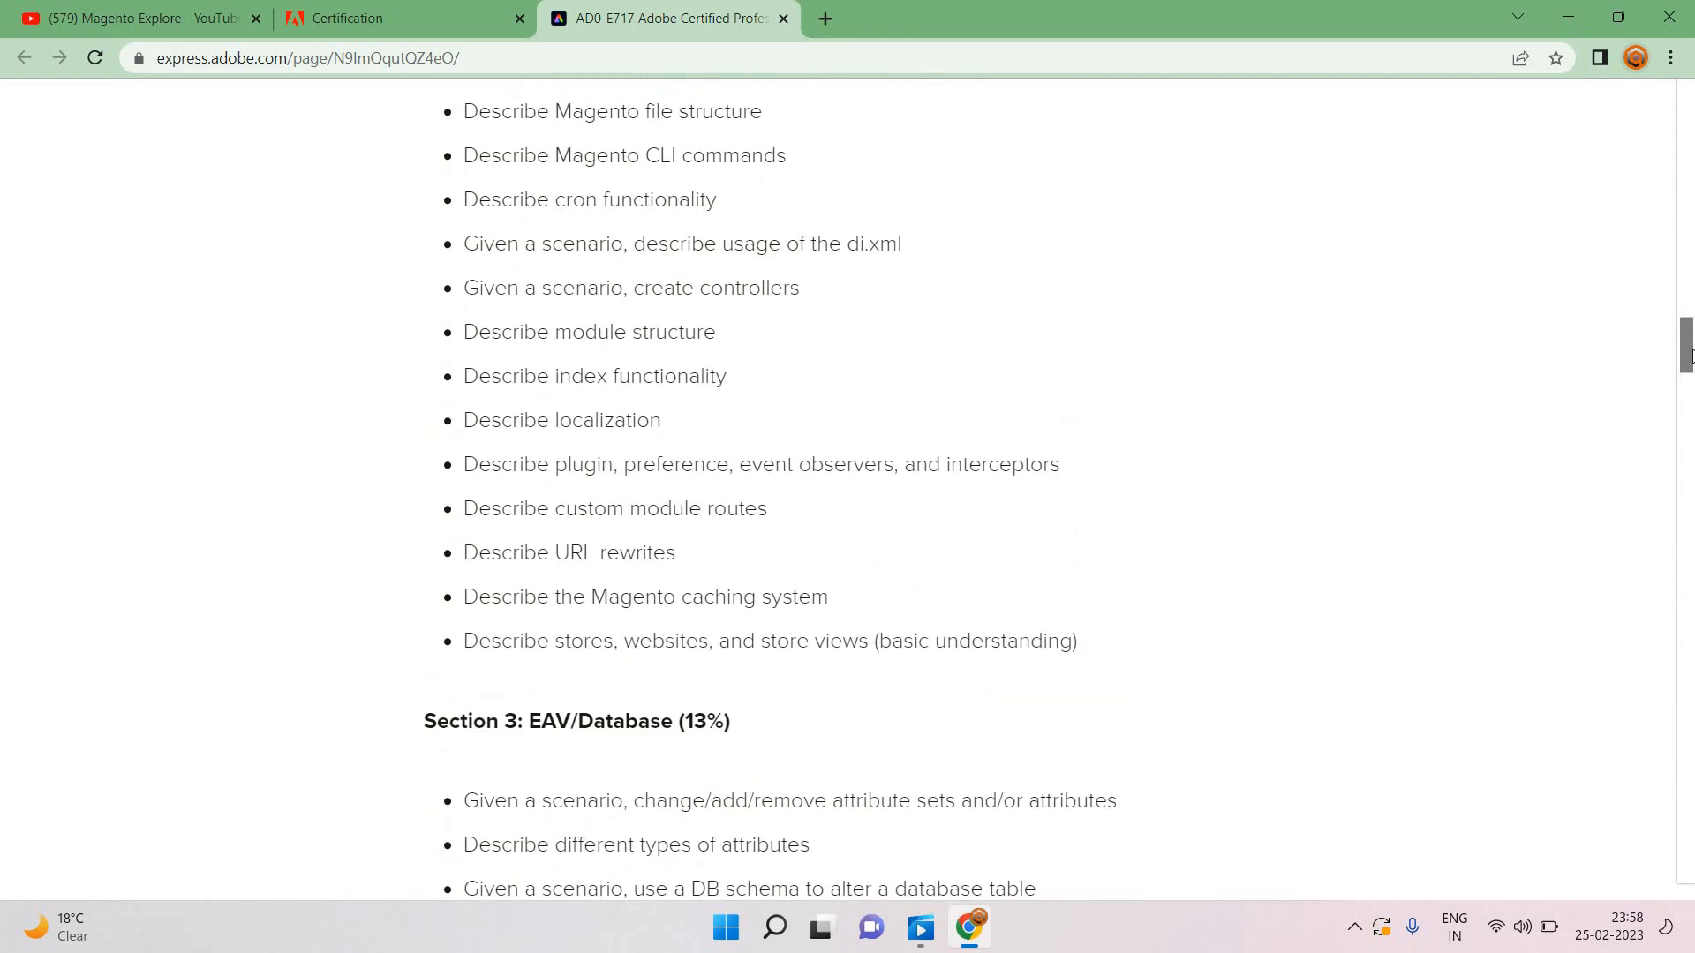
{"action": "scroll", "scroll_direction": "up", "scroll_amount": 3}
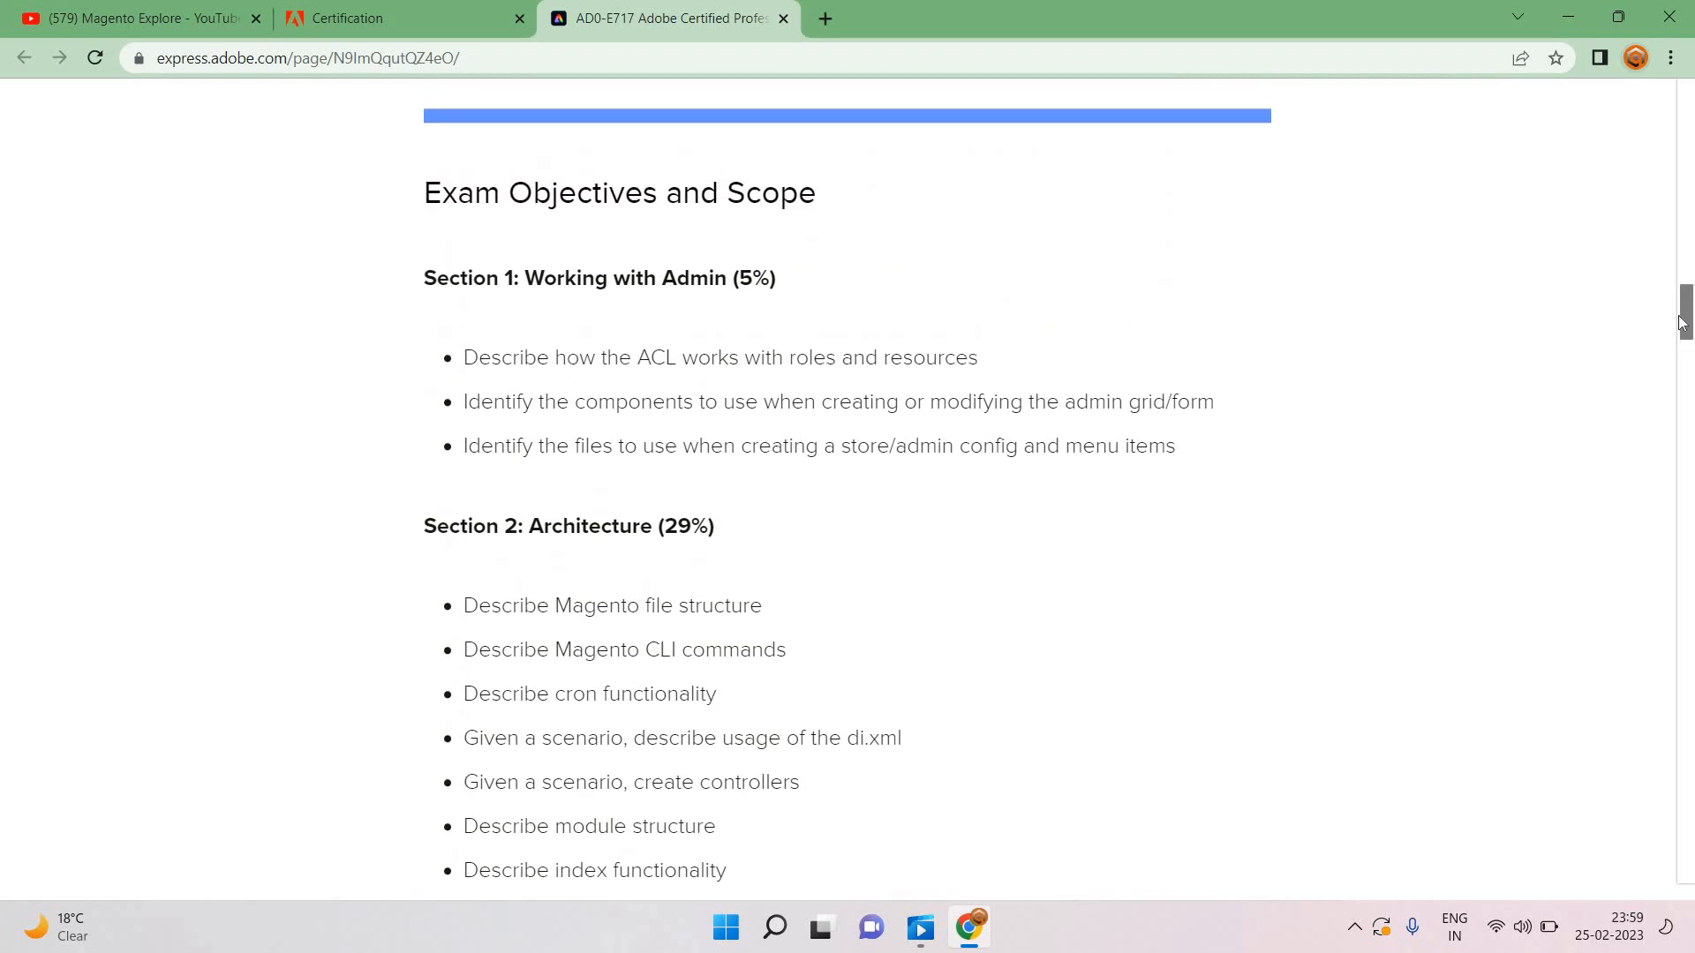
{"action": "scroll", "scroll_direction": "up", "scroll_amount": 3}
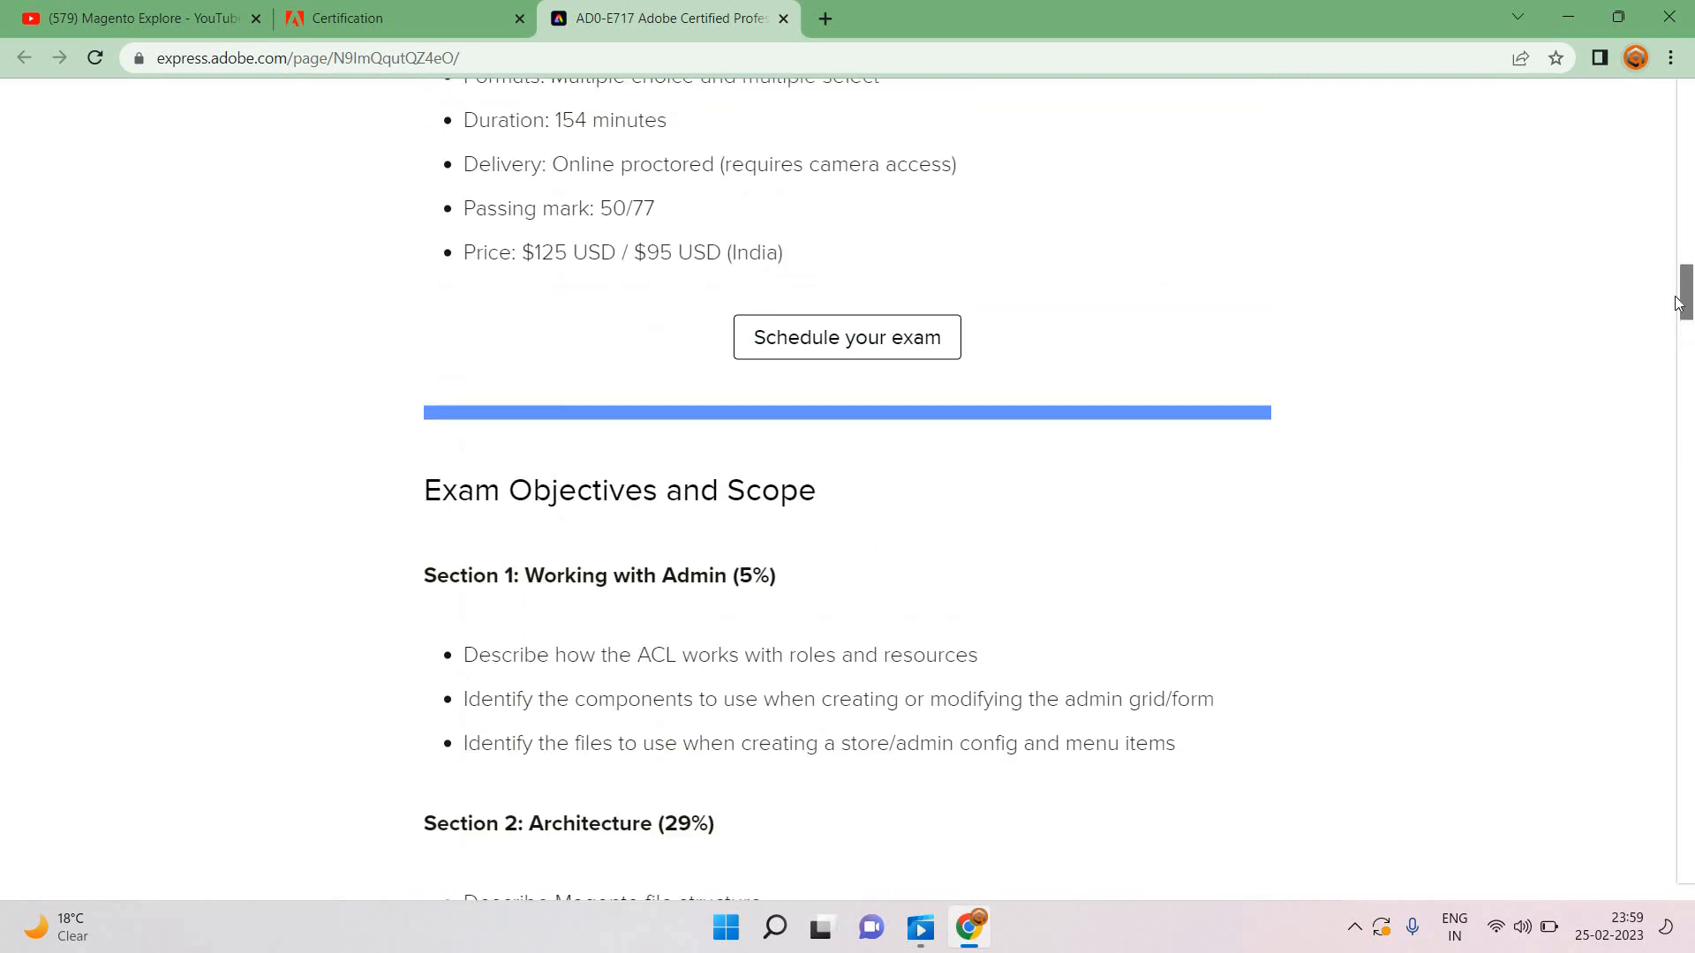
{"action": "mouse_move", "coordinate": [822, 20]}
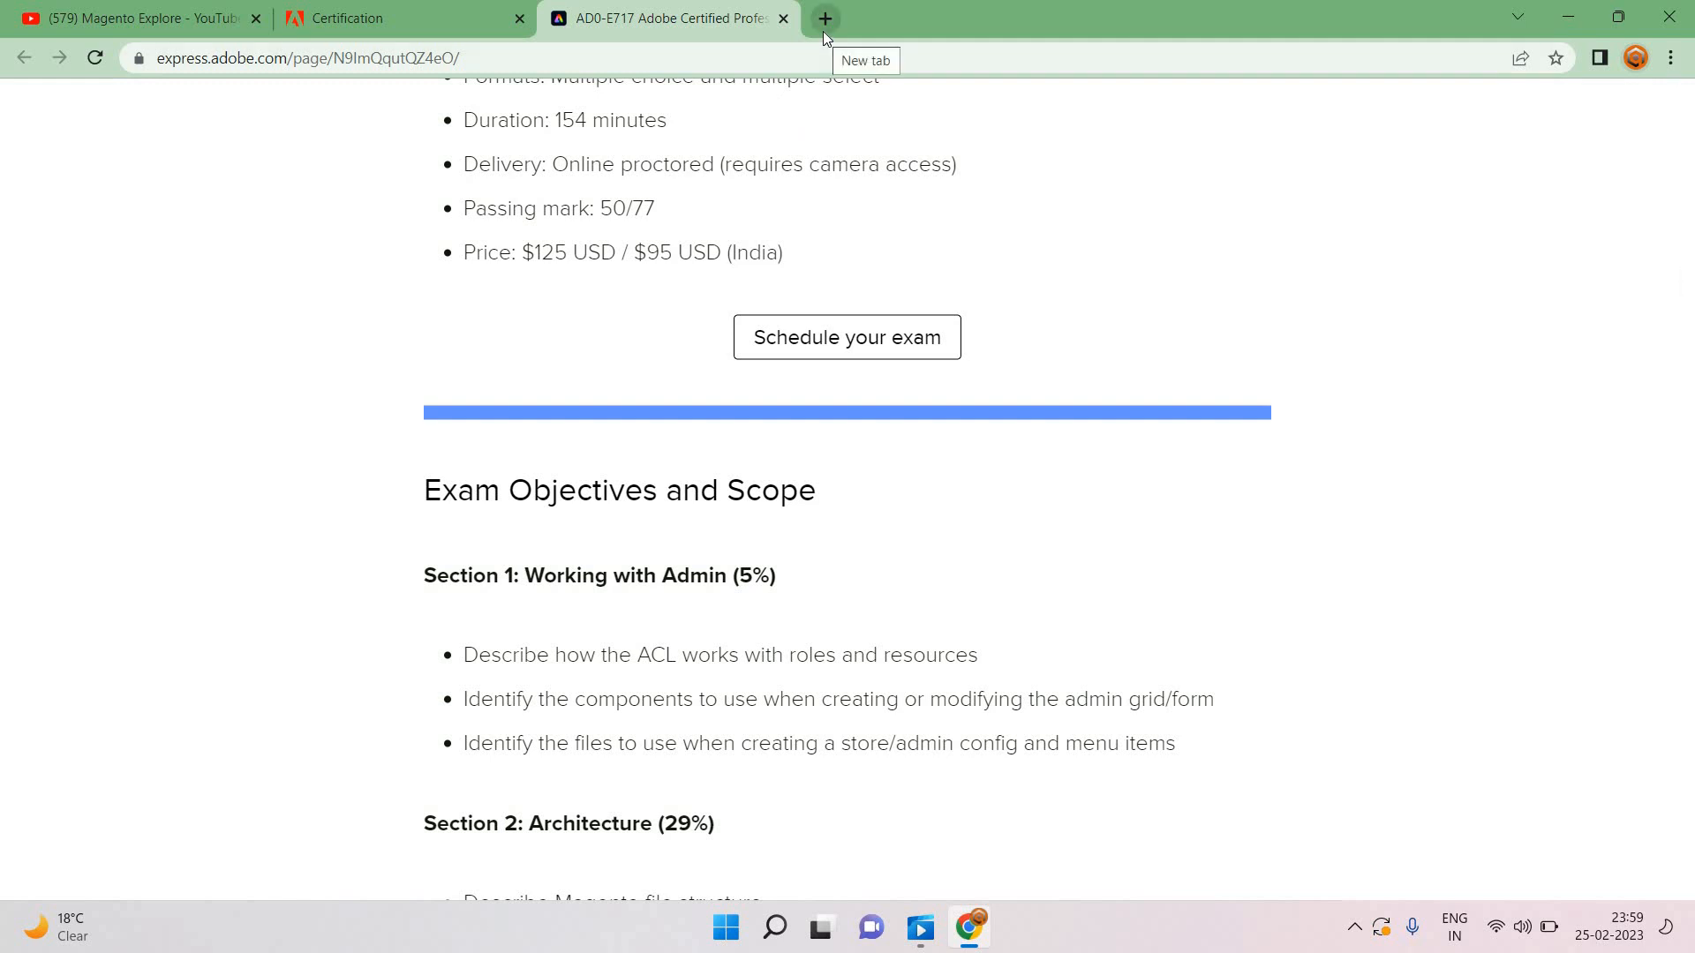
Step: Search 'youtube' from a new tab and open the YouTube home page
{"action": "left_click", "coordinate": [823, 18]}
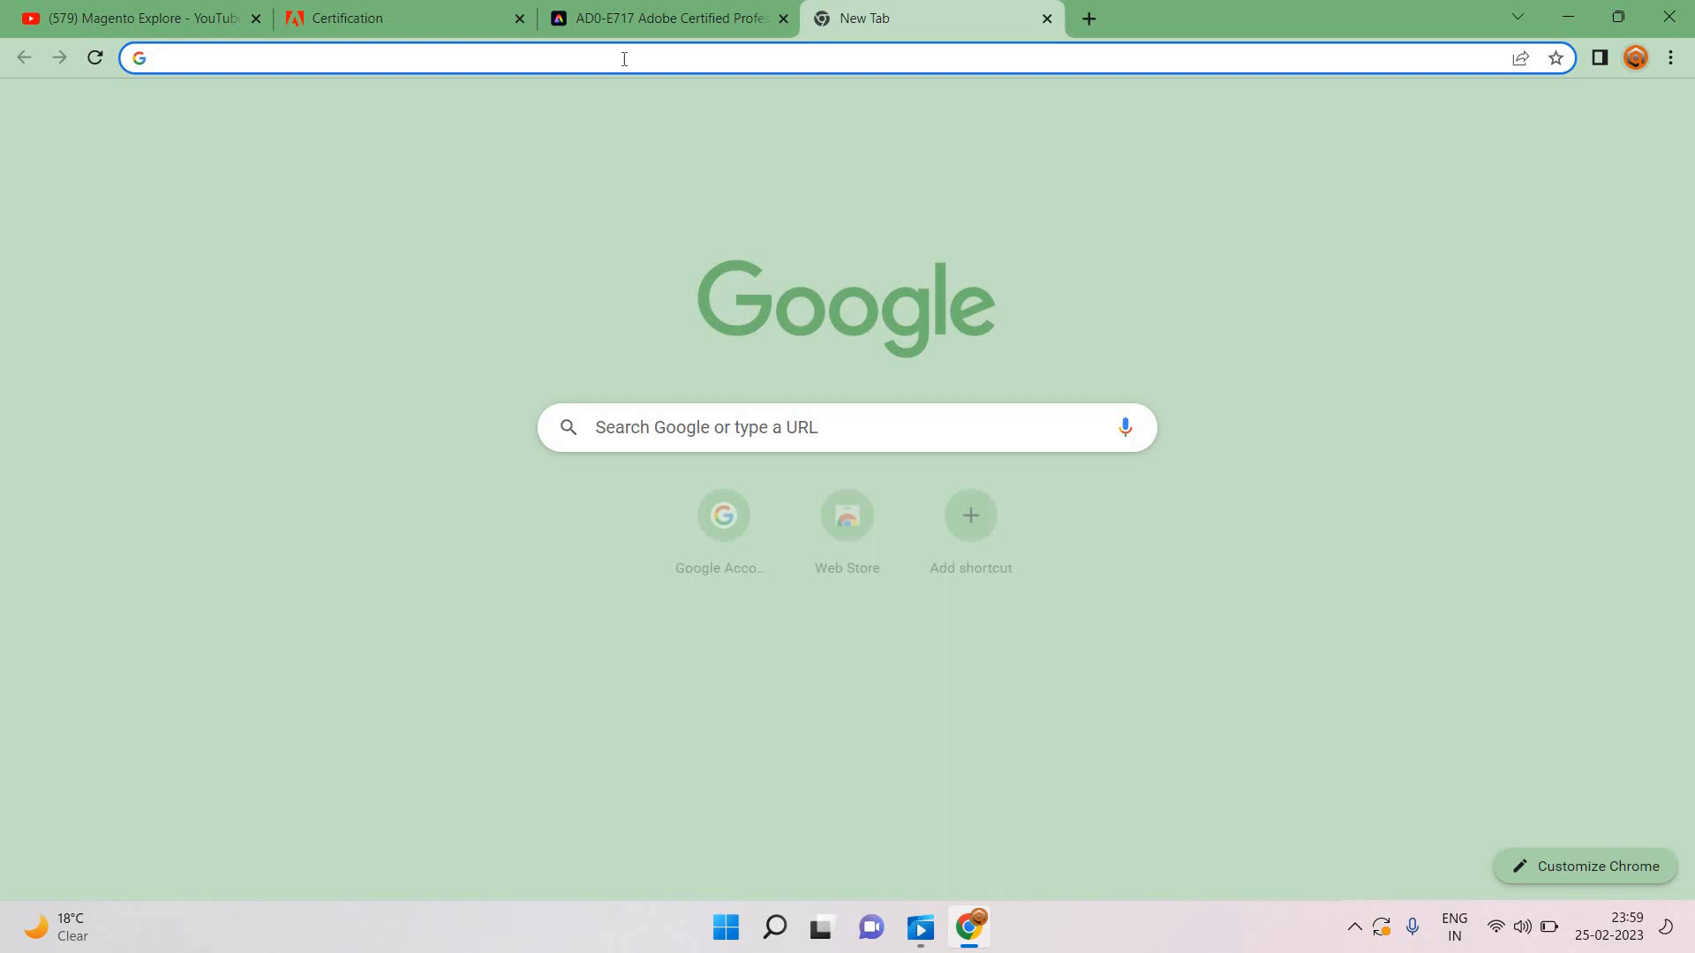
{"action": "type", "text": "youtube"}
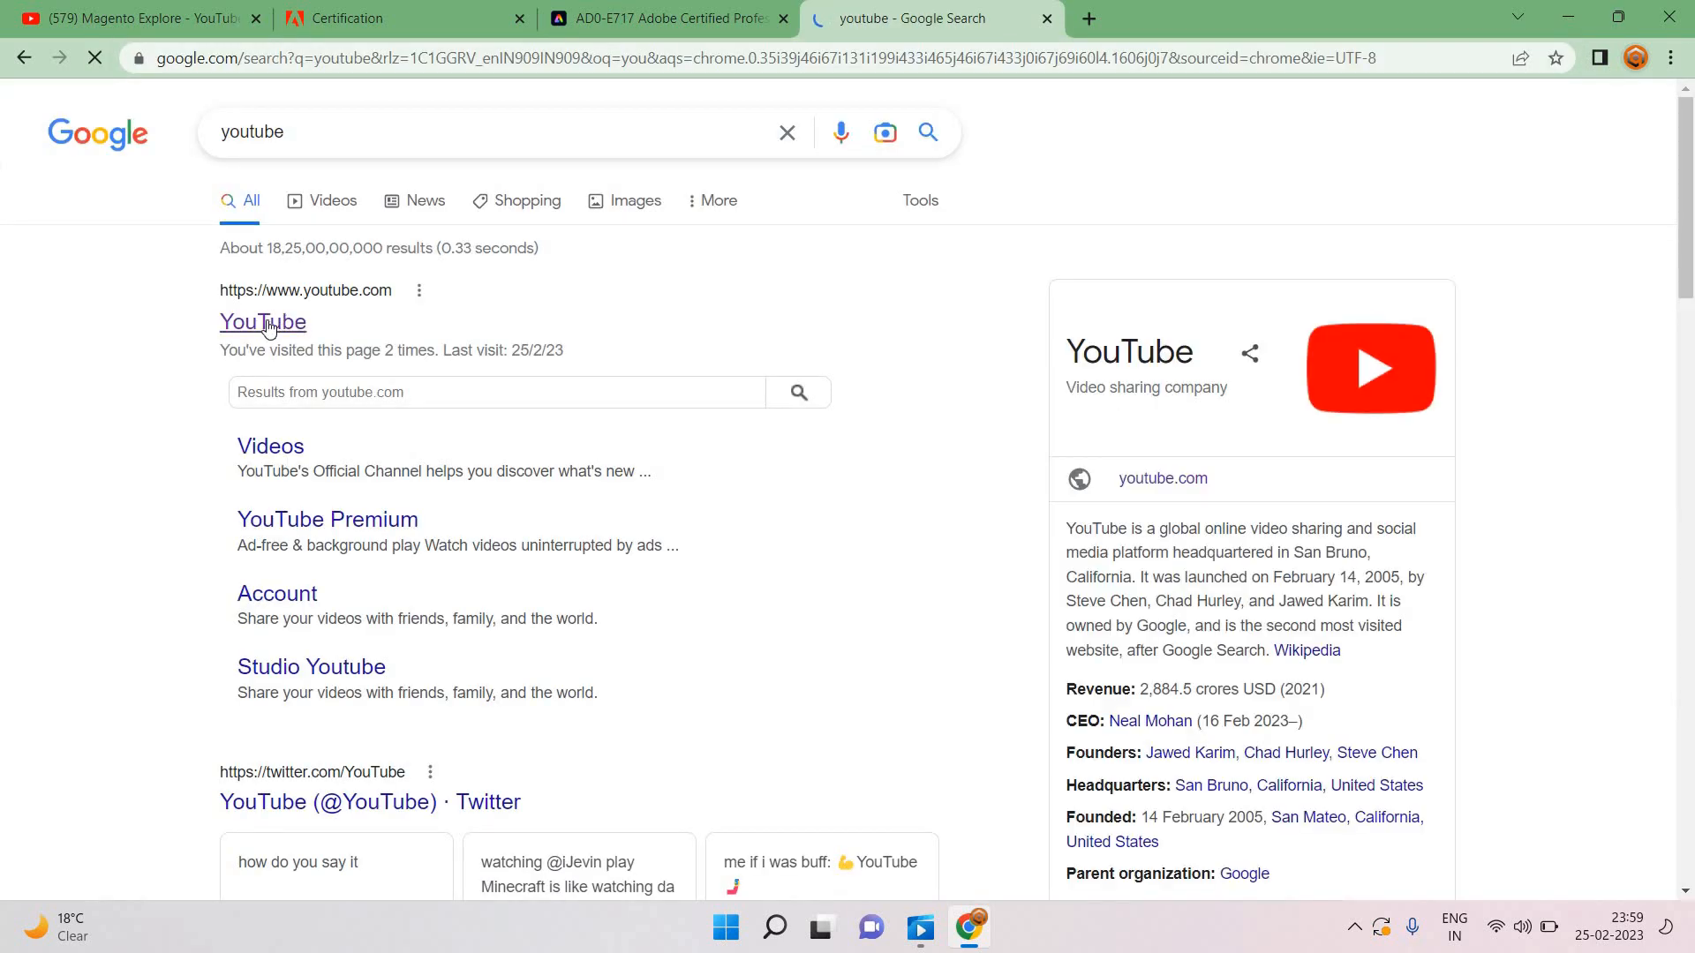
{"action": "left_click", "coordinate": [262, 321]}
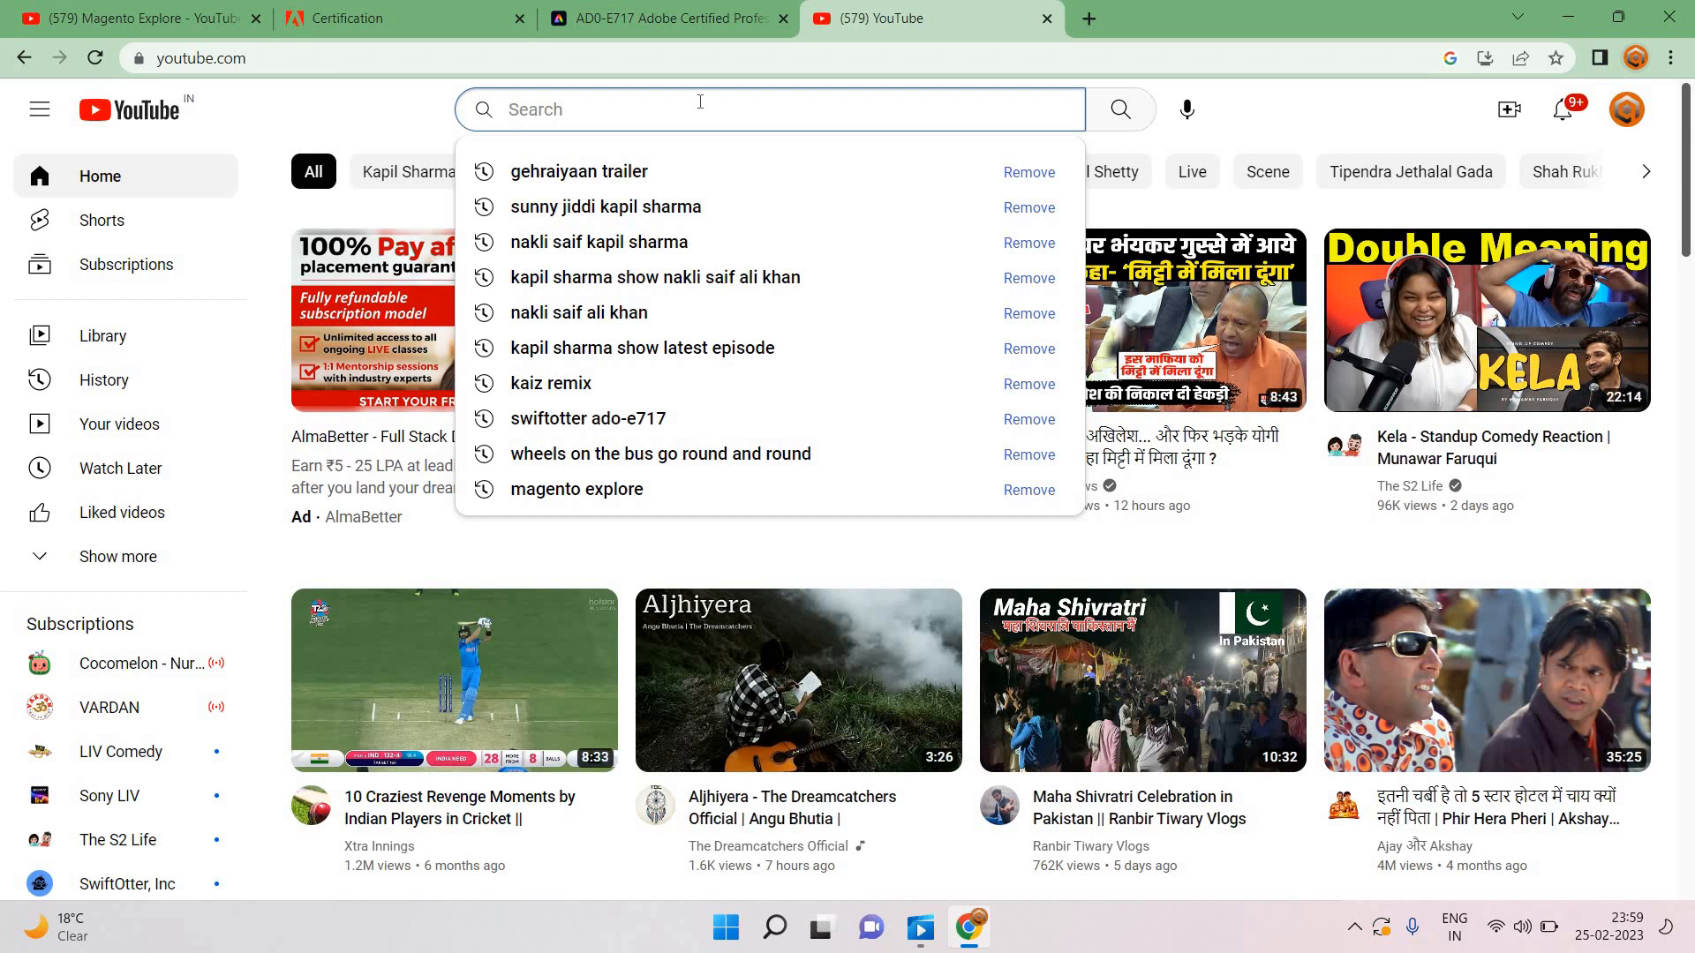
Step: Search YouTube for 'Ad0-e717'
{"action": "type", "text": "A"}
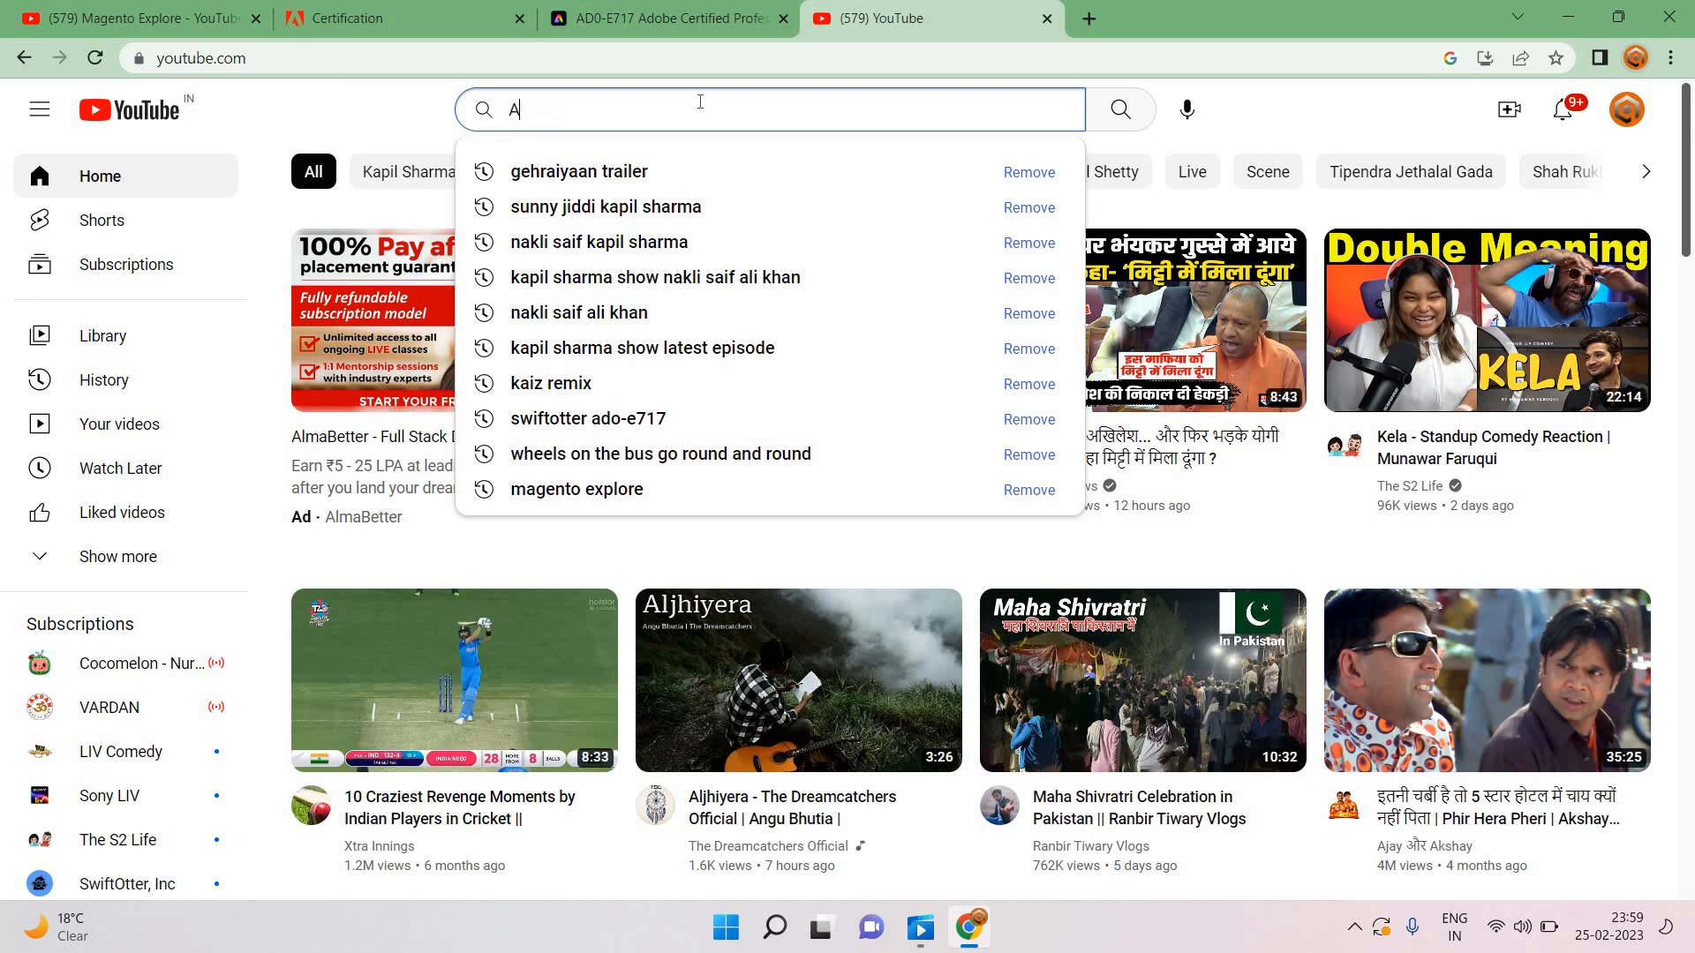
{"action": "type", "text": "d0-e717"}
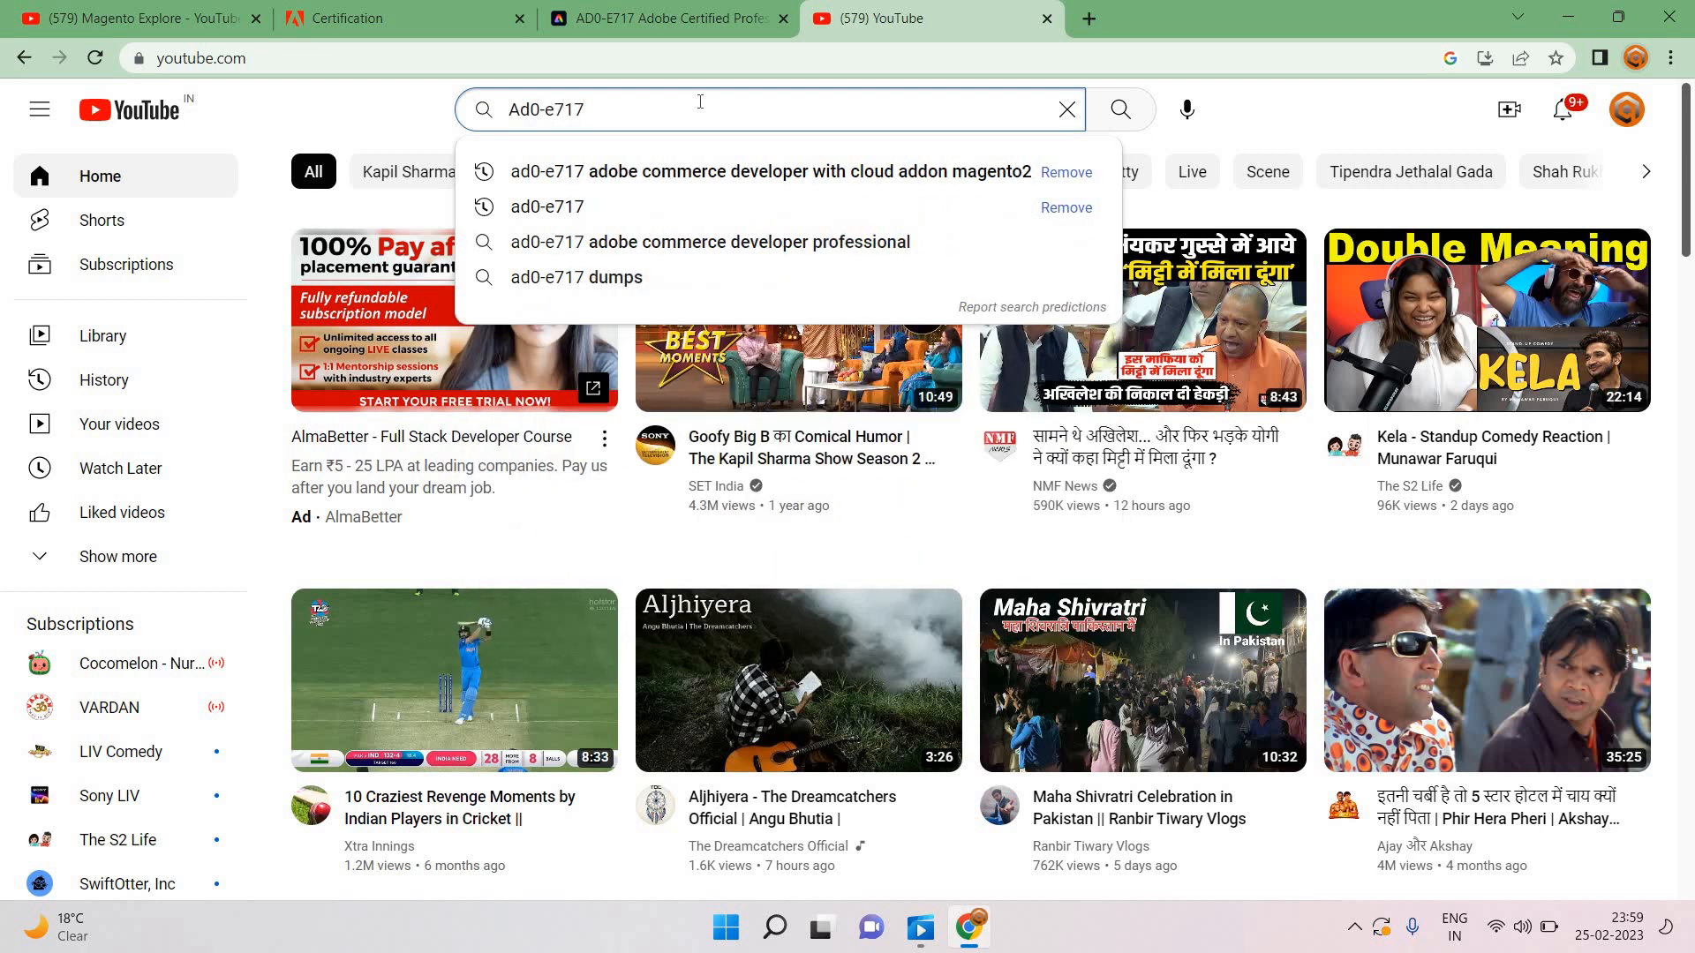
{"action": "left_click", "coordinate": [1120, 110]}
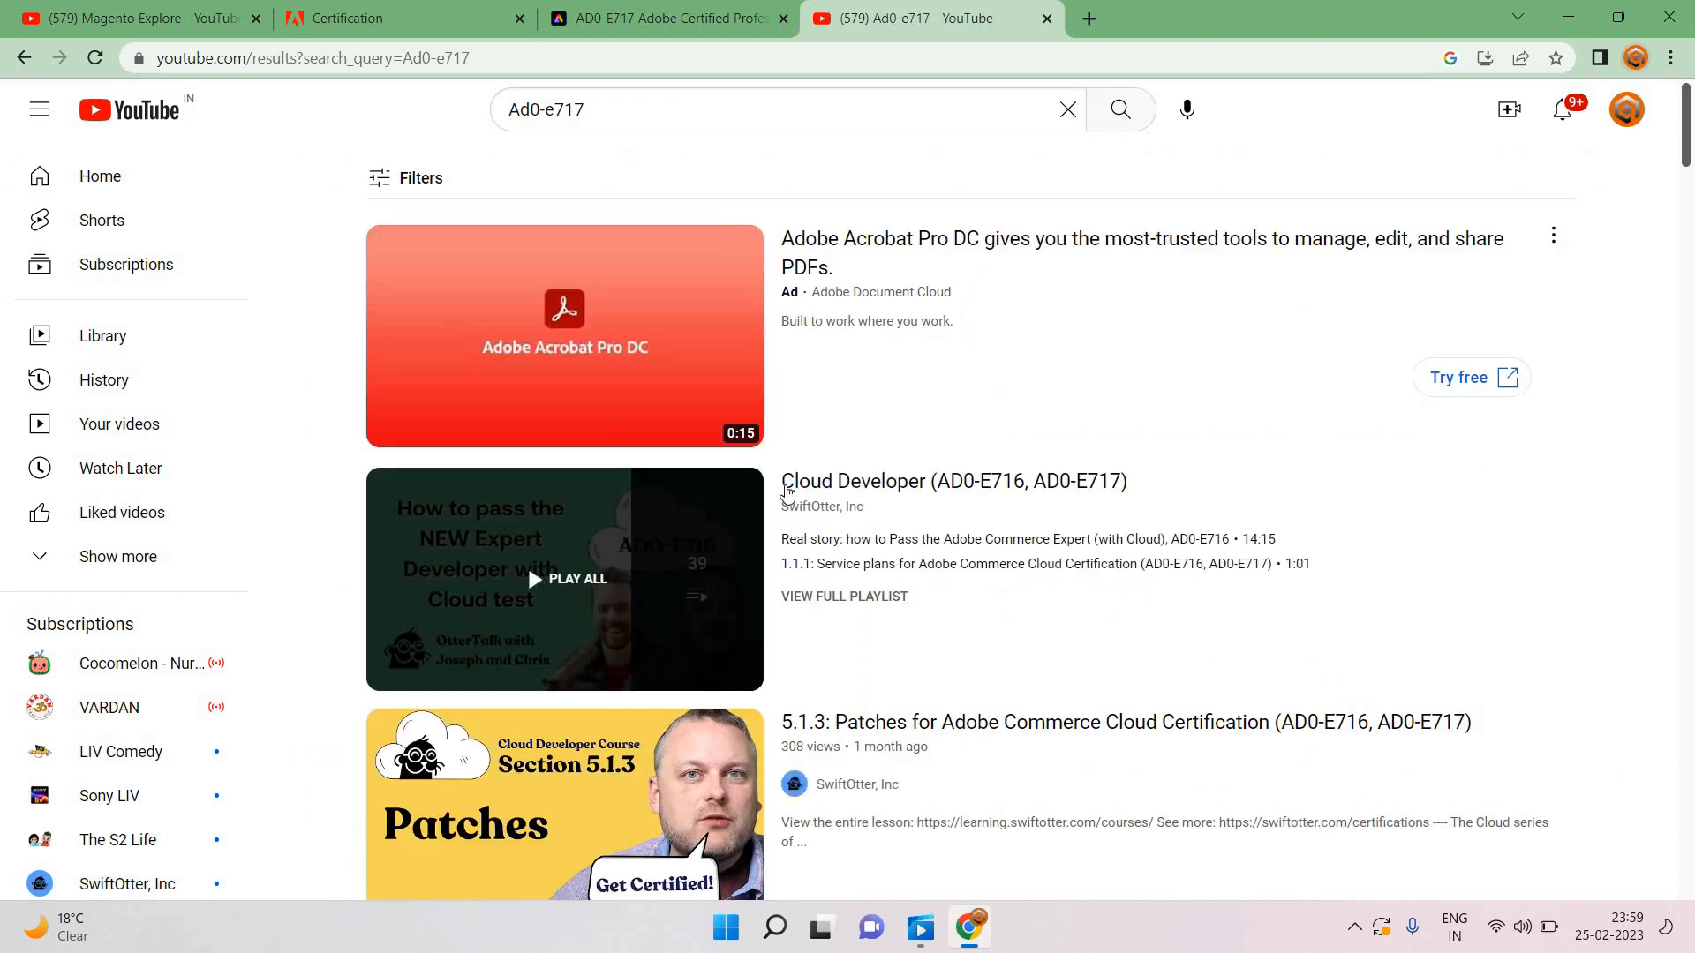
{"action": "mouse_move", "coordinate": [937, 513]}
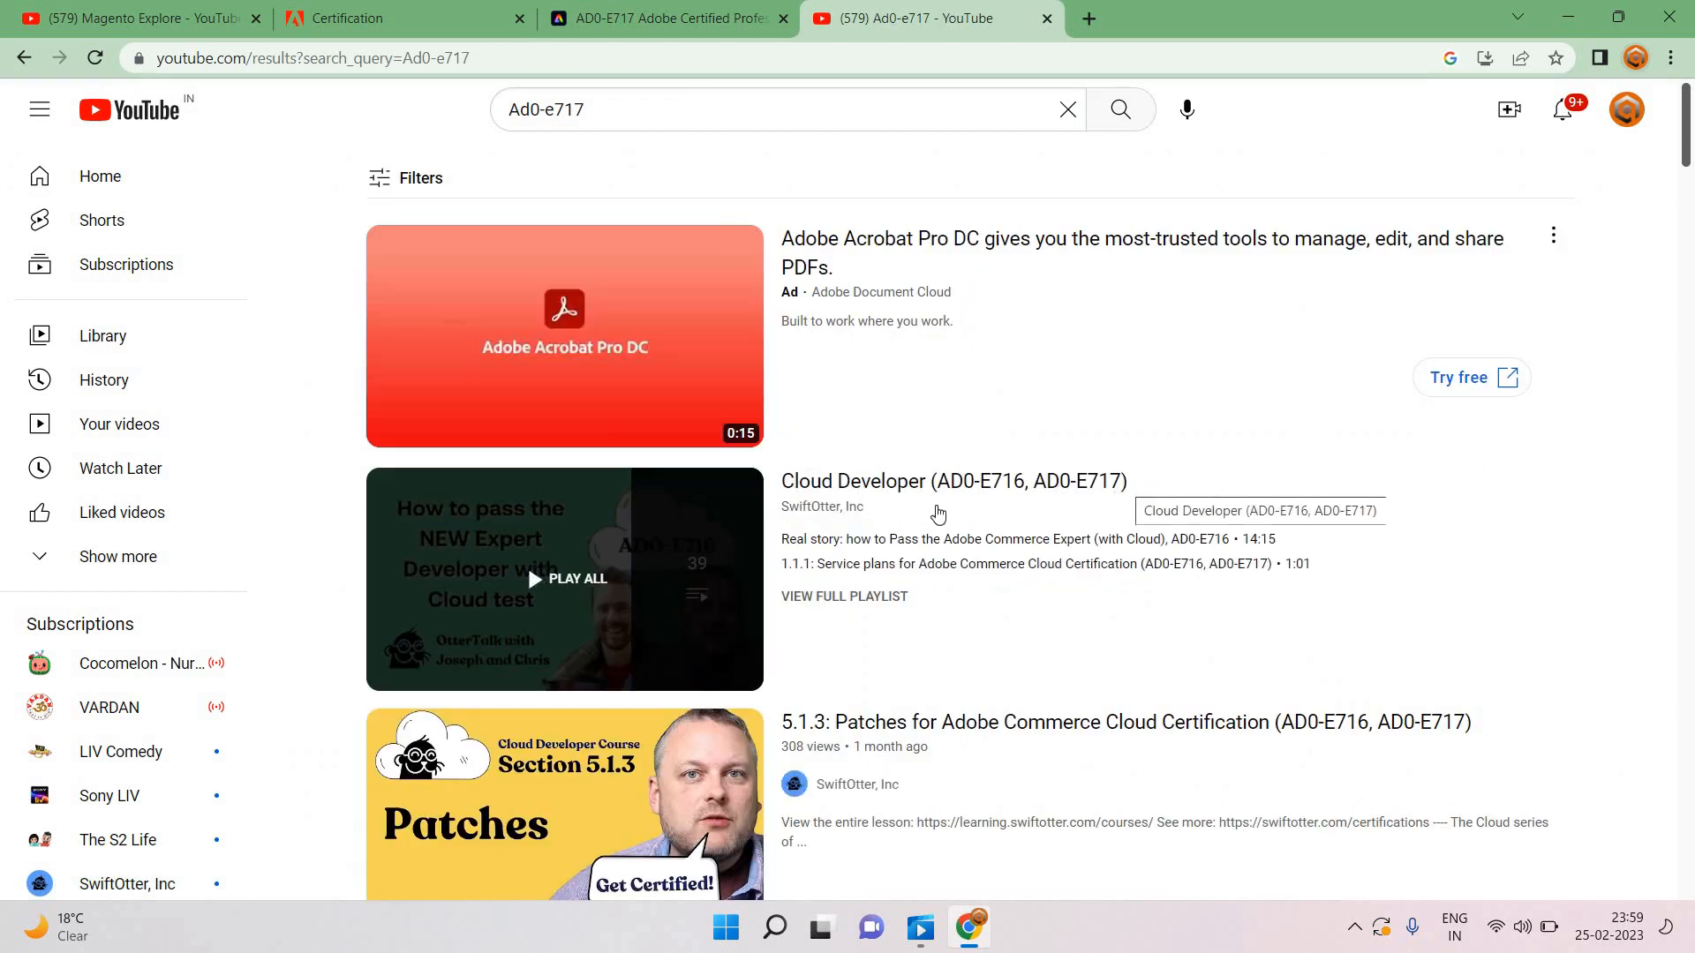
{"action": "mouse_move", "coordinate": [980, 500]}
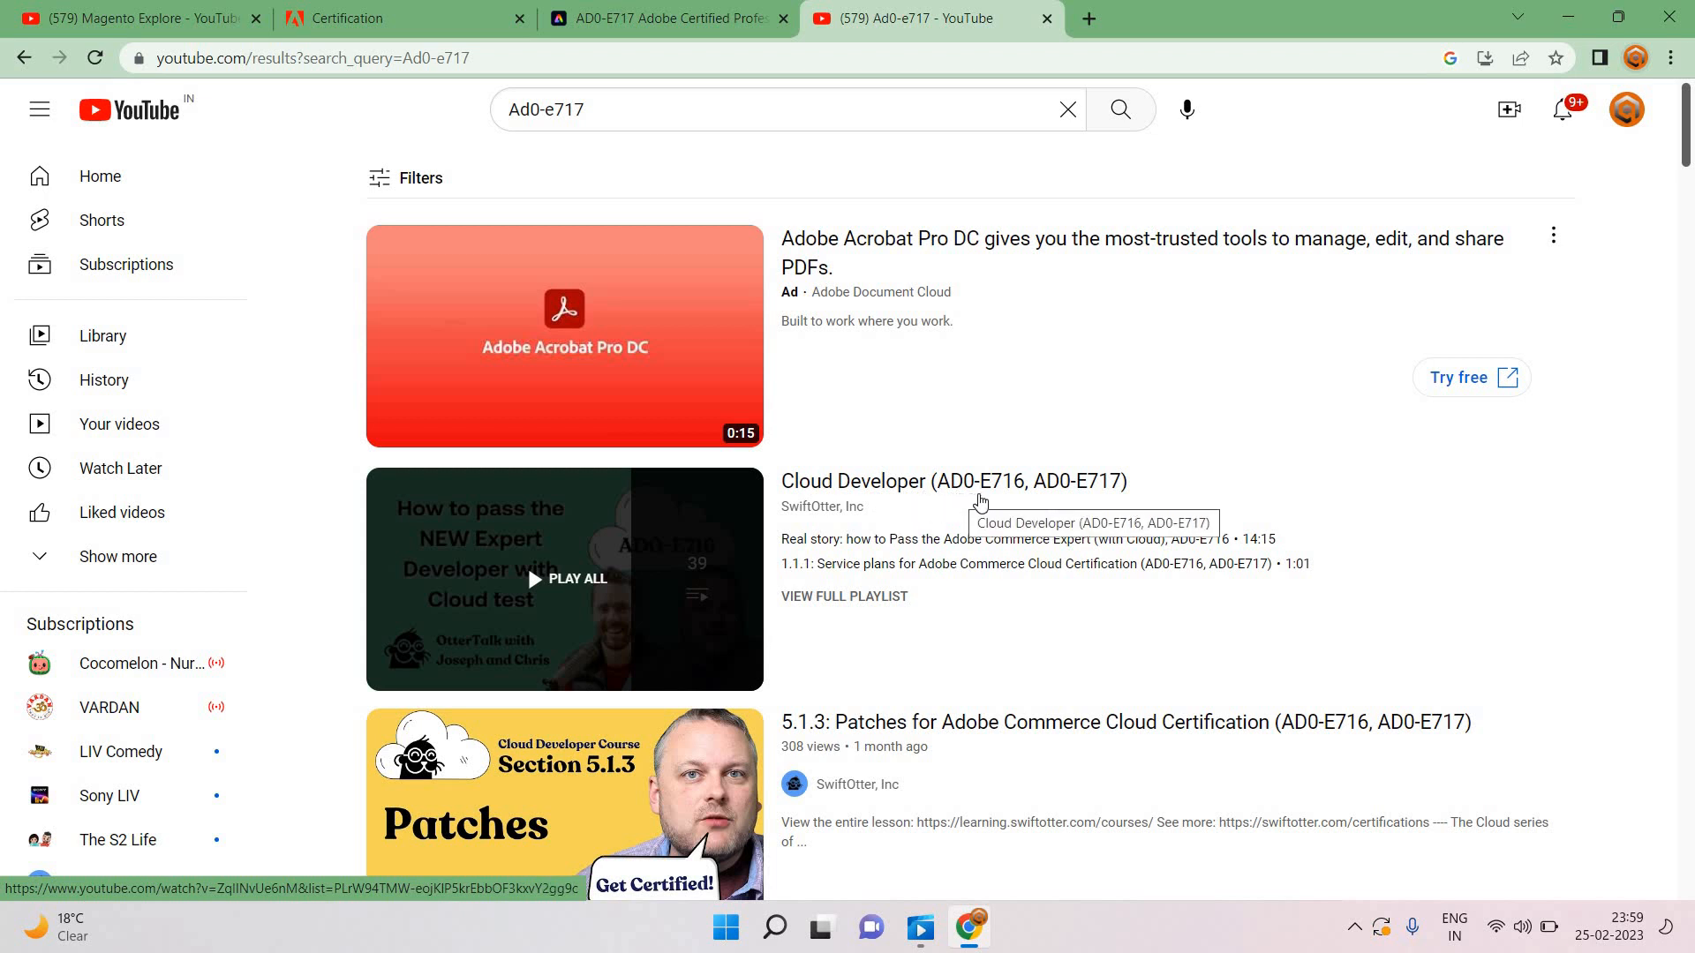
{"action": "mouse_move", "coordinate": [1097, 494]}
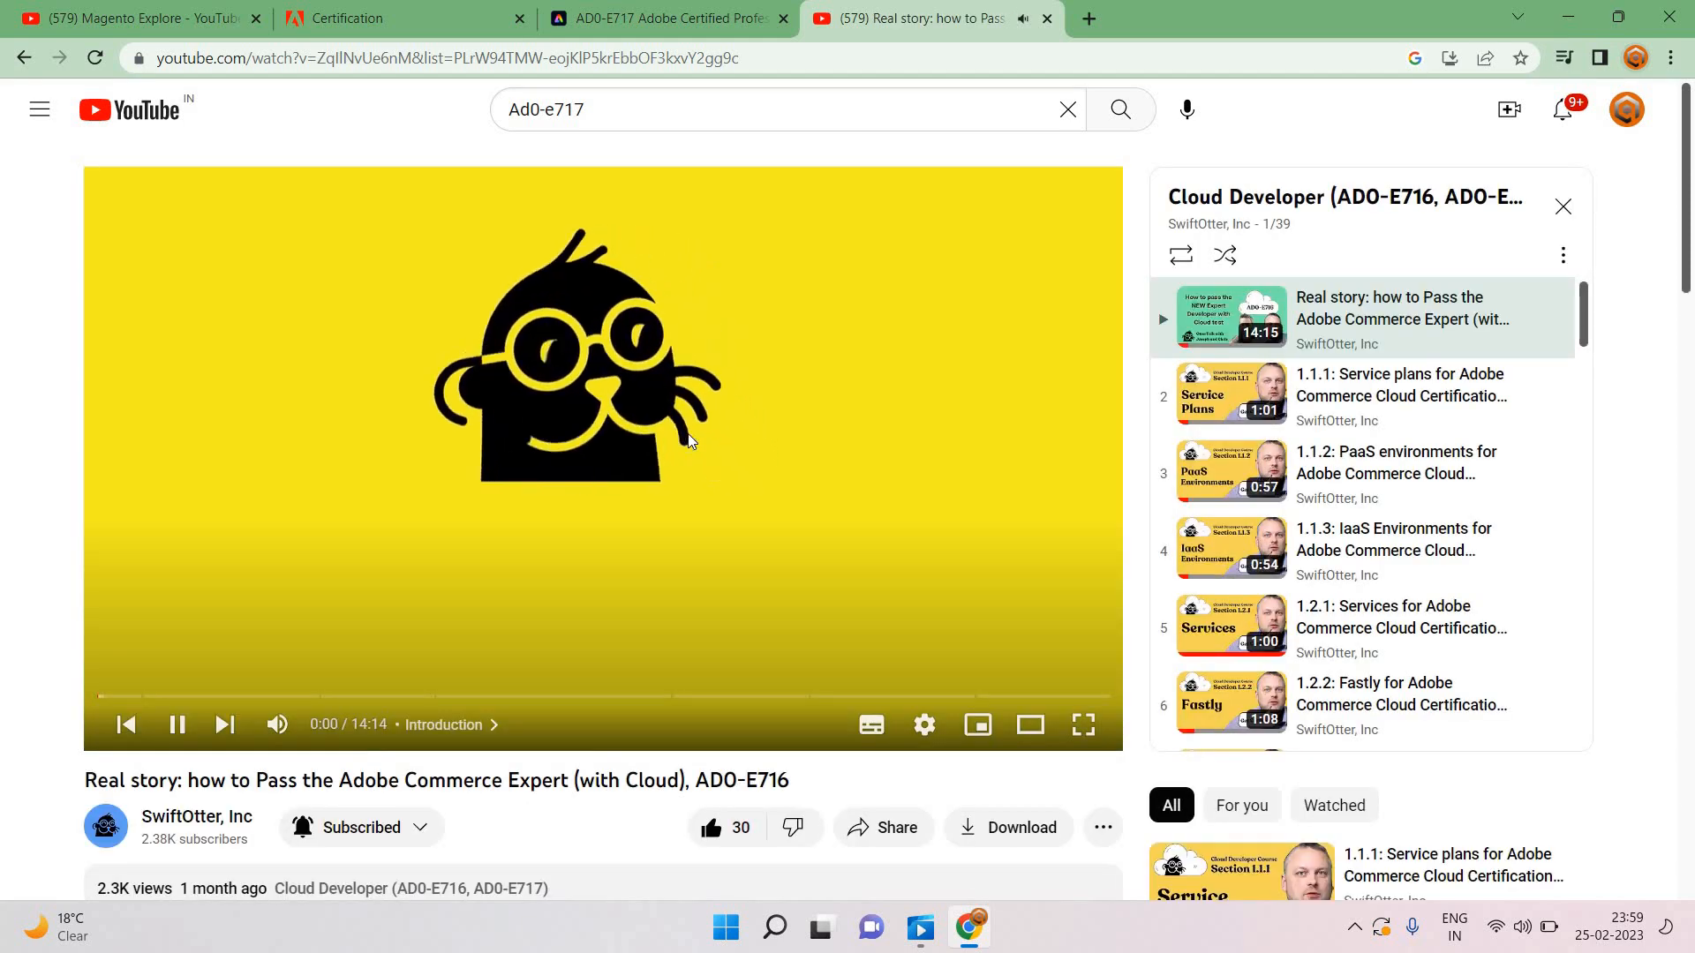
Step: Pause the Cloud Developer playlist's introduction video and browse the 39-video list
{"action": "left_click", "coordinate": [177, 724]}
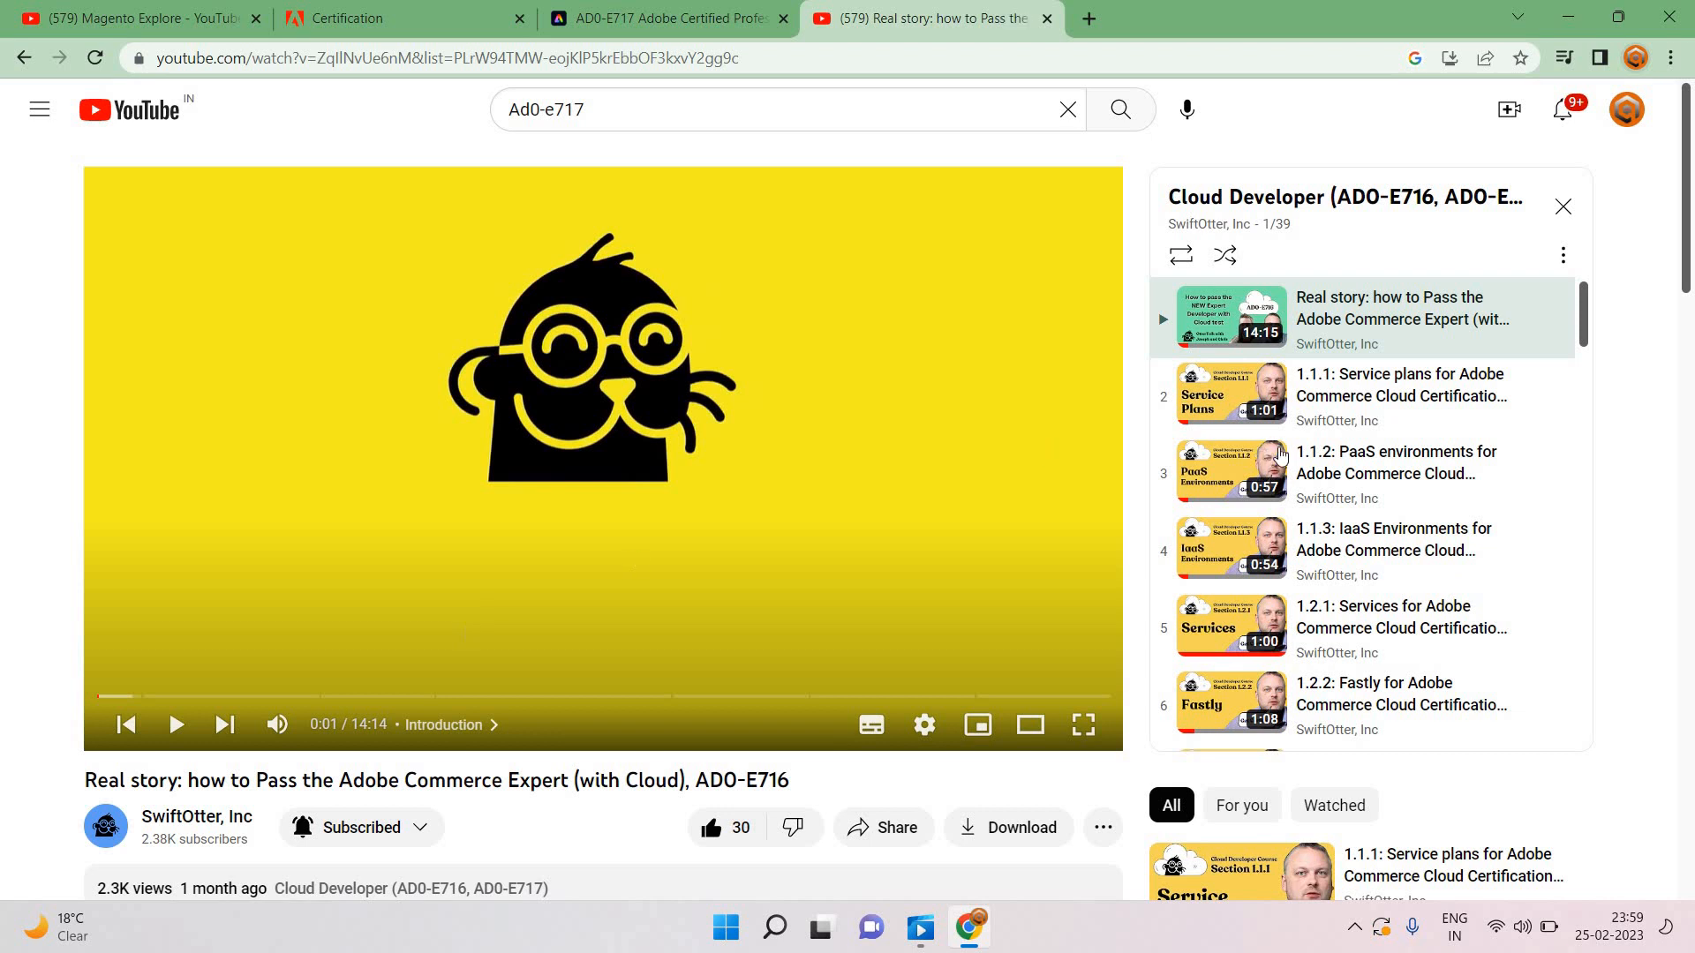
{"action": "mouse_move", "coordinate": [1257, 424]}
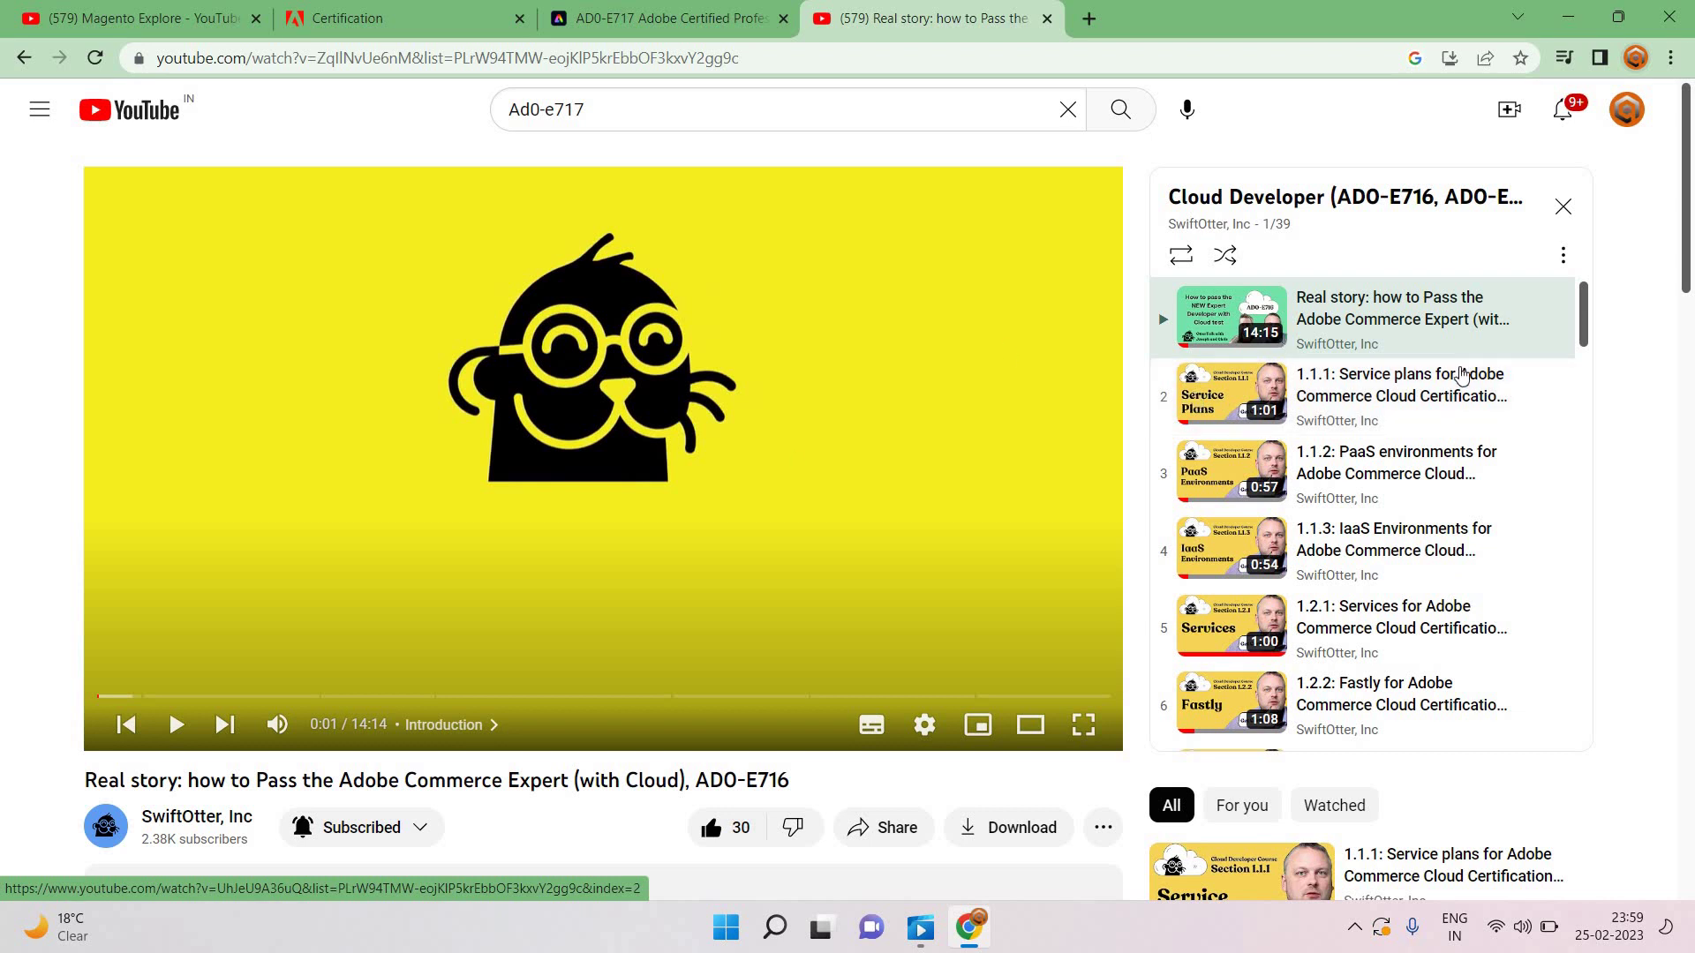
{"action": "mouse_move", "coordinate": [1283, 418]}
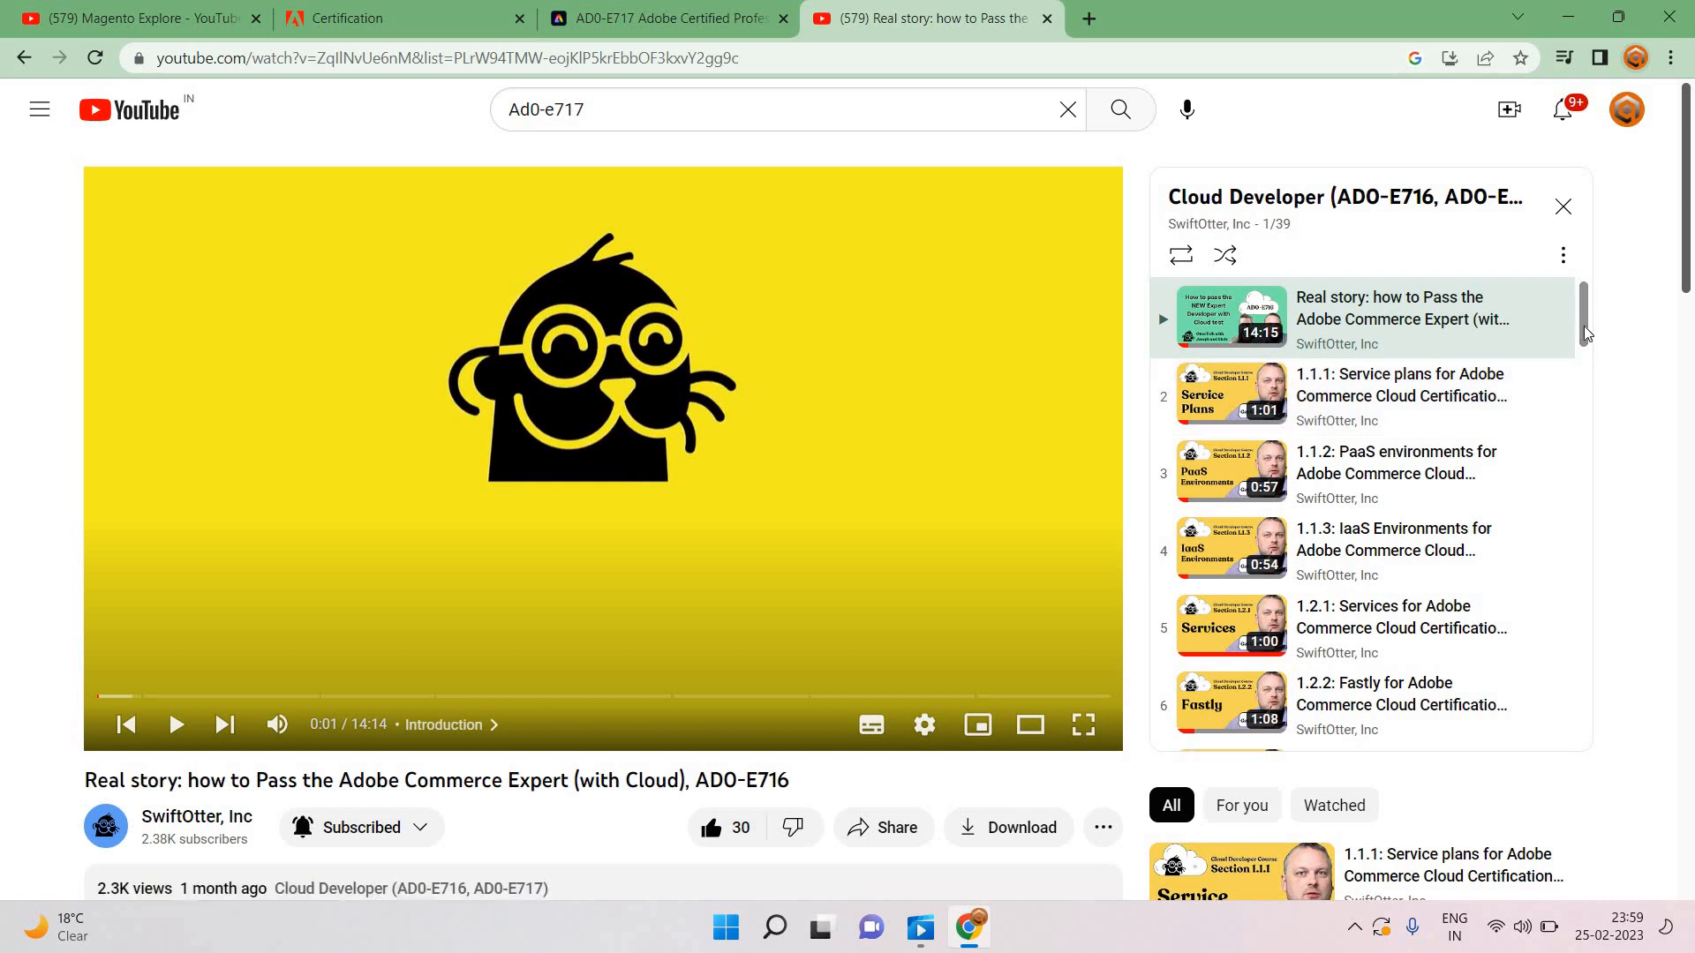
{"action": "scroll", "scroll_direction": "down", "scroll_amount": 3}
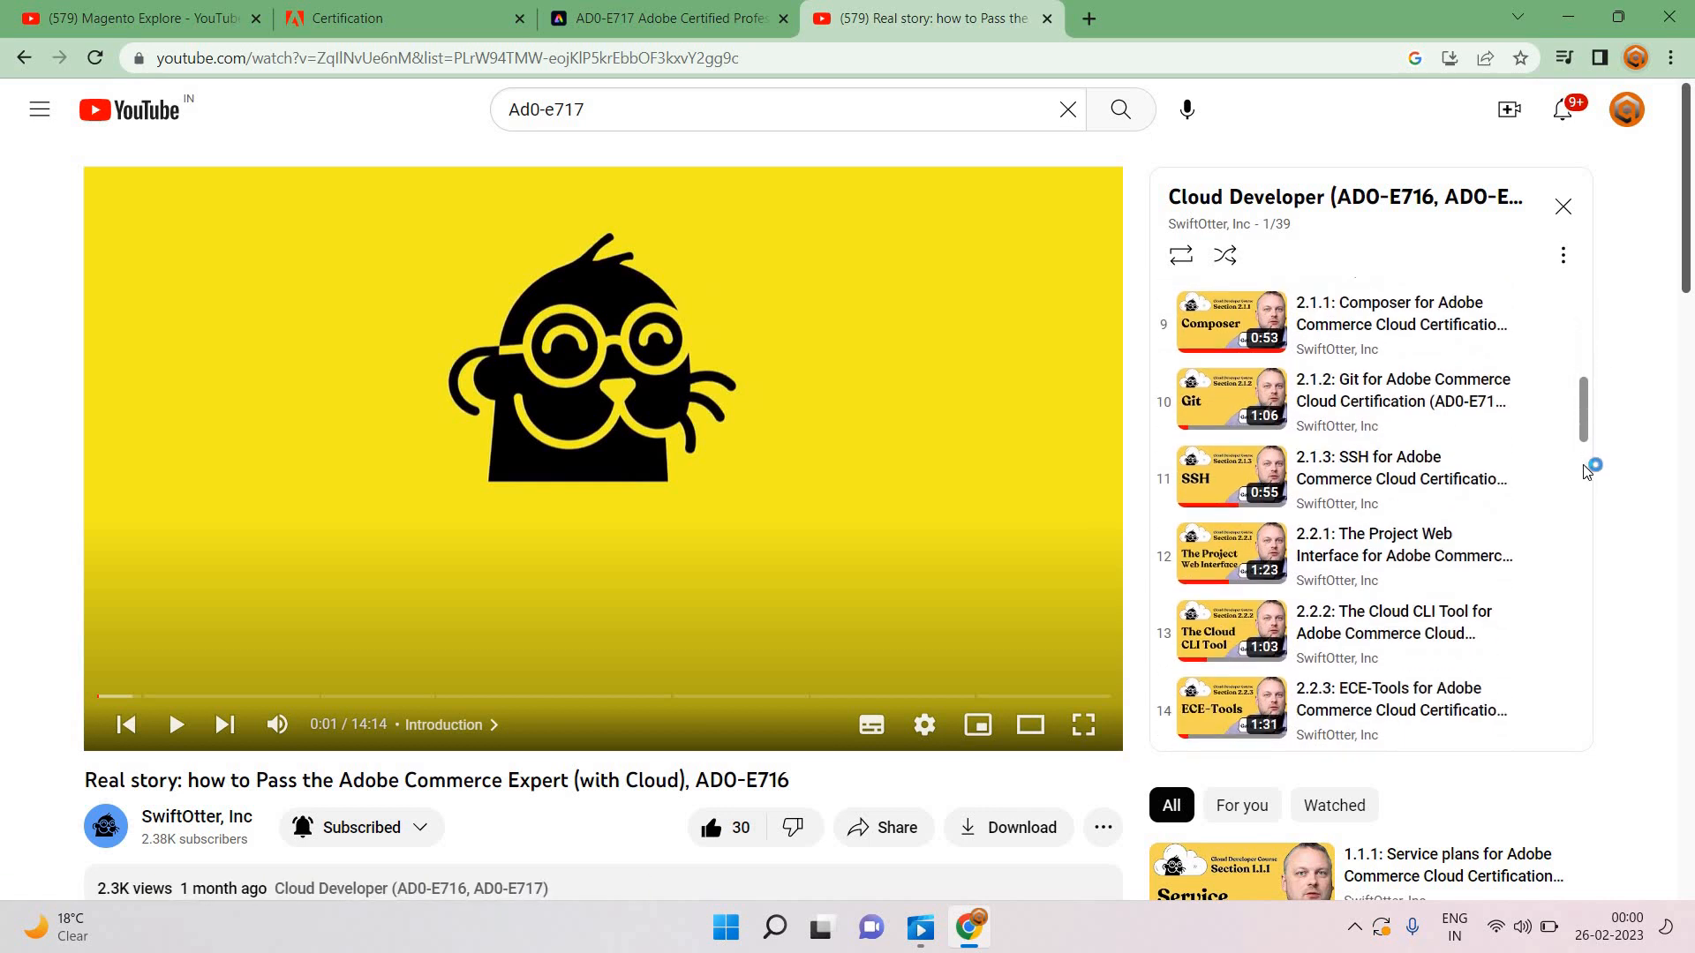
{"action": "scroll", "scroll_direction": "down", "scroll_amount": 3}
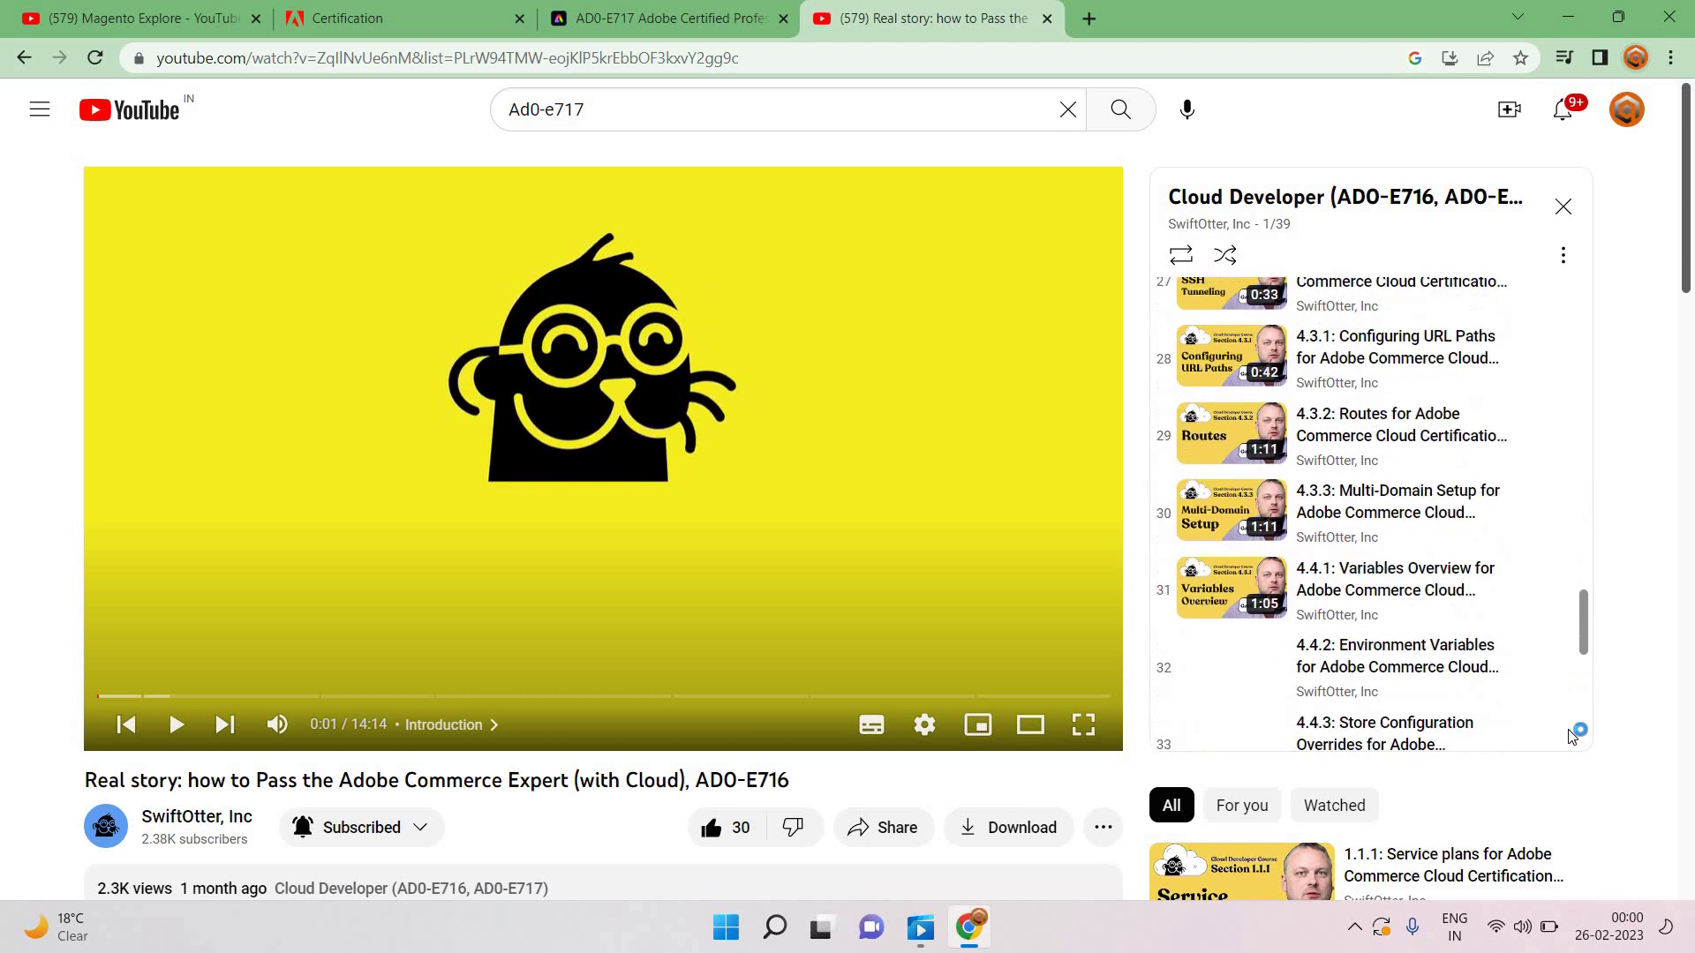
{"action": "scroll", "scroll_direction": "down", "scroll_amount": 3}
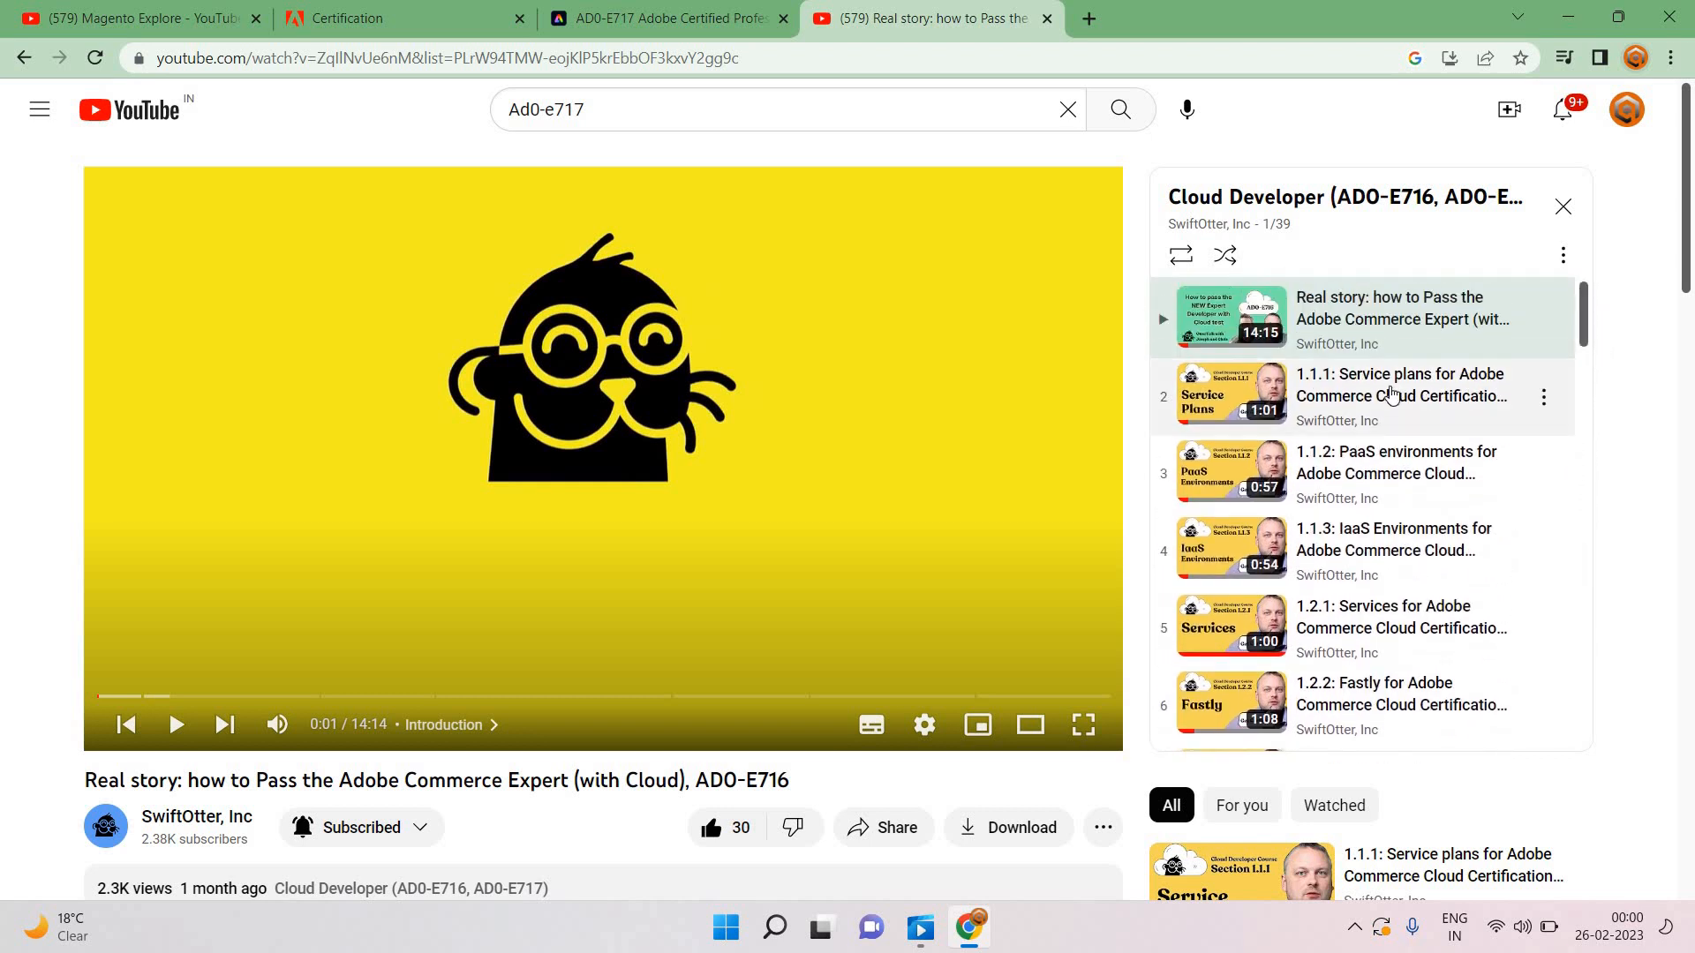
Step: Play the 1.1.1 Service plans lesson and expand its full description
{"action": "left_click", "coordinate": [1400, 396]}
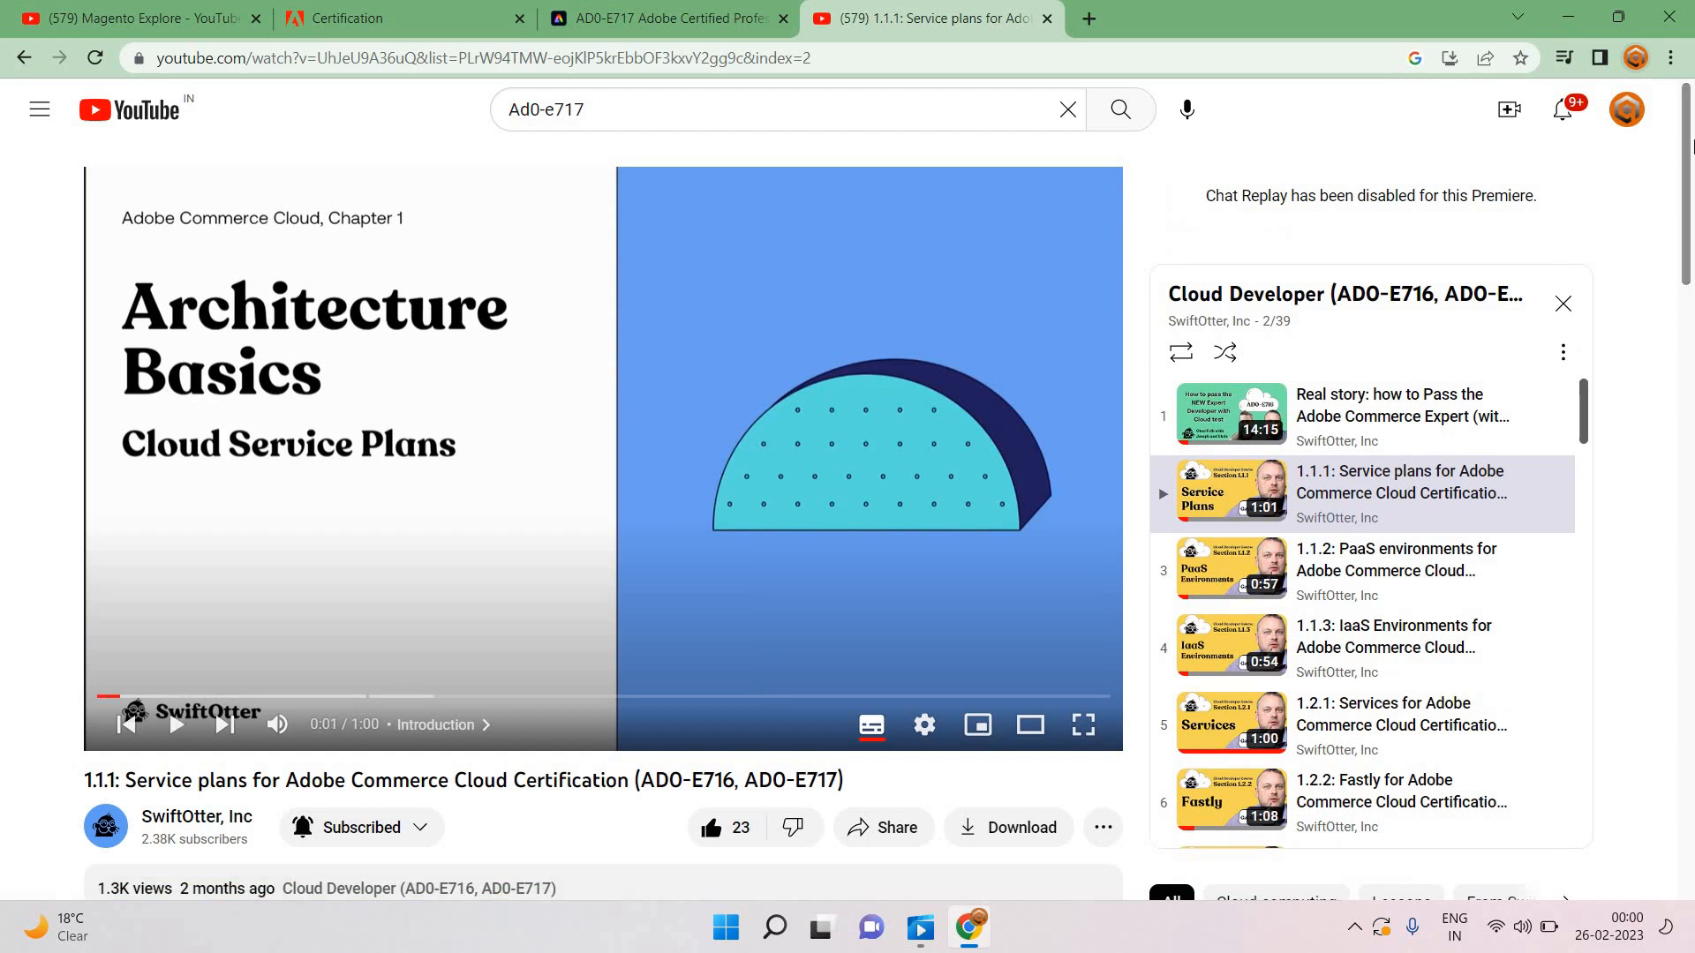
{"action": "scroll", "scroll_direction": "down", "scroll_amount": 3}
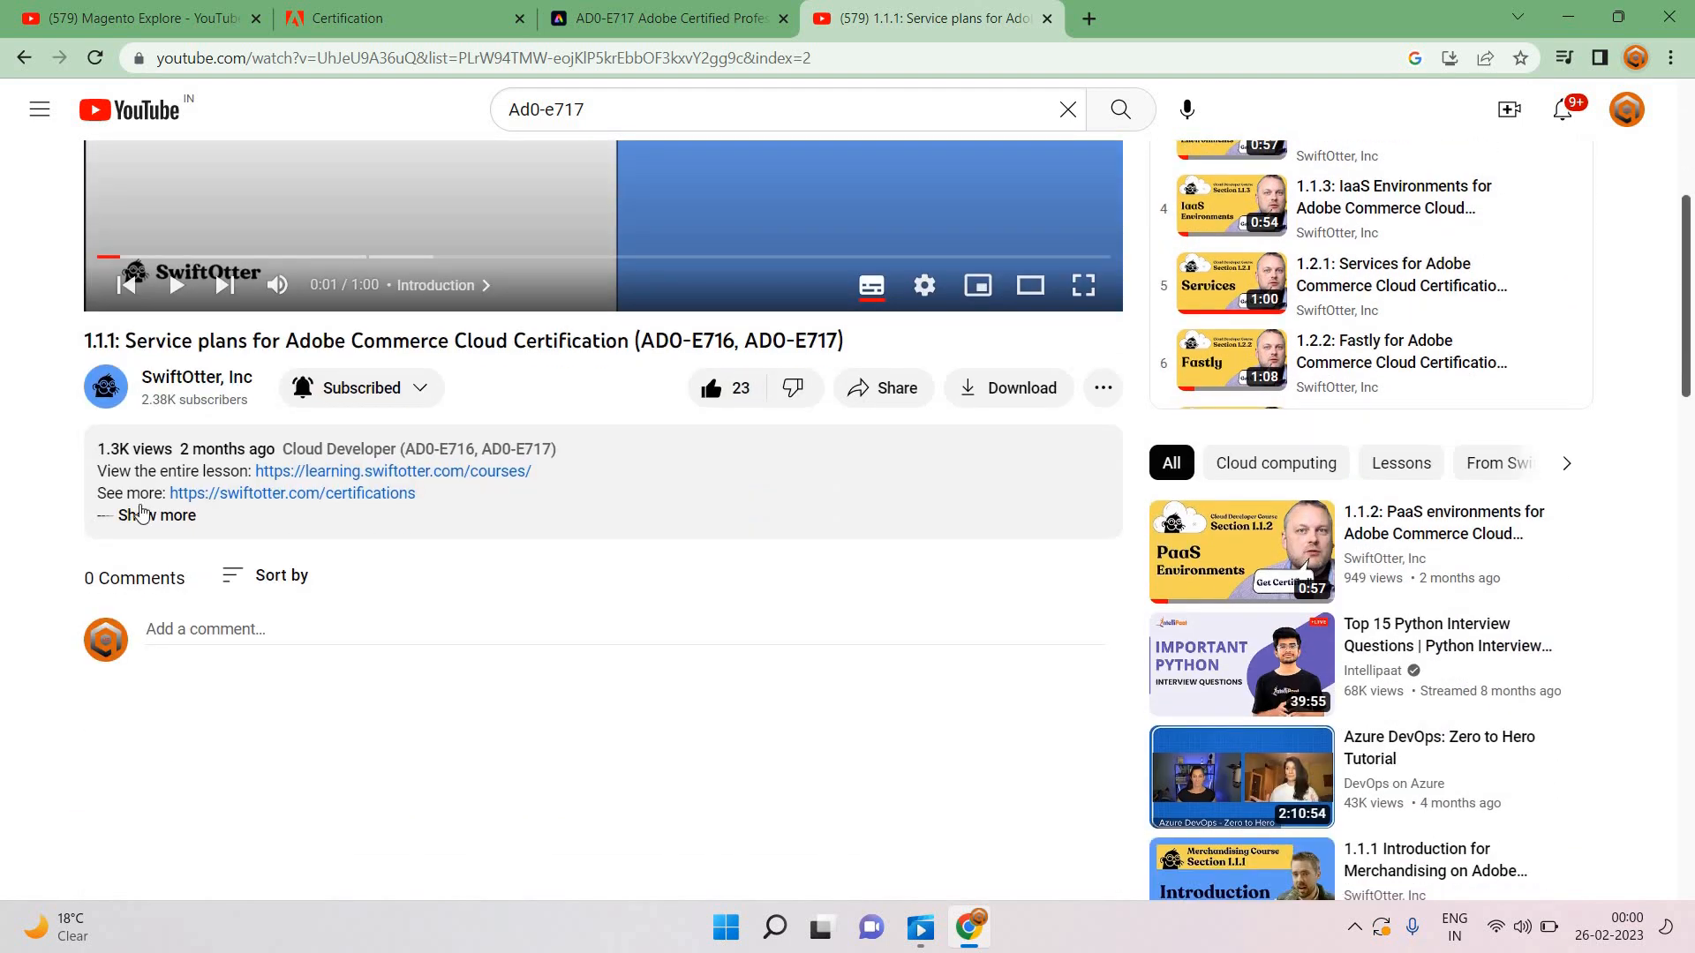
{"action": "left_click", "coordinate": [157, 516]}
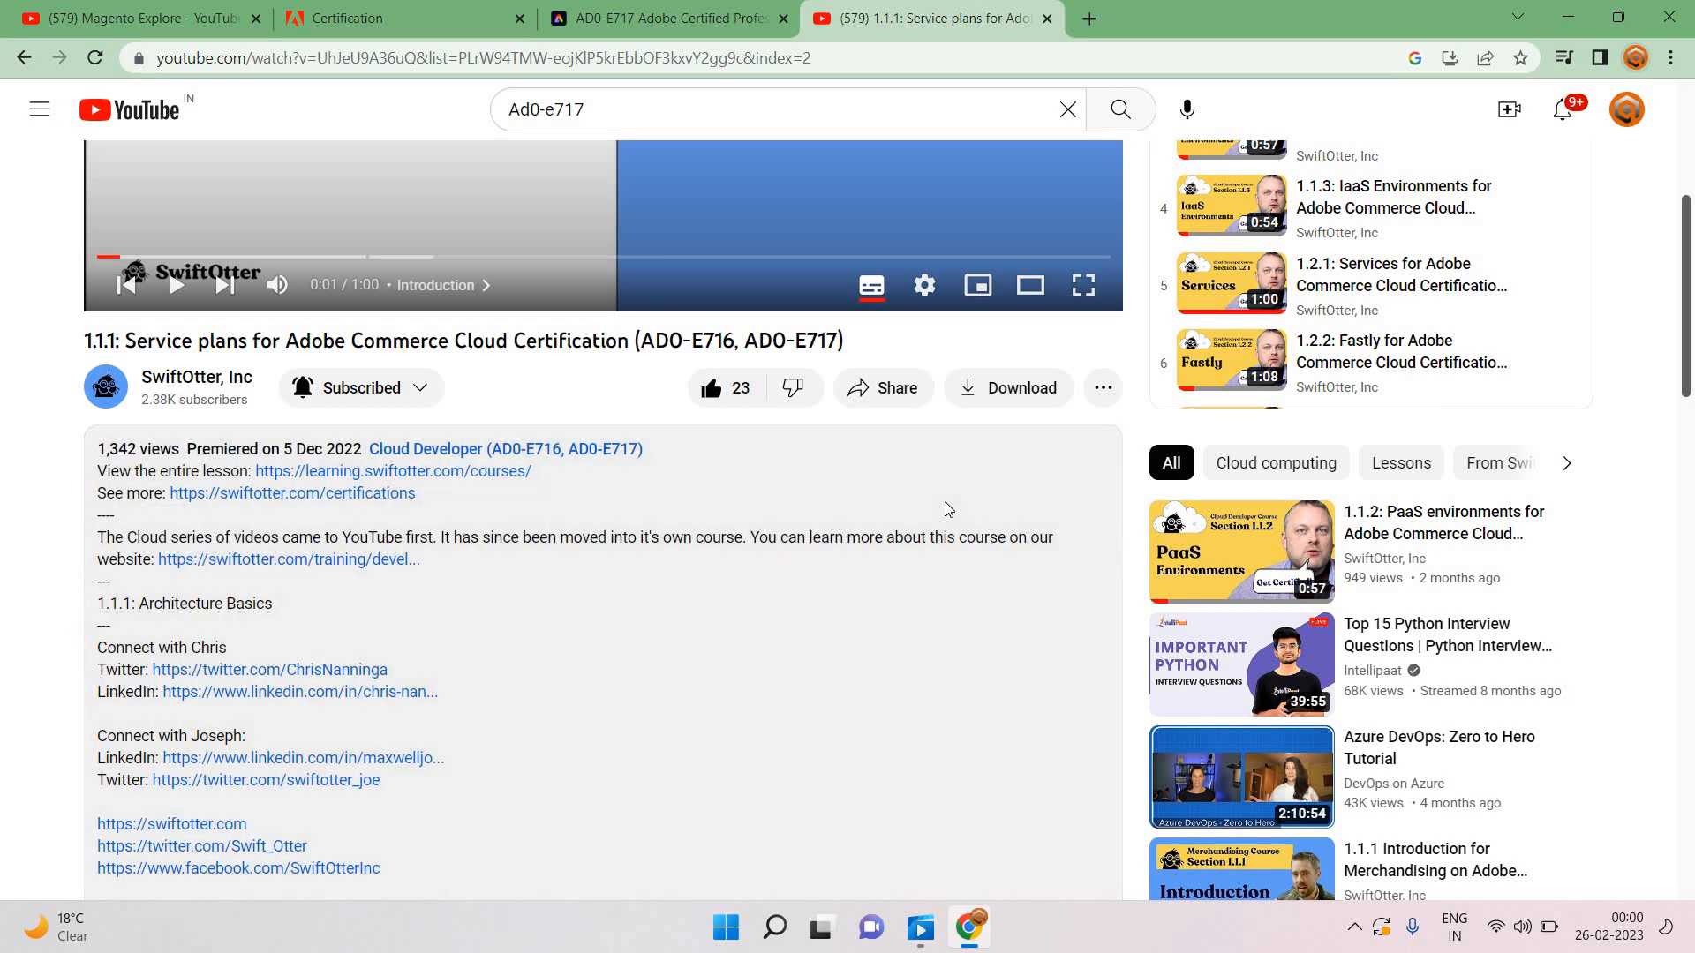
{"action": "scroll", "scroll_direction": "down", "scroll_amount": 3}
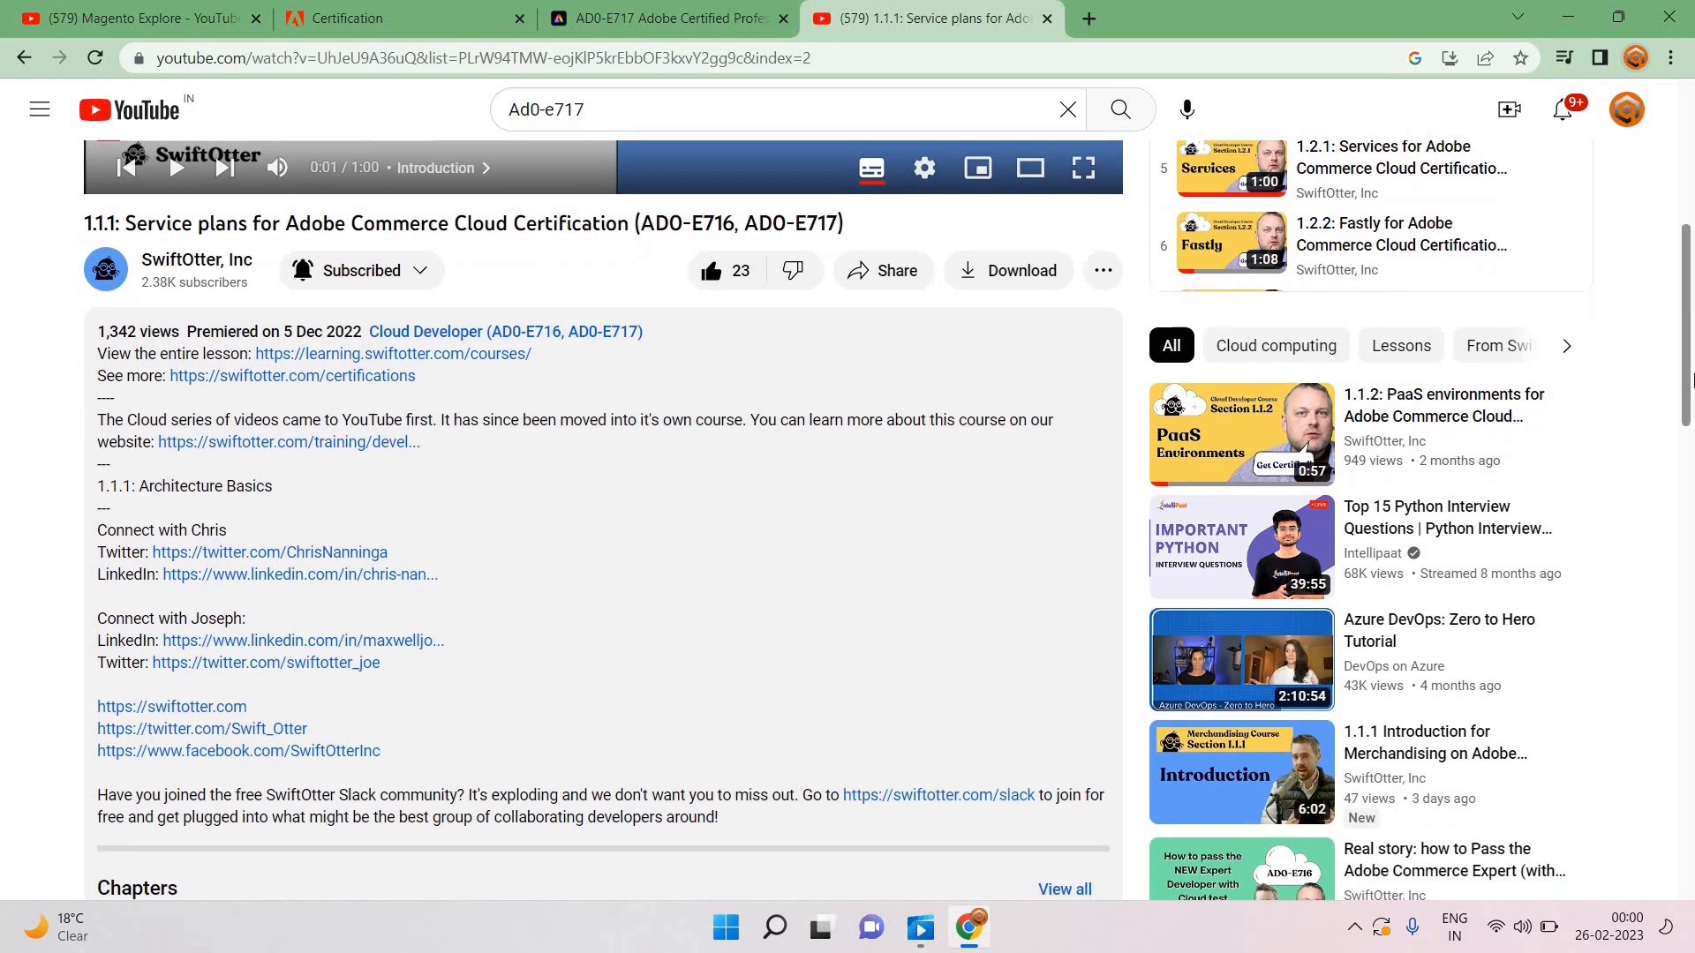
{"action": "scroll", "scroll_direction": "down", "scroll_amount": 3}
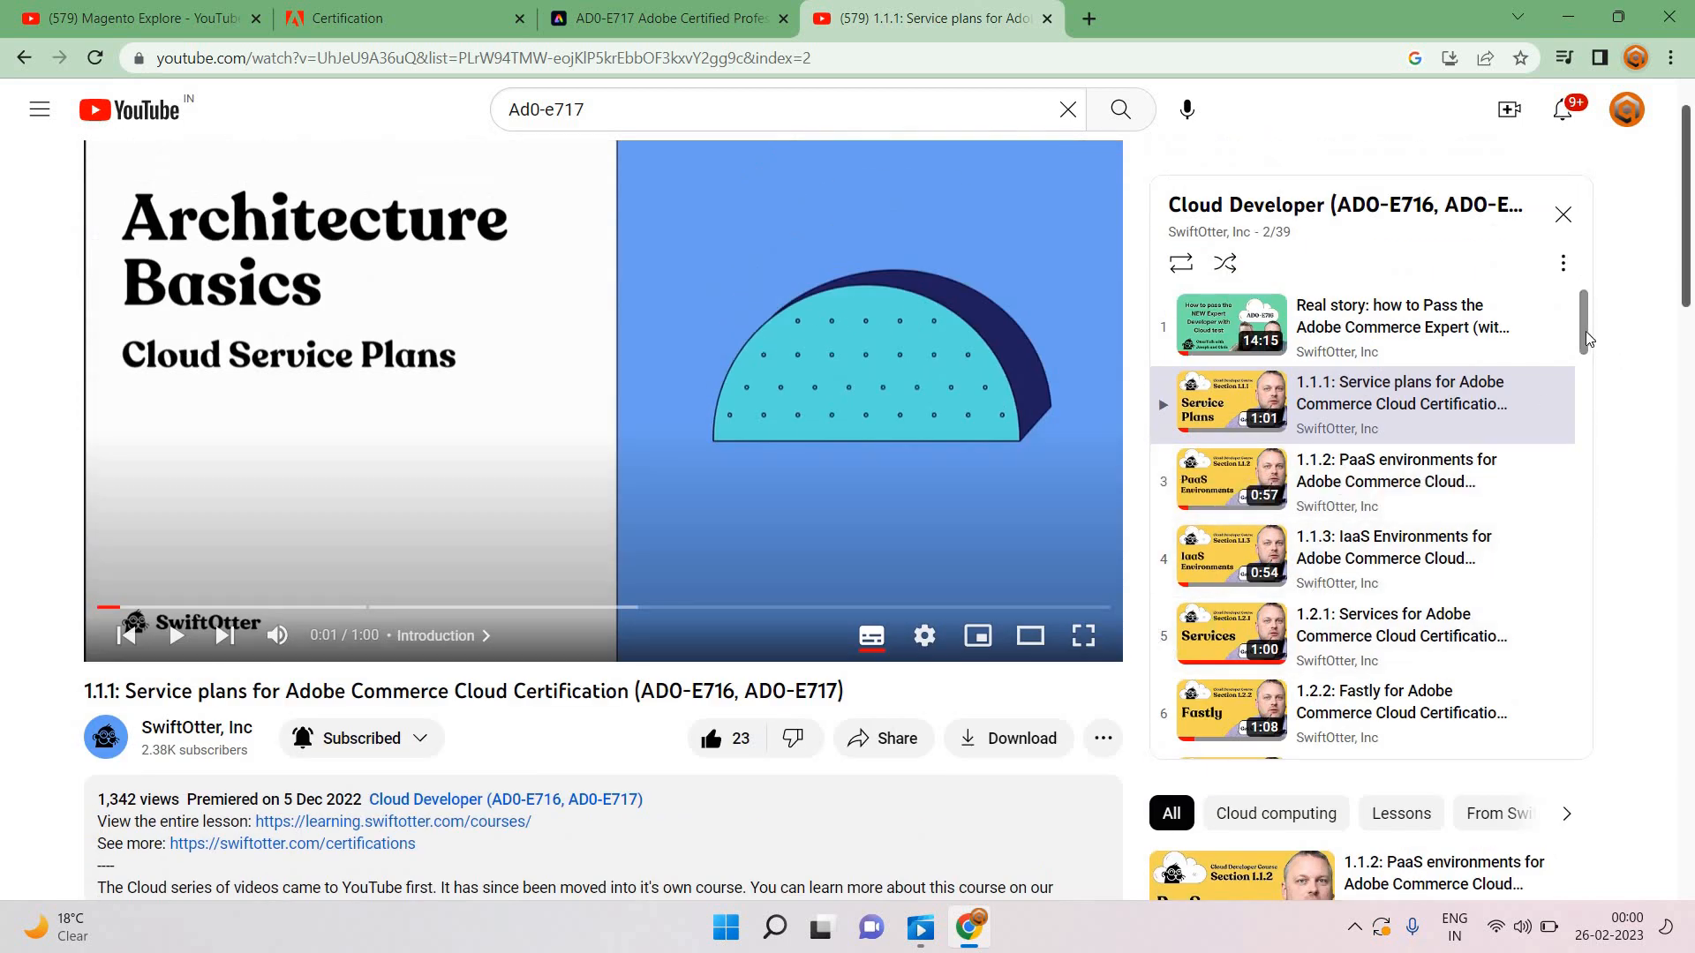
{"action": "scroll", "scroll_direction": "down", "scroll_amount": 3}
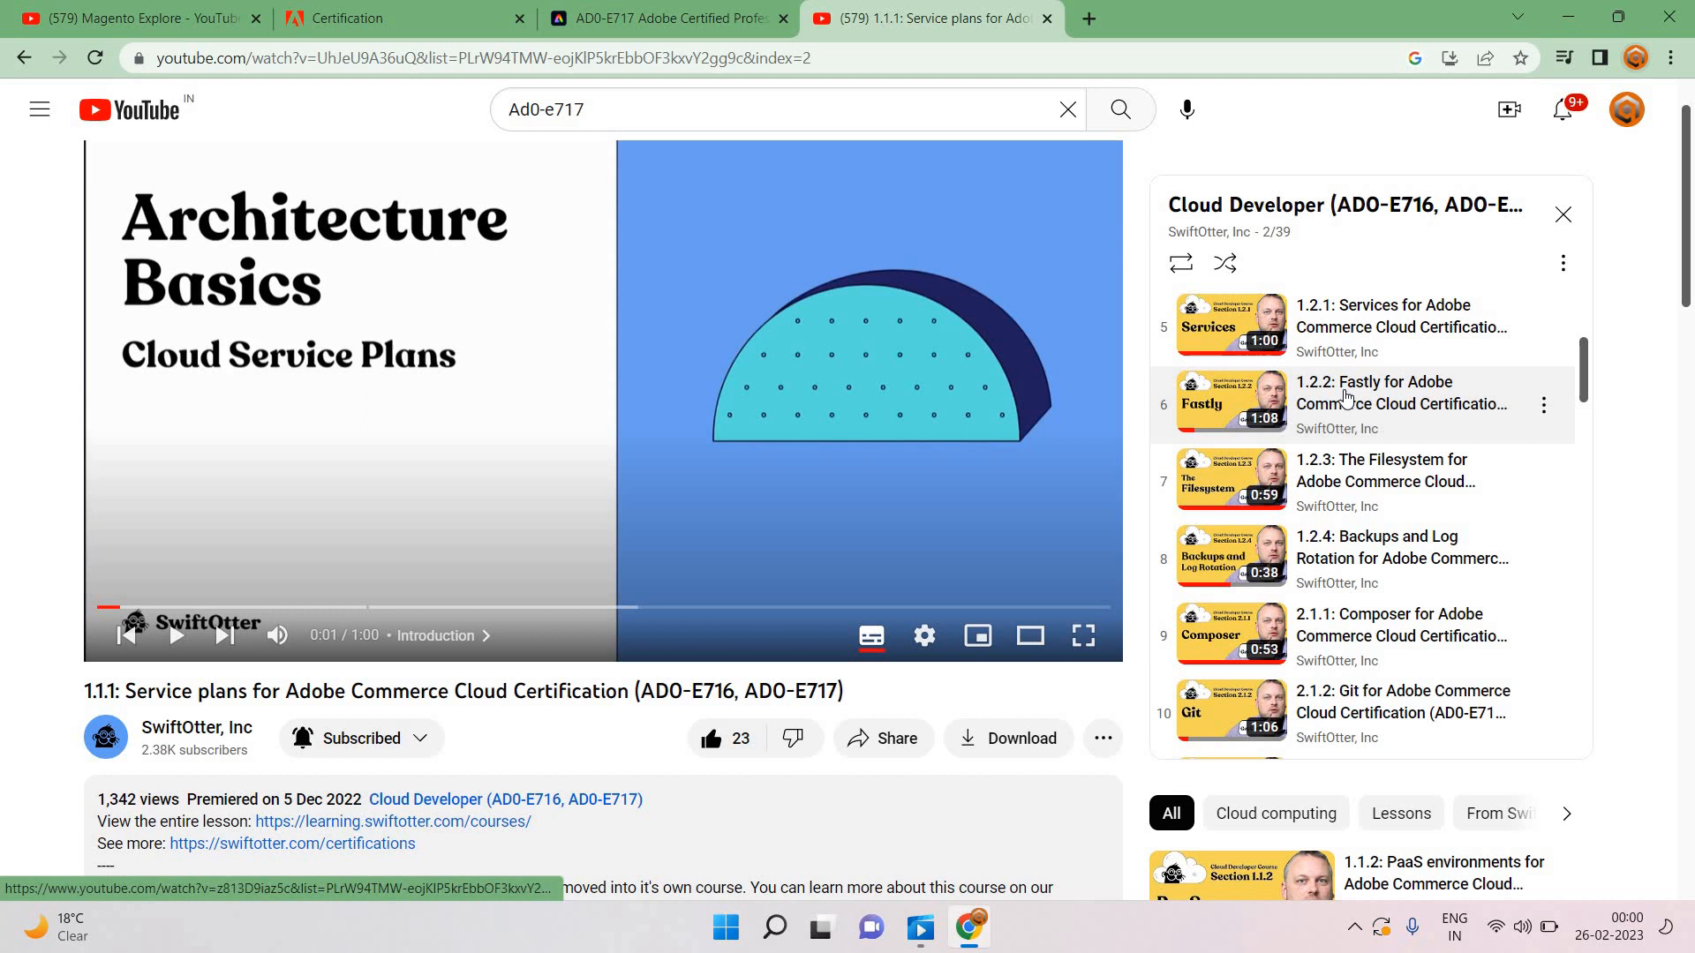
Step: Play the 1.2.2 Fastly lesson, expand its description, and scroll the playlist to entries 34–39
{"action": "left_click", "coordinate": [1402, 392]}
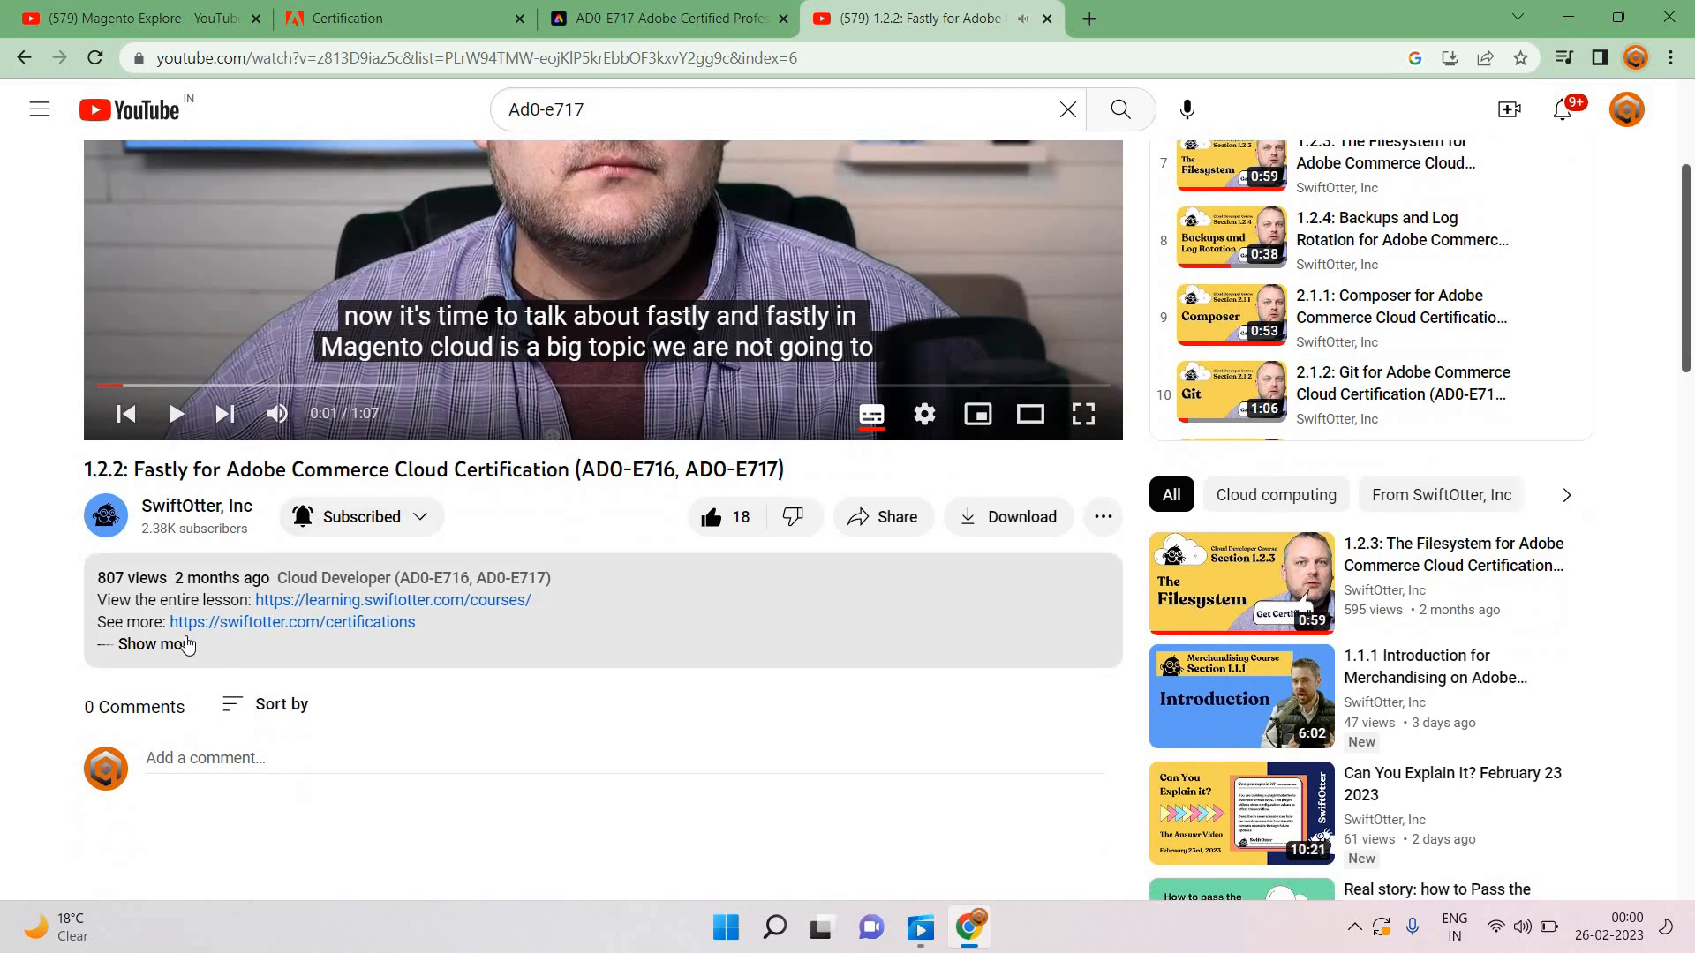
{"action": "left_click", "coordinate": [153, 644]}
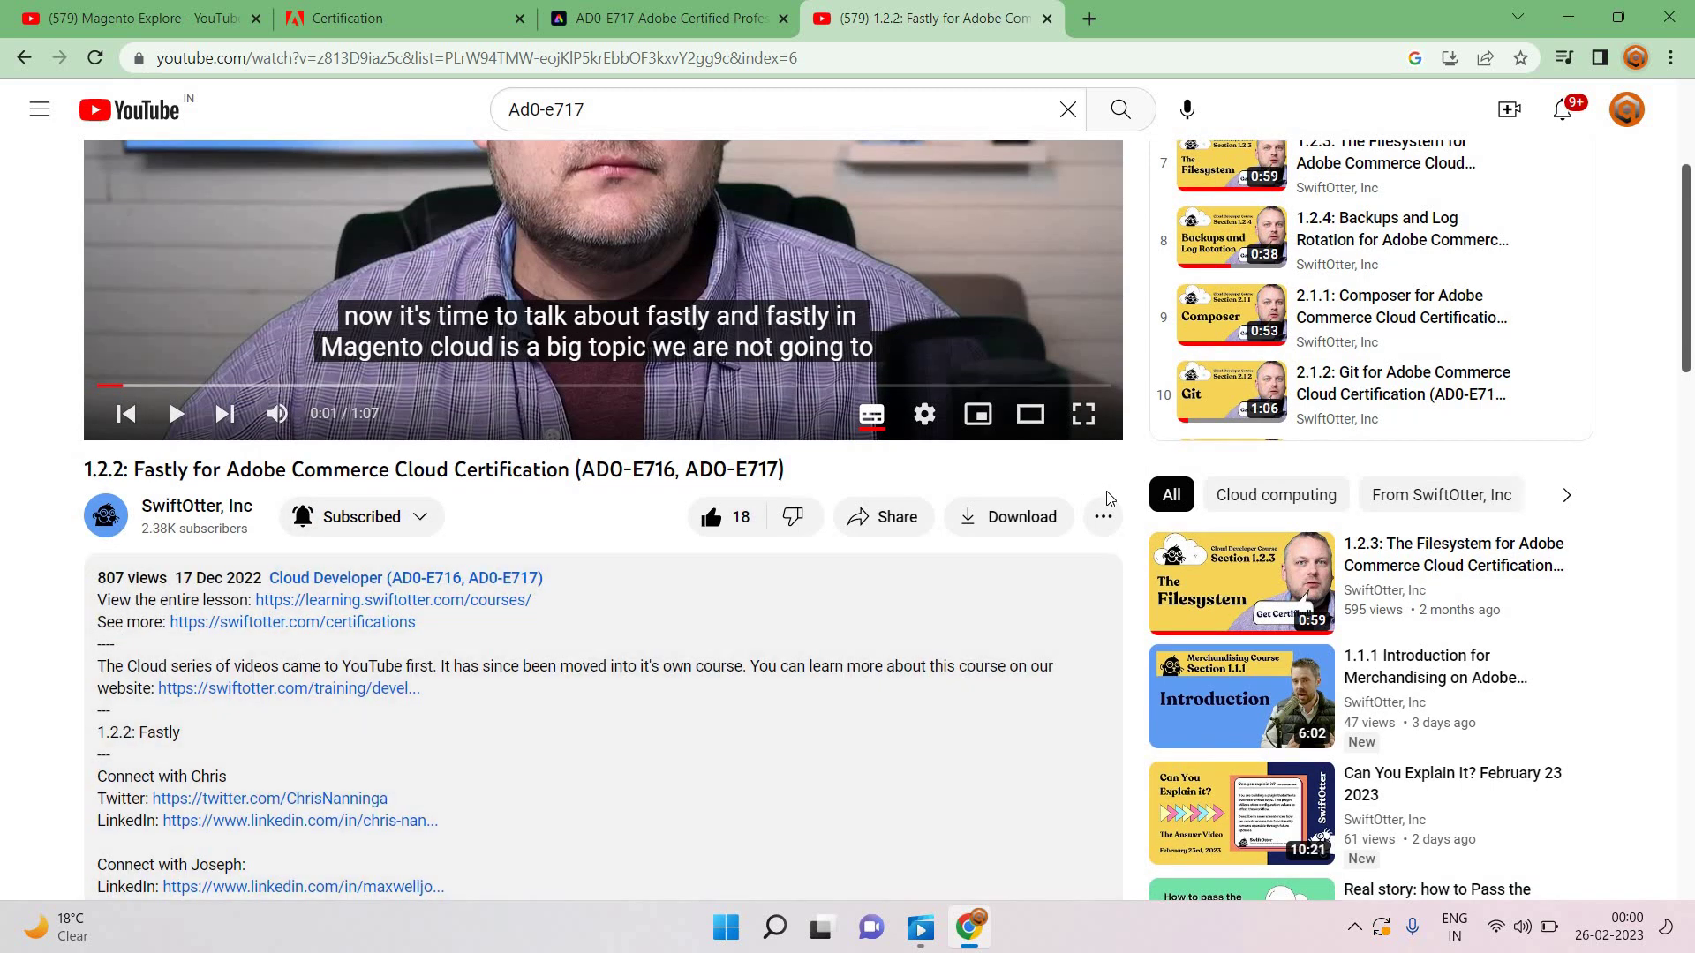
{"action": "scroll", "scroll_direction": "down", "scroll_amount": 3}
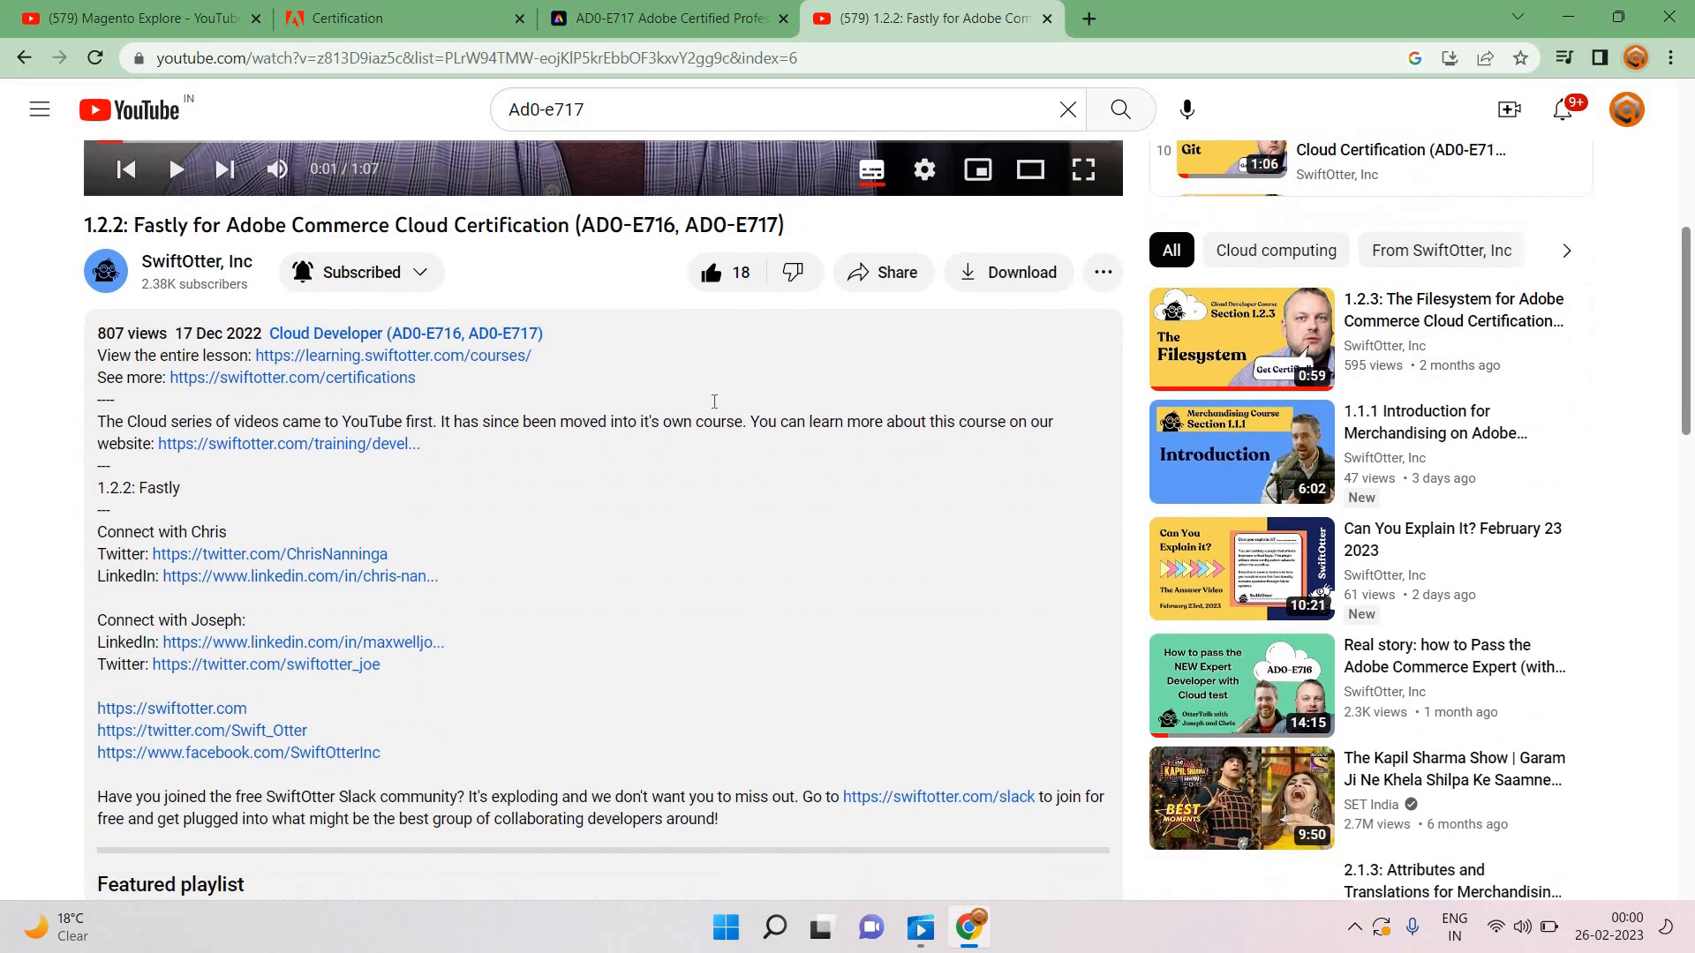
{"action": "scroll", "scroll_direction": "down", "scroll_amount": 3}
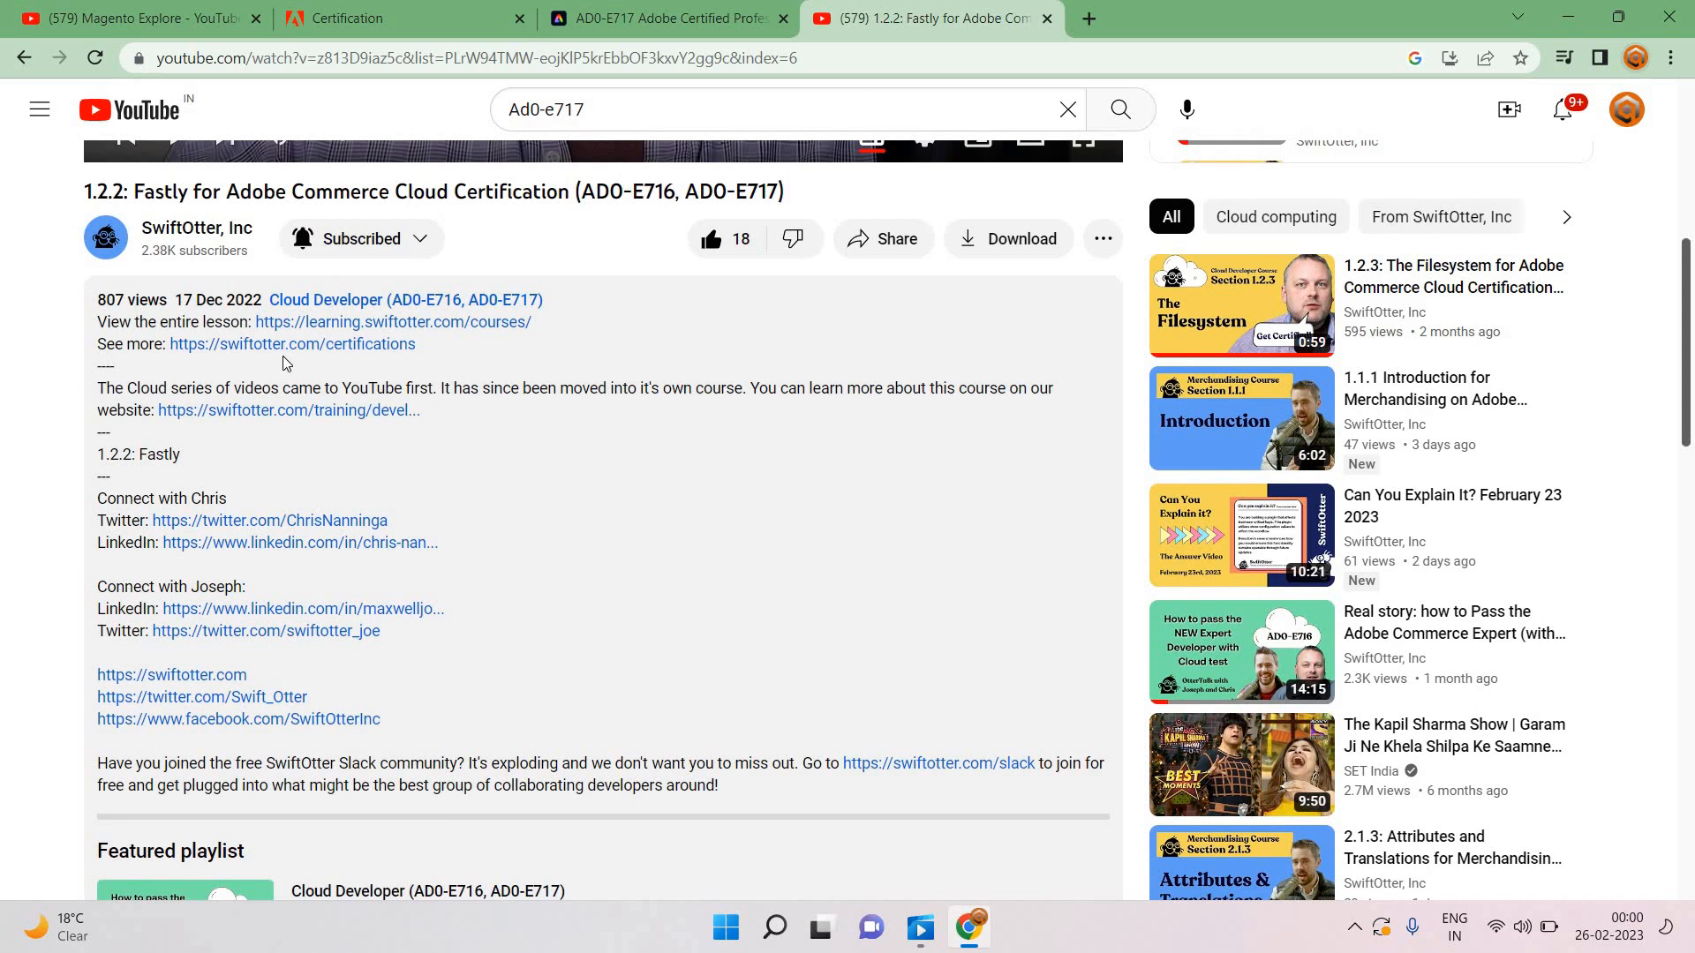
{"action": "mouse_move", "coordinate": [378, 438]}
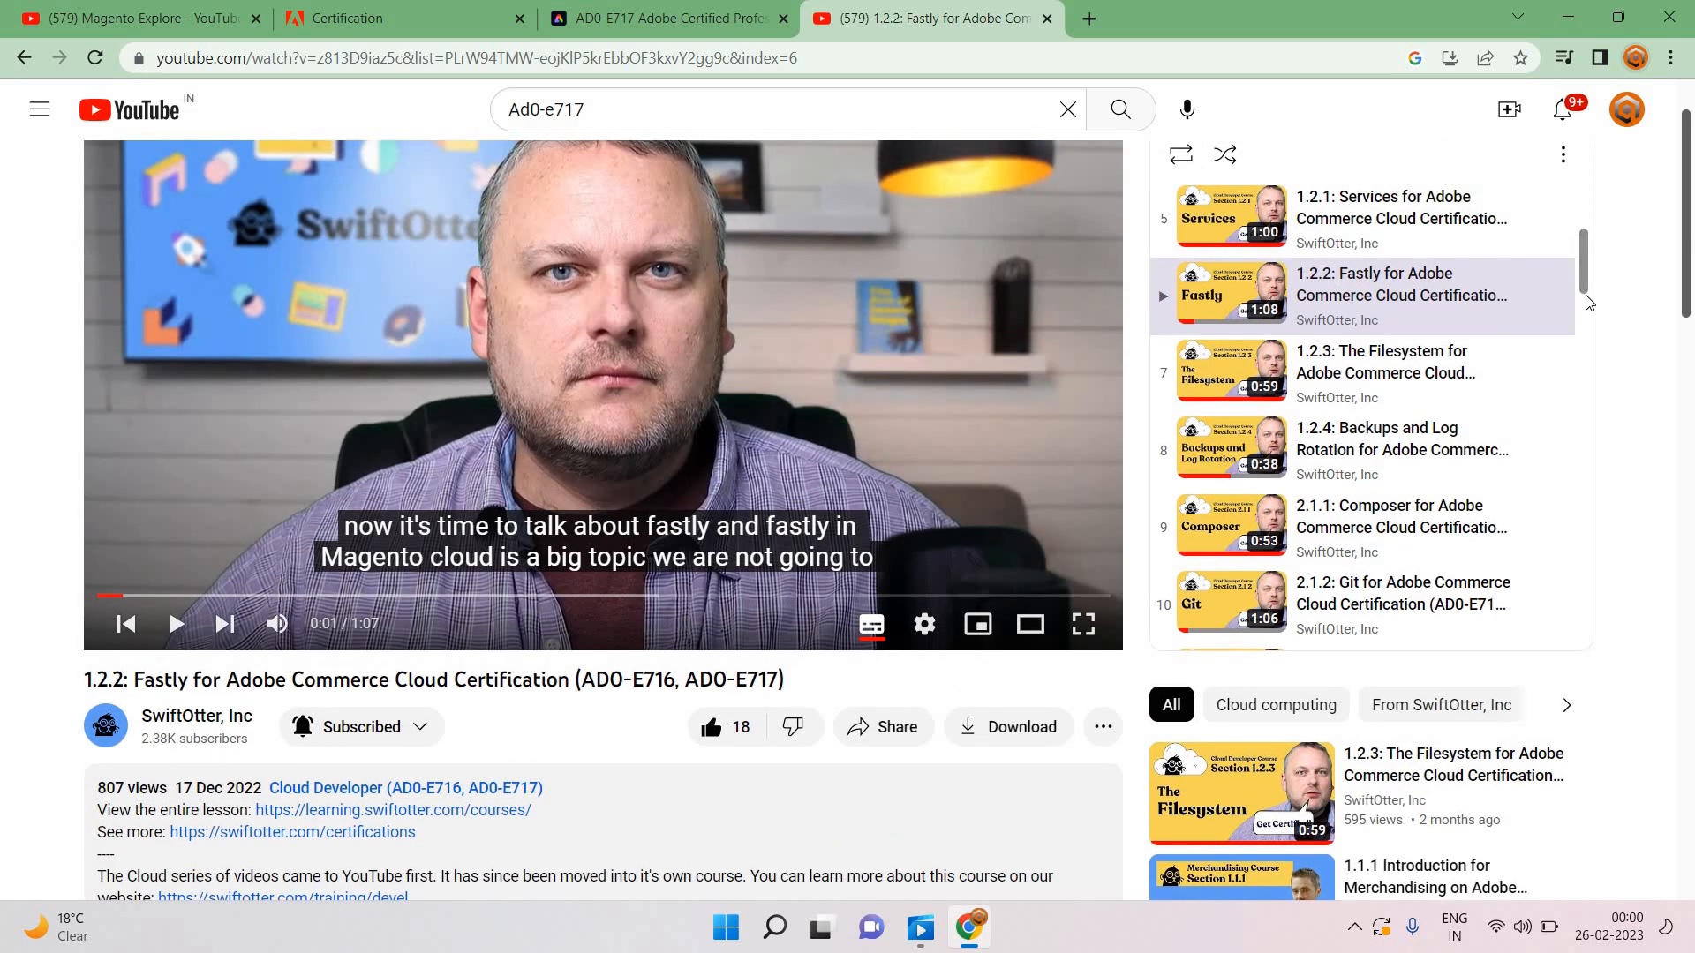
{"action": "scroll", "scroll_direction": "down", "scroll_amount": 3}
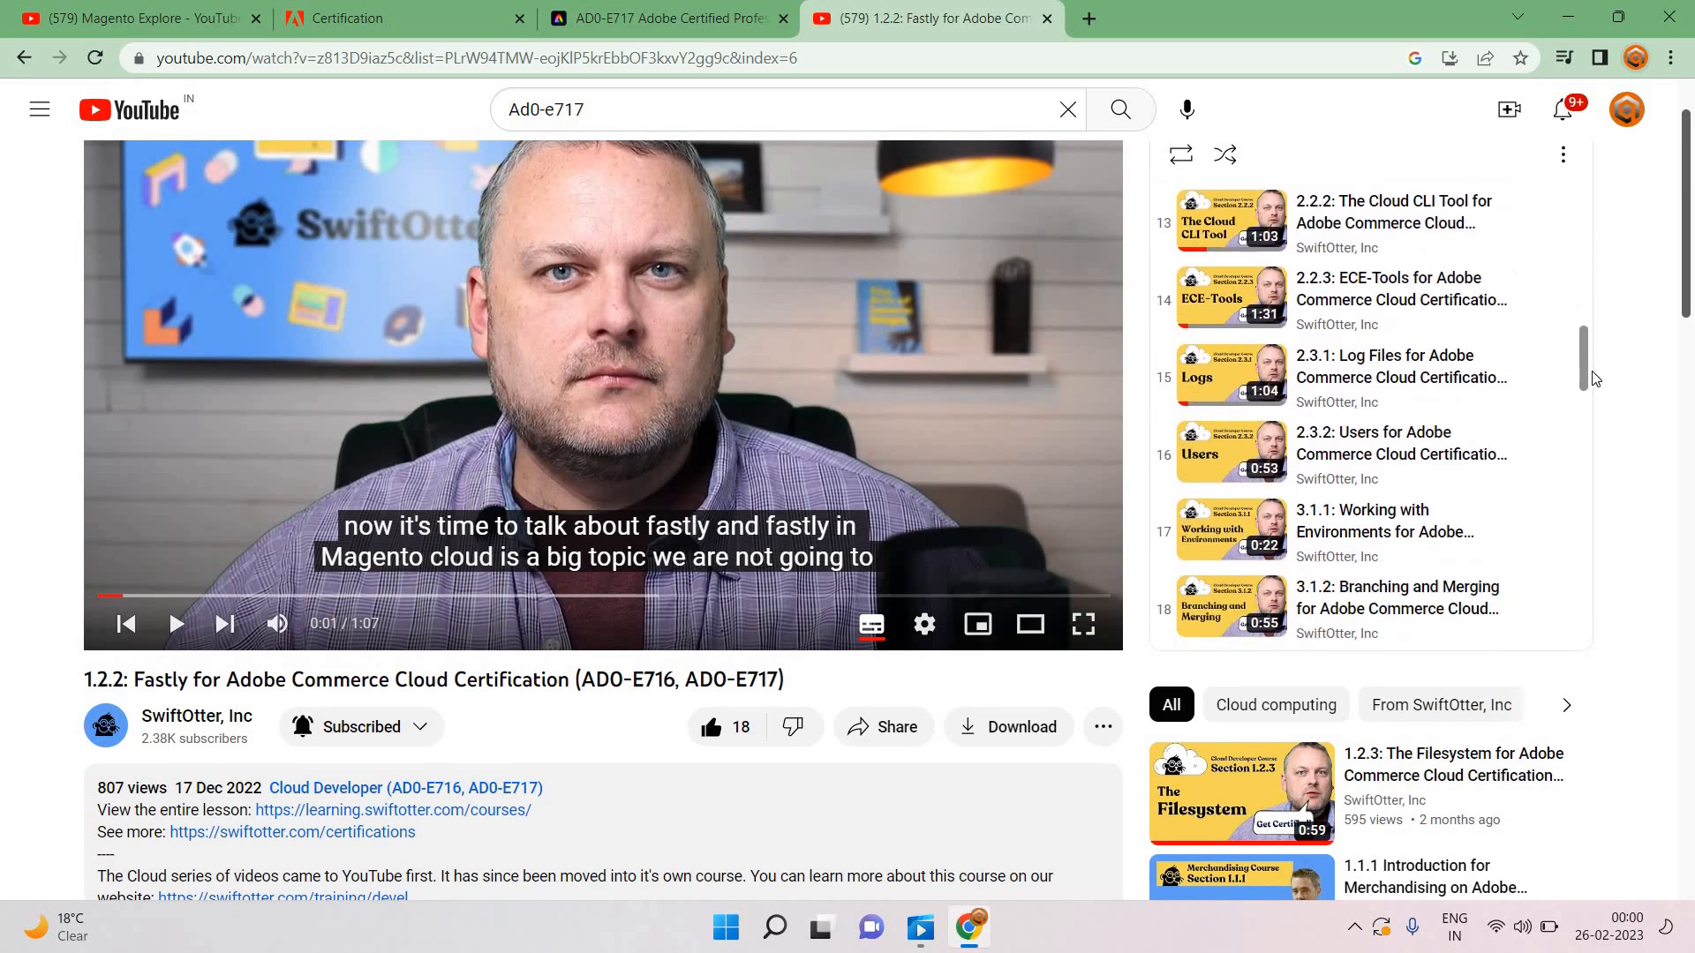
{"action": "scroll", "scroll_direction": "down", "scroll_amount": 3}
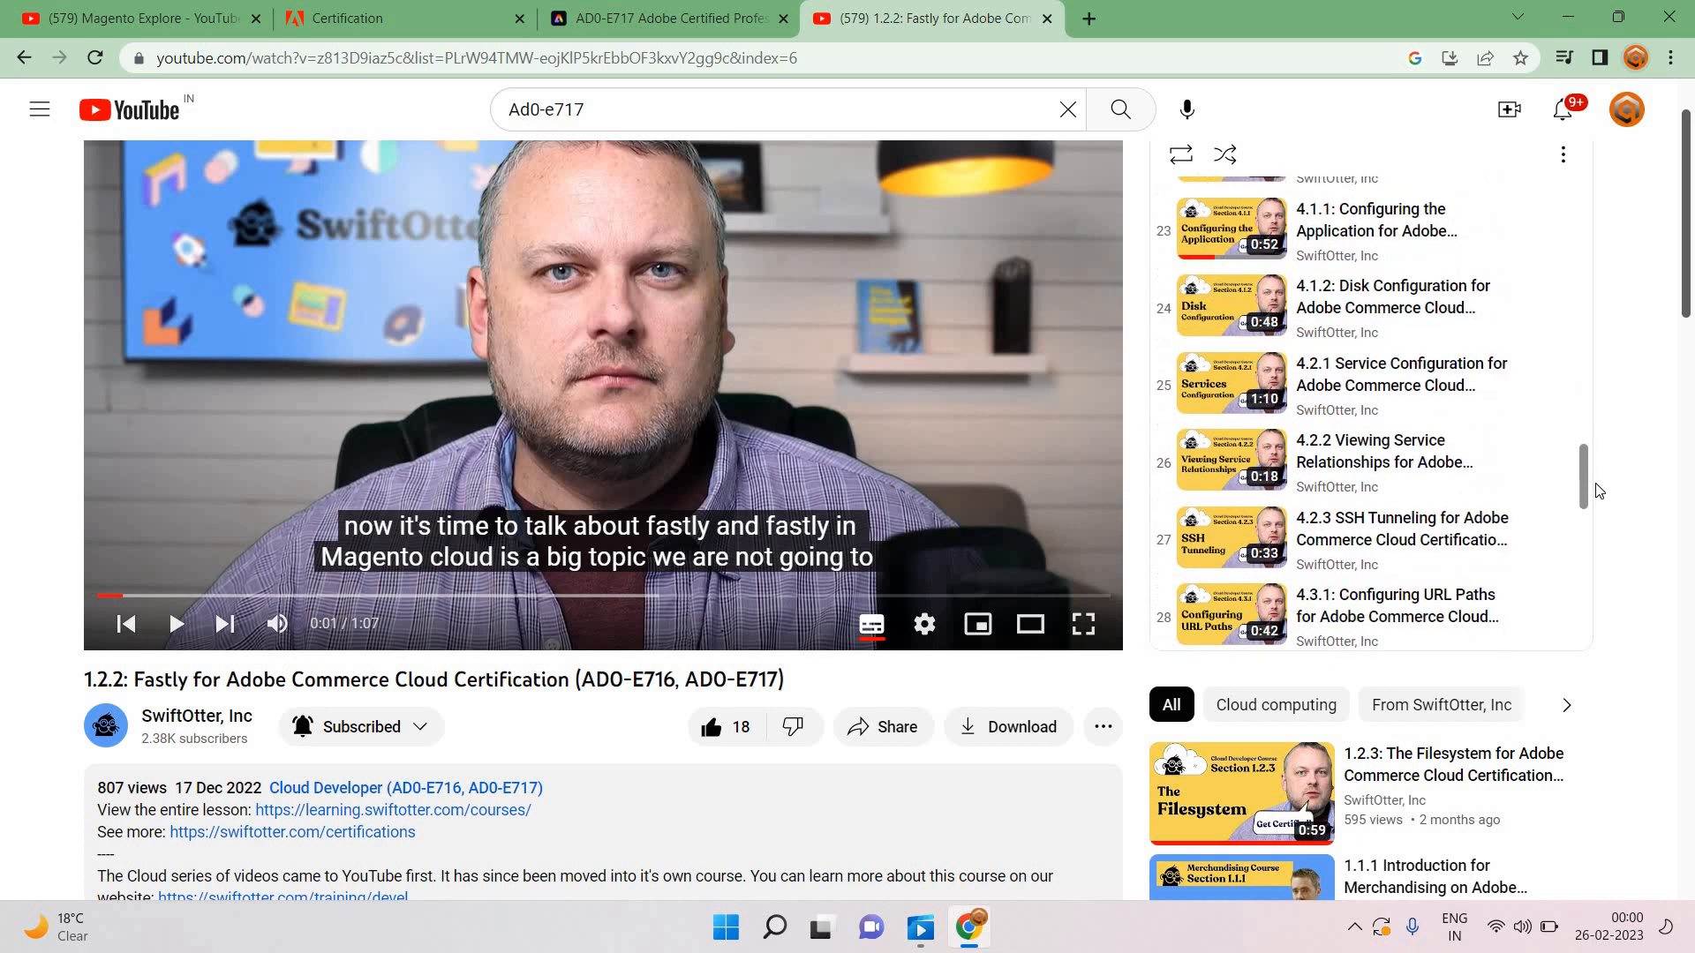
{"action": "scroll", "scroll_direction": "down", "scroll_amount": 3}
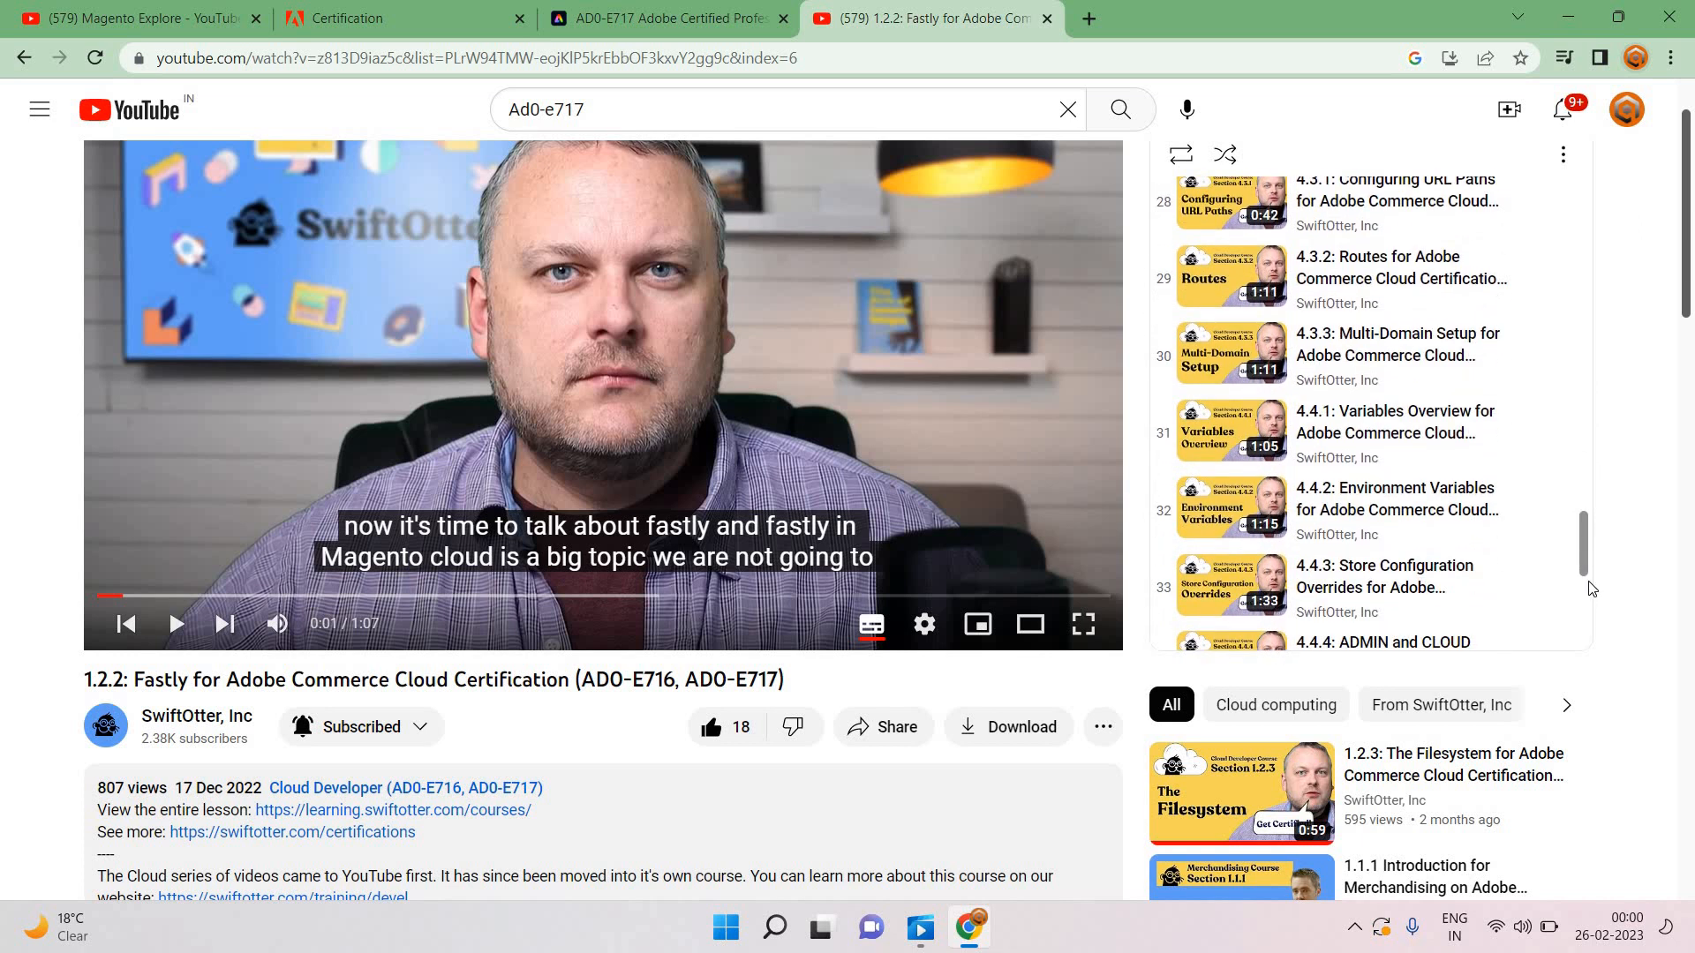
{"action": "scroll", "scroll_direction": "down", "scroll_amount": 3}
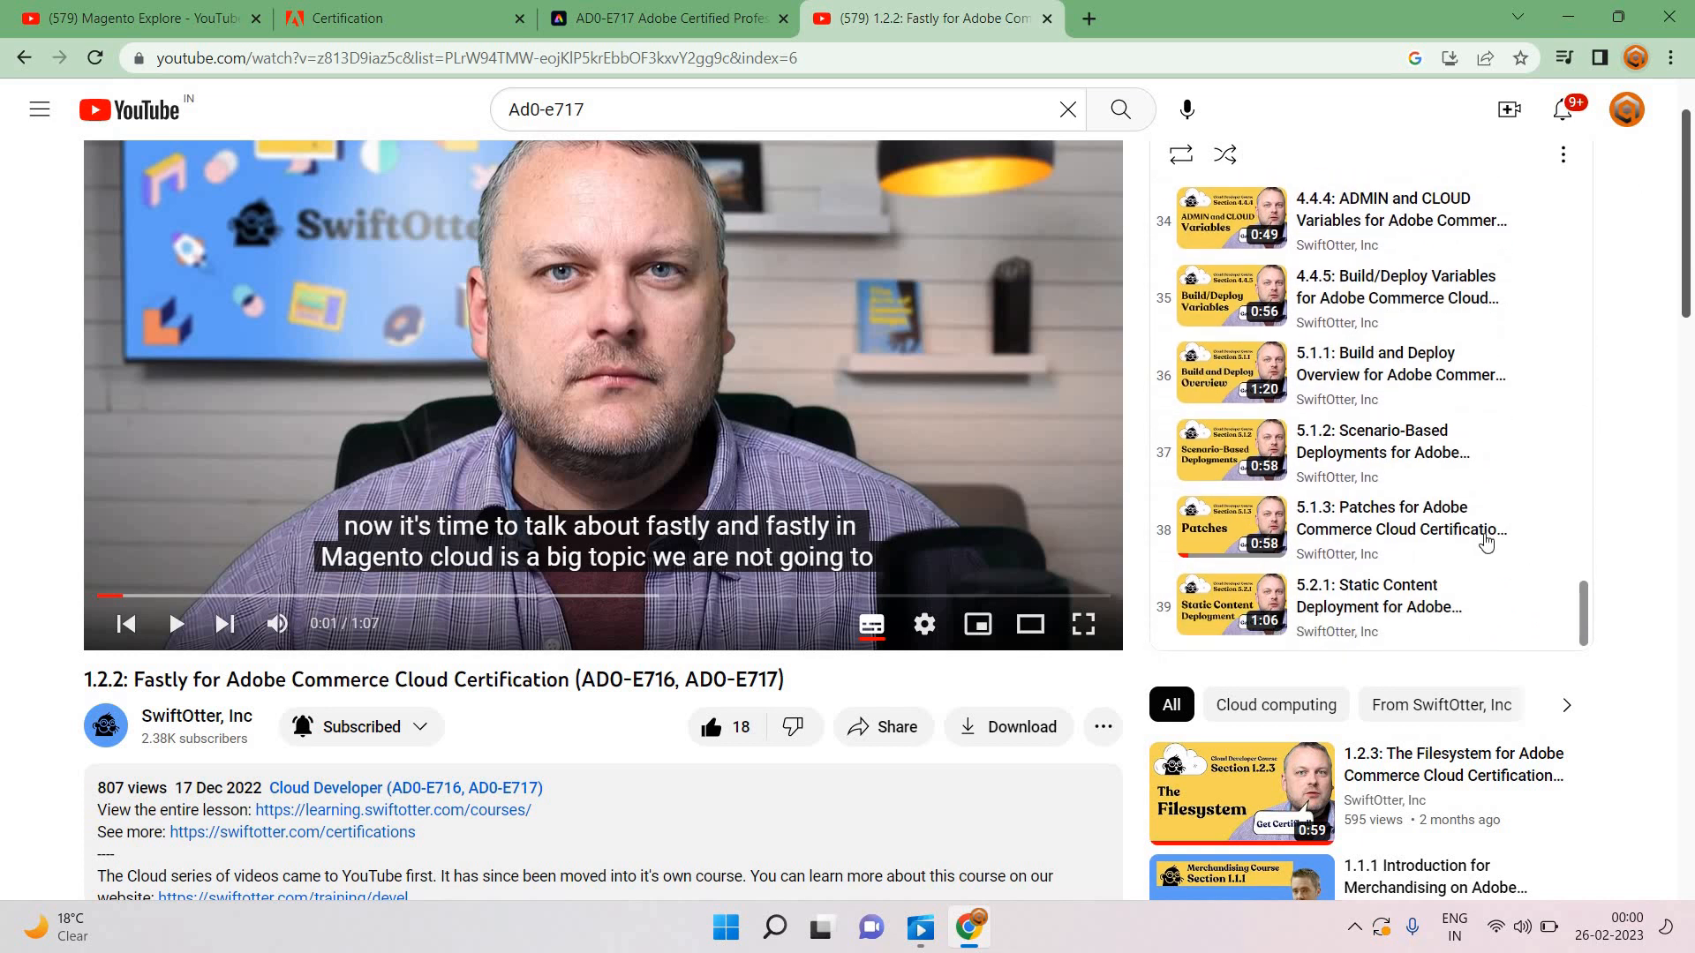
Step: Play lesson 38, 5.1.3 Patches for Adobe Commerce Cloud Certification, from the playlist
{"action": "left_click", "coordinate": [1400, 530]}
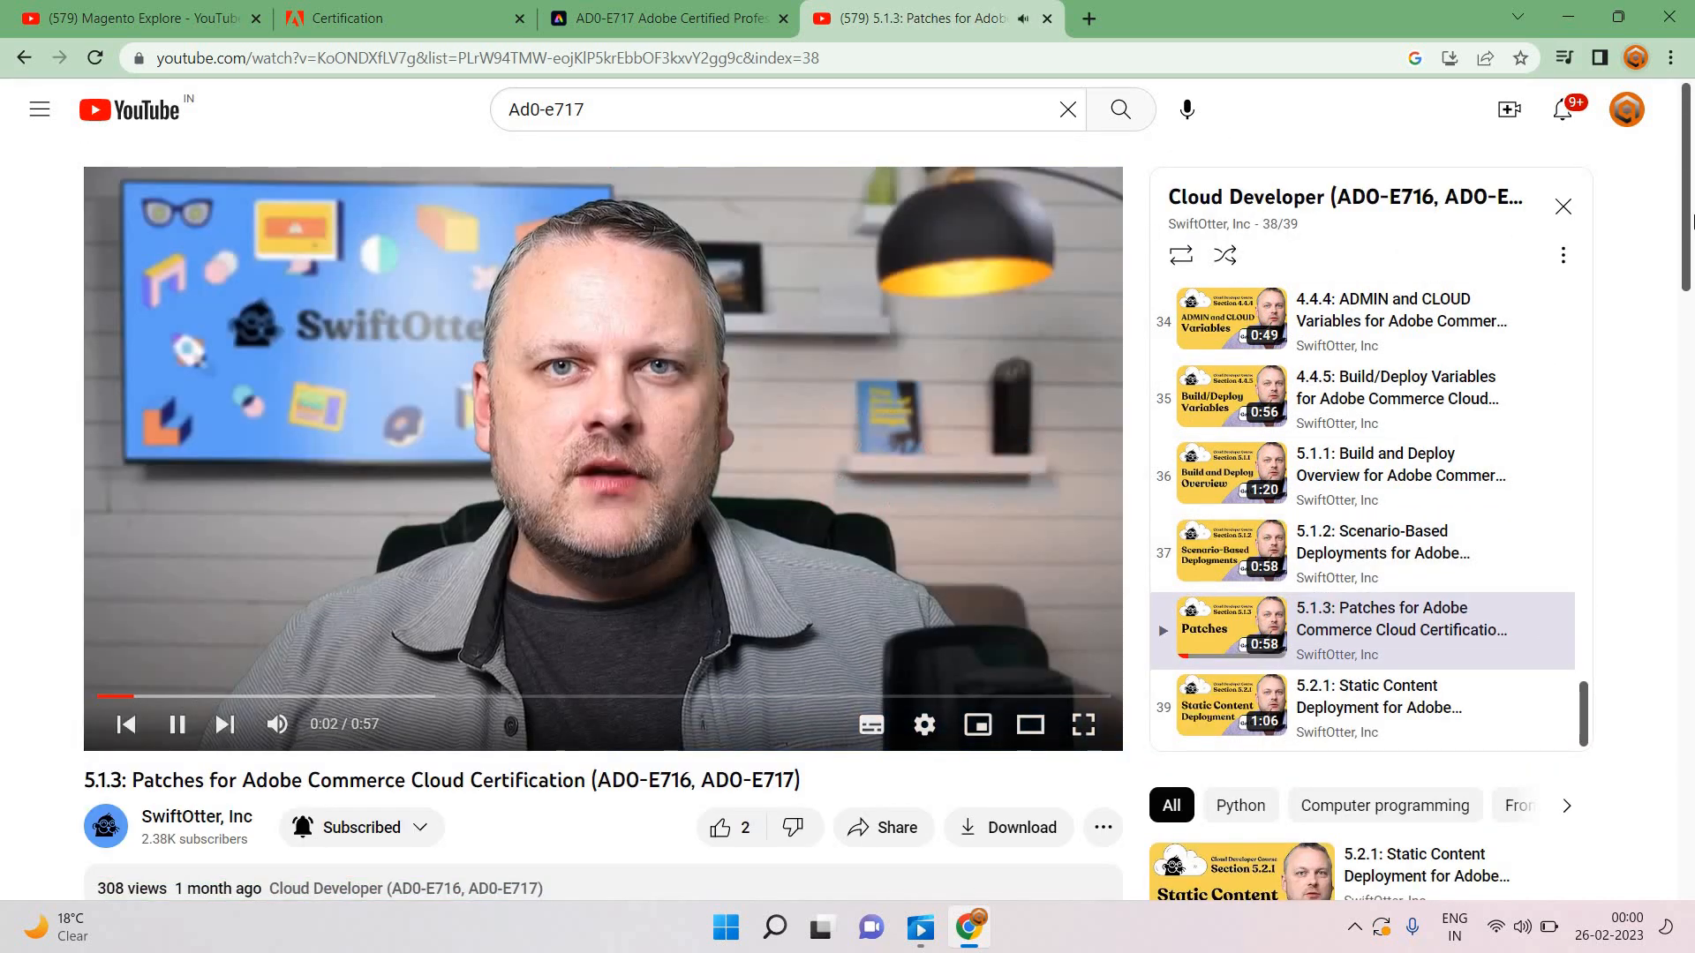
{"action": "scroll", "scroll_direction": "down", "scroll_amount": 3}
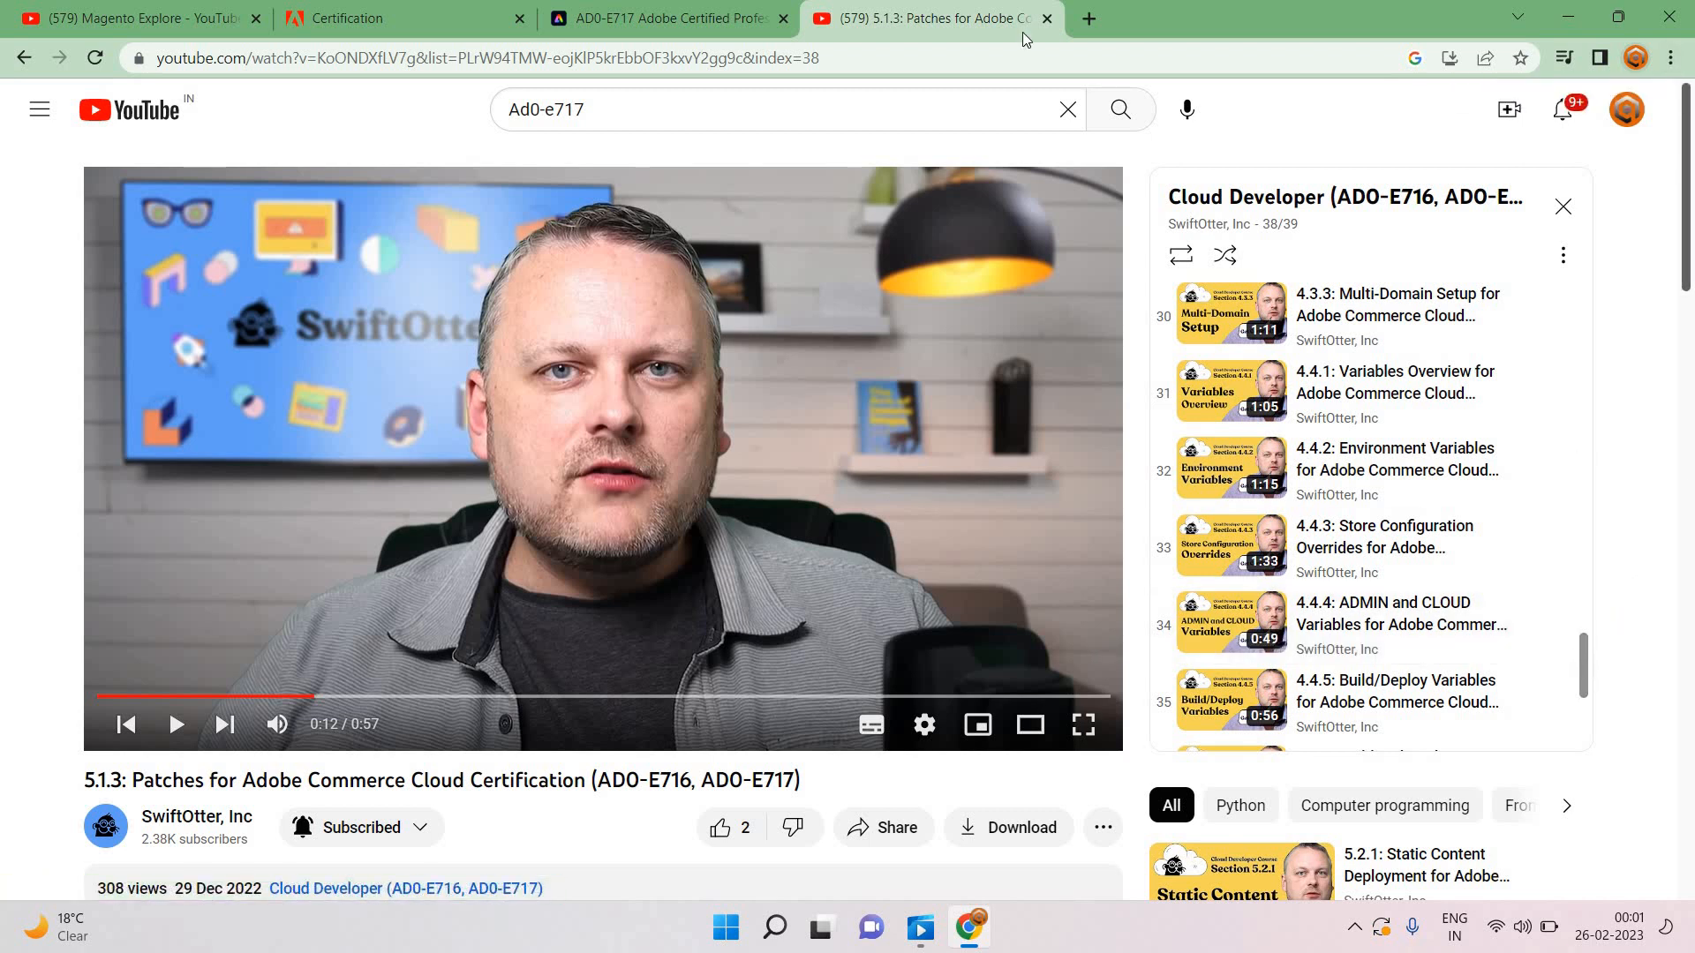
{"action": "mouse_move", "coordinate": [1087, 18]}
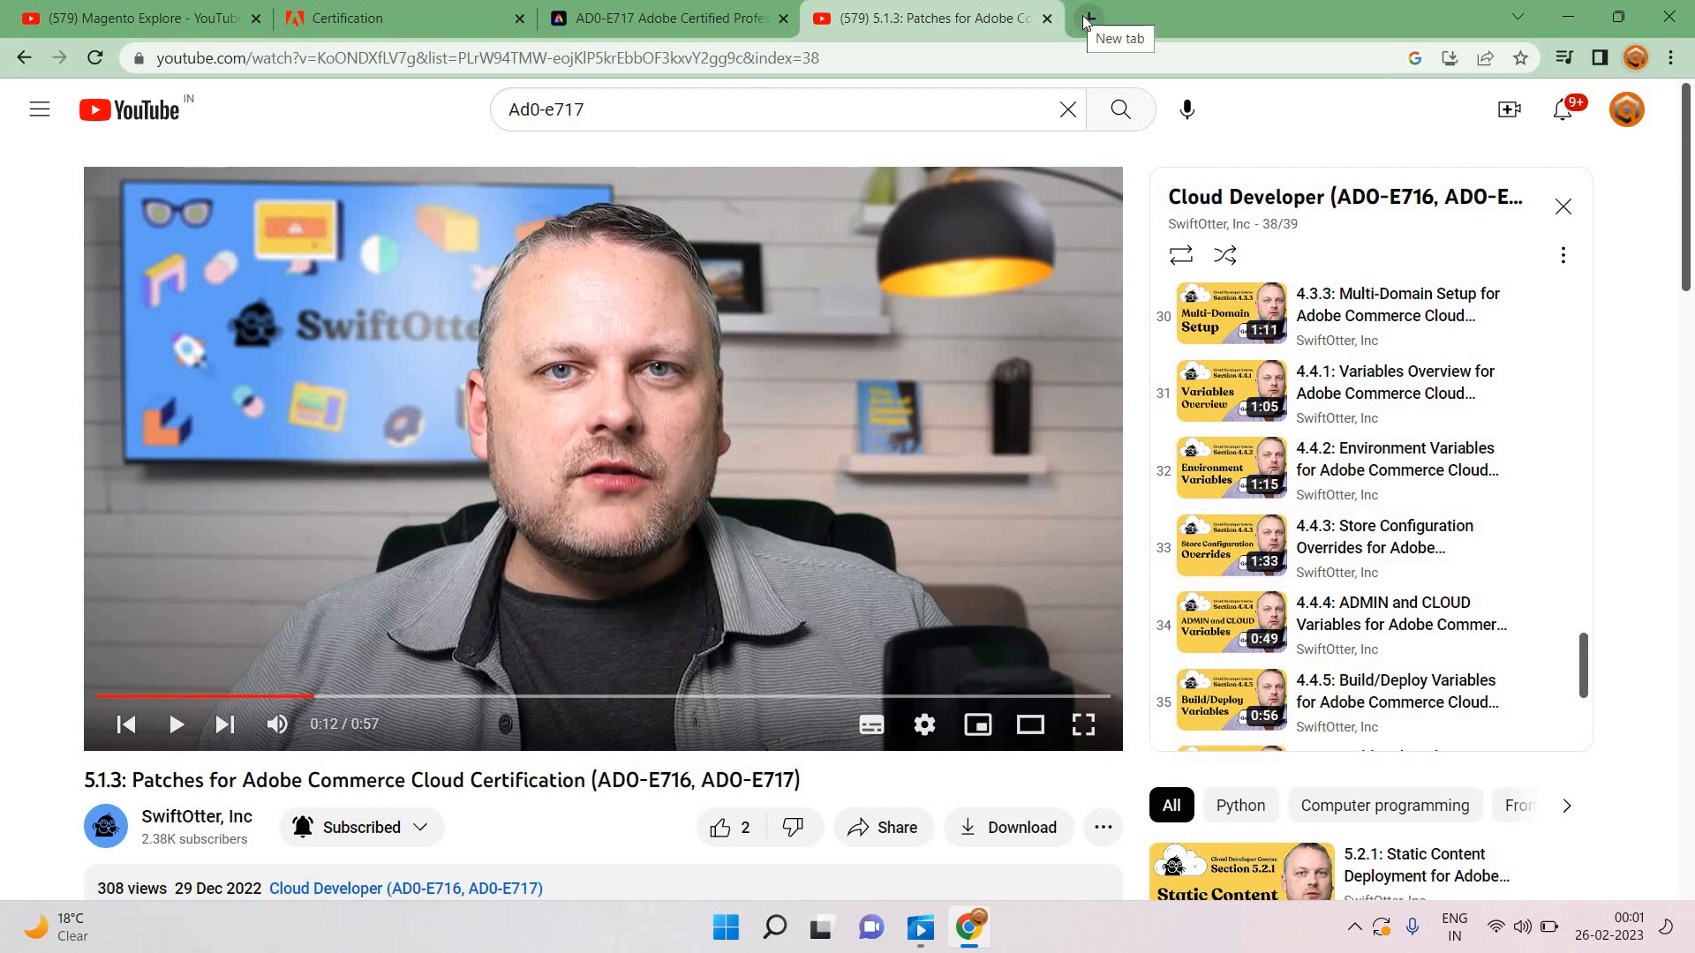
Step: Search 'experience cloud commerce magento 2' in a new tab and open the Experience League result
{"action": "left_click", "coordinate": [1092, 18]}
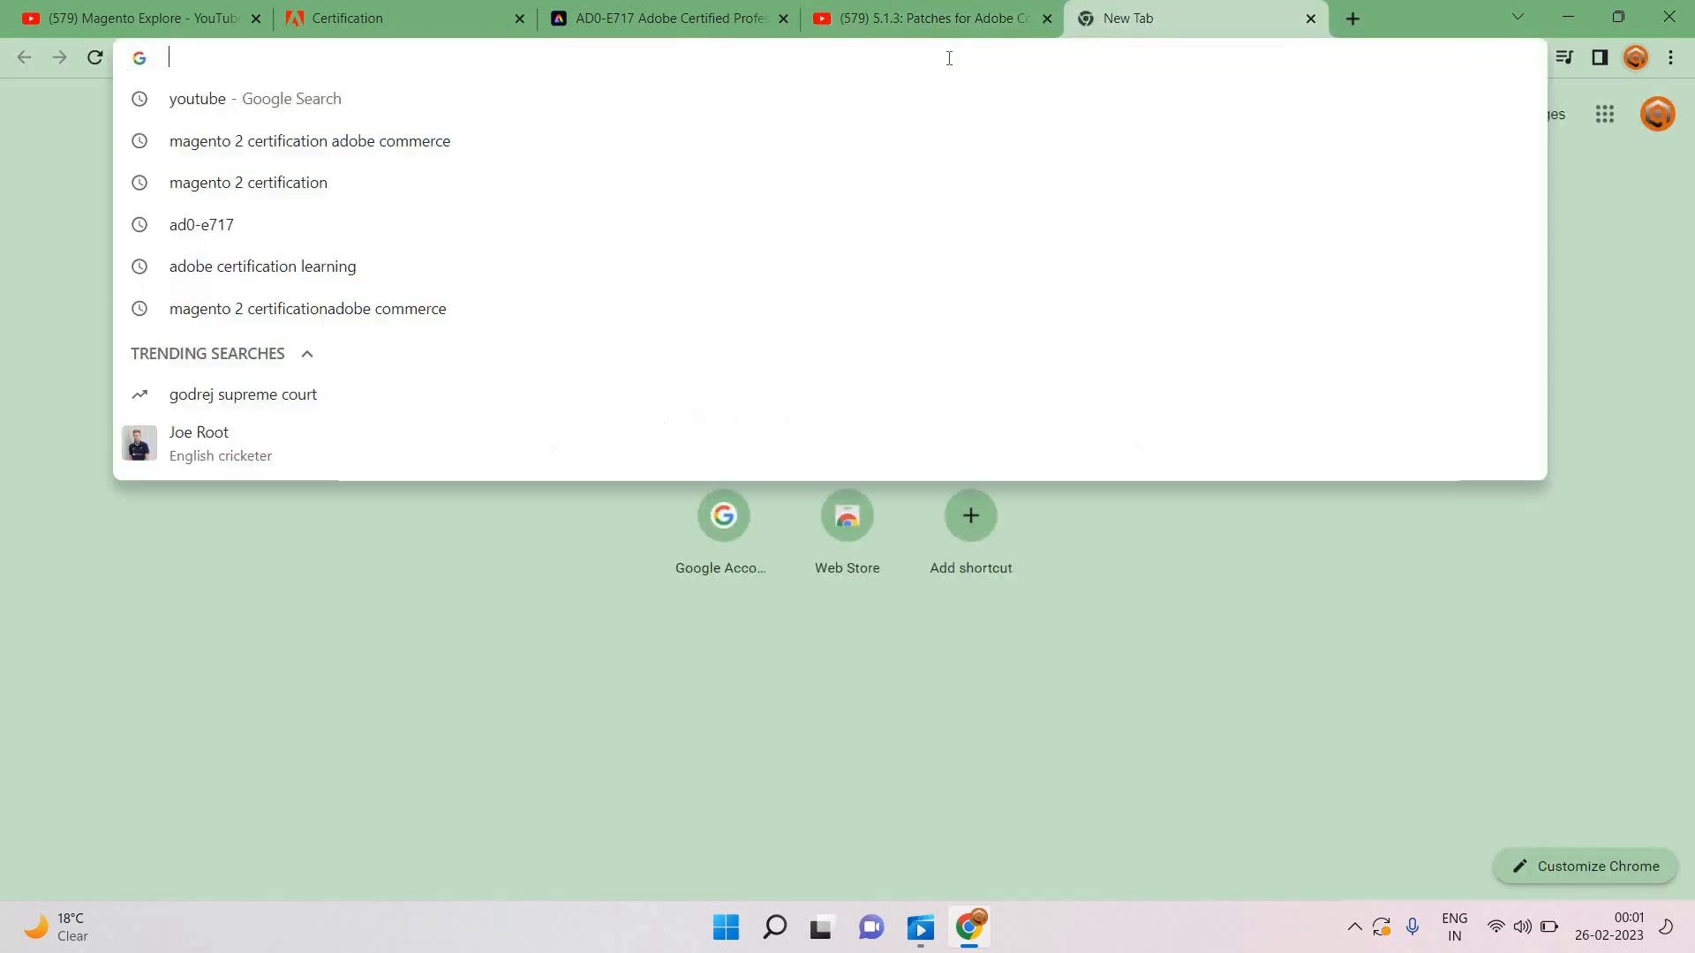
{"action": "type", "text": "exp"}
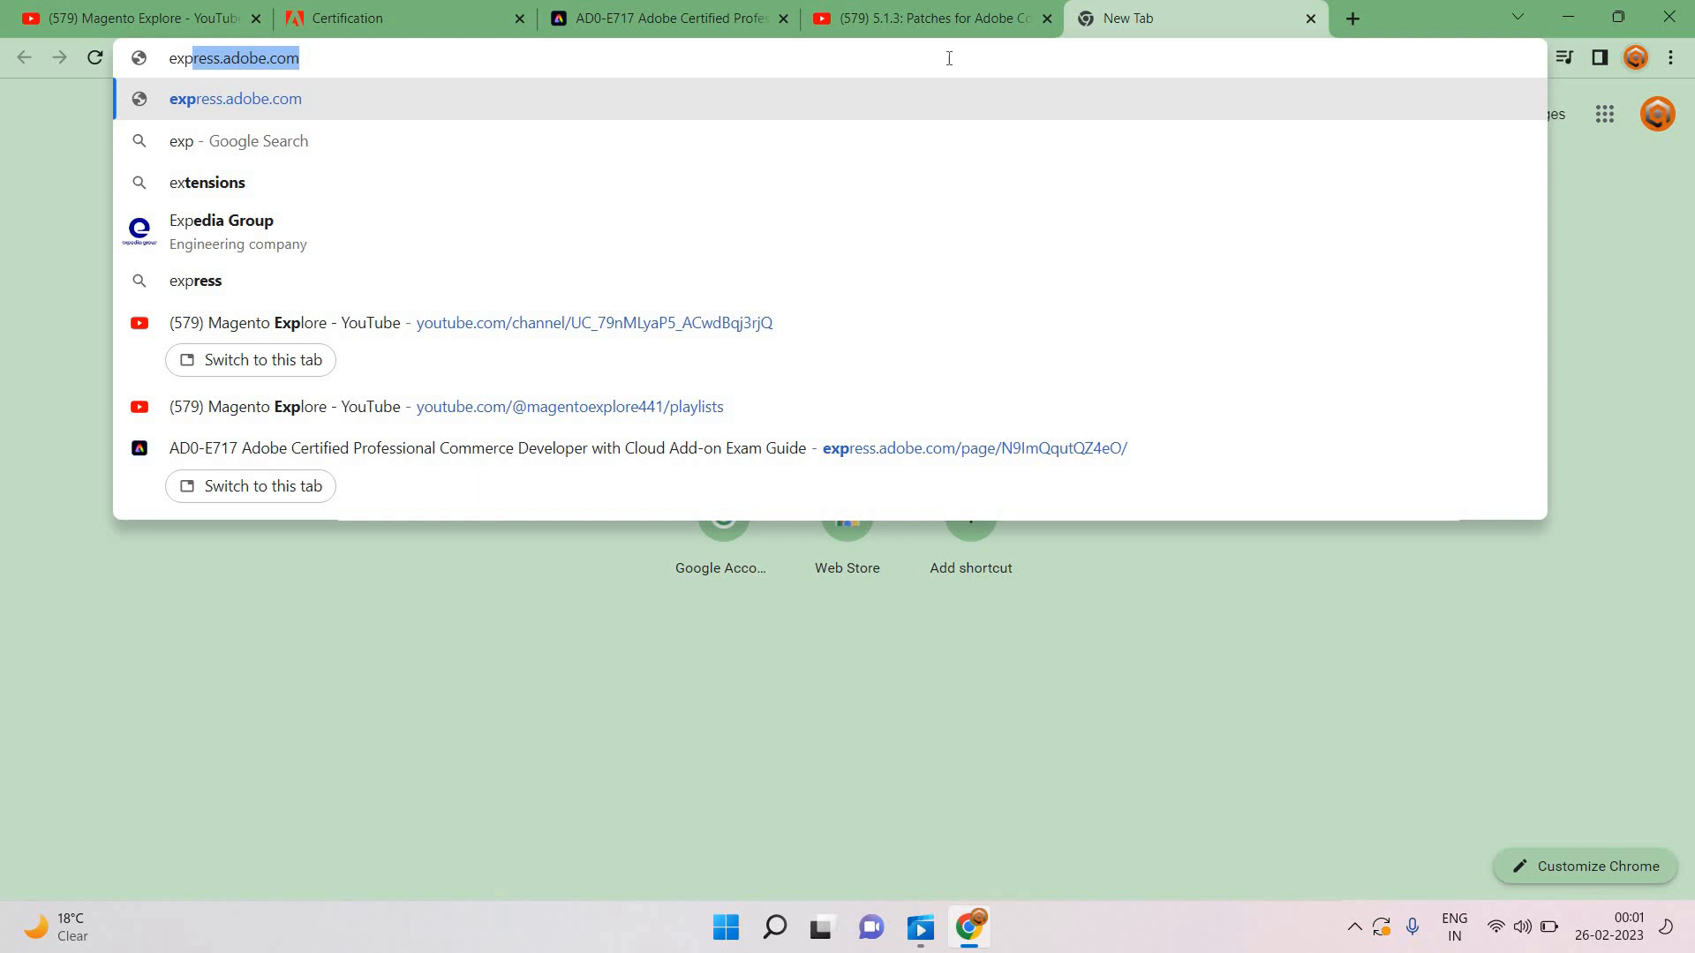
{"action": "type", "text": "experince cloud"}
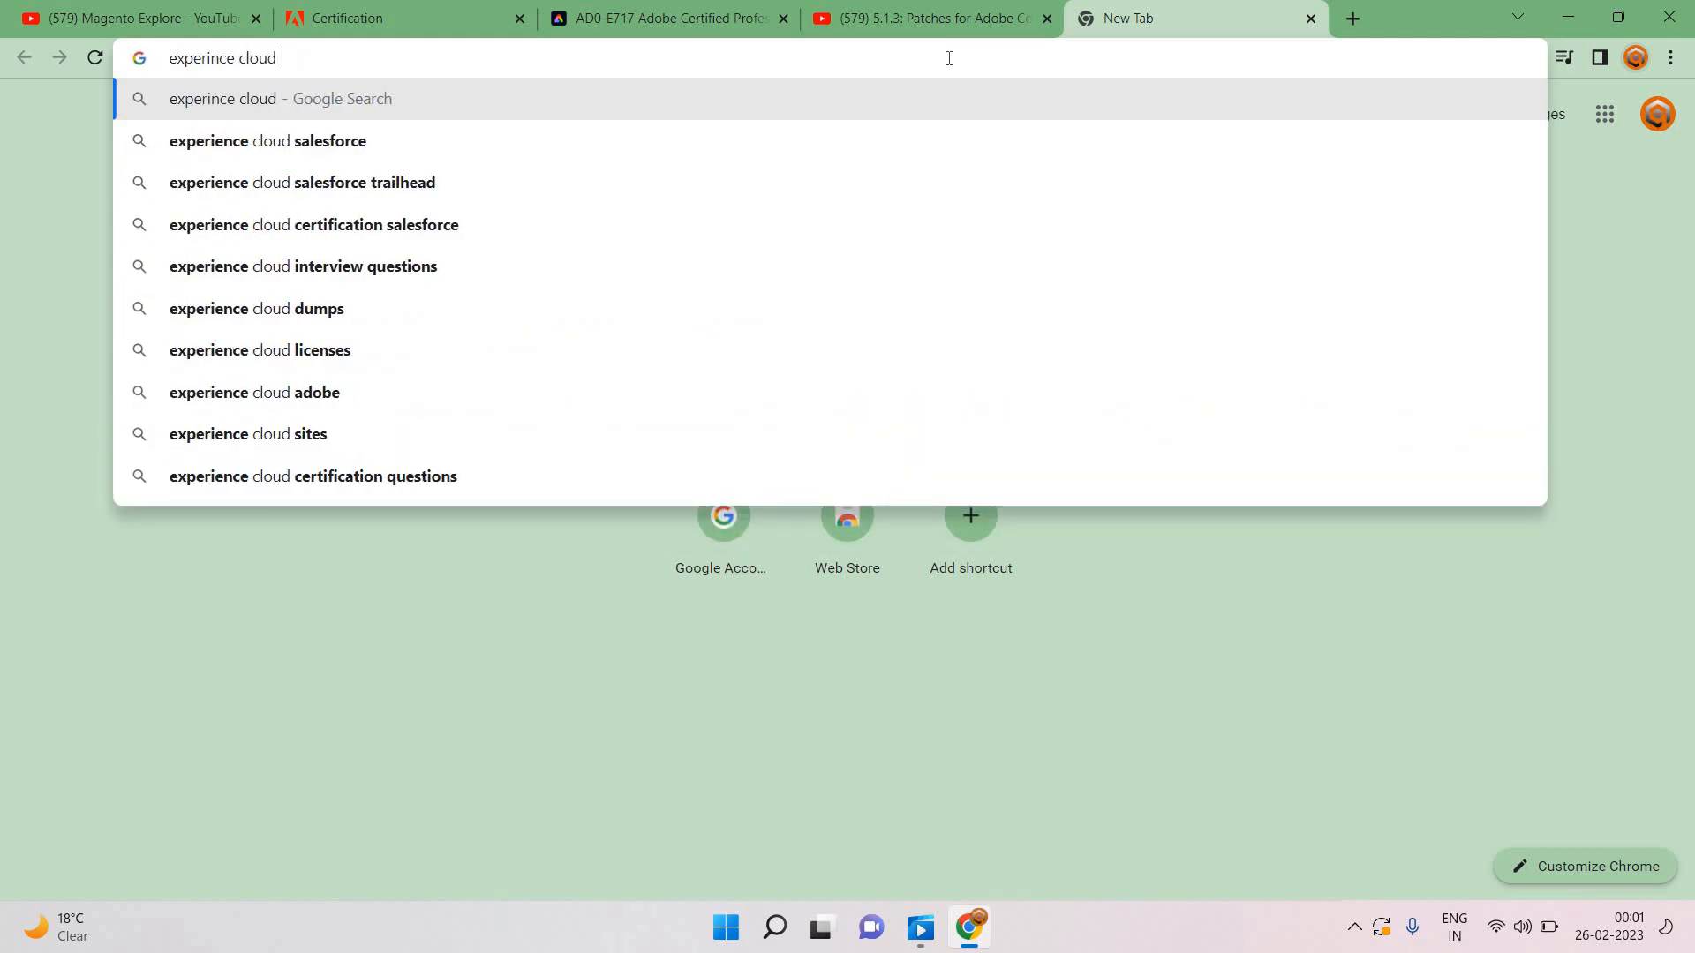
{"action": "type", "text": "commerce magento 2"}
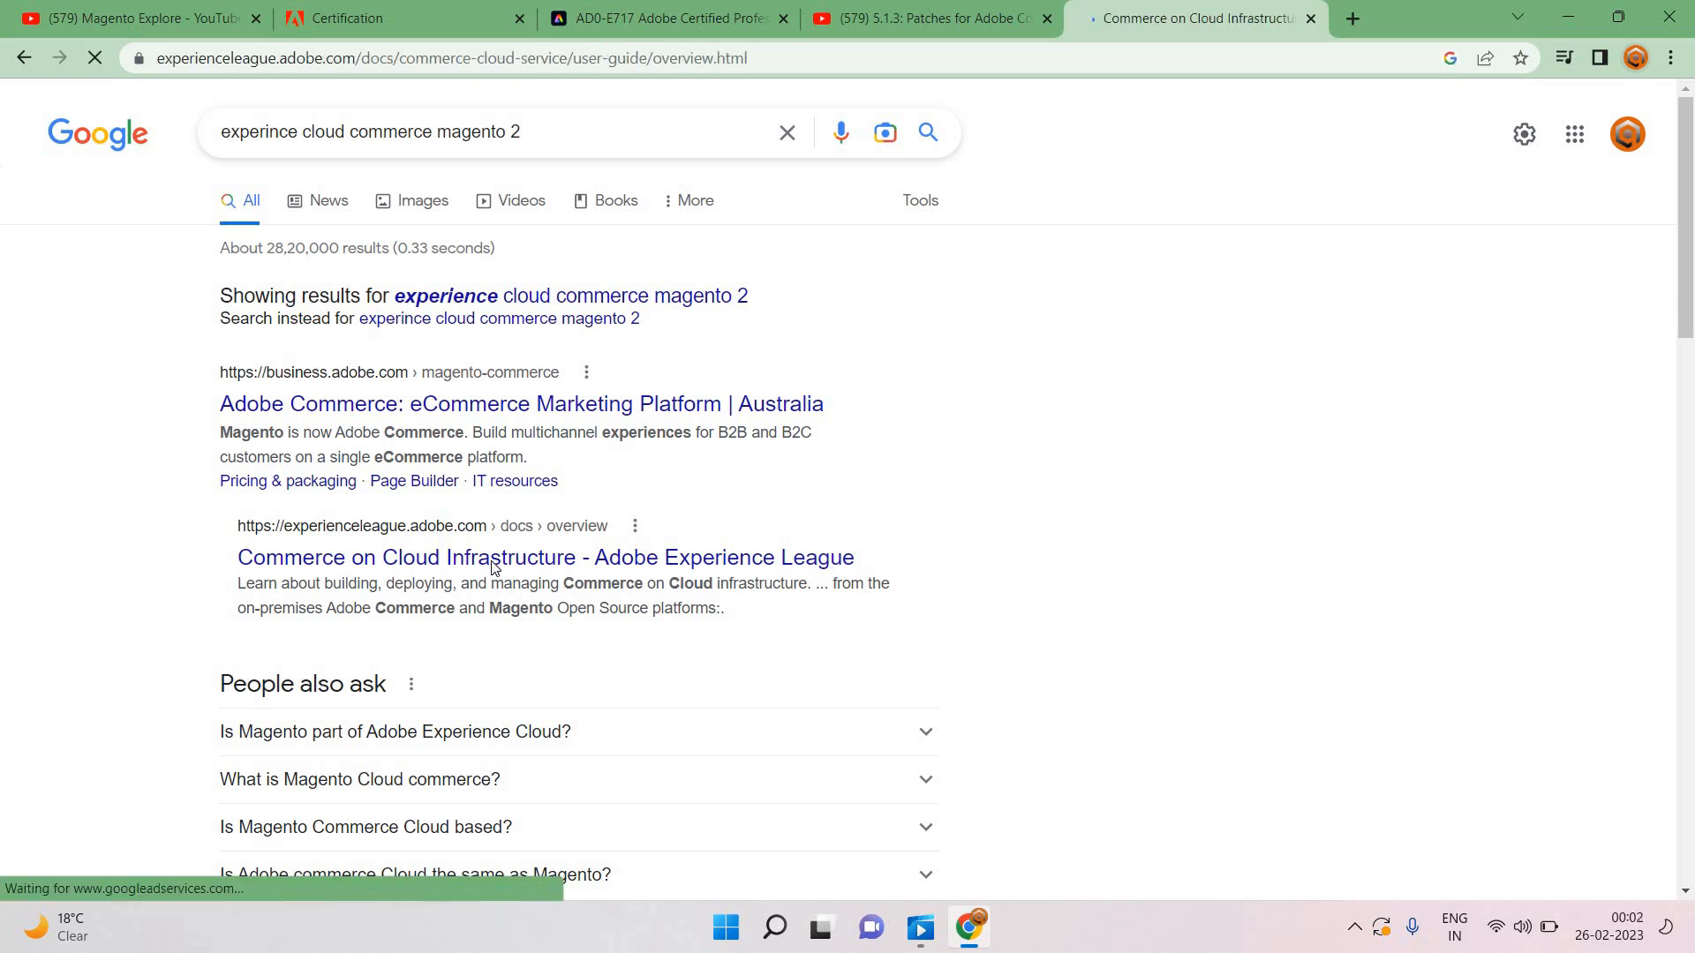
{"action": "left_click", "coordinate": [463, 557]}
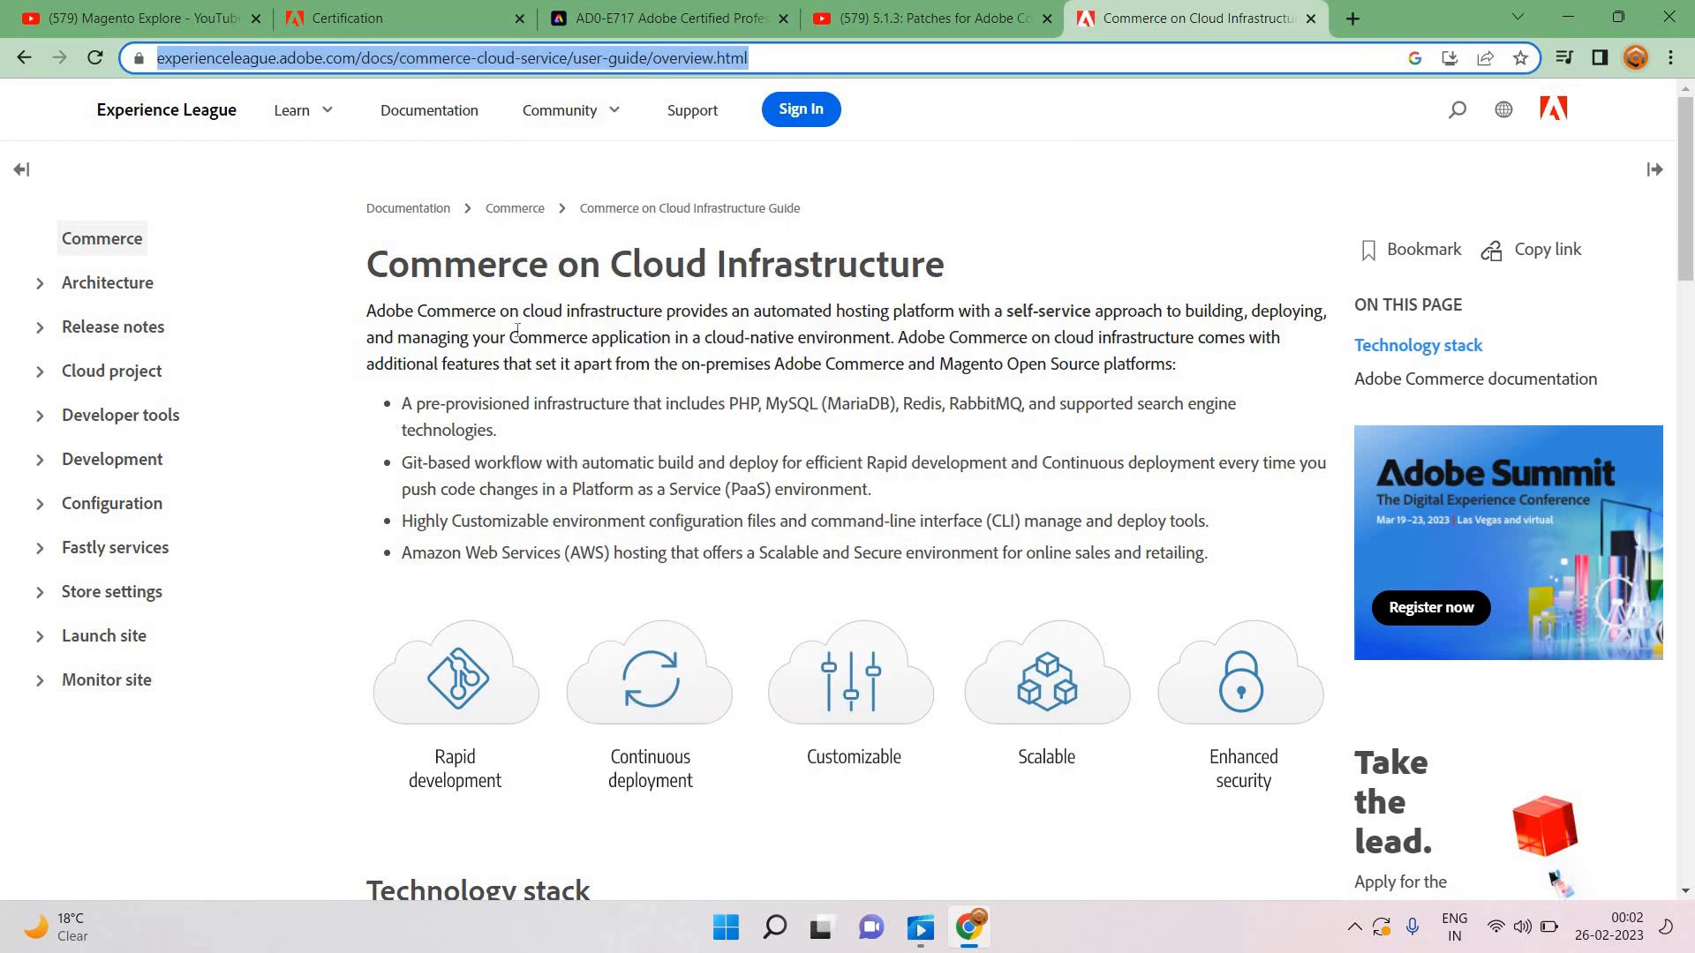
Step: Return to the Experience League guide and scroll through the technology stack
{"action": "left_click", "coordinate": [930, 18]}
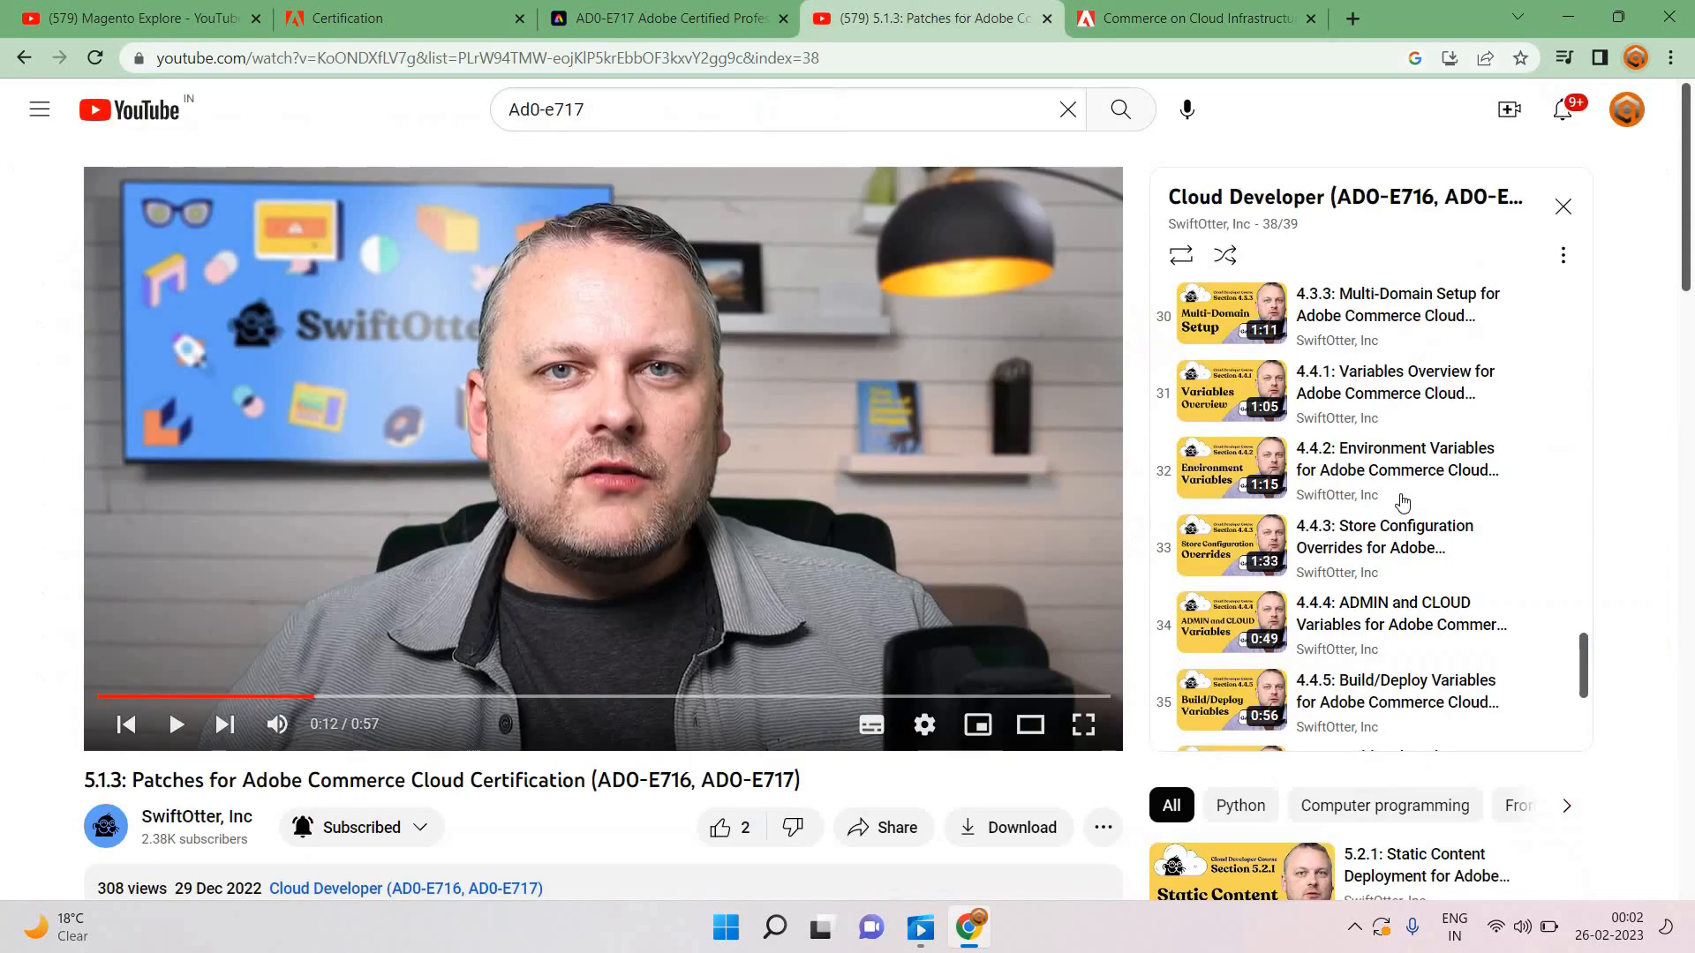
{"action": "left_click", "coordinate": [1201, 19]}
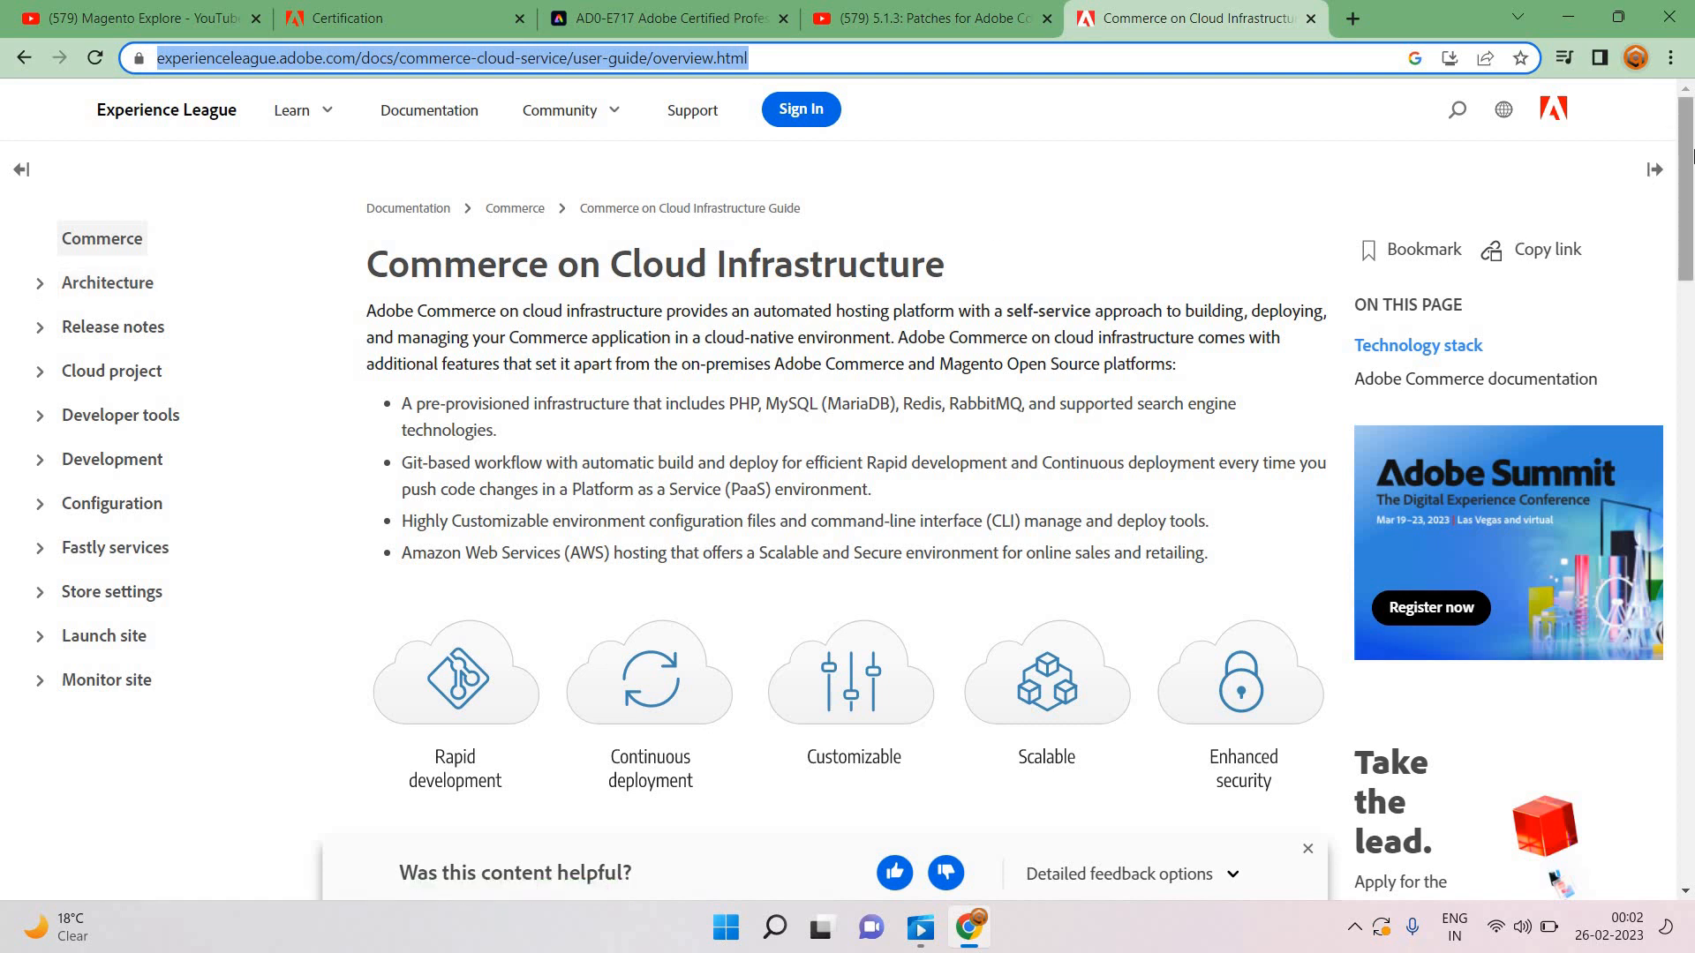
{"action": "scroll", "scroll_direction": "down", "scroll_amount": 3}
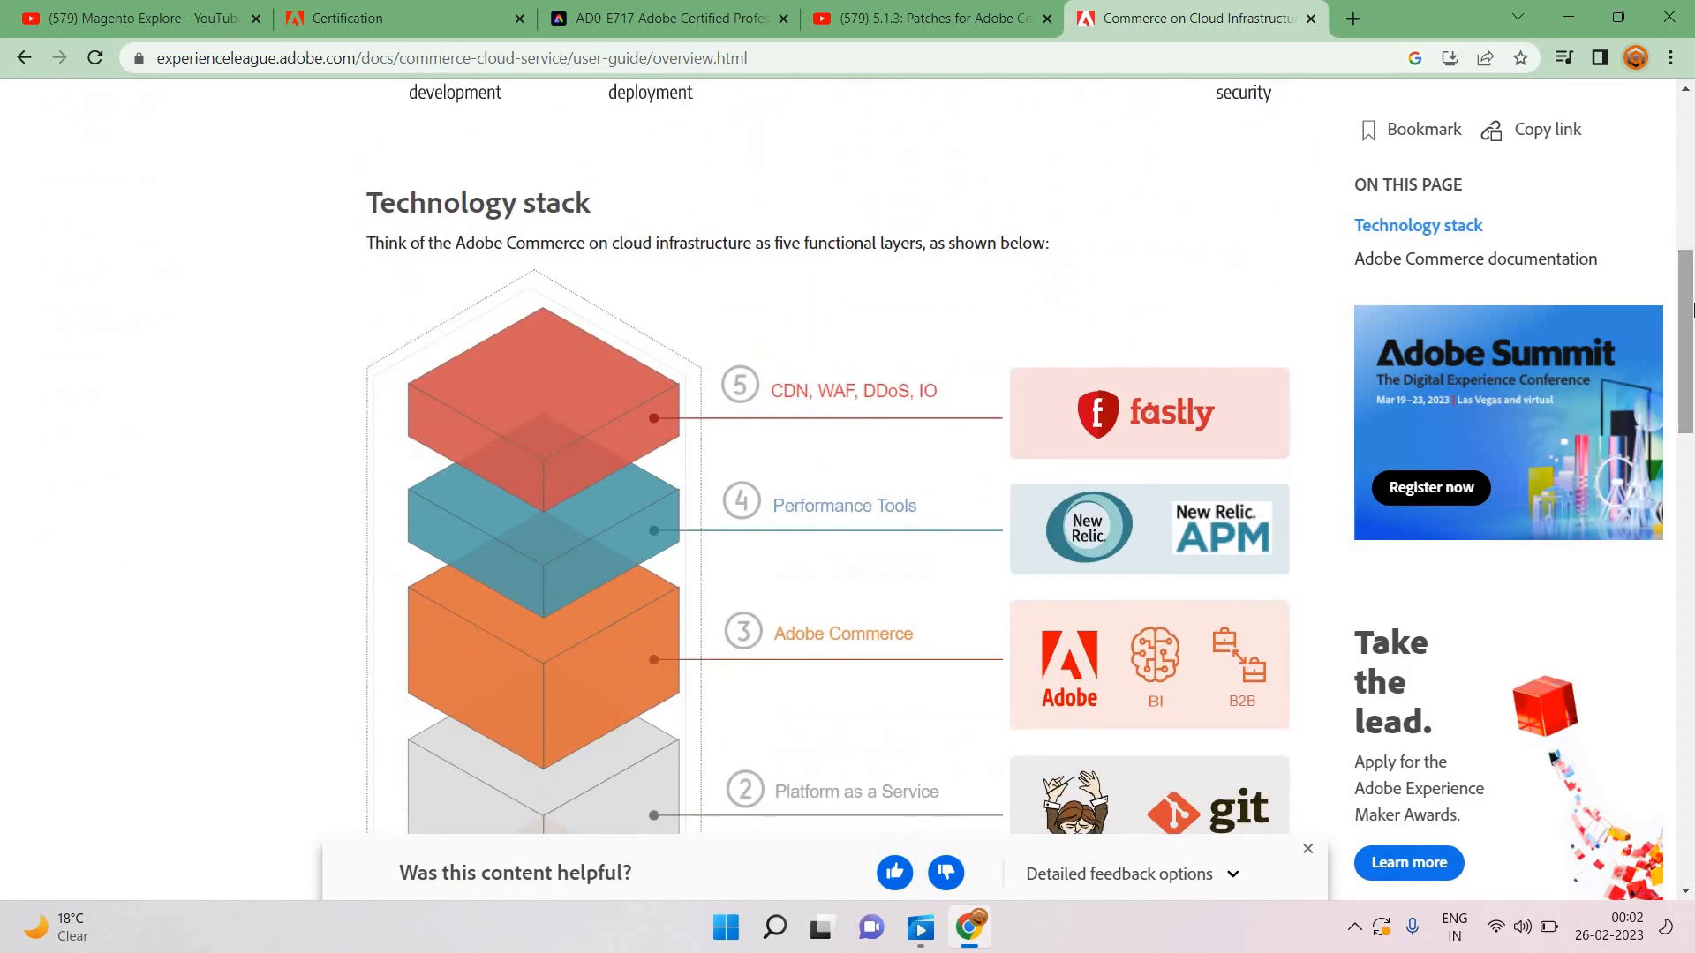
{"action": "scroll", "scroll_direction": "down", "scroll_amount": 3}
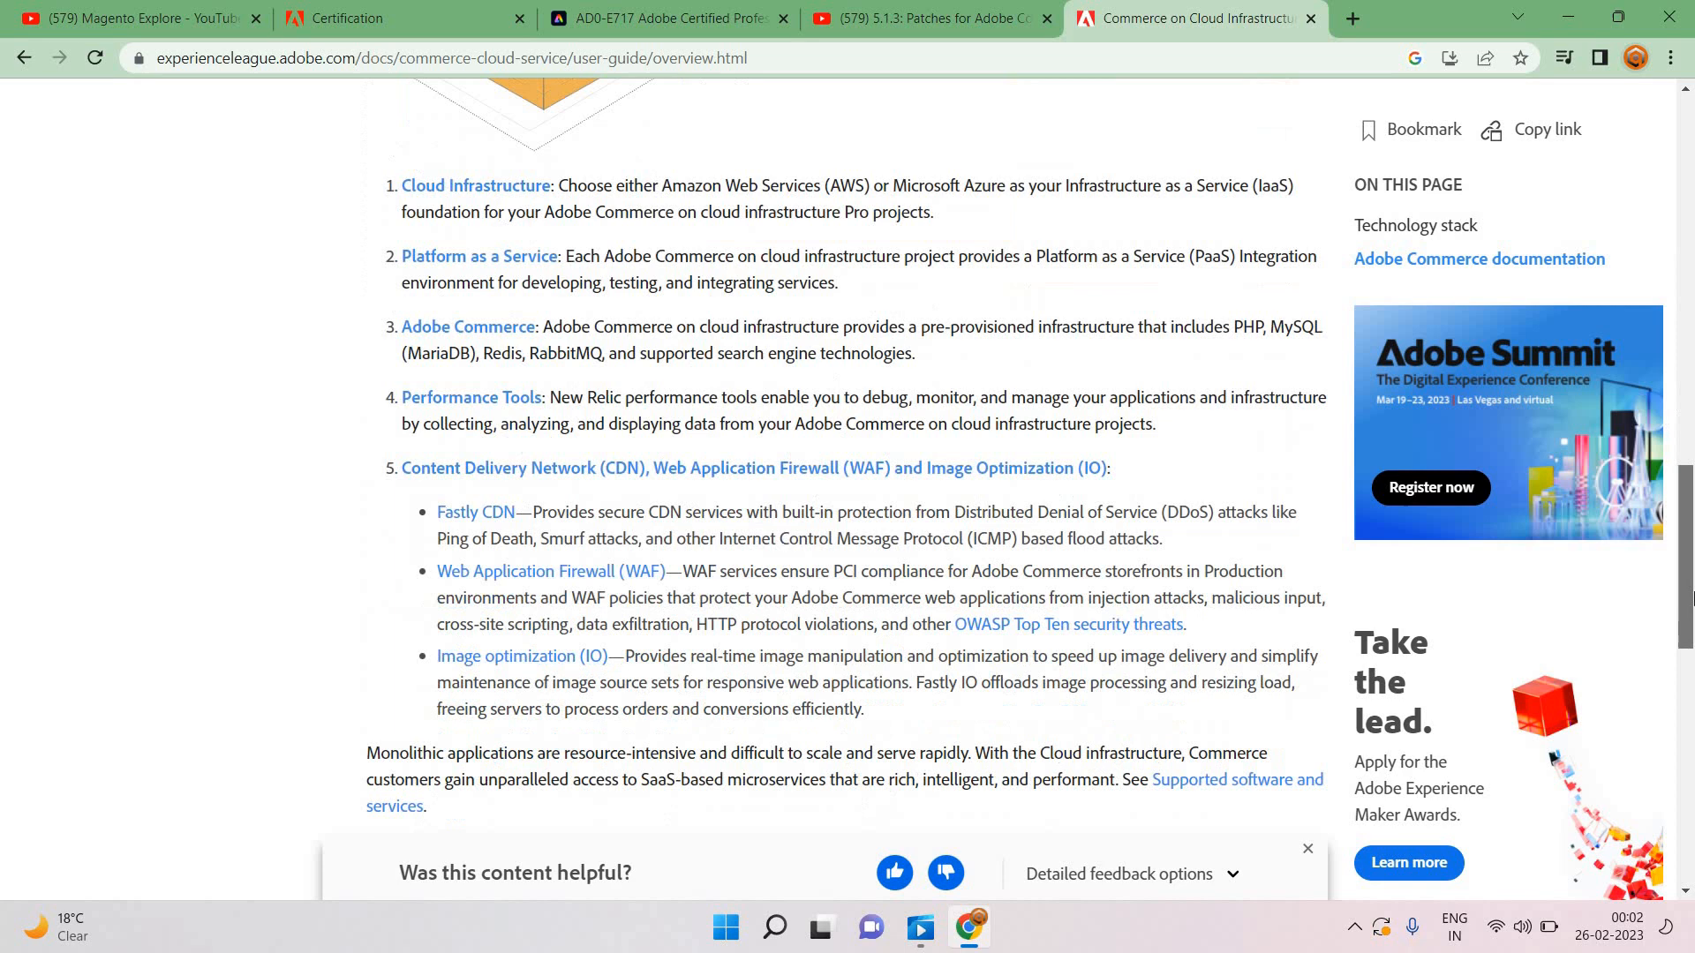
{"action": "scroll", "scroll_direction": "up", "scroll_amount": 3}
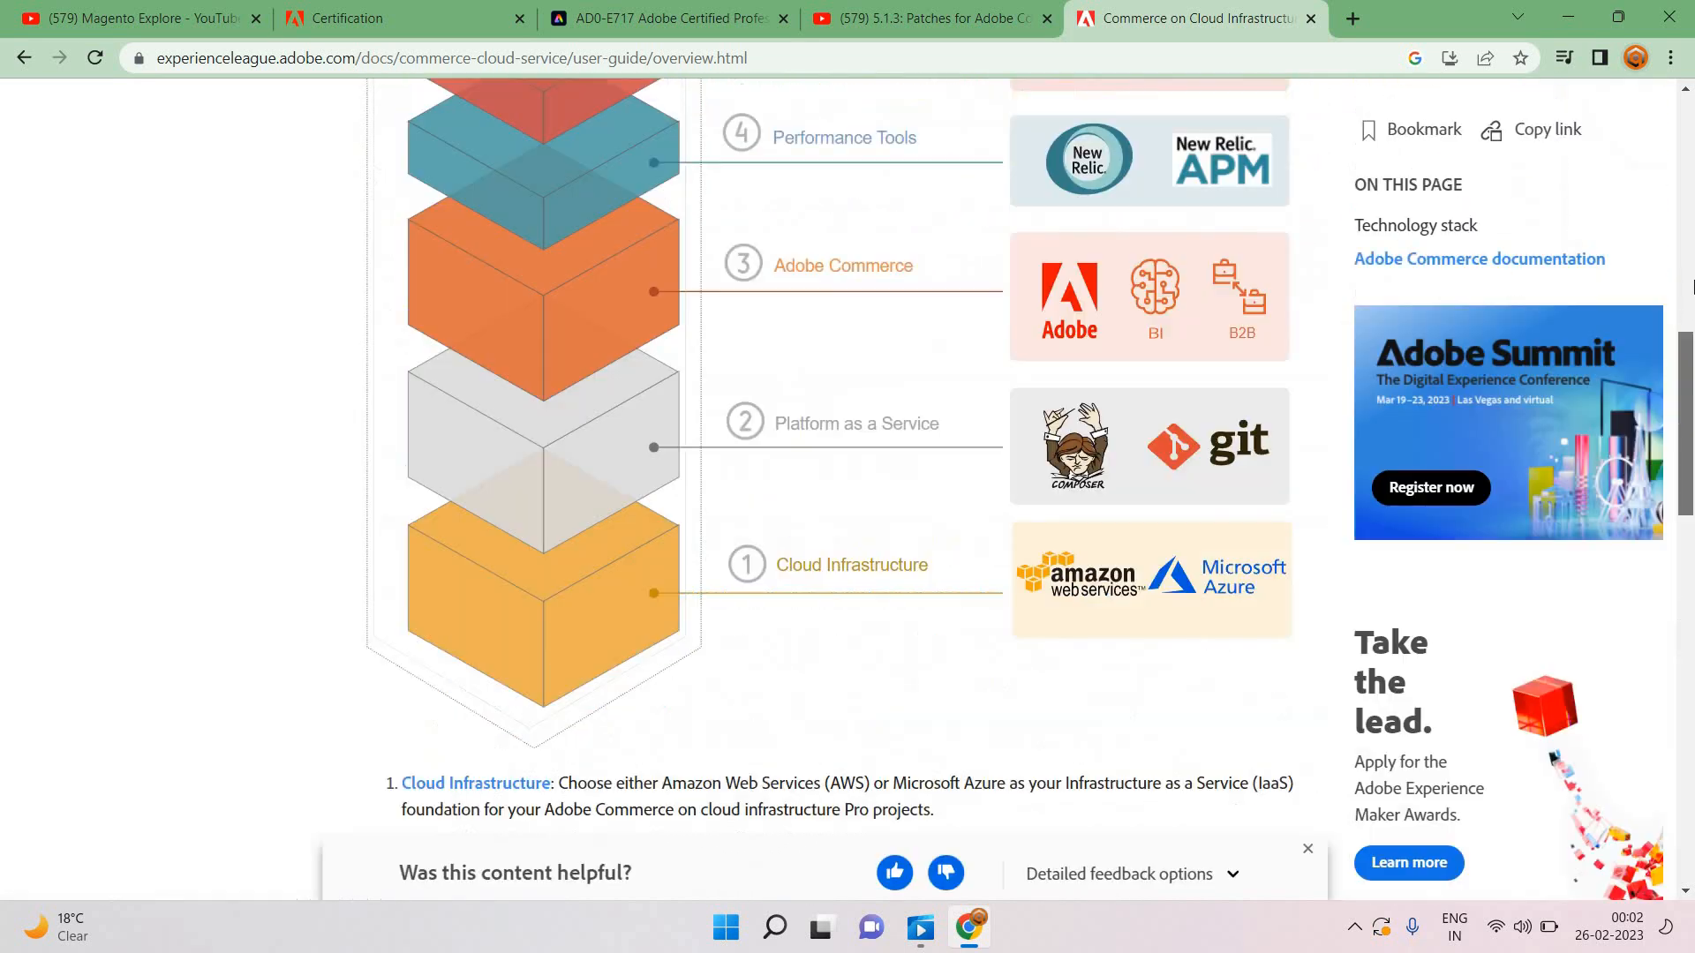
{"action": "scroll", "scroll_direction": "up", "scroll_amount": 3}
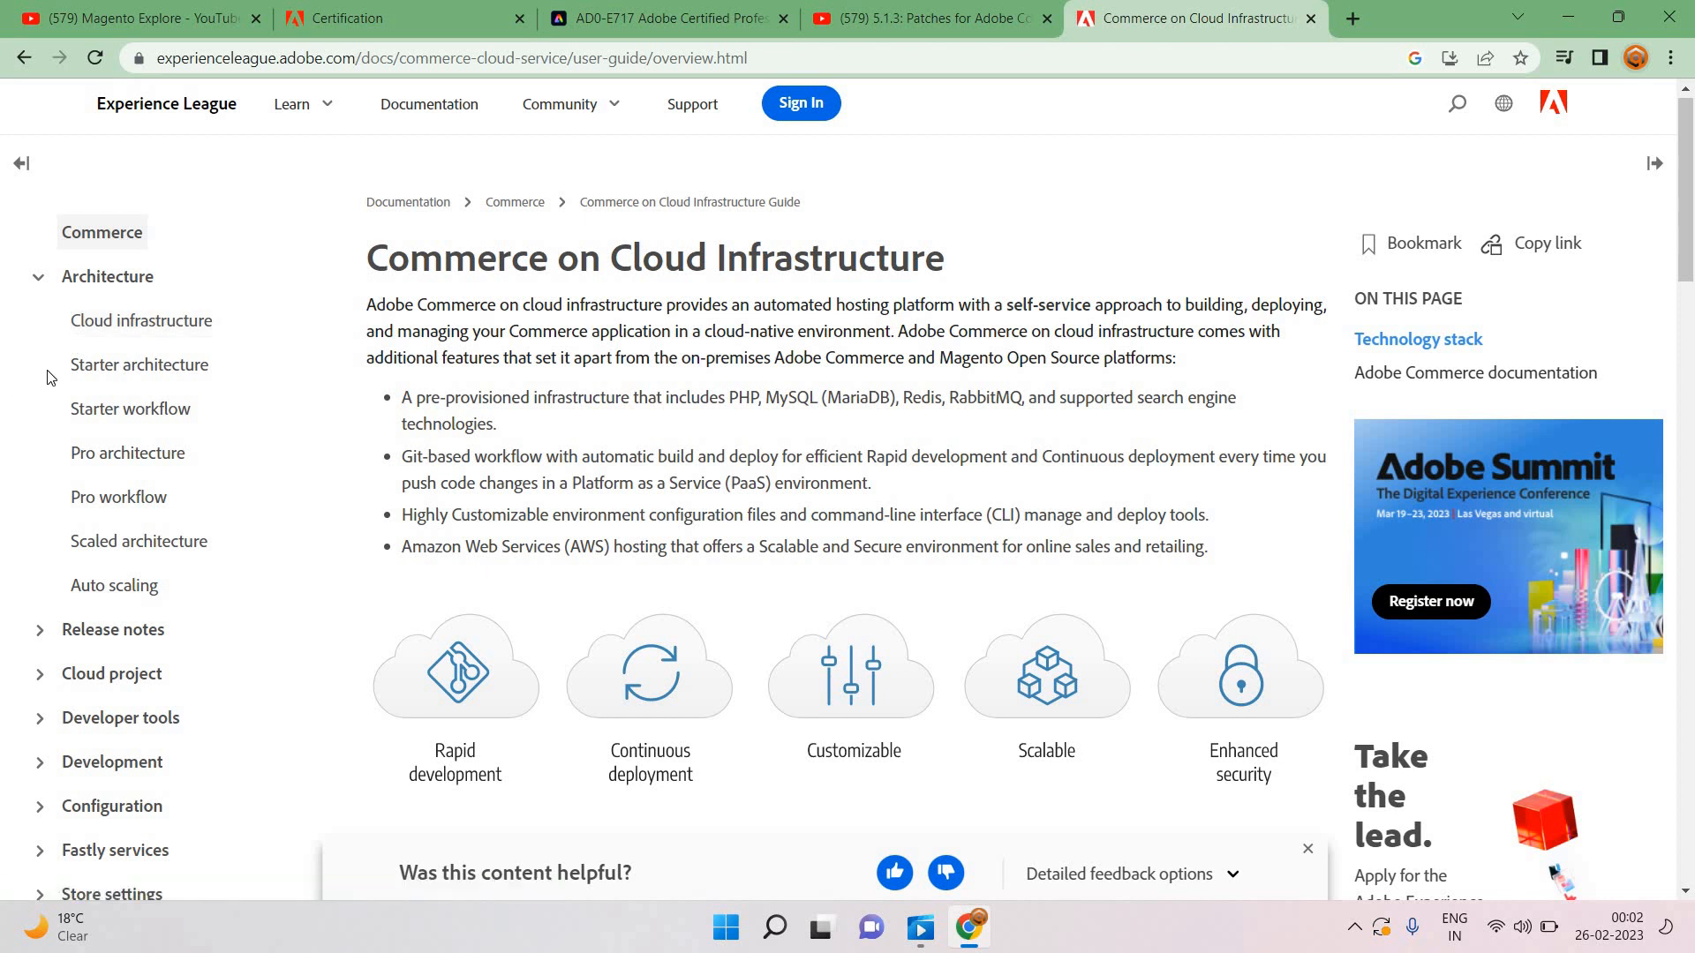
{"action": "mouse_move", "coordinate": [80, 421]}
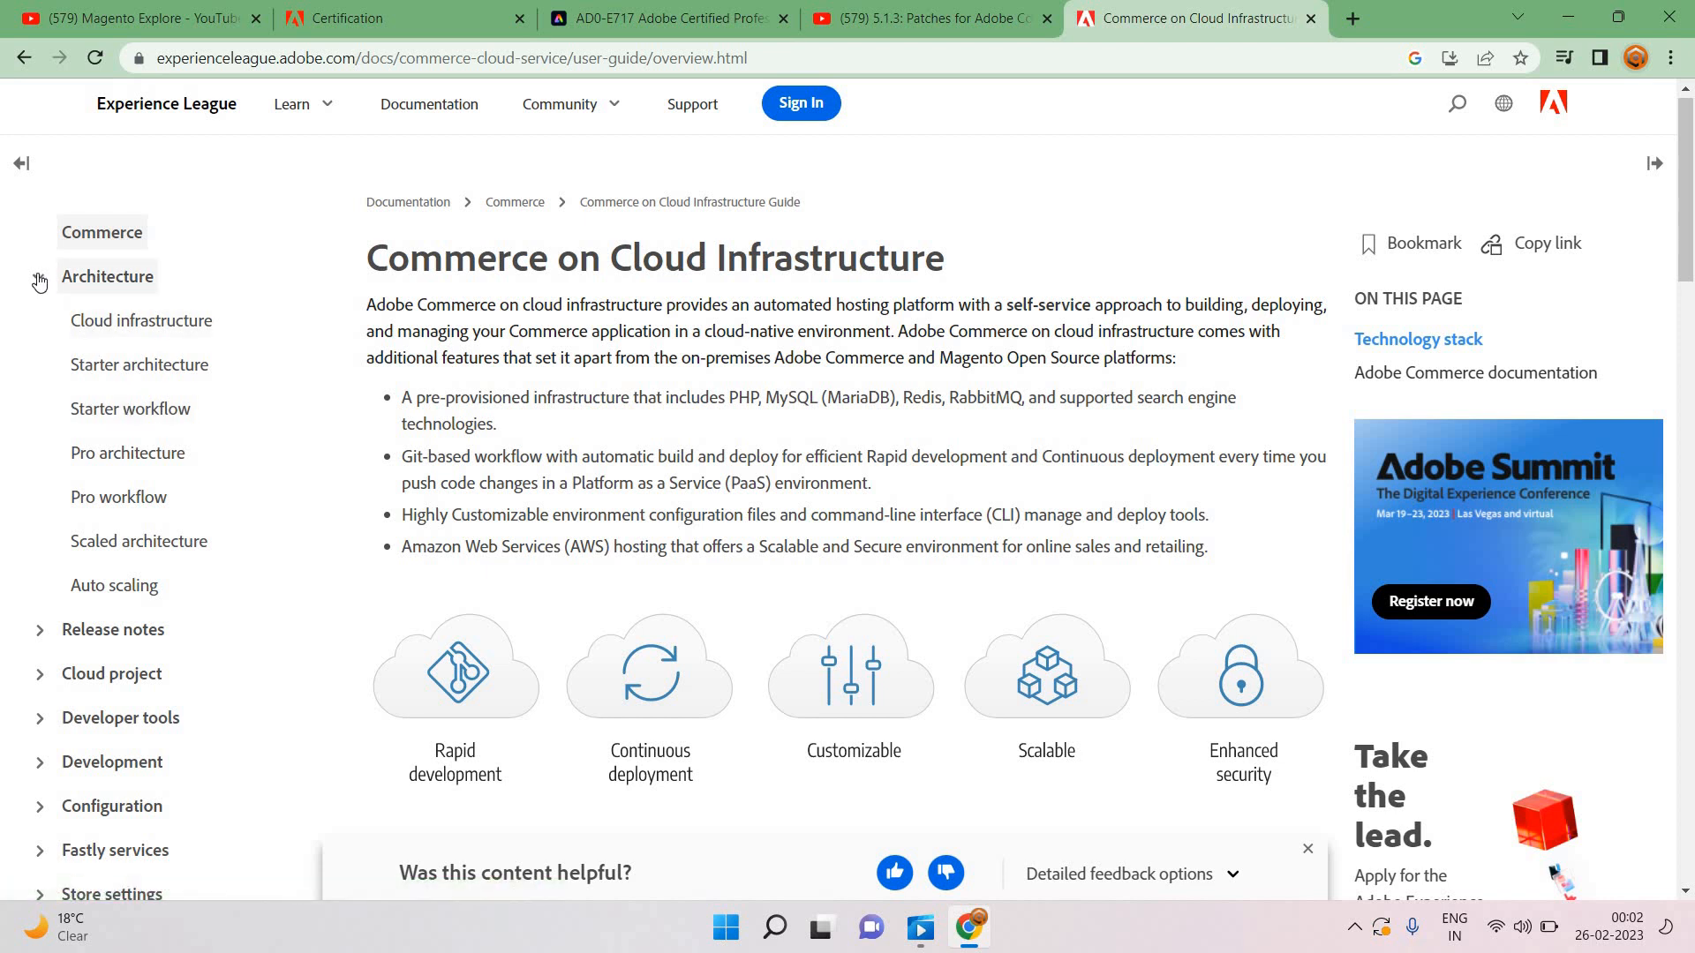
Step: Collapse Architecture in the left navigation and expand the Configuration topics
{"action": "left_click", "coordinate": [107, 276]}
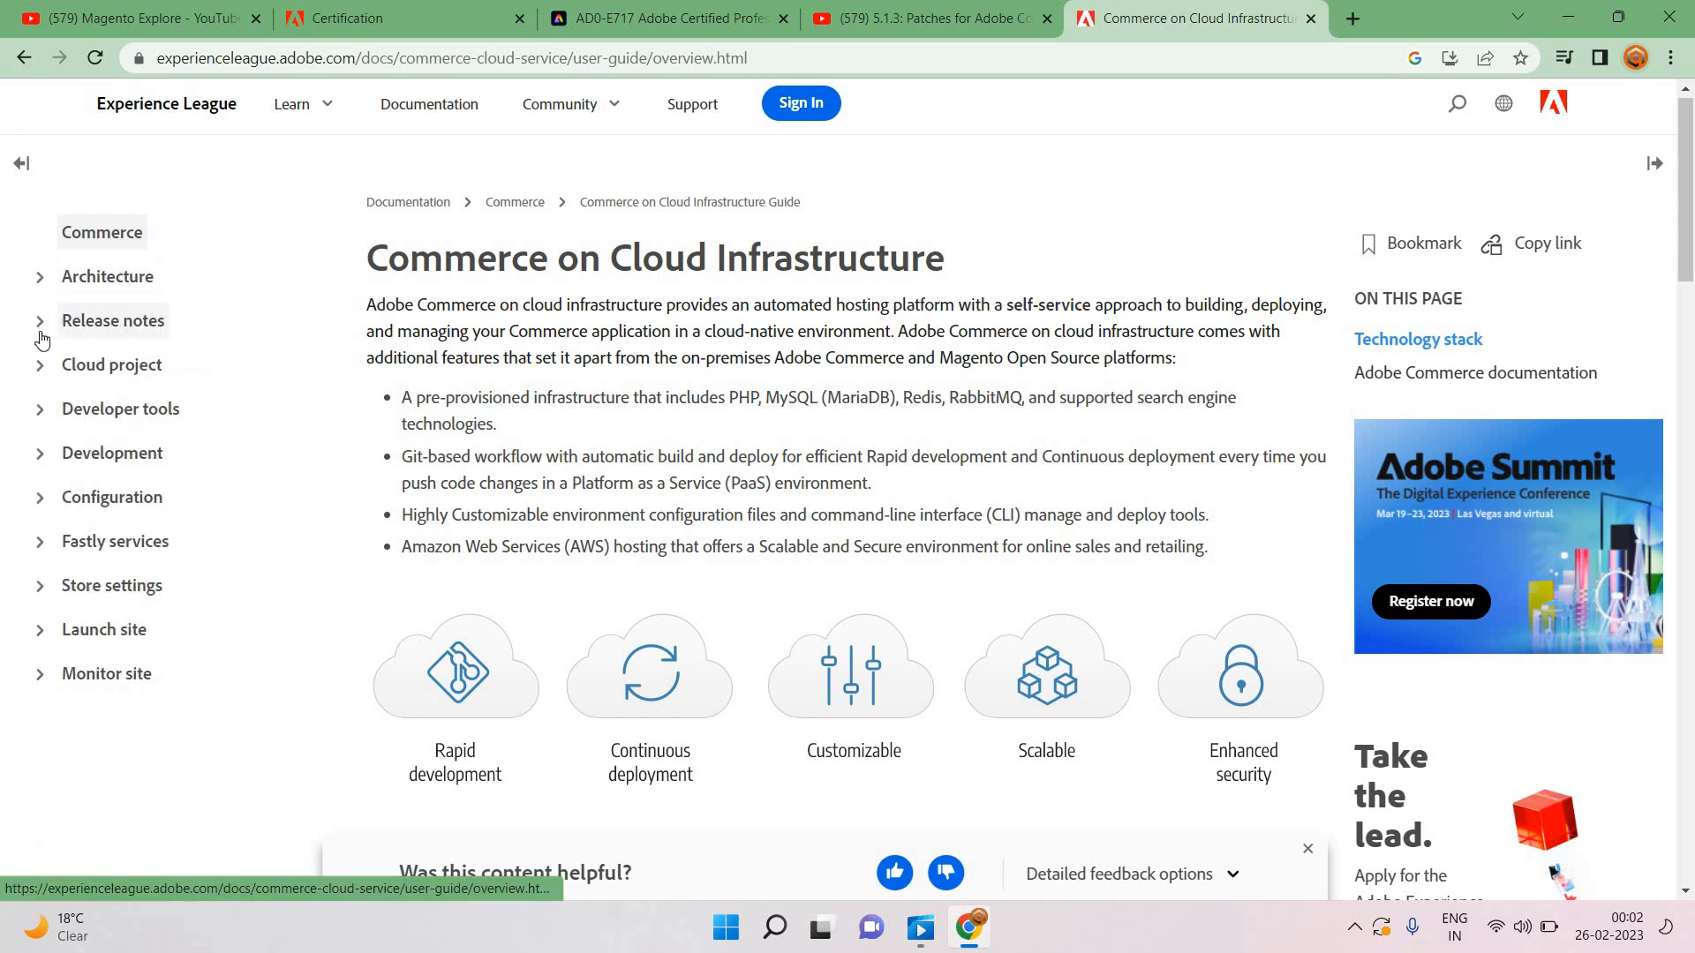
{"action": "mouse_move", "coordinate": [39, 364]}
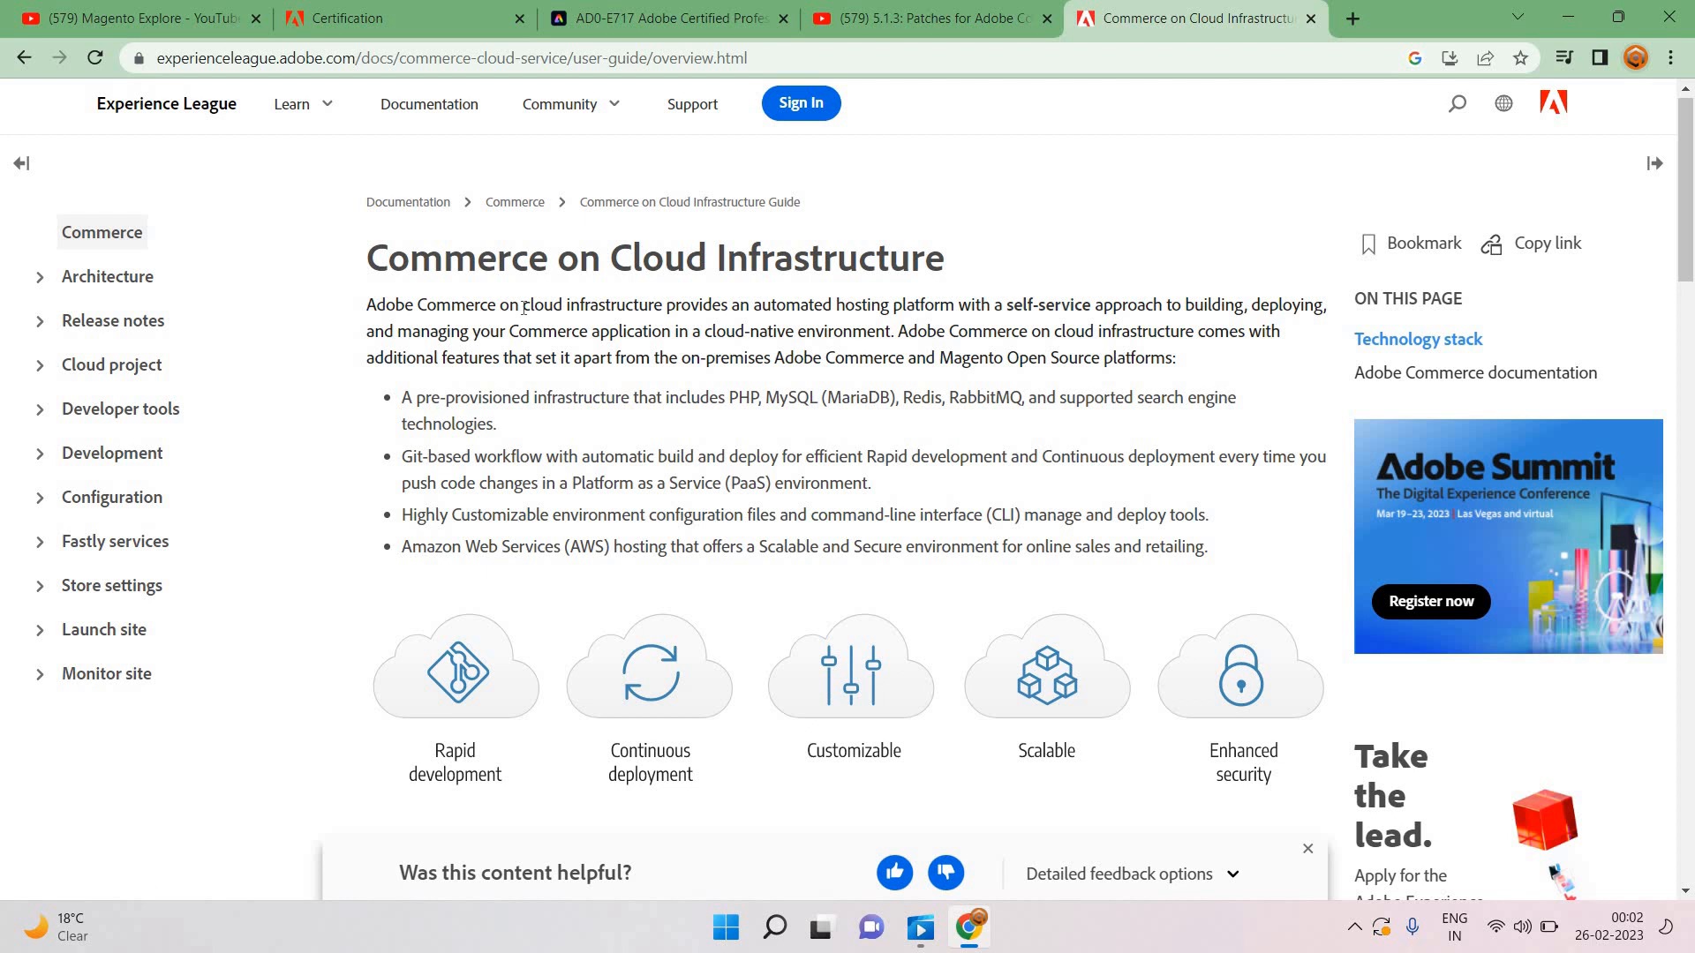
{"action": "mouse_move", "coordinate": [440, 357]}
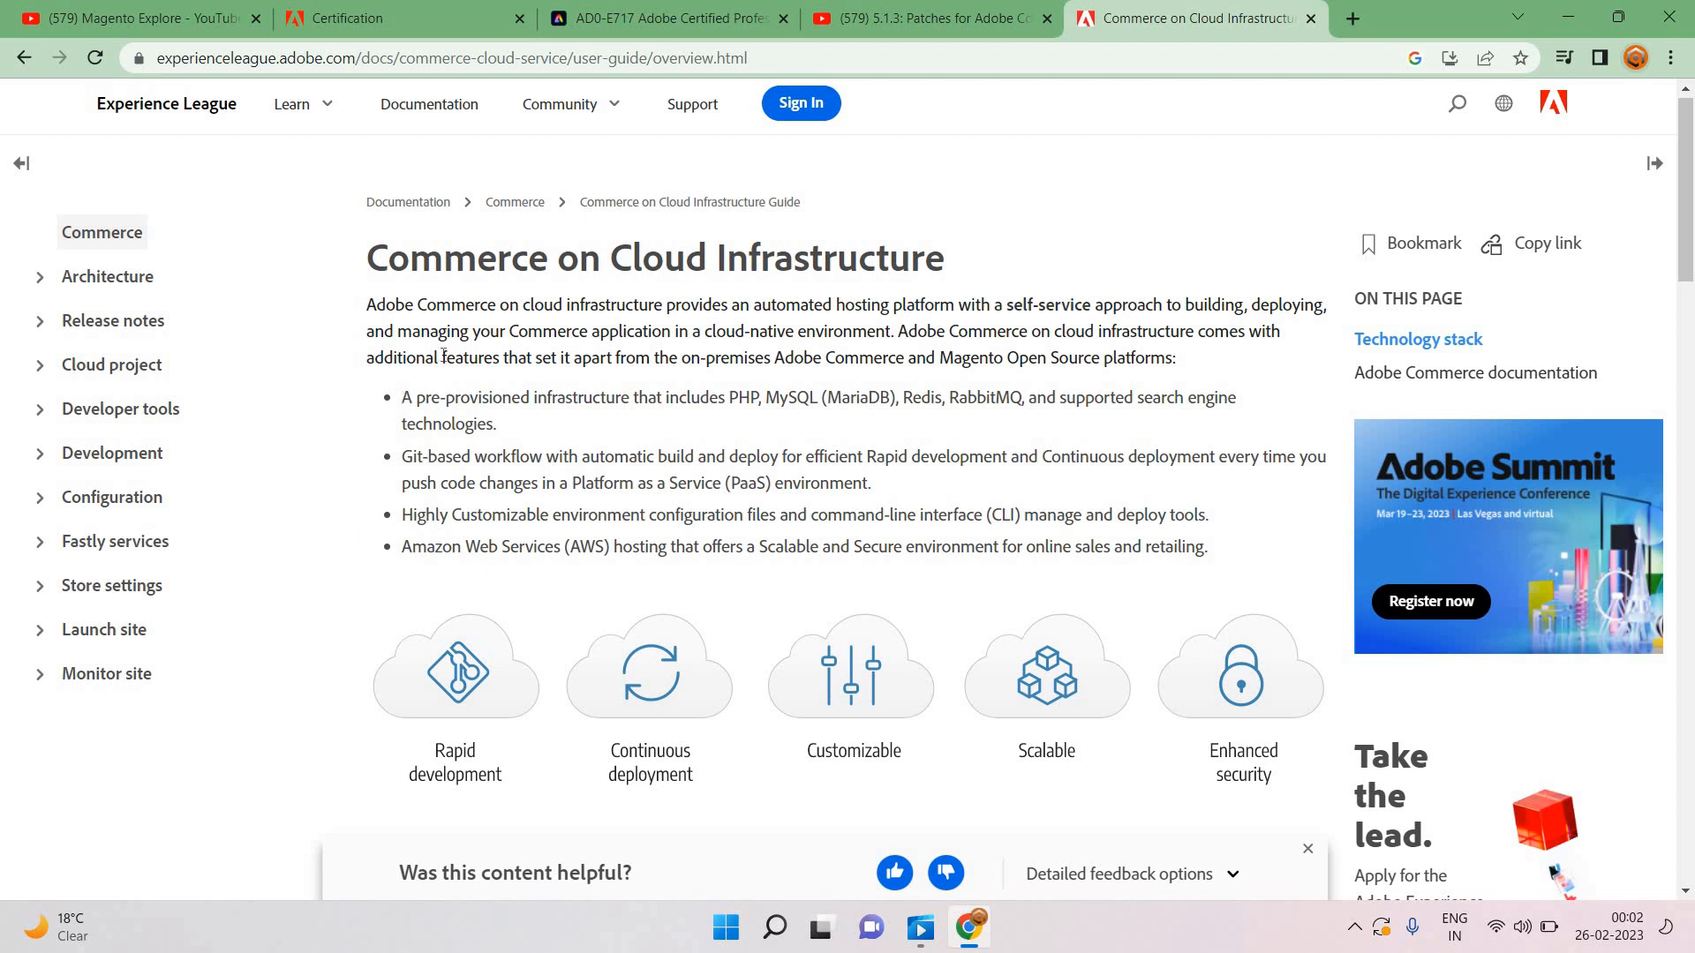
{"action": "mouse_move", "coordinate": [108, 432]}
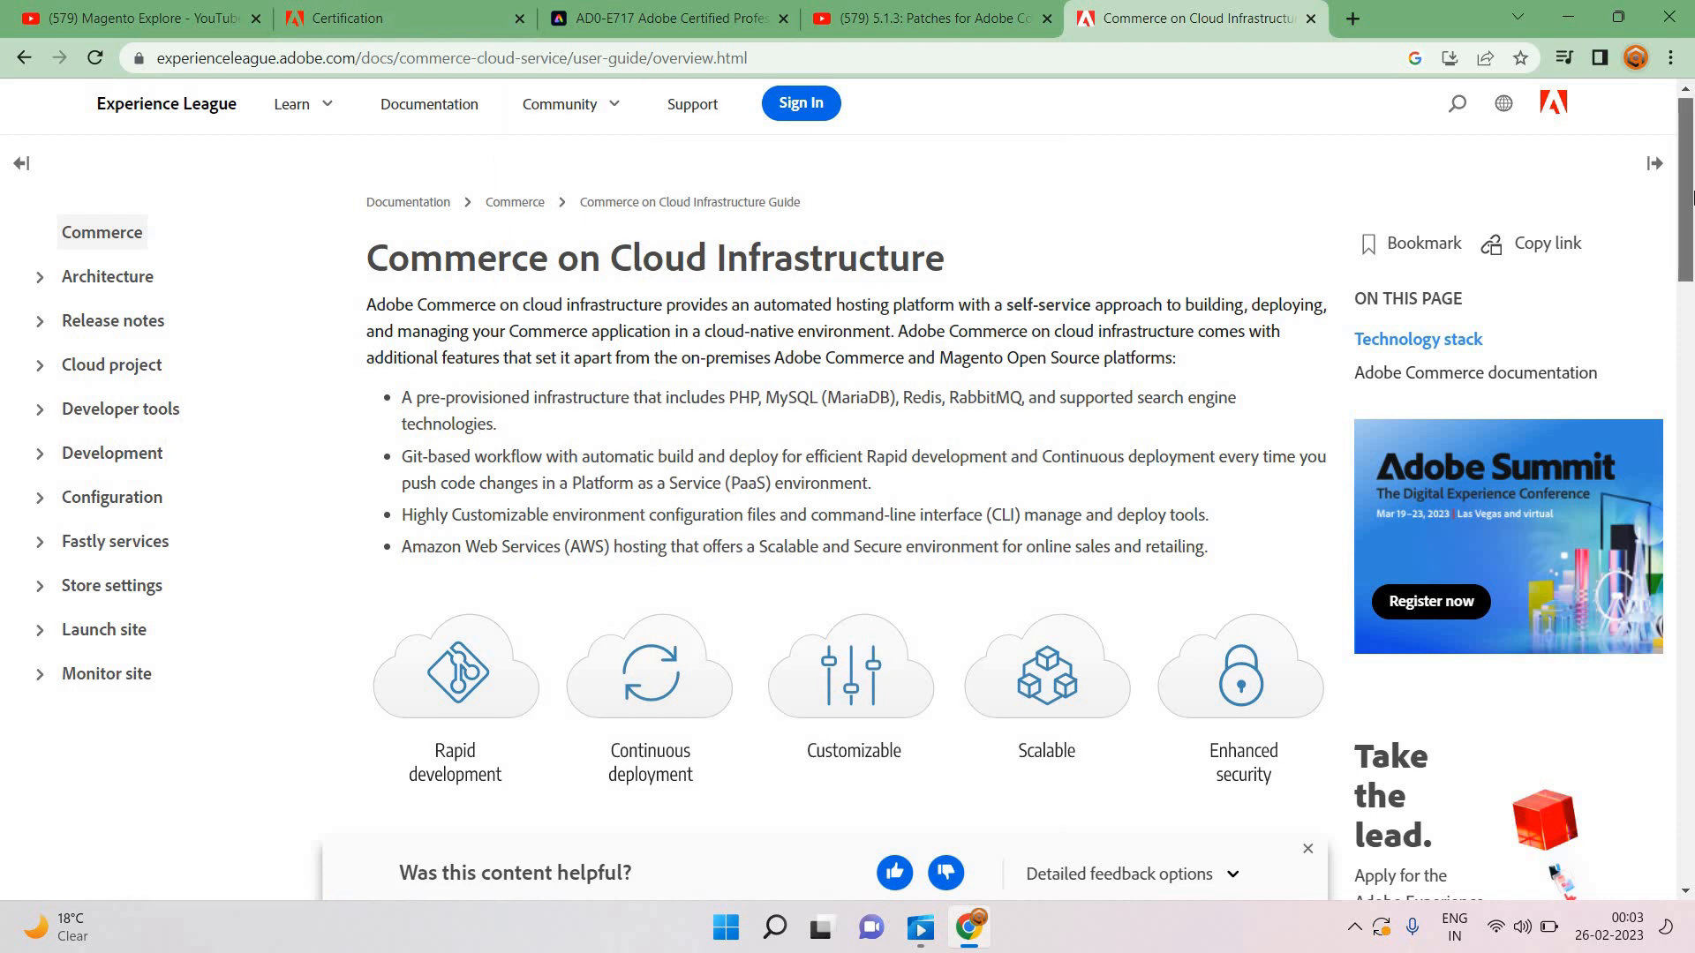
{"action": "scroll", "scroll_direction": "down", "scroll_amount": 3}
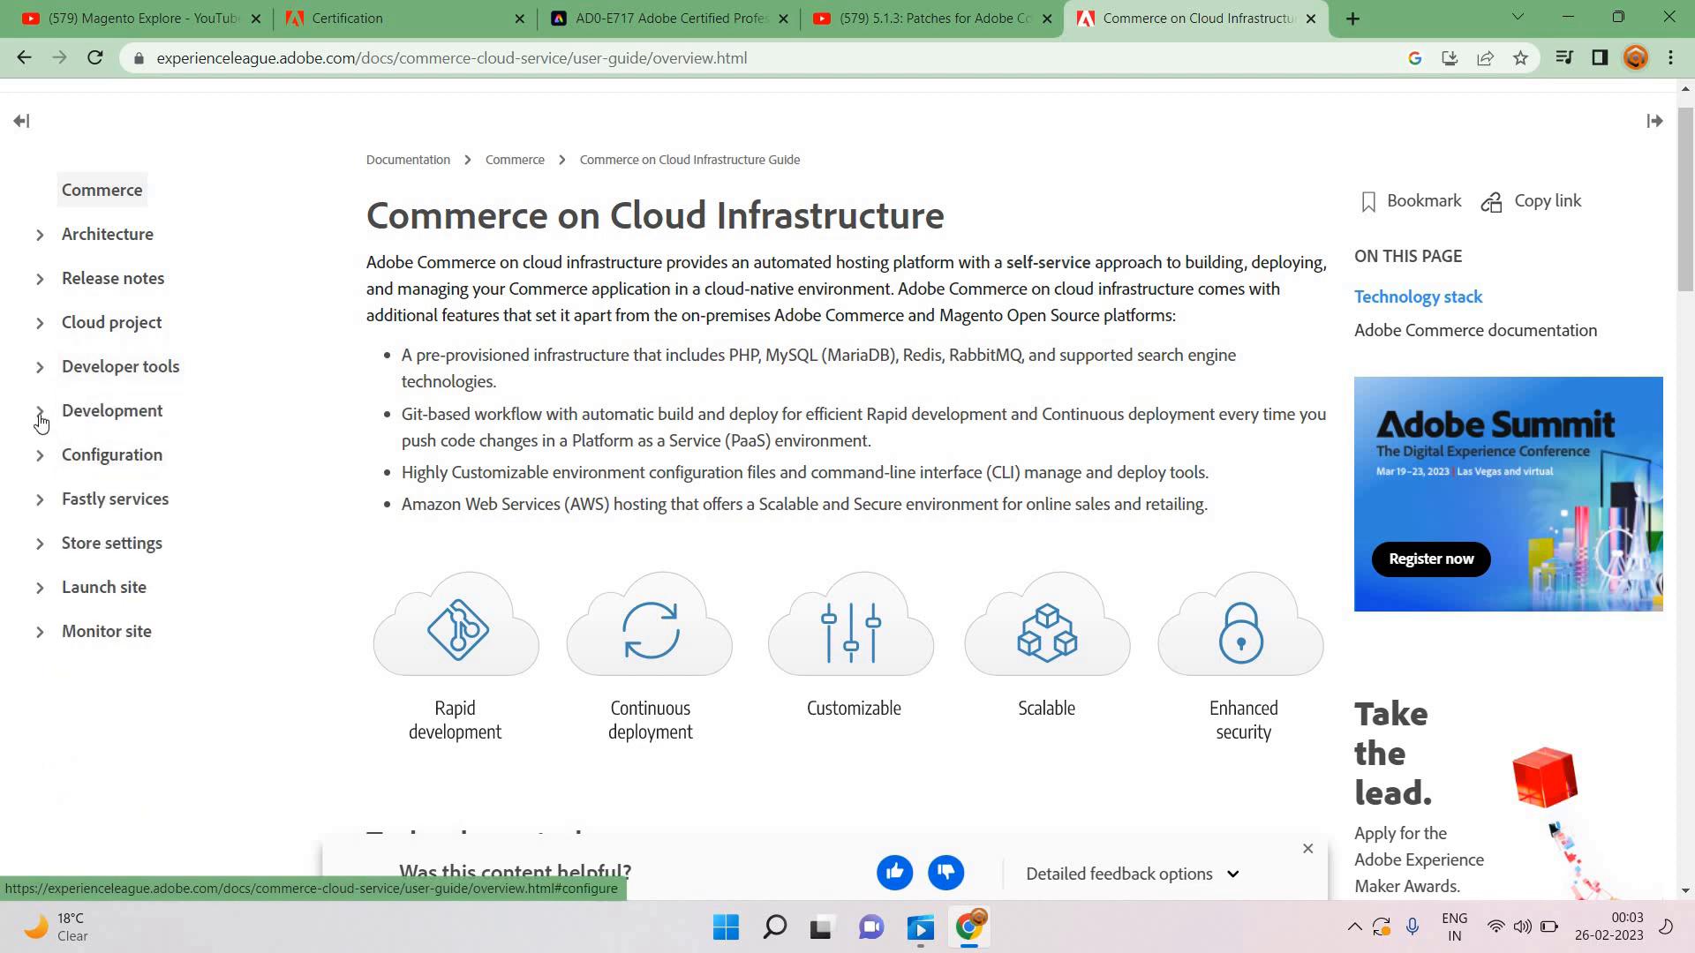
{"action": "left_click", "coordinate": [110, 455]}
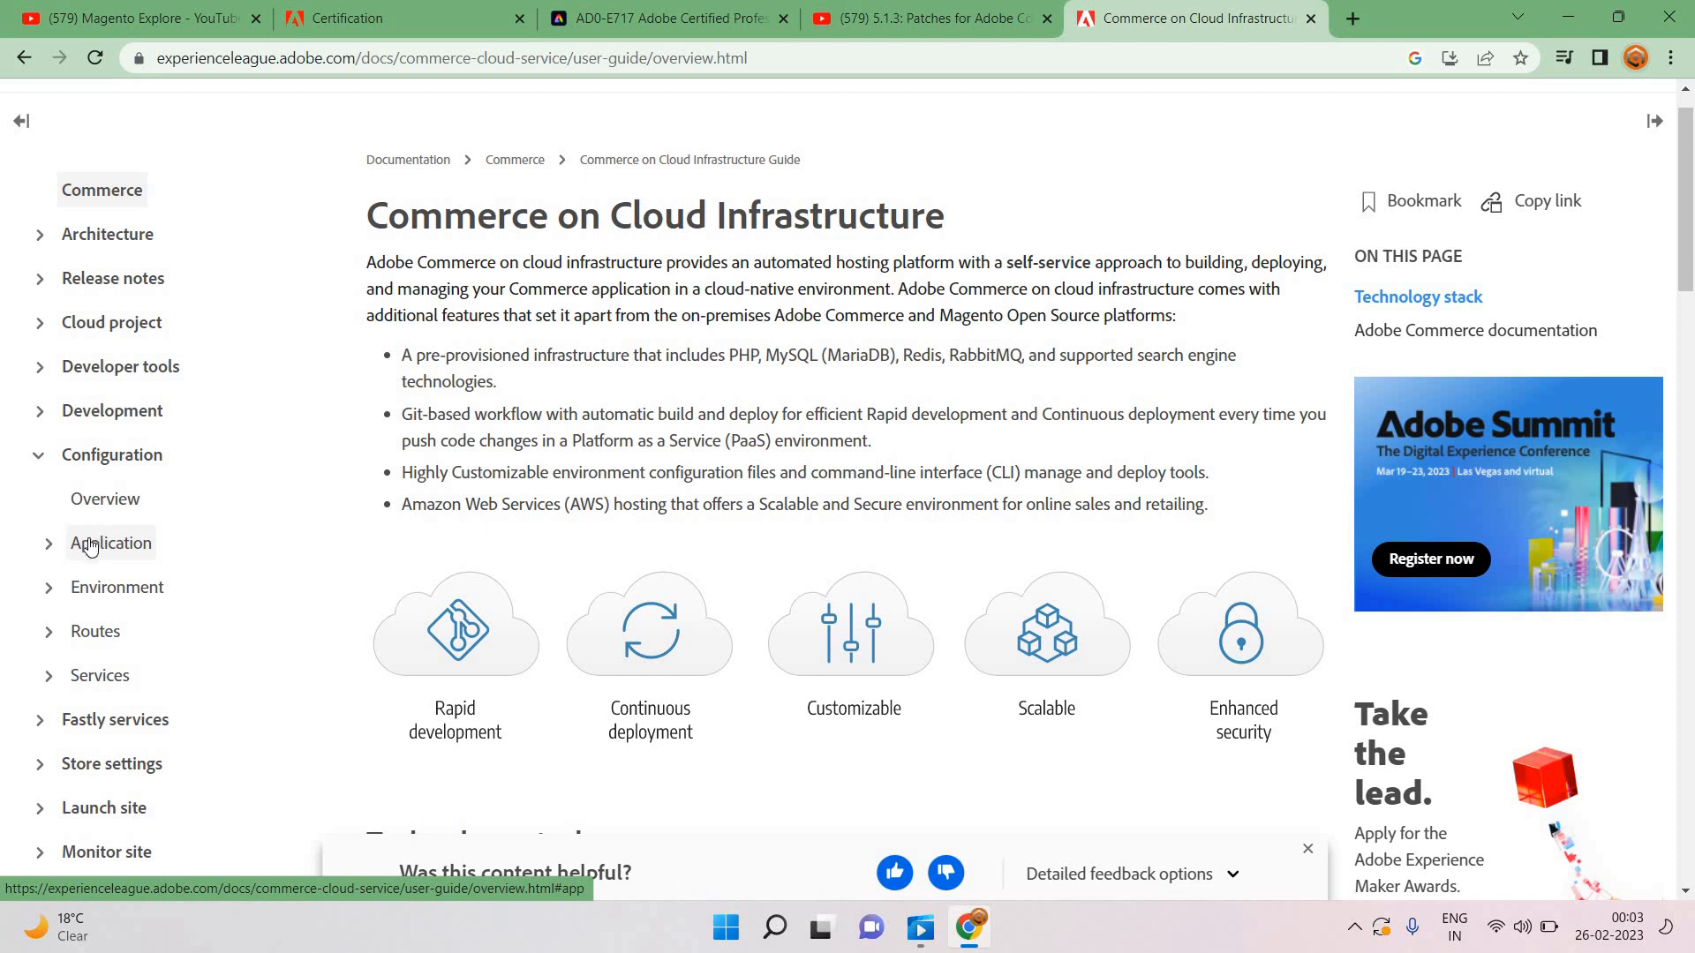
{"action": "mouse_move", "coordinate": [115, 575]}
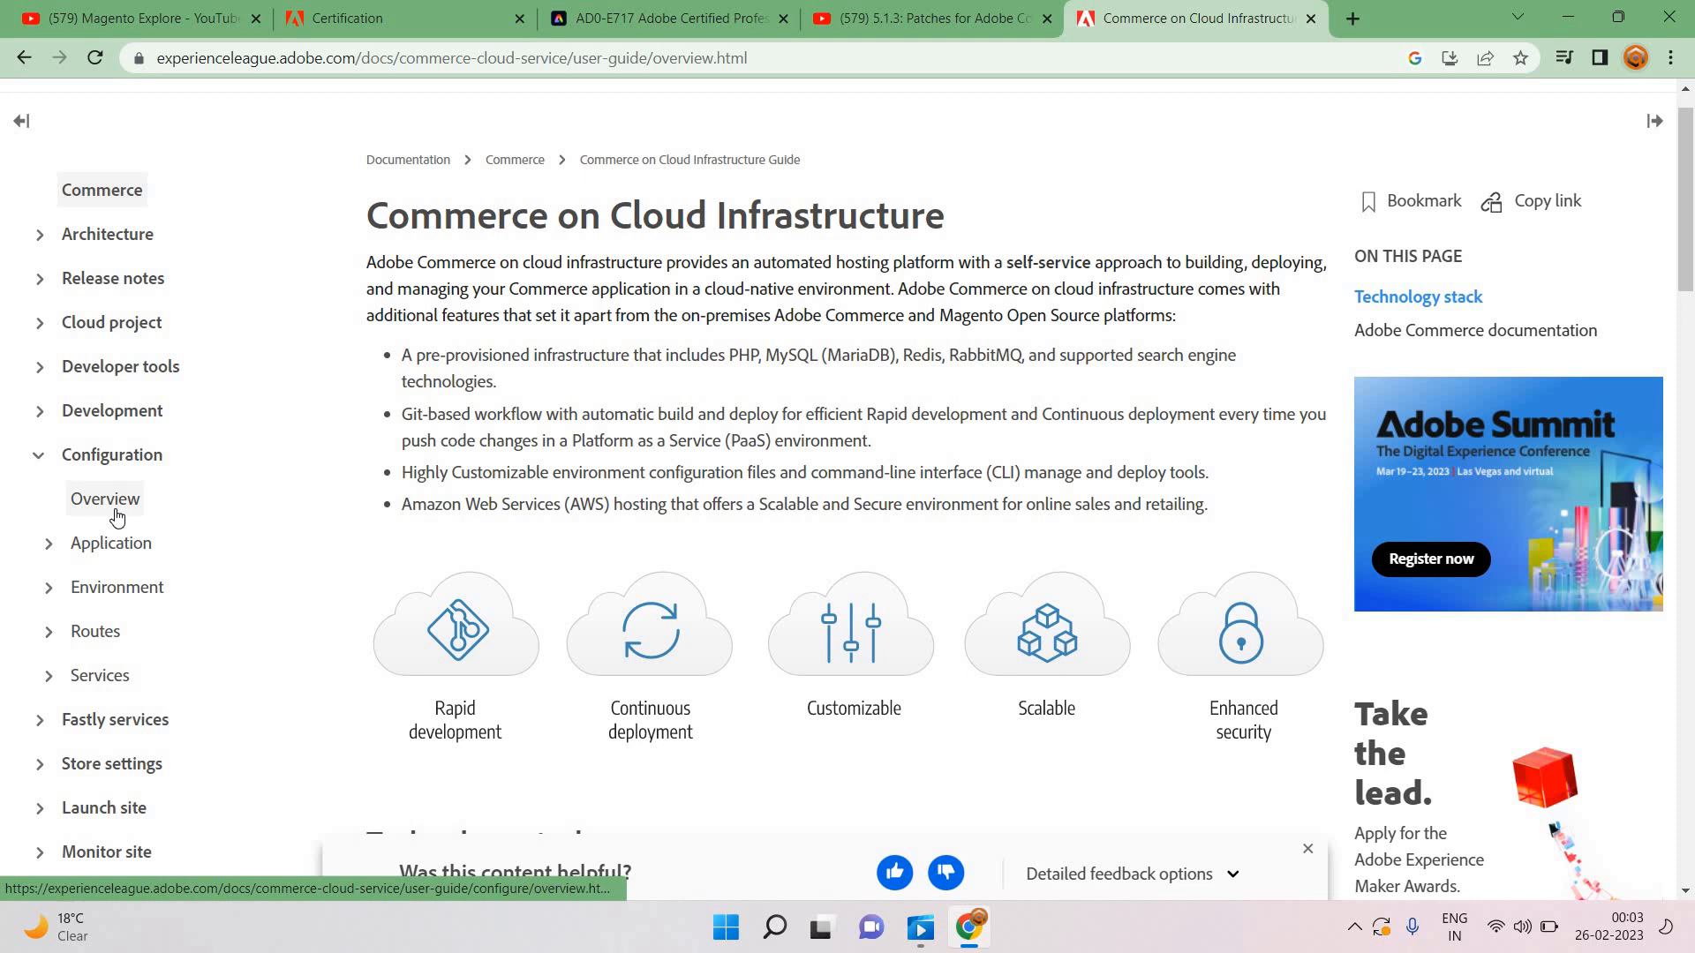
Step: Open the Configuration overview page and scroll through its table of cloud configuration files
{"action": "left_click", "coordinate": [103, 499]}
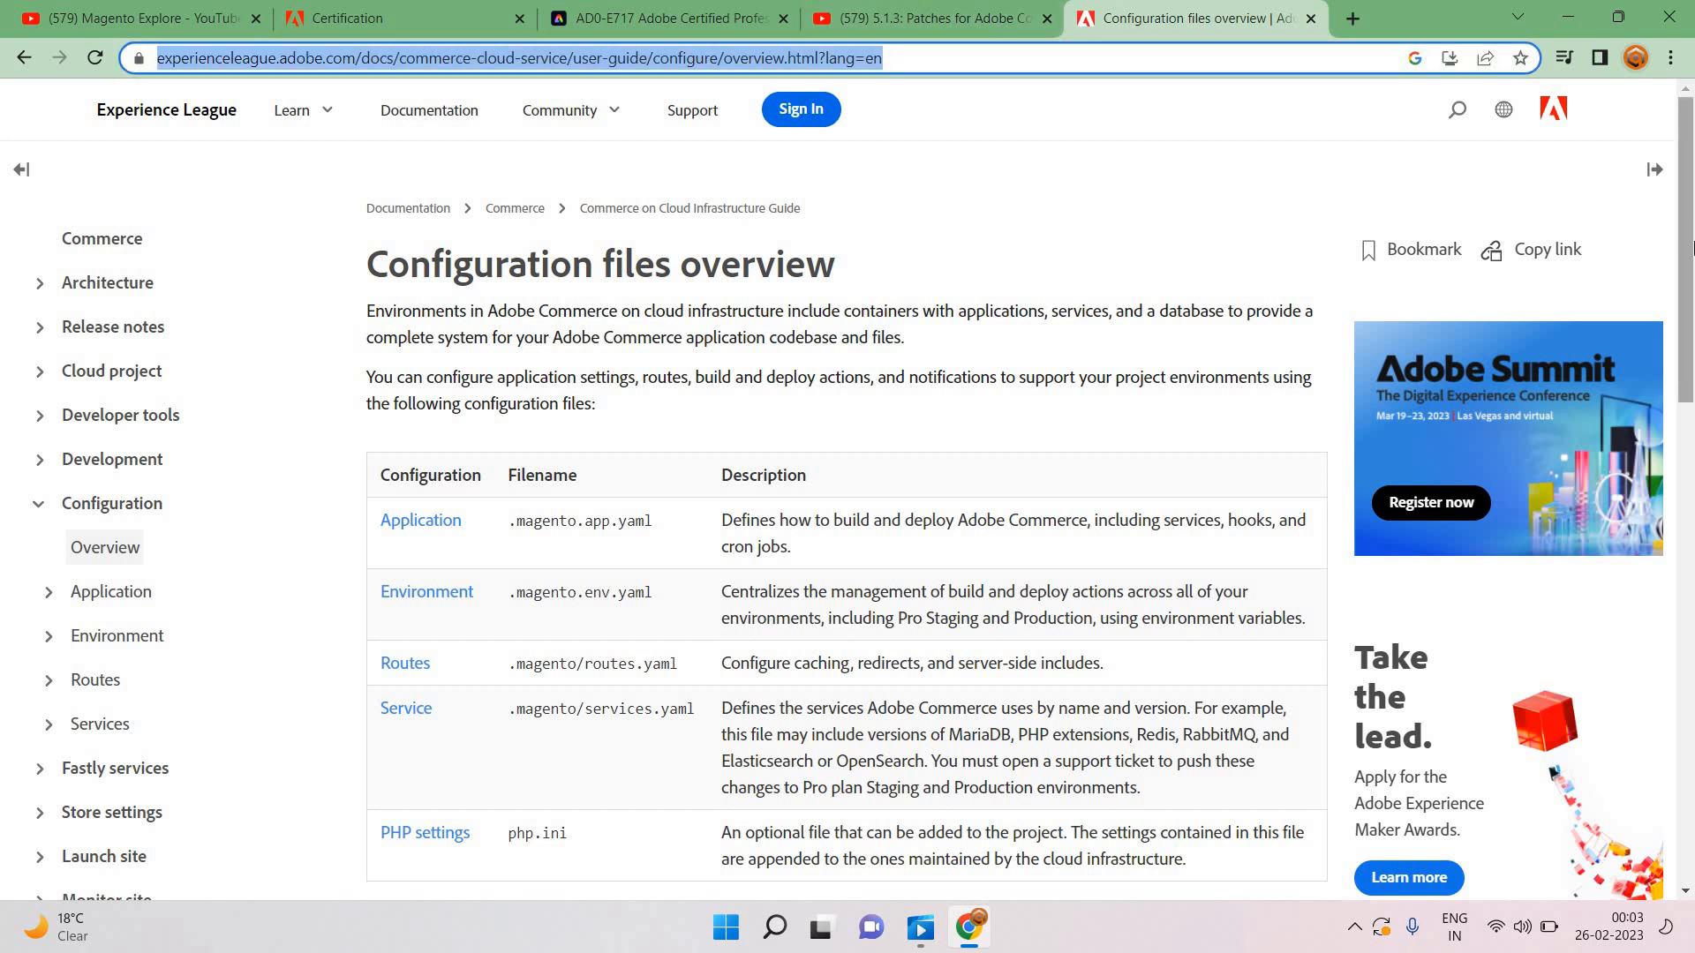
{"action": "scroll", "scroll_direction": "down", "scroll_amount": 3}
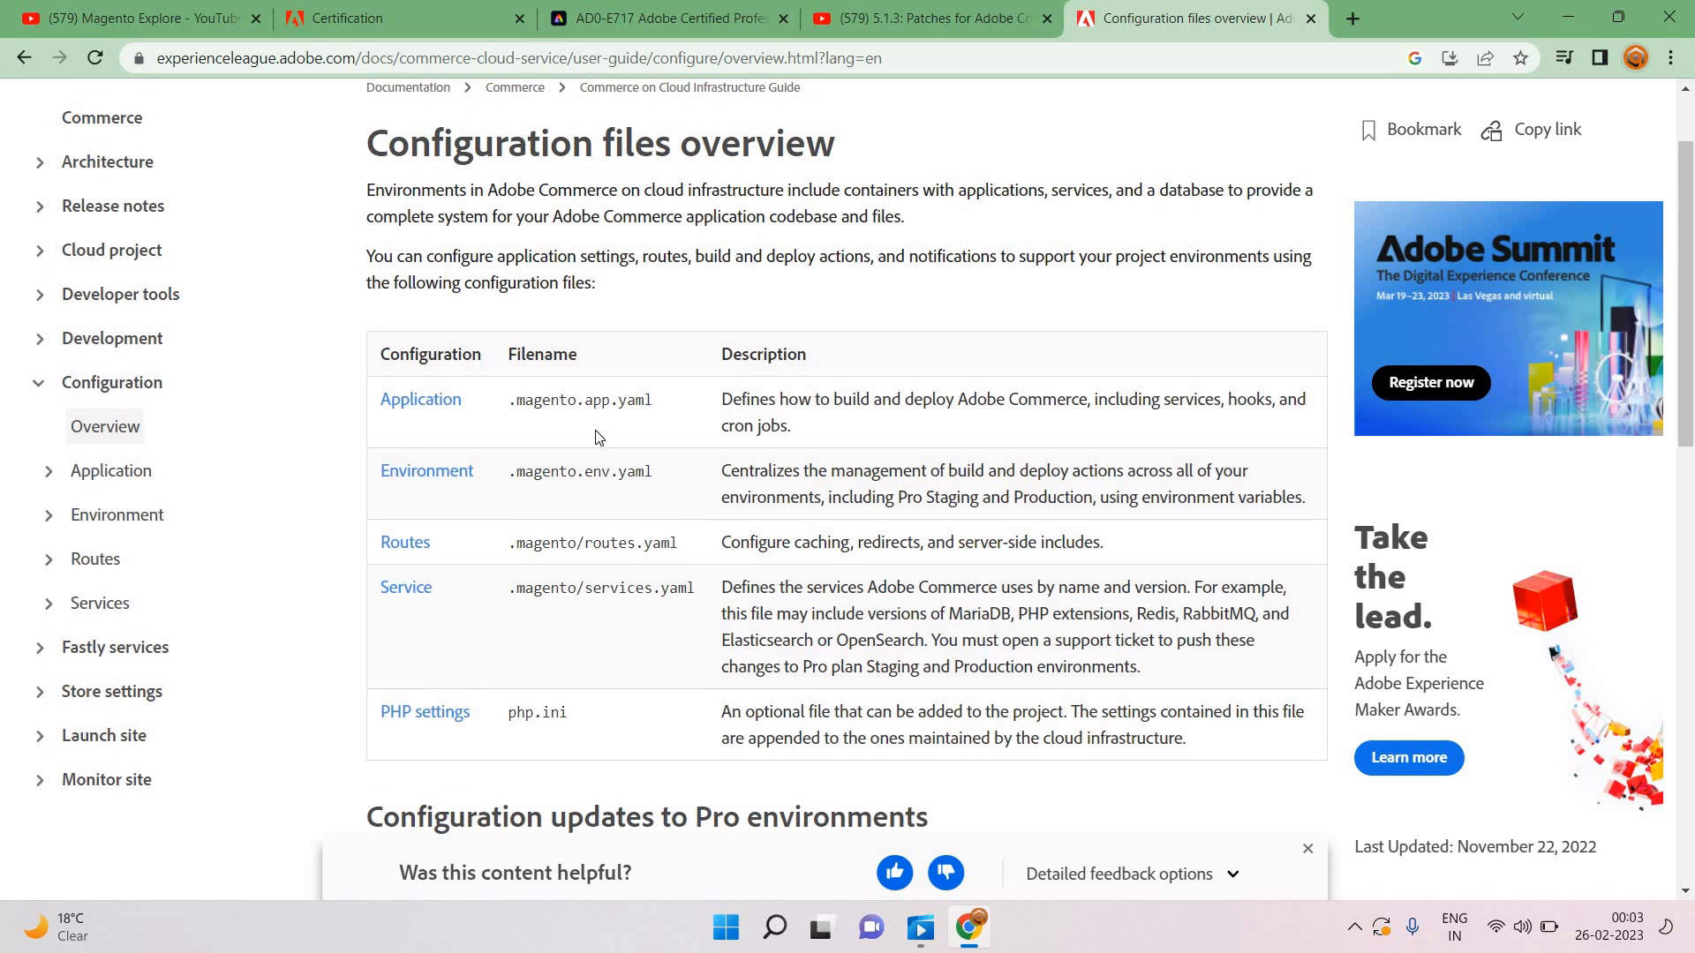
{"action": "mouse_move", "coordinate": [610, 578]}
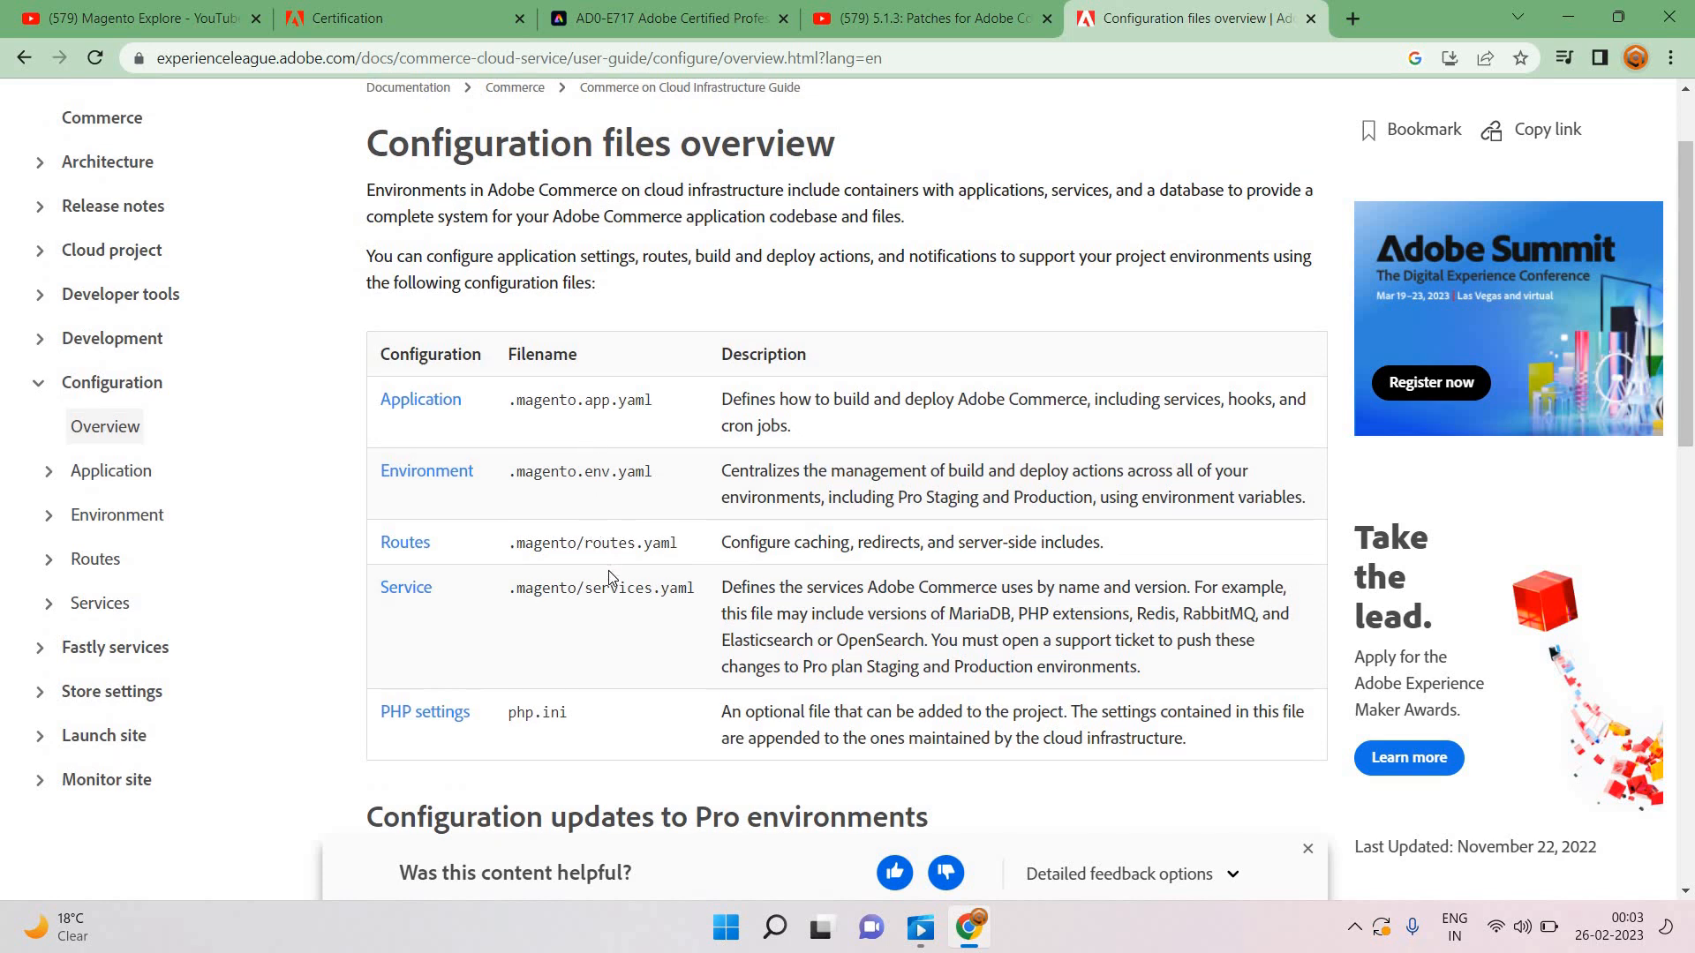
{"action": "mouse_move", "coordinate": [554, 742]}
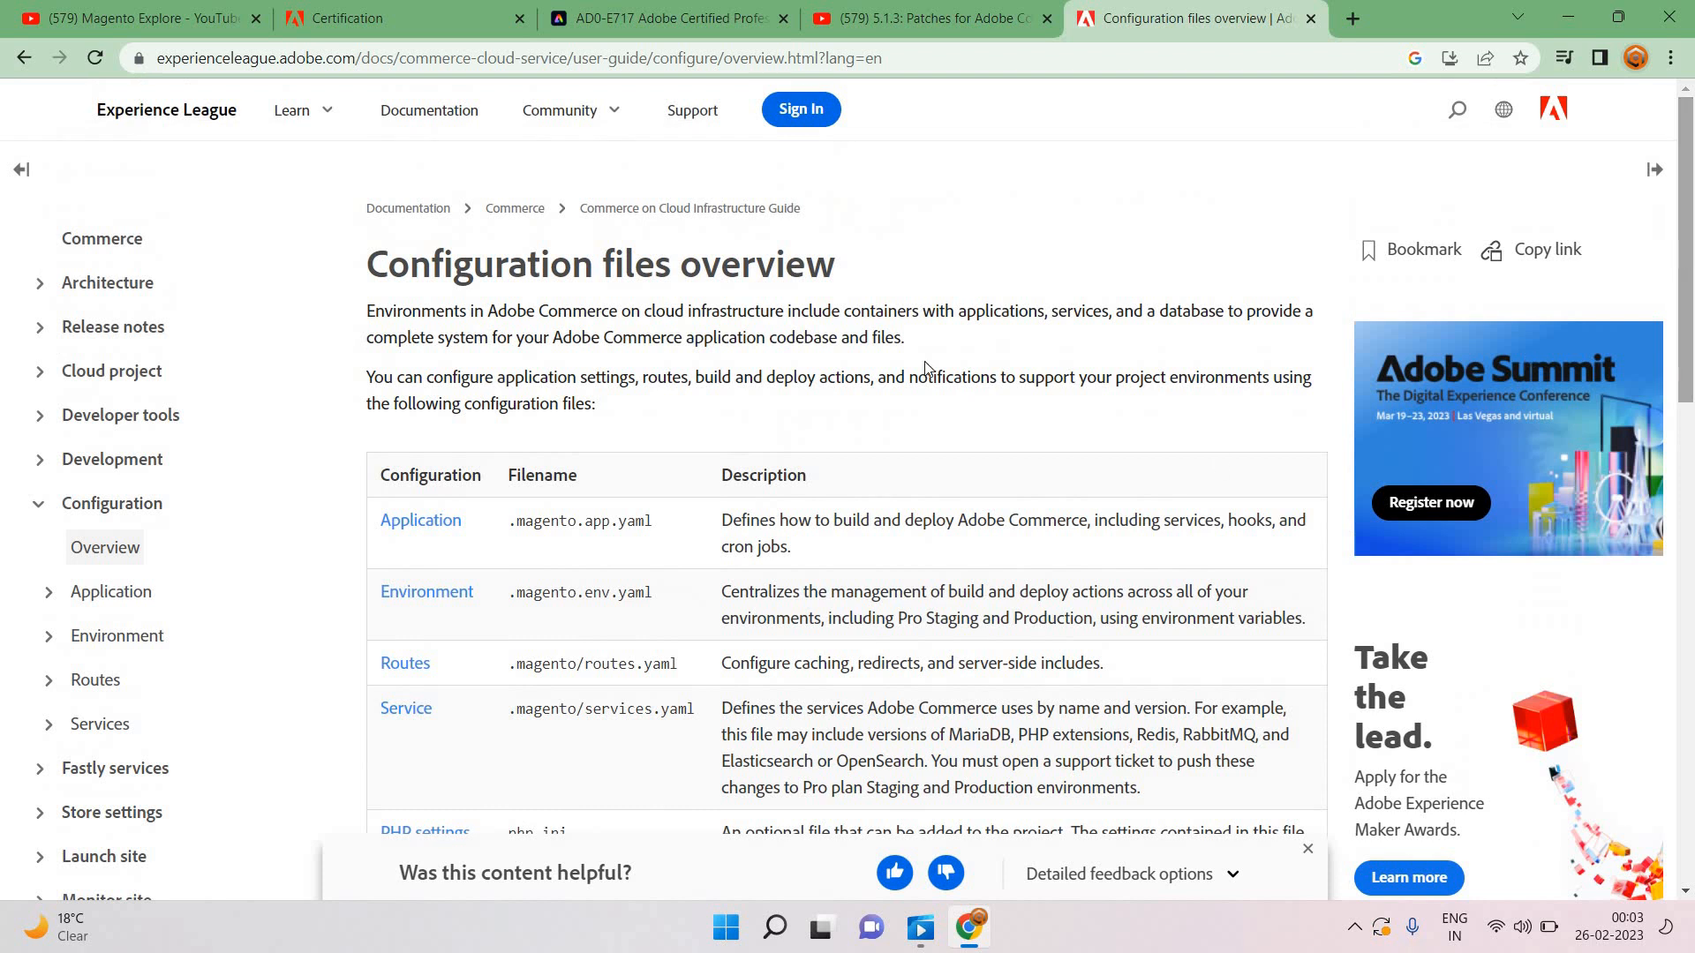
{"action": "mouse_move", "coordinate": [923, 354]}
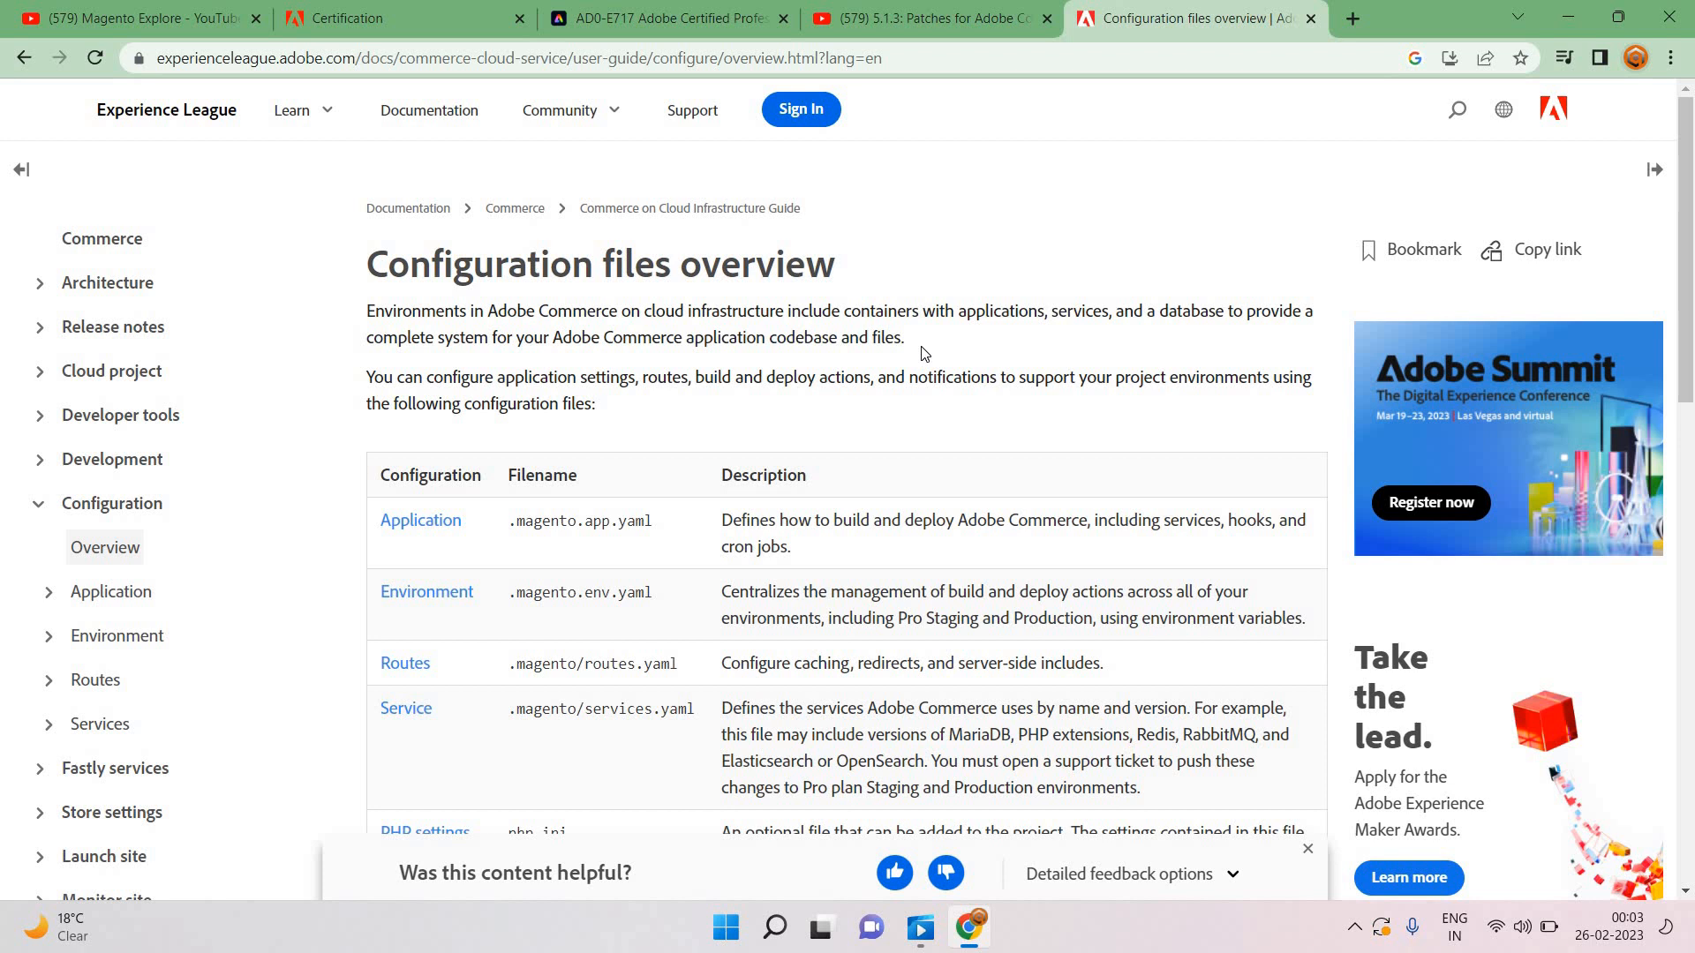
{"action": "mouse_move", "coordinate": [1352, 18]}
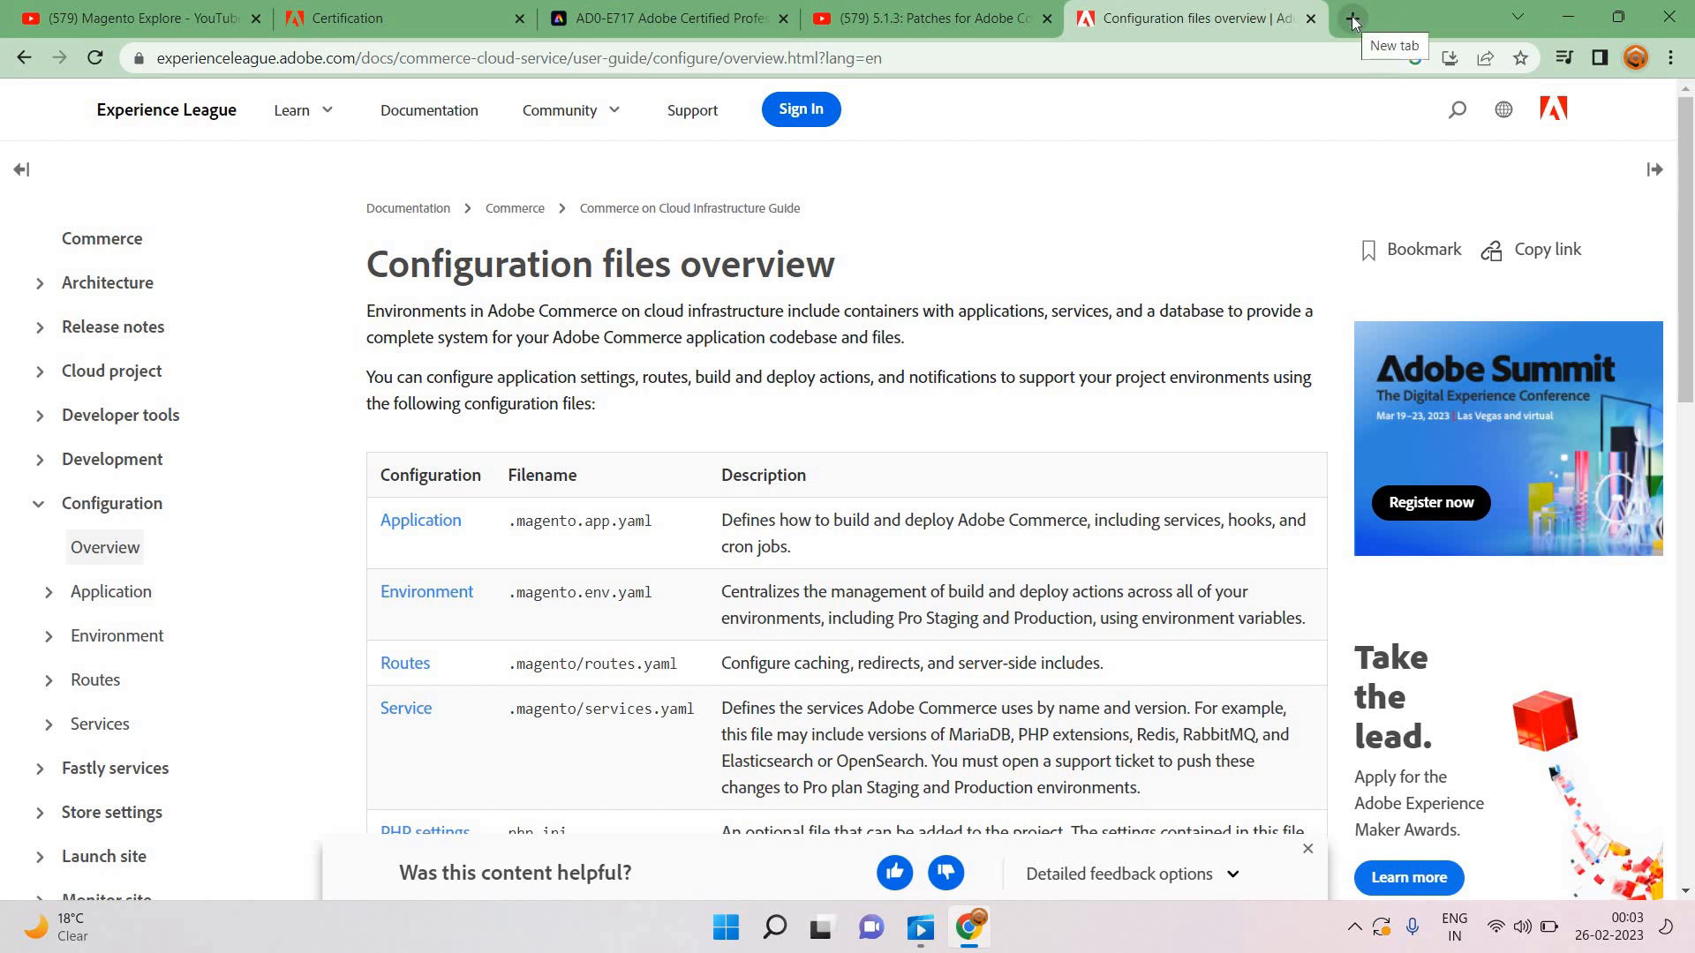
Step: In a new tab, search 'magento 2 certification commerce ad0-e717' and scroll to the BelVG guides
{"action": "left_click", "coordinate": [1351, 18]}
{"action": "type", "text": "magento 2 certification"}
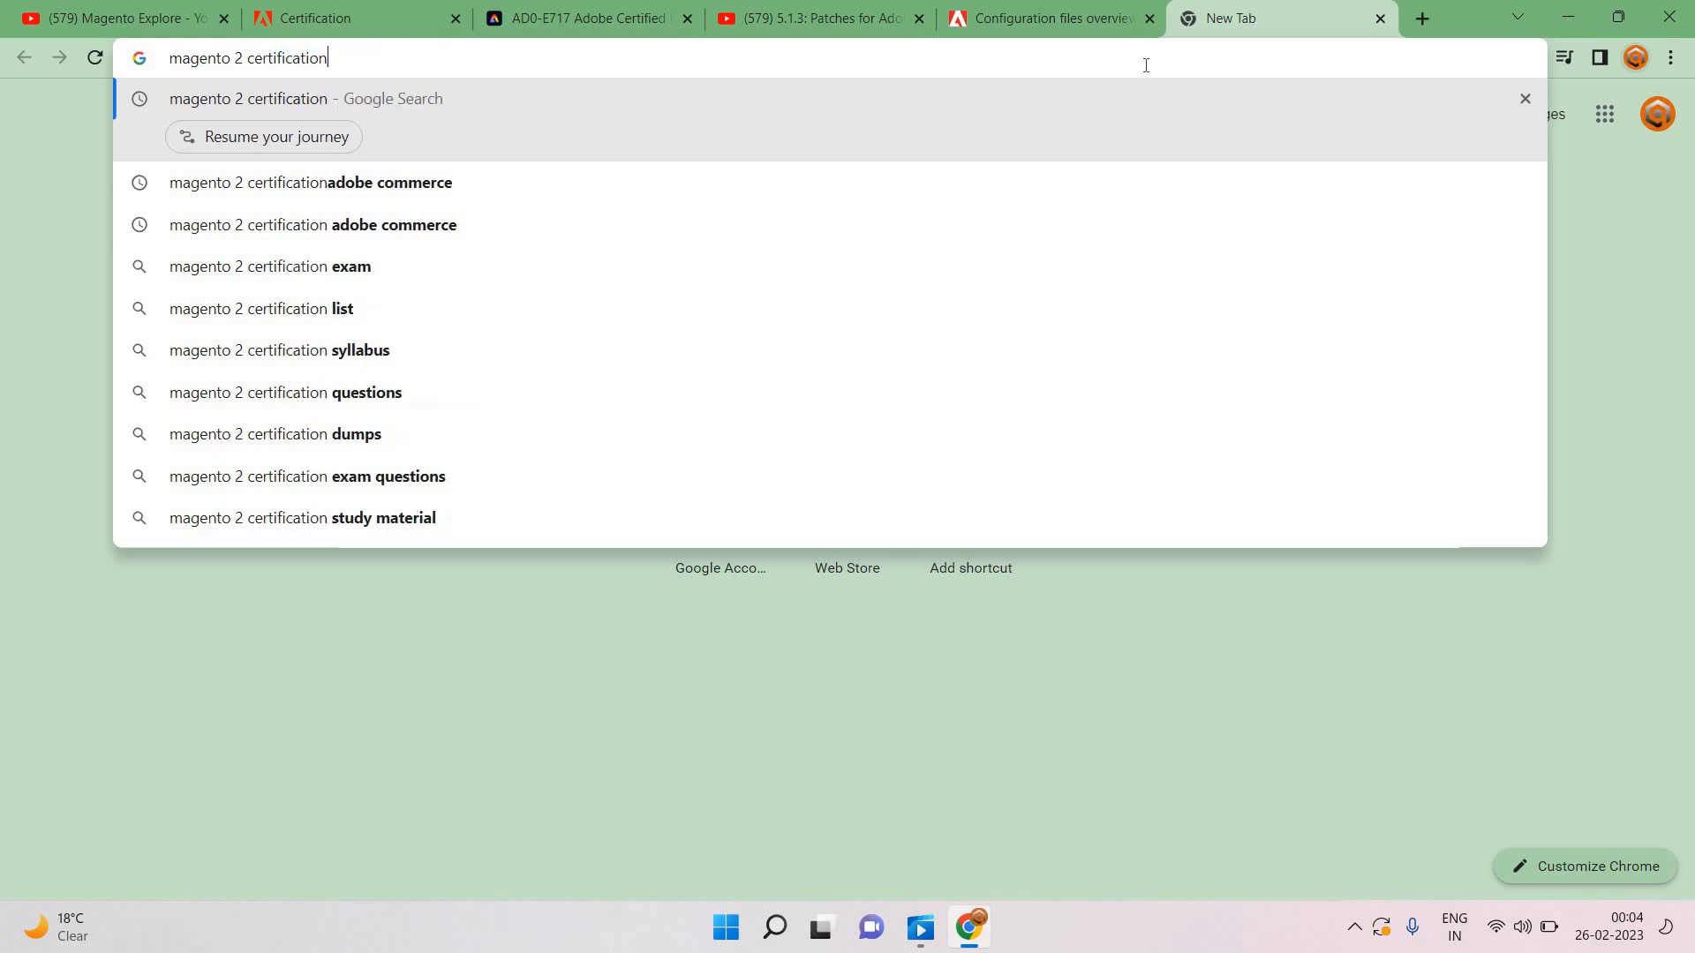
{"action": "key", "text": "Enter"}
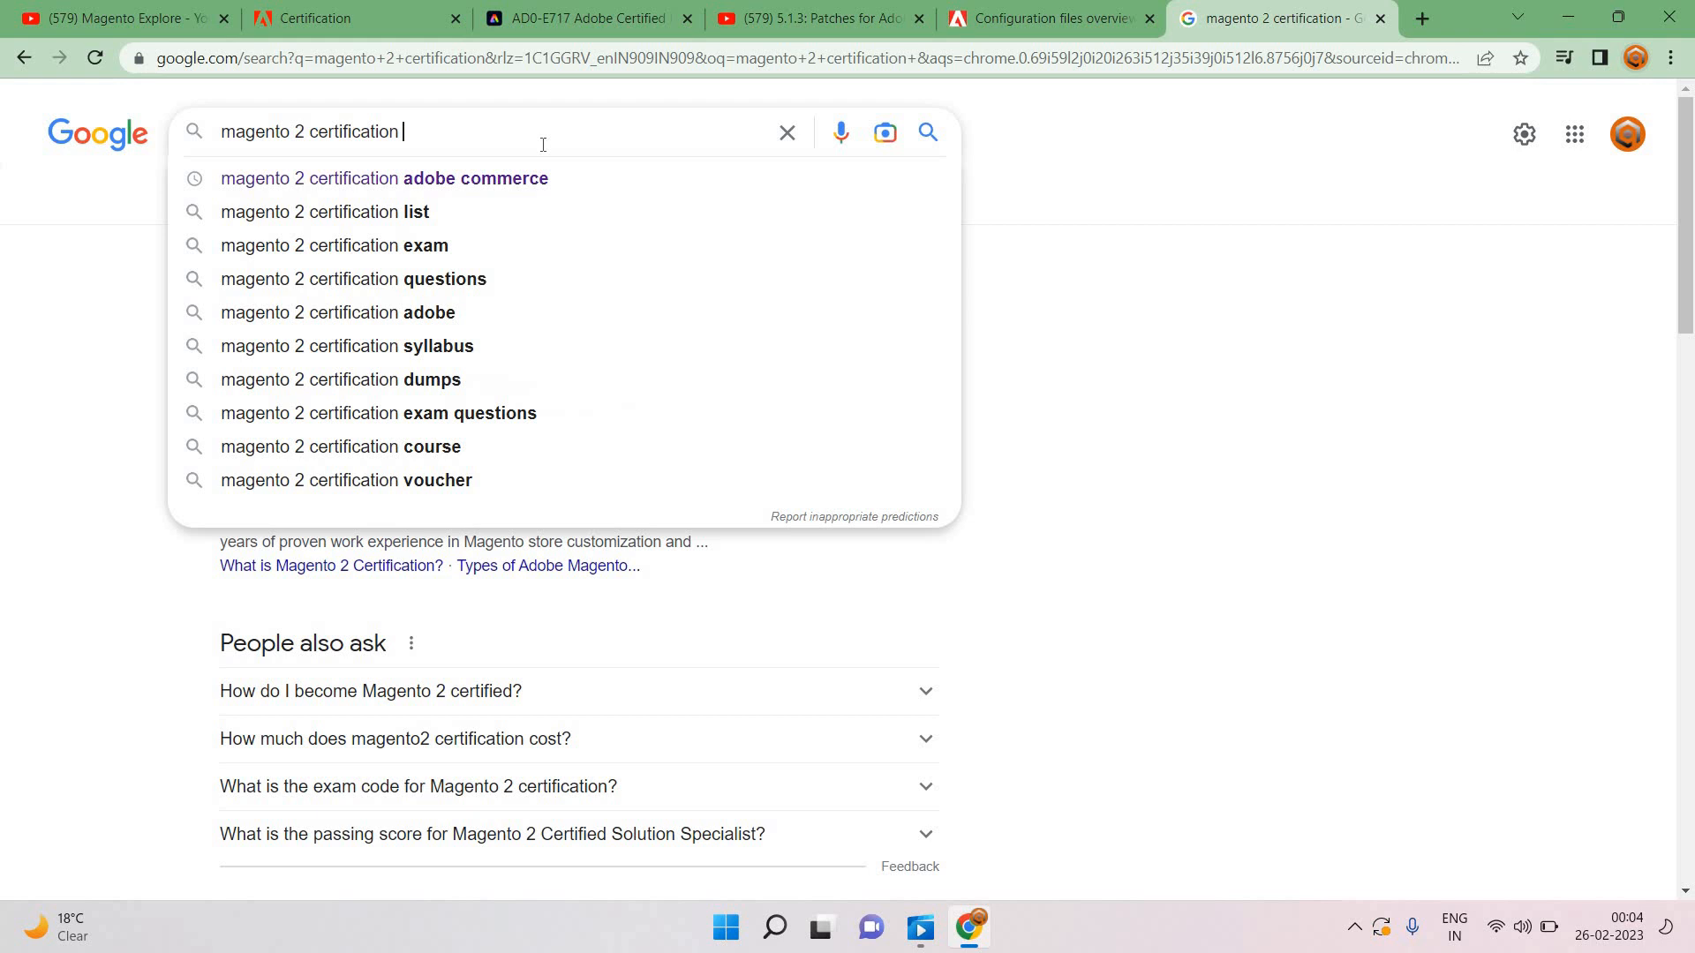
{"action": "type", "text": "commerce"}
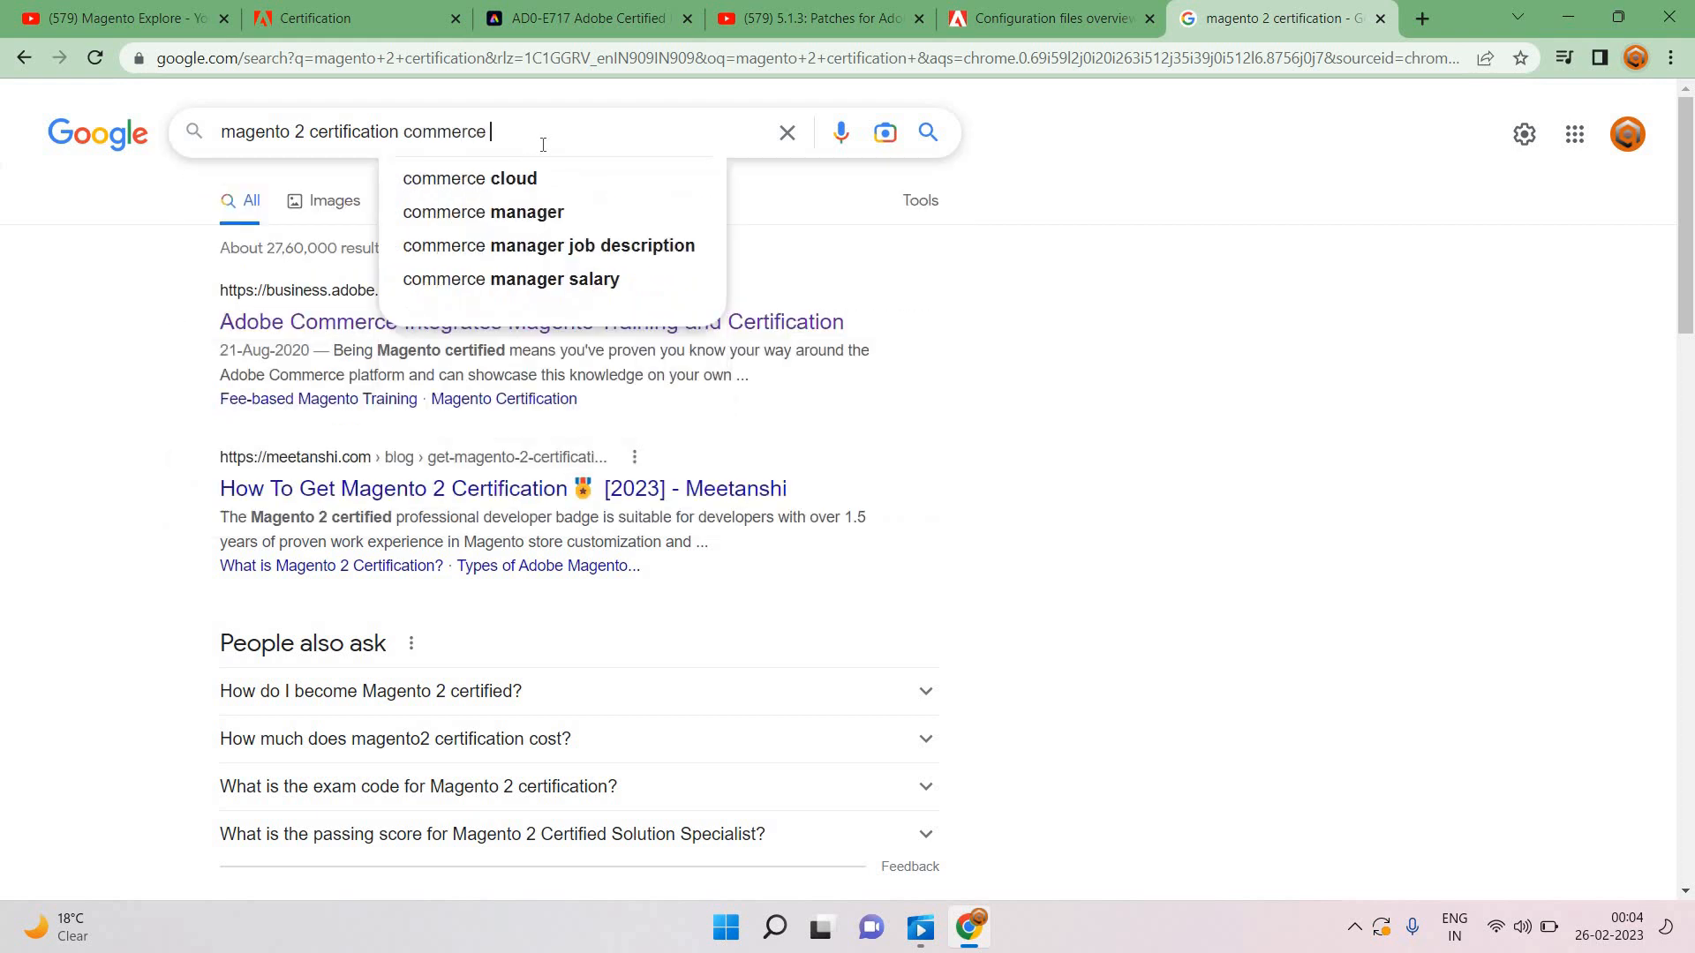
{"action": "type", "text": "ad0-"}
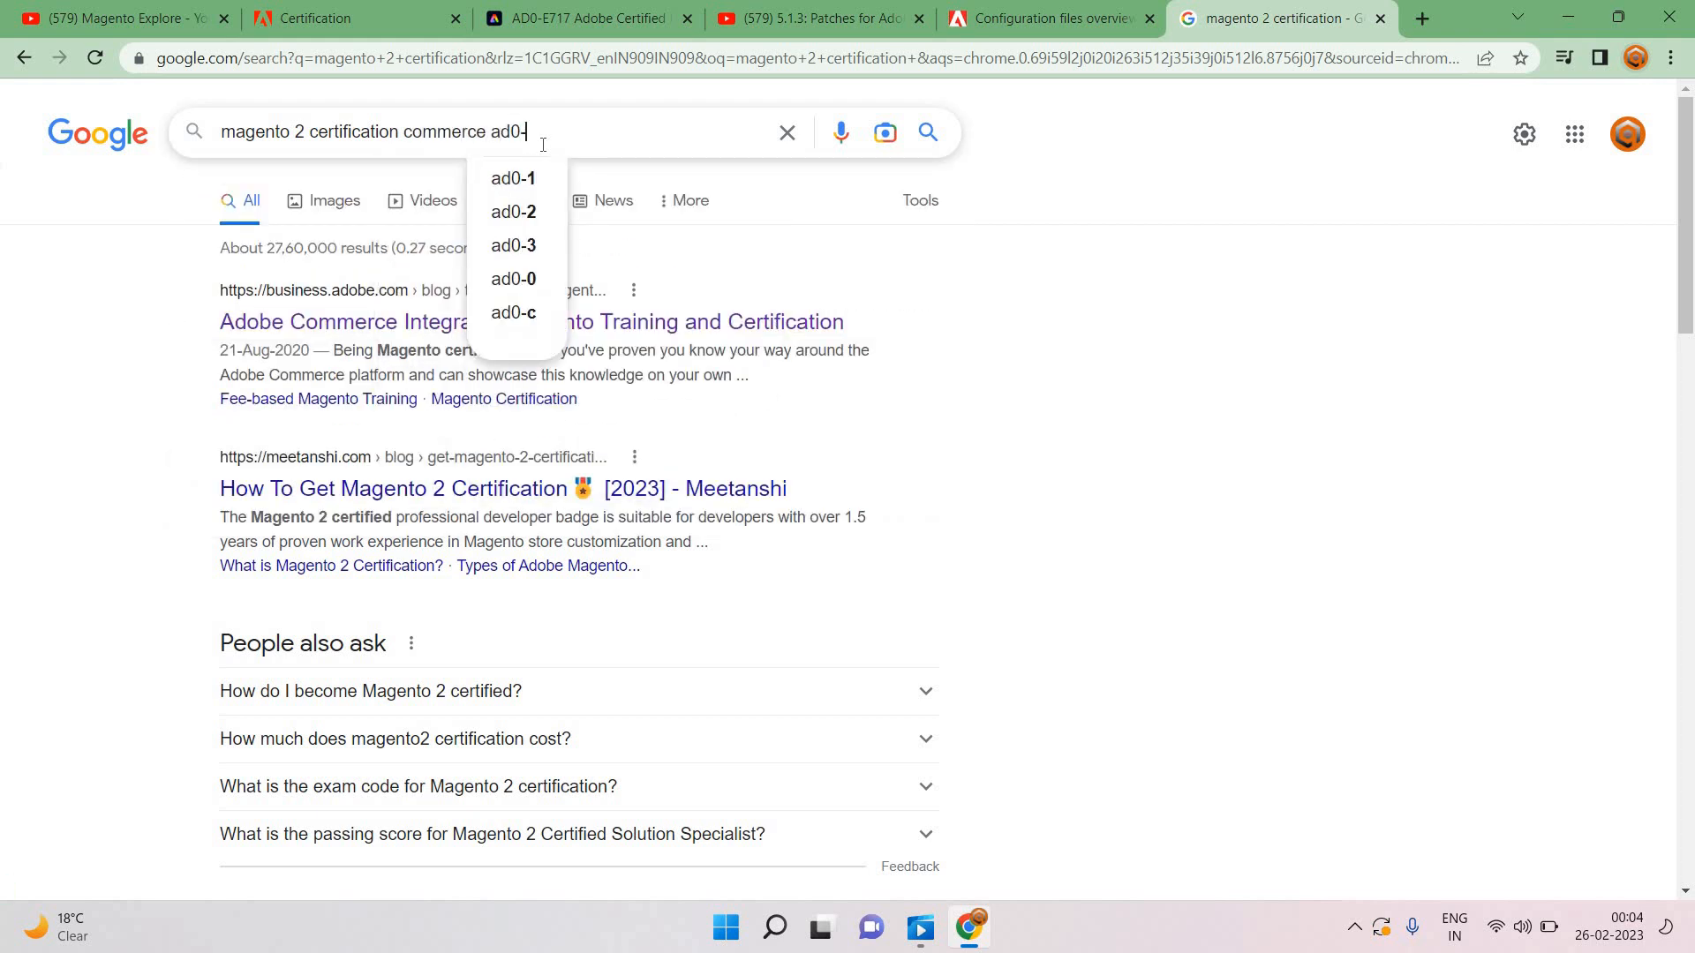
{"action": "type", "text": "e717"}
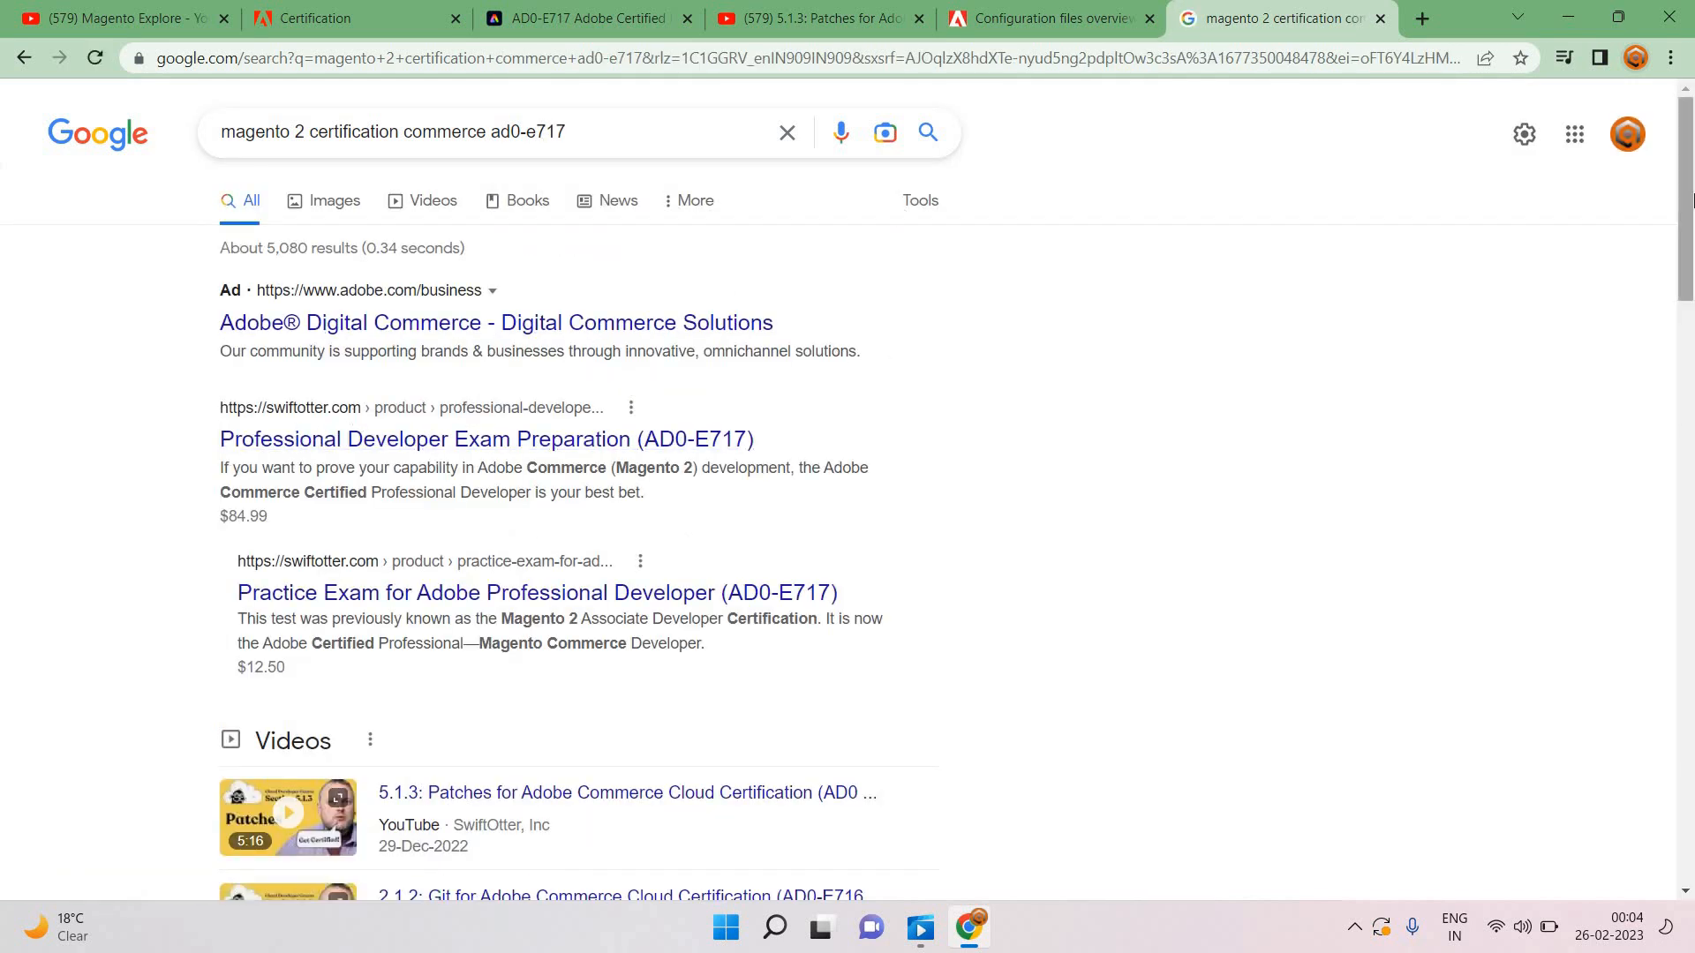
{"action": "scroll", "scroll_direction": "down", "scroll_amount": 3}
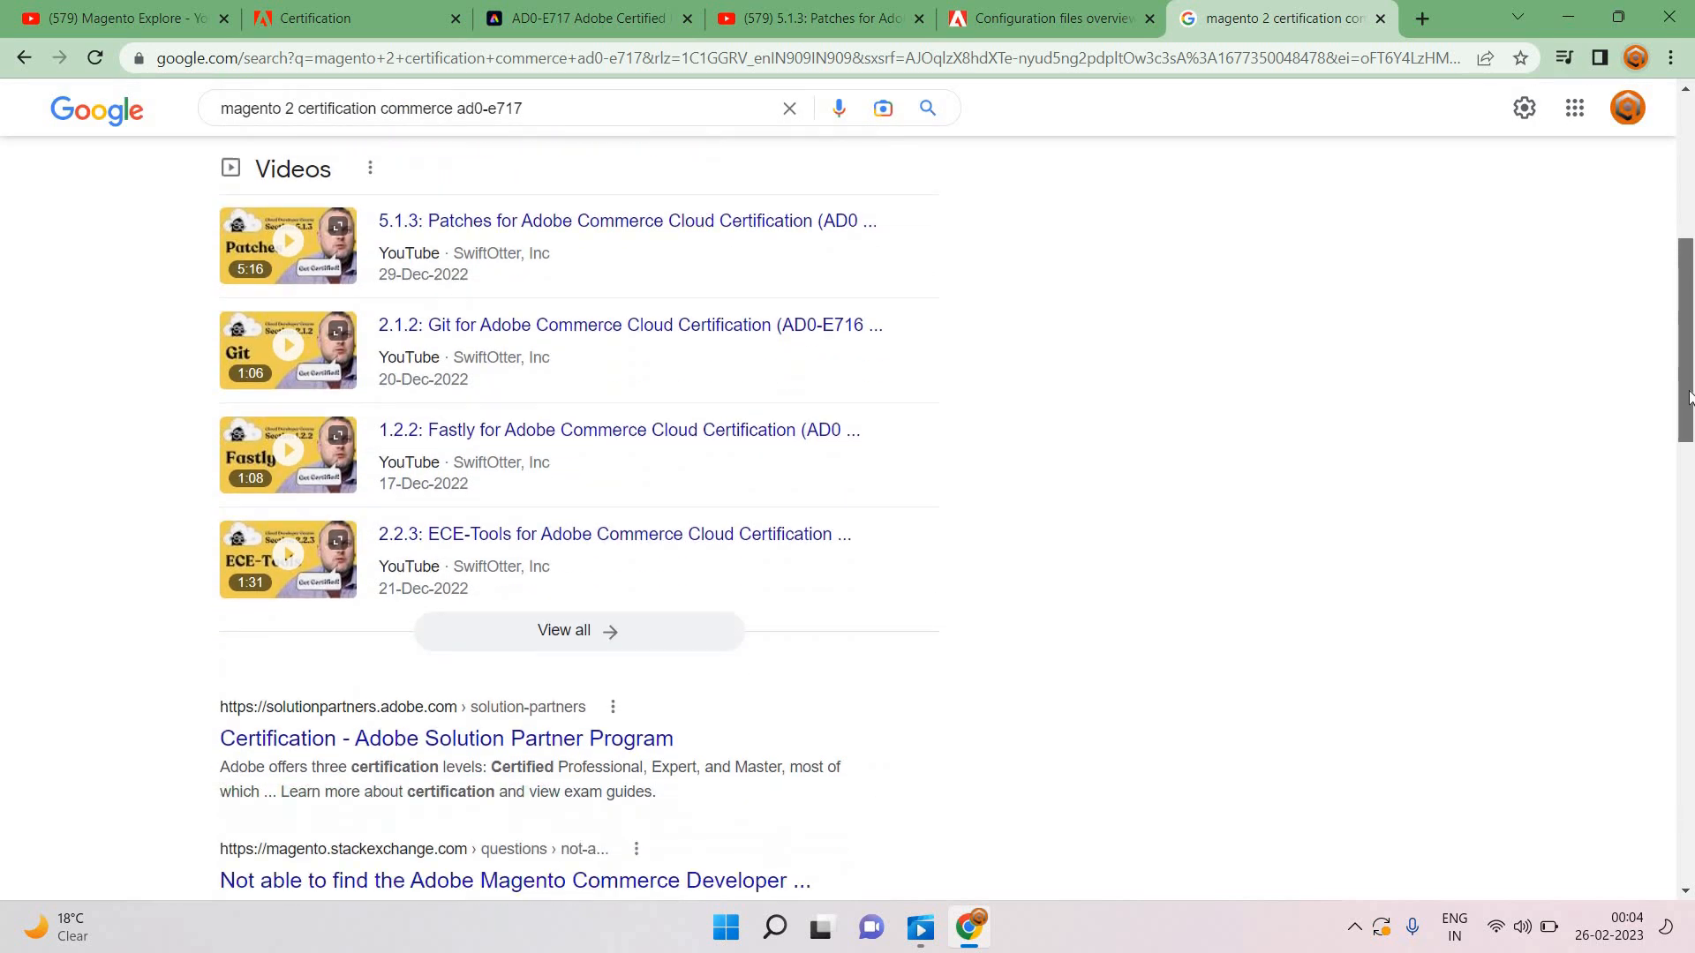
{"action": "scroll", "scroll_direction": "down", "scroll_amount": 3}
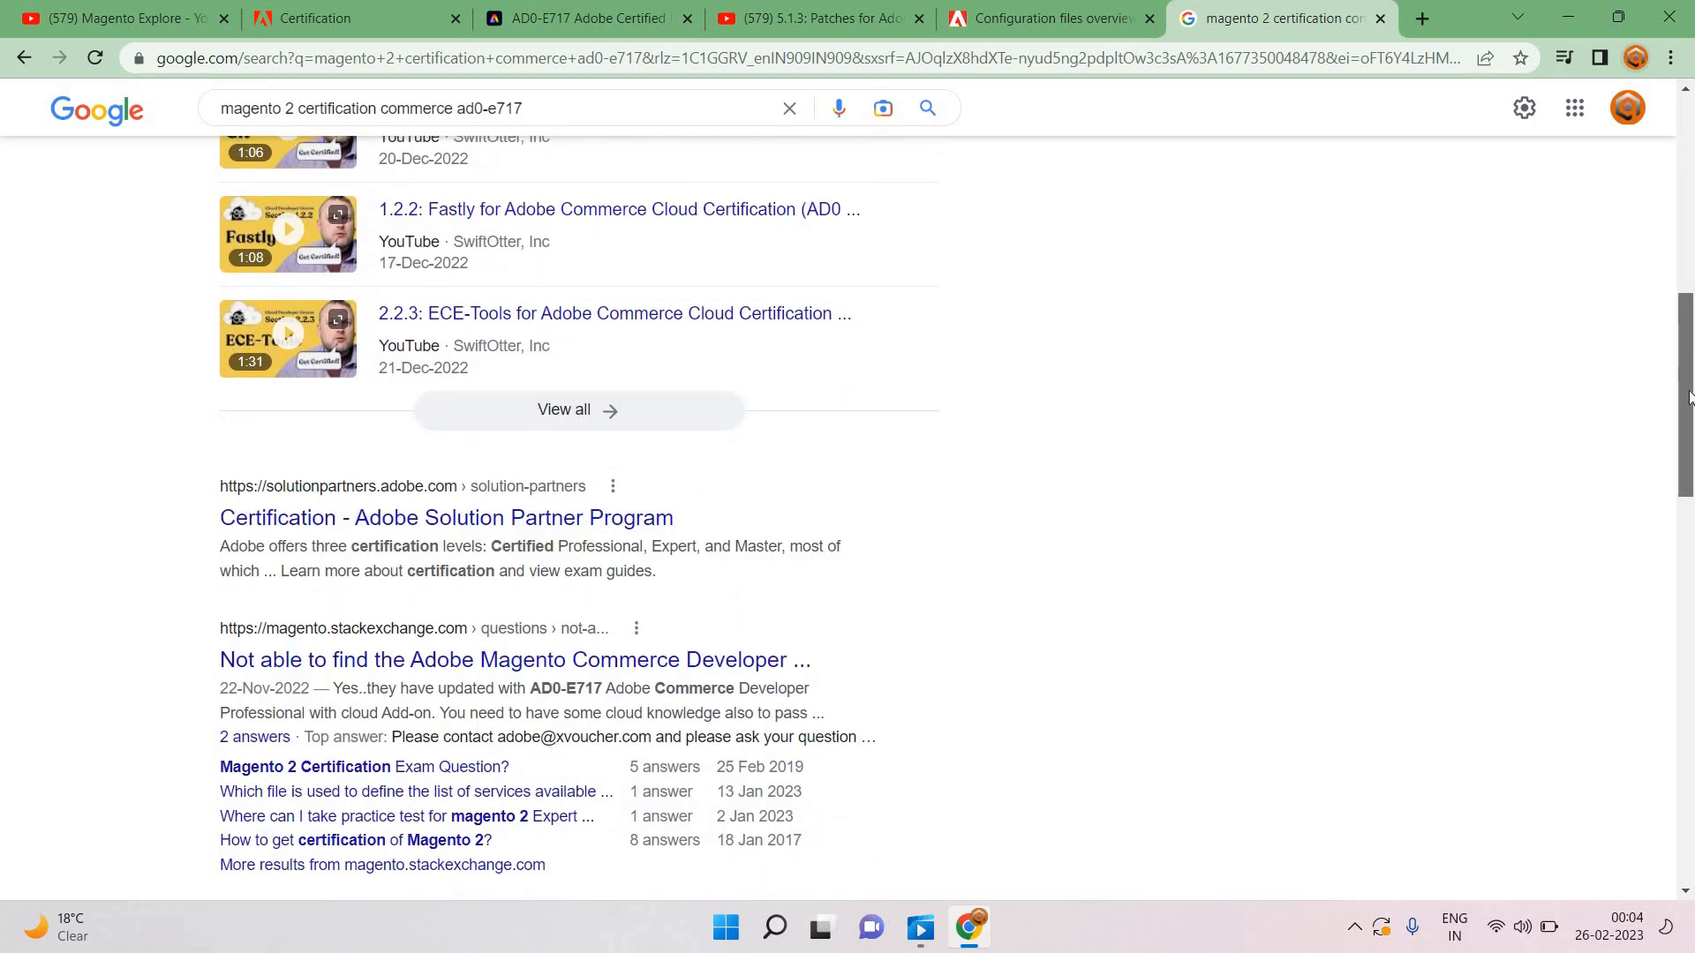
{"action": "mouse_move", "coordinate": [280, 543]}
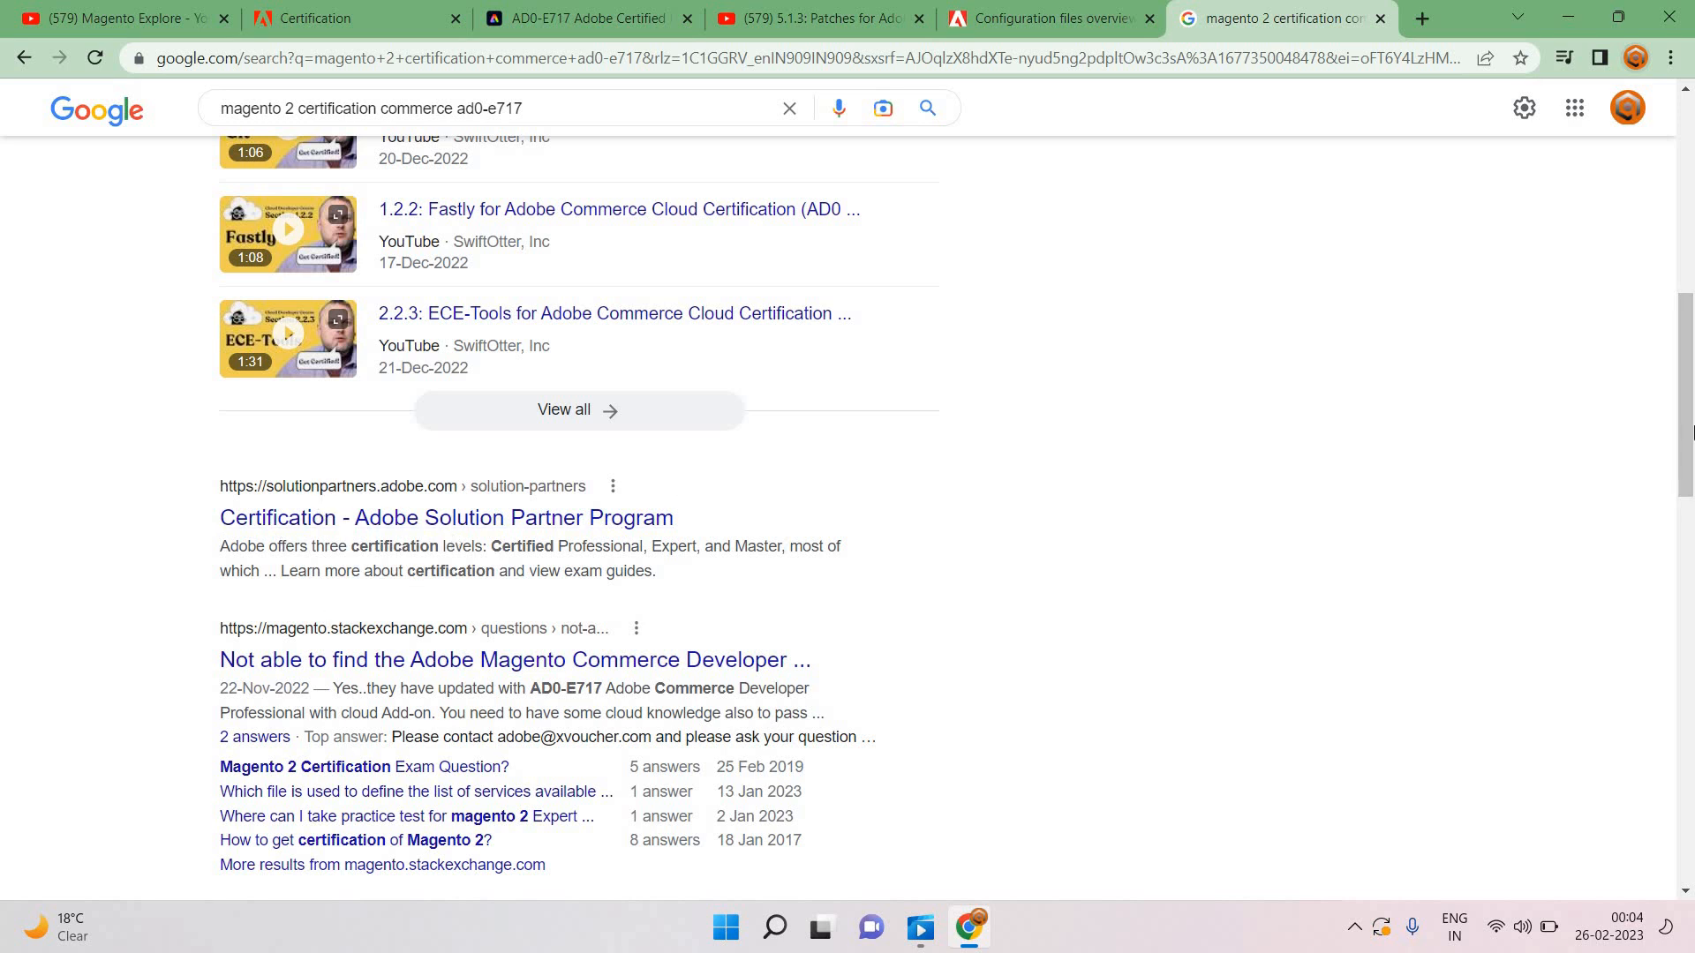
{"action": "scroll", "scroll_direction": "down", "scroll_amount": 3}
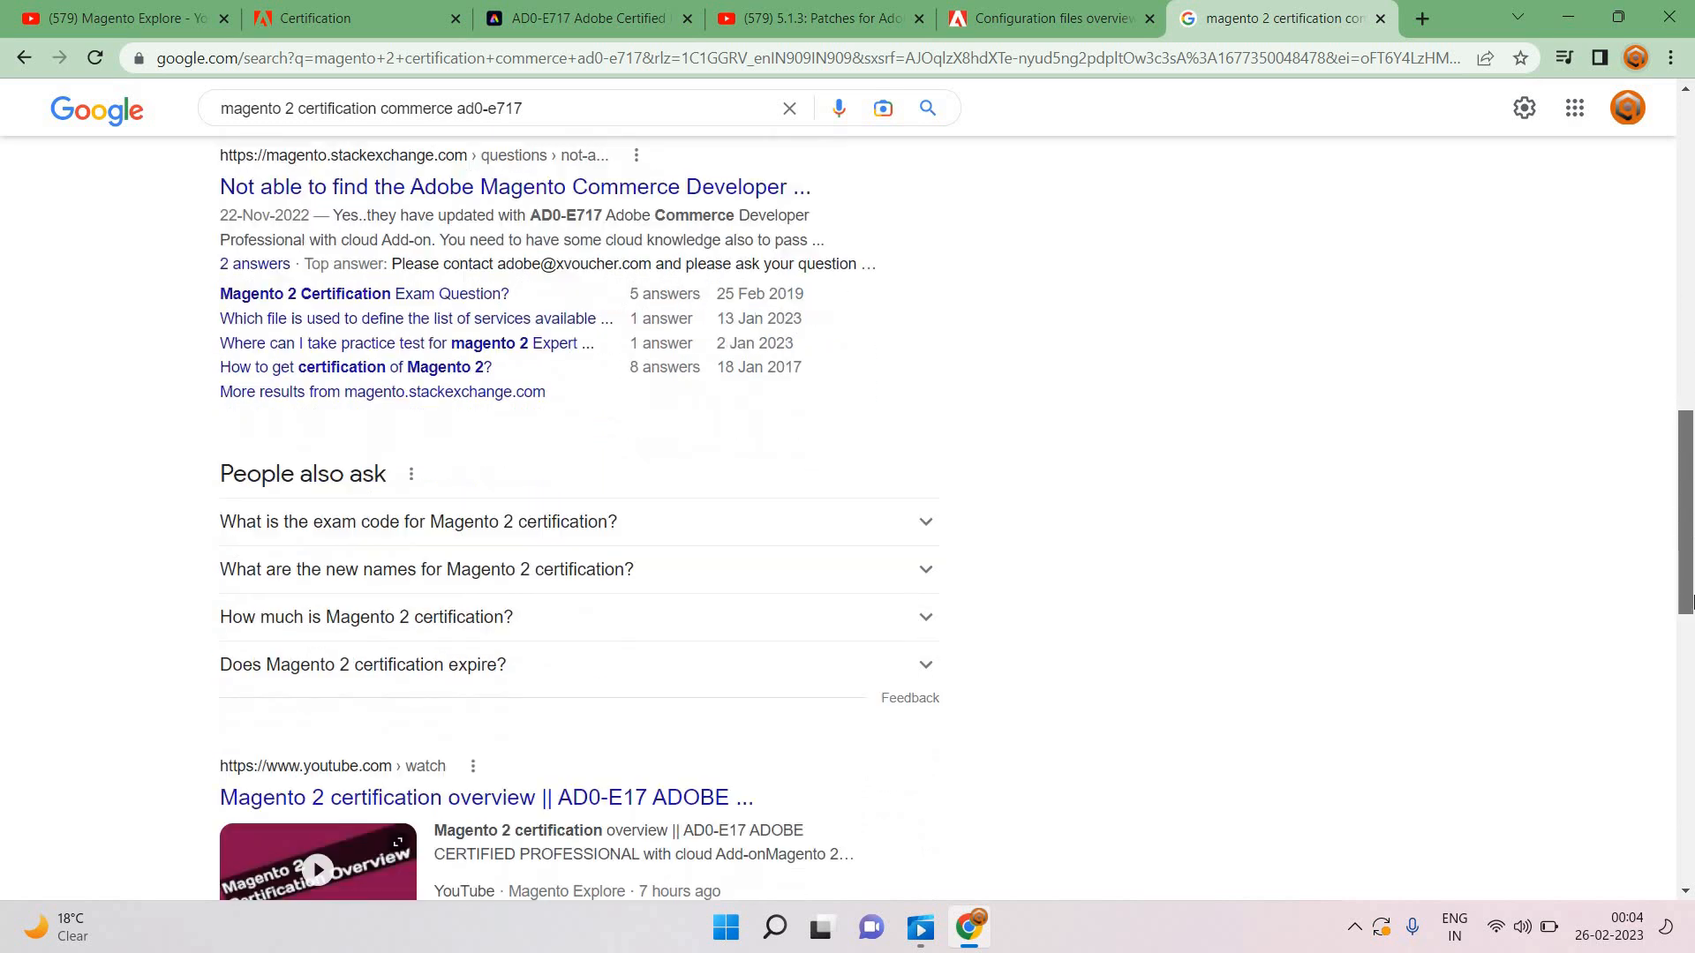
{"action": "scroll", "scroll_direction": "down", "scroll_amount": 3}
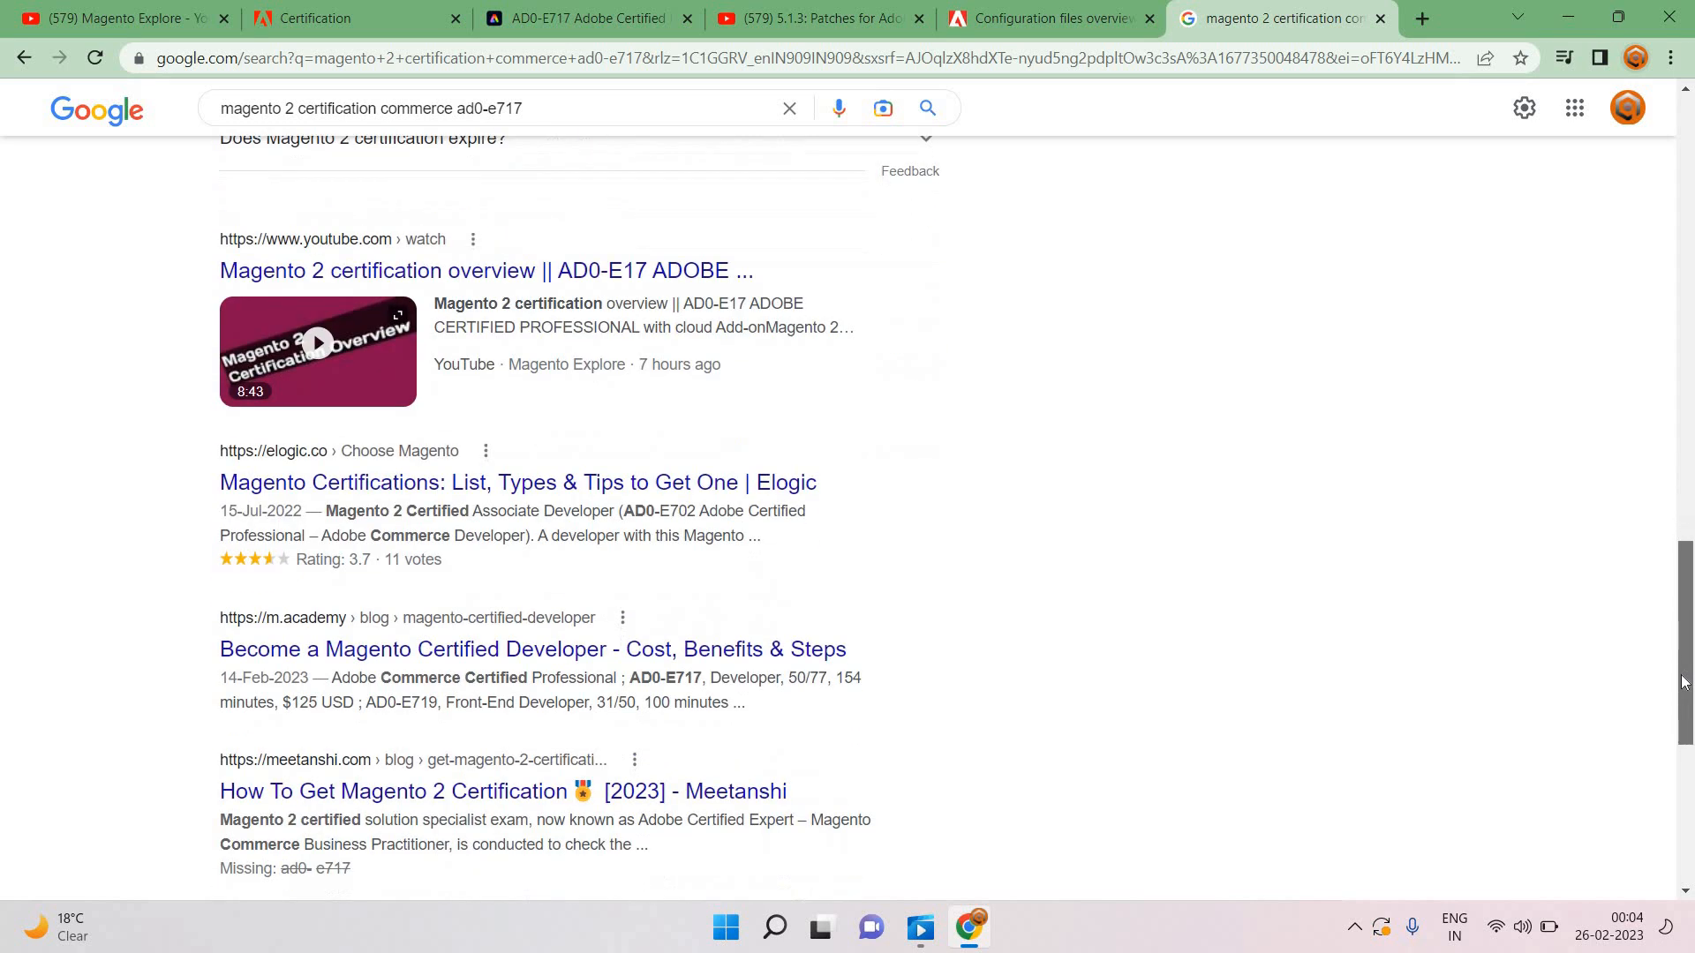
{"action": "scroll", "scroll_direction": "down", "scroll_amount": 3}
{"action": "type", "text": " blevg"}
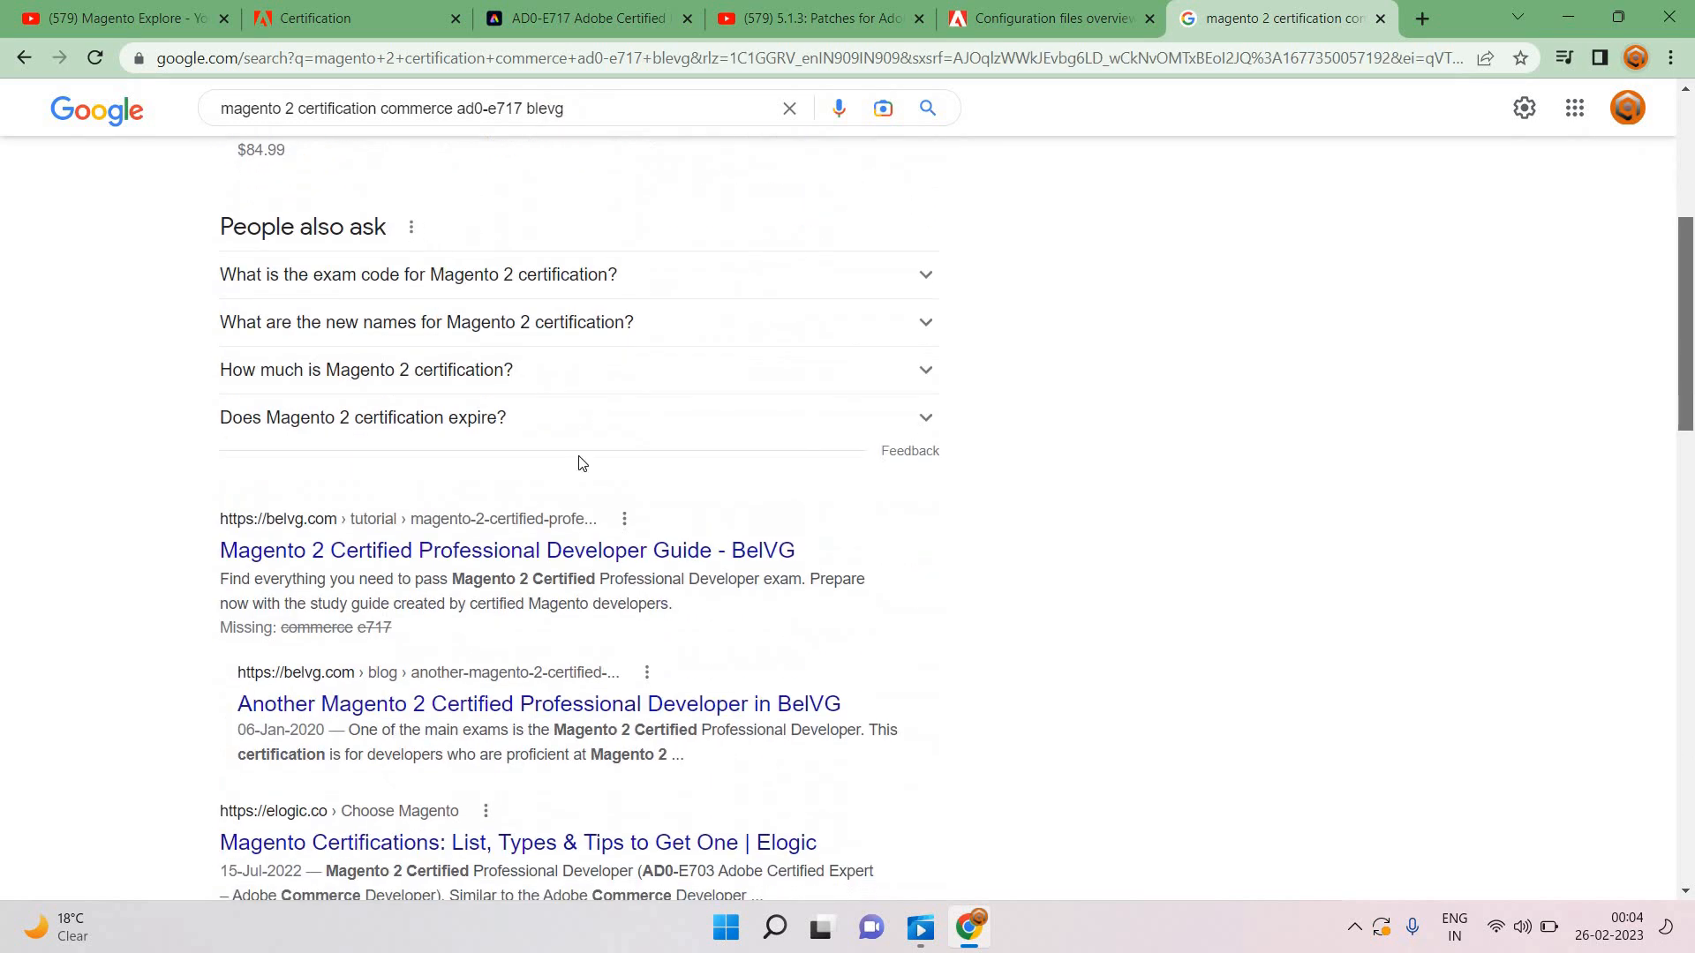
Step: Open the BelVG guide result, expand its Sections 1–8 outline, and dismiss the Energy Saver notice
{"action": "left_click", "coordinate": [507, 550]}
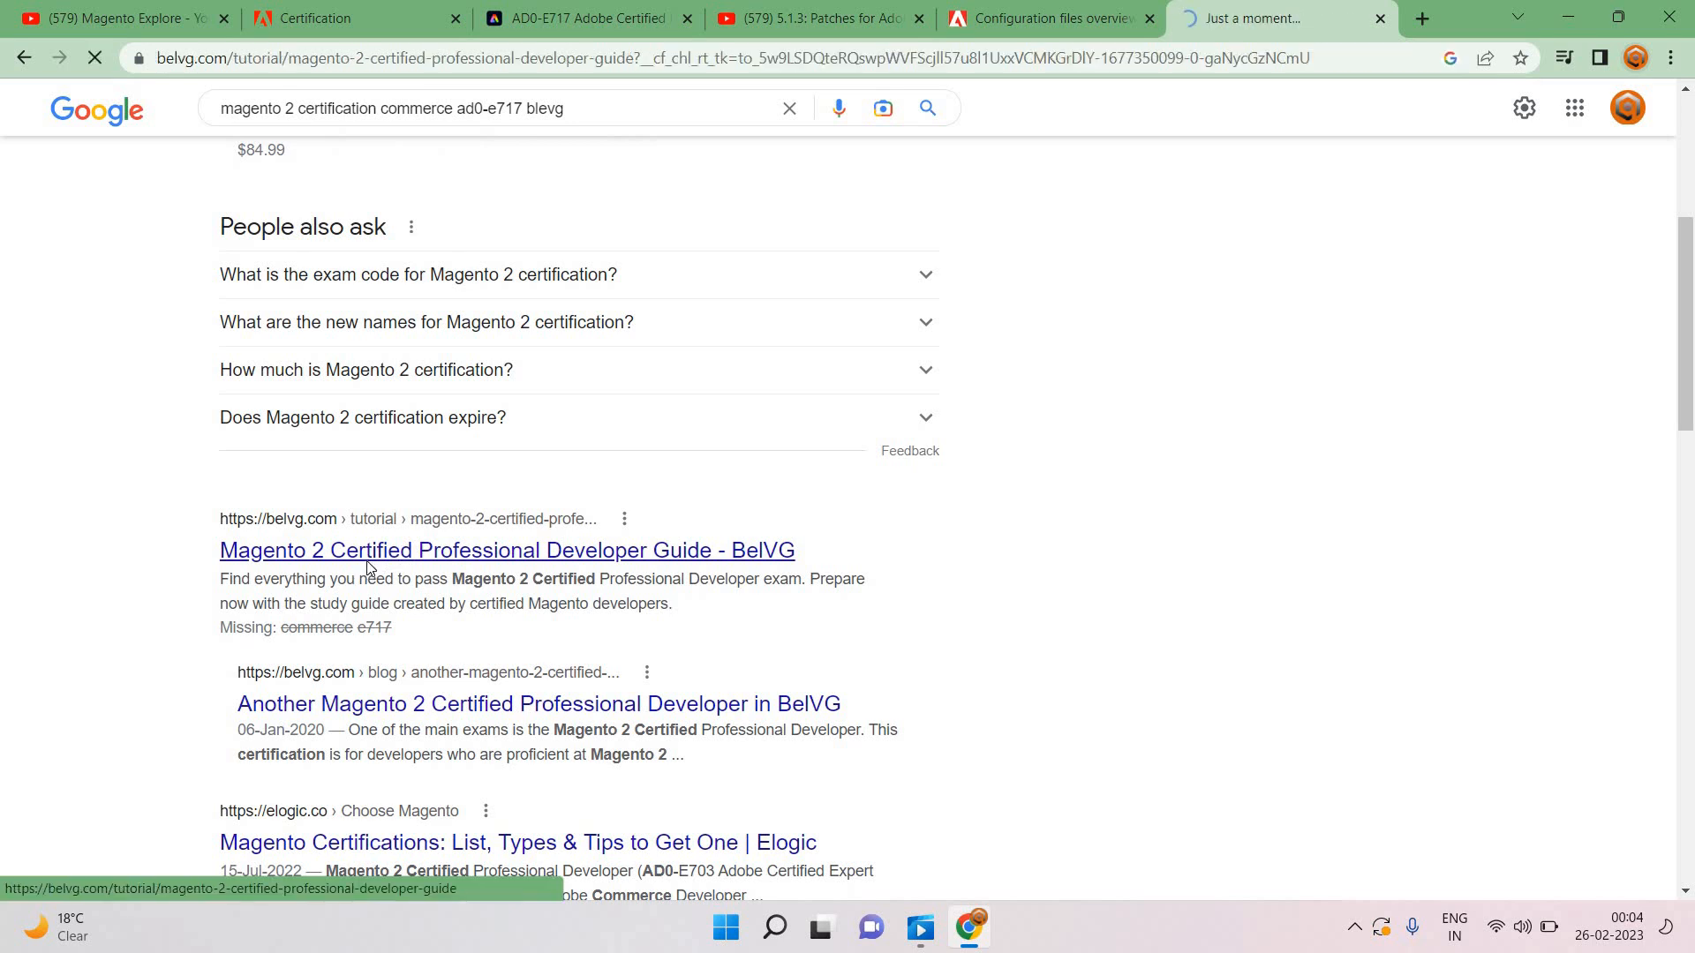
{"action": "left_click", "coordinate": [507, 550]}
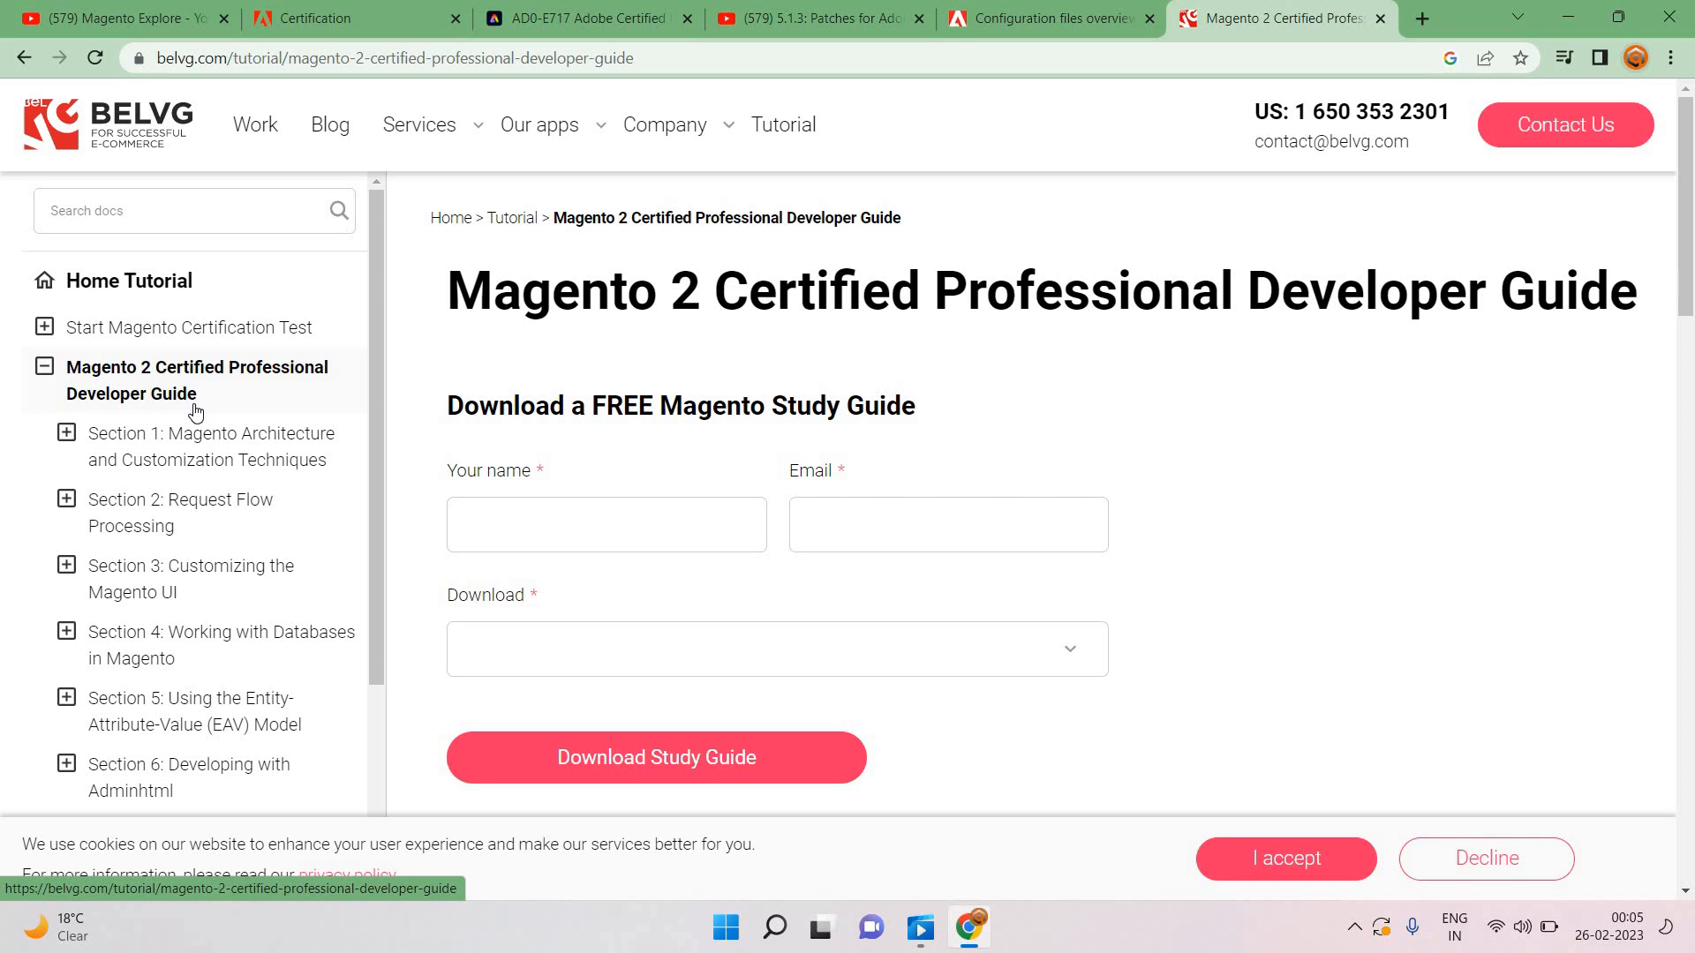
{"action": "mouse_move", "coordinate": [1400, 808]}
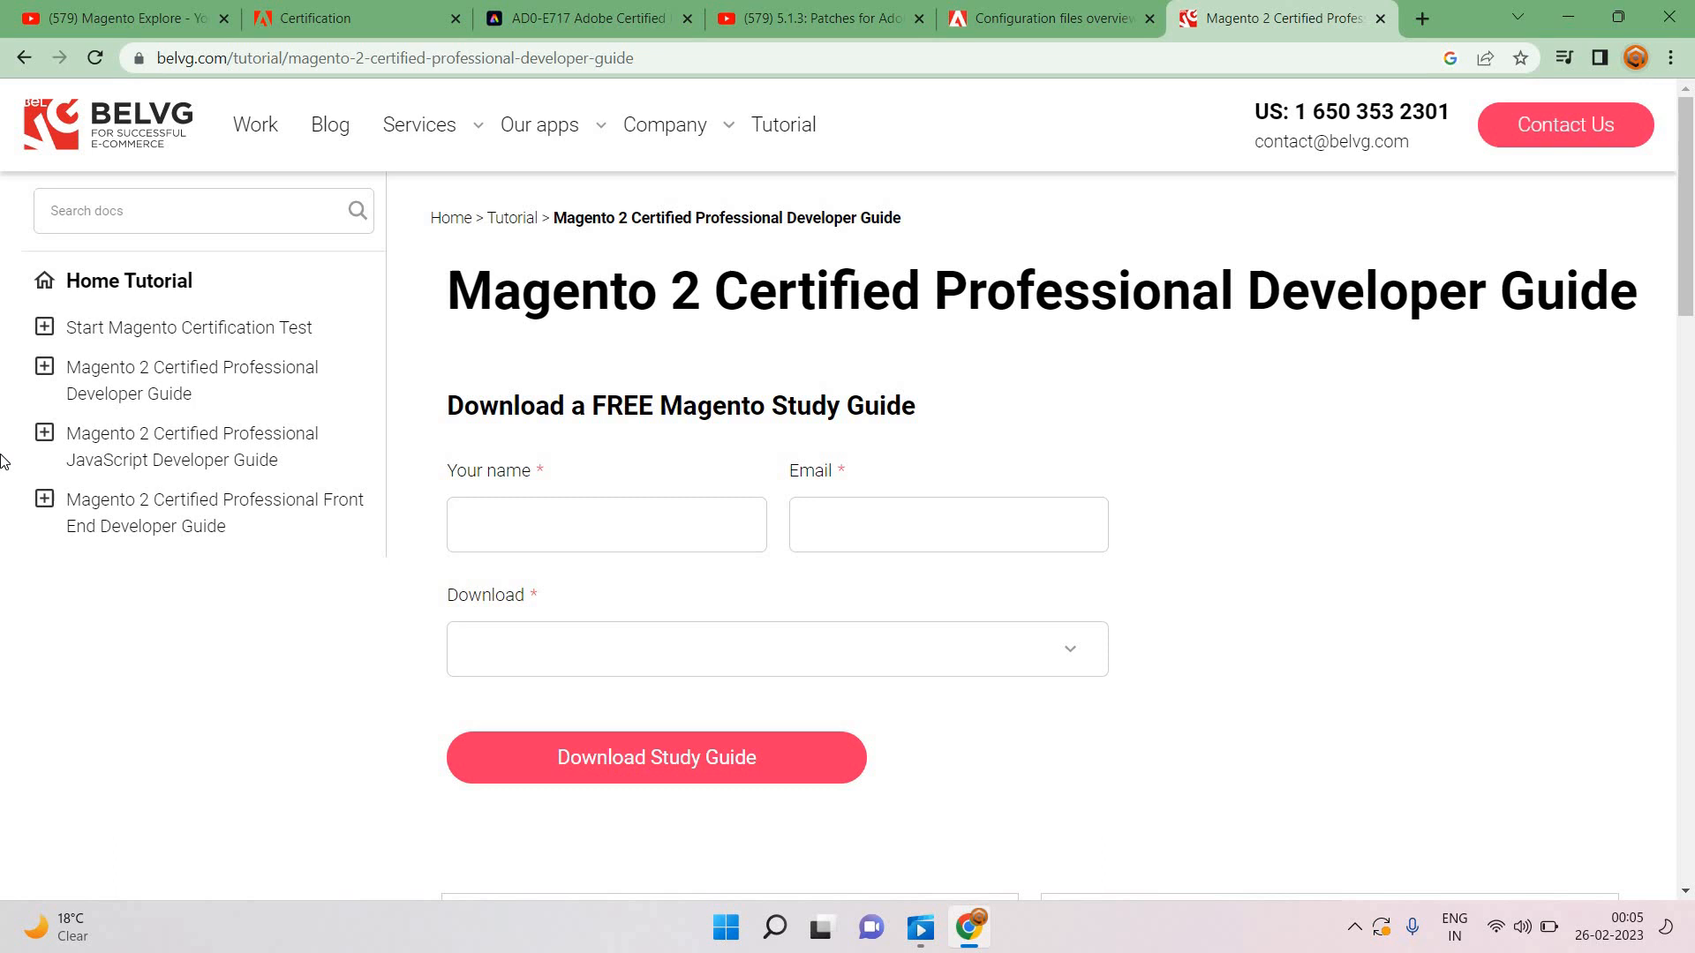
{"action": "mouse_move", "coordinate": [171, 396]}
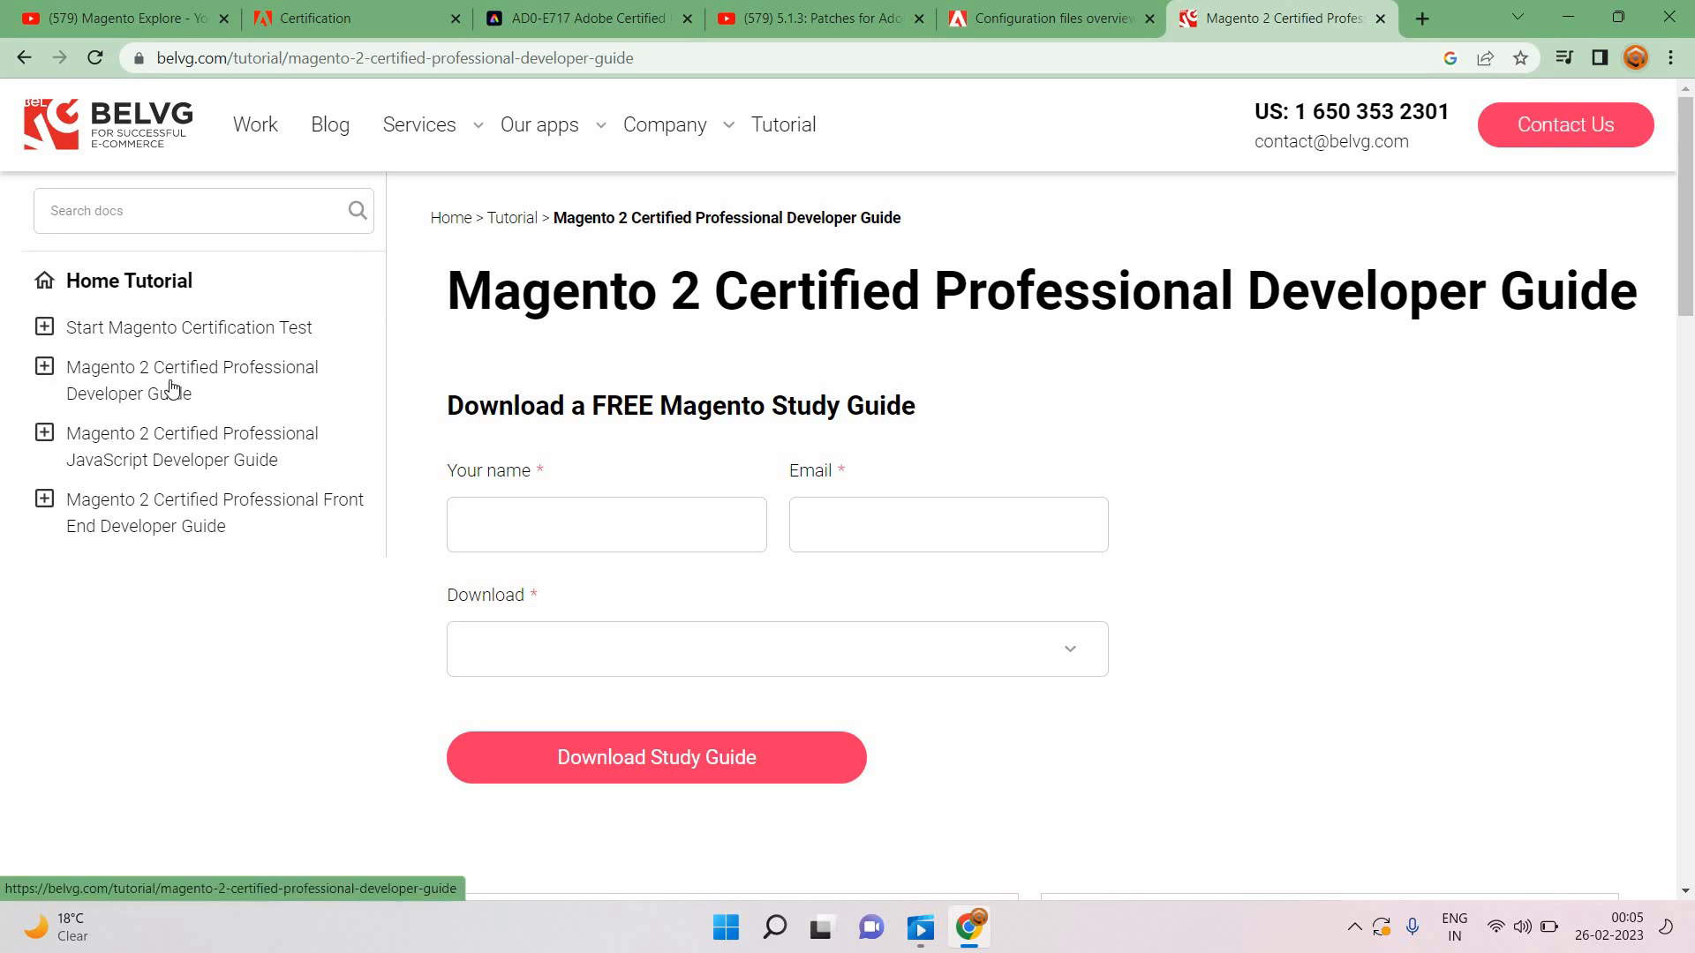
{"action": "left_click", "coordinate": [43, 367]}
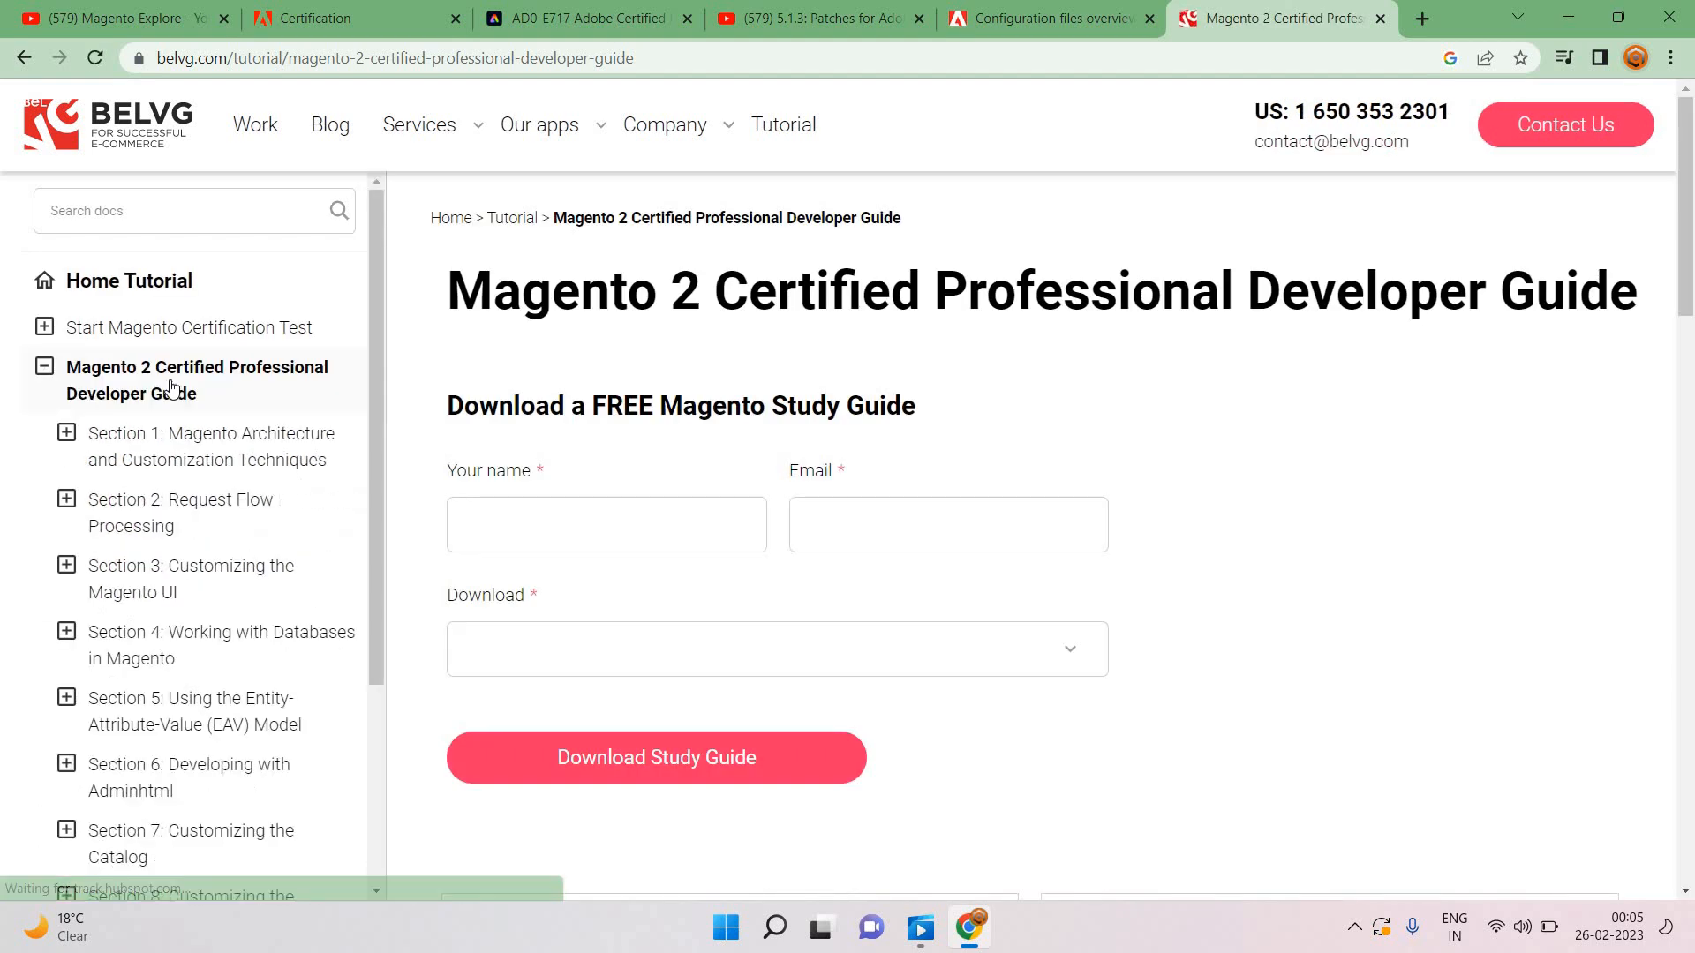
{"action": "left_click", "coordinate": [1529, 58]}
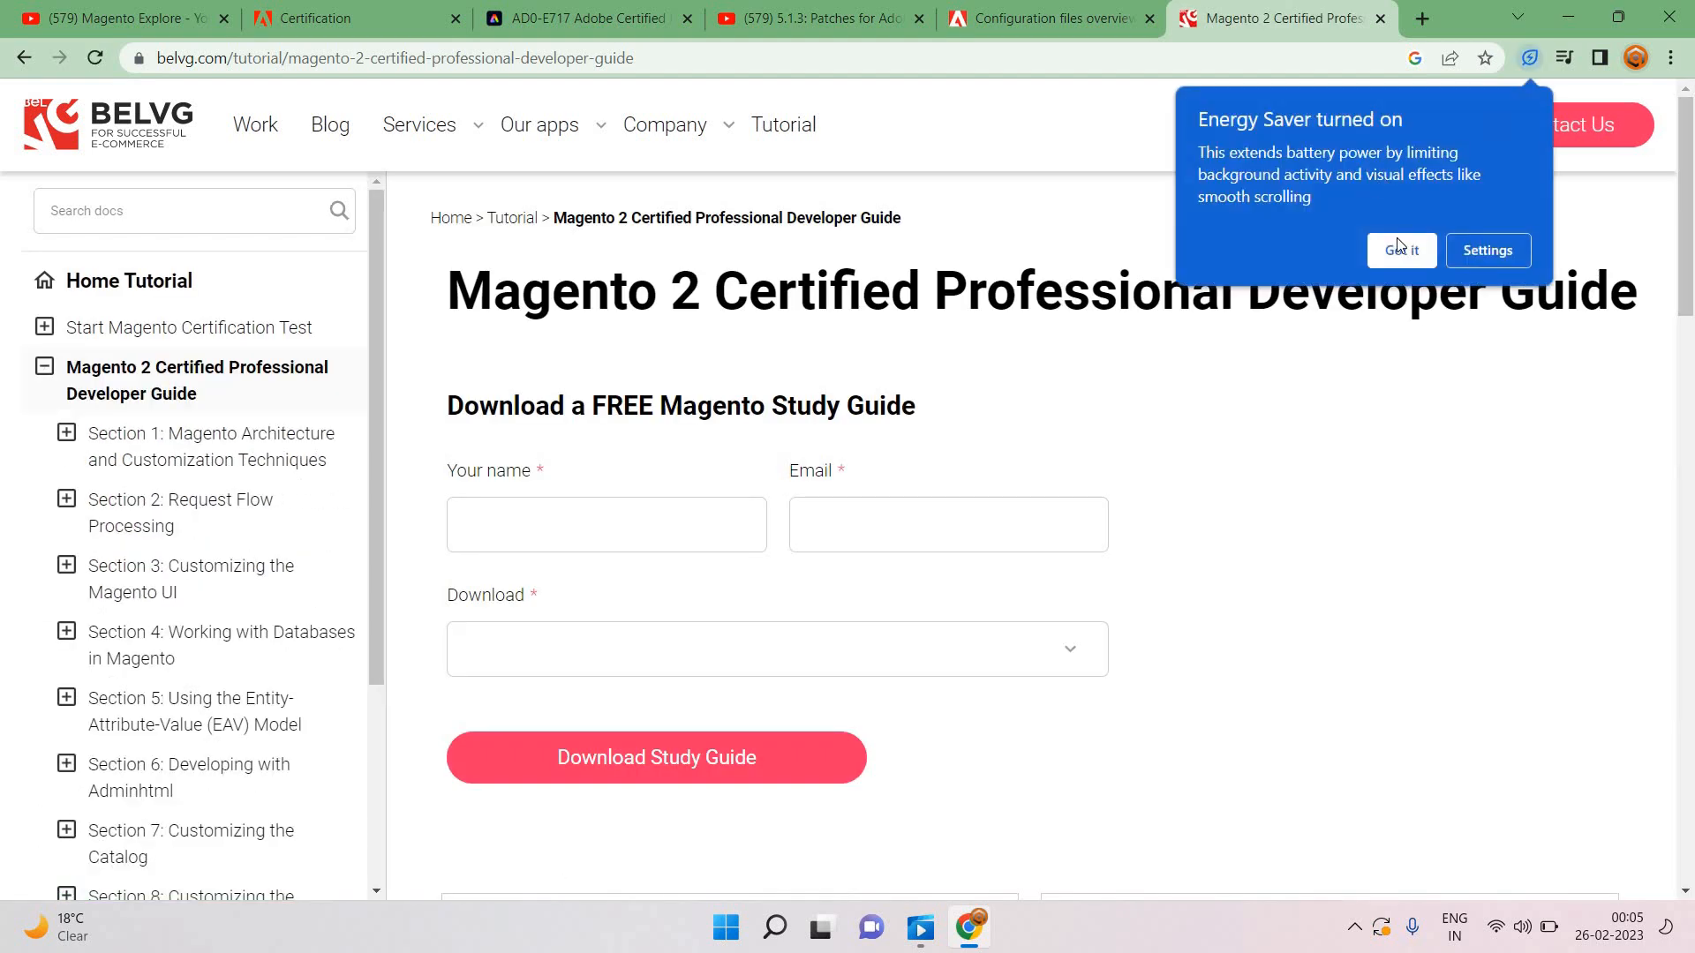
{"action": "left_click", "coordinate": [1401, 250]}
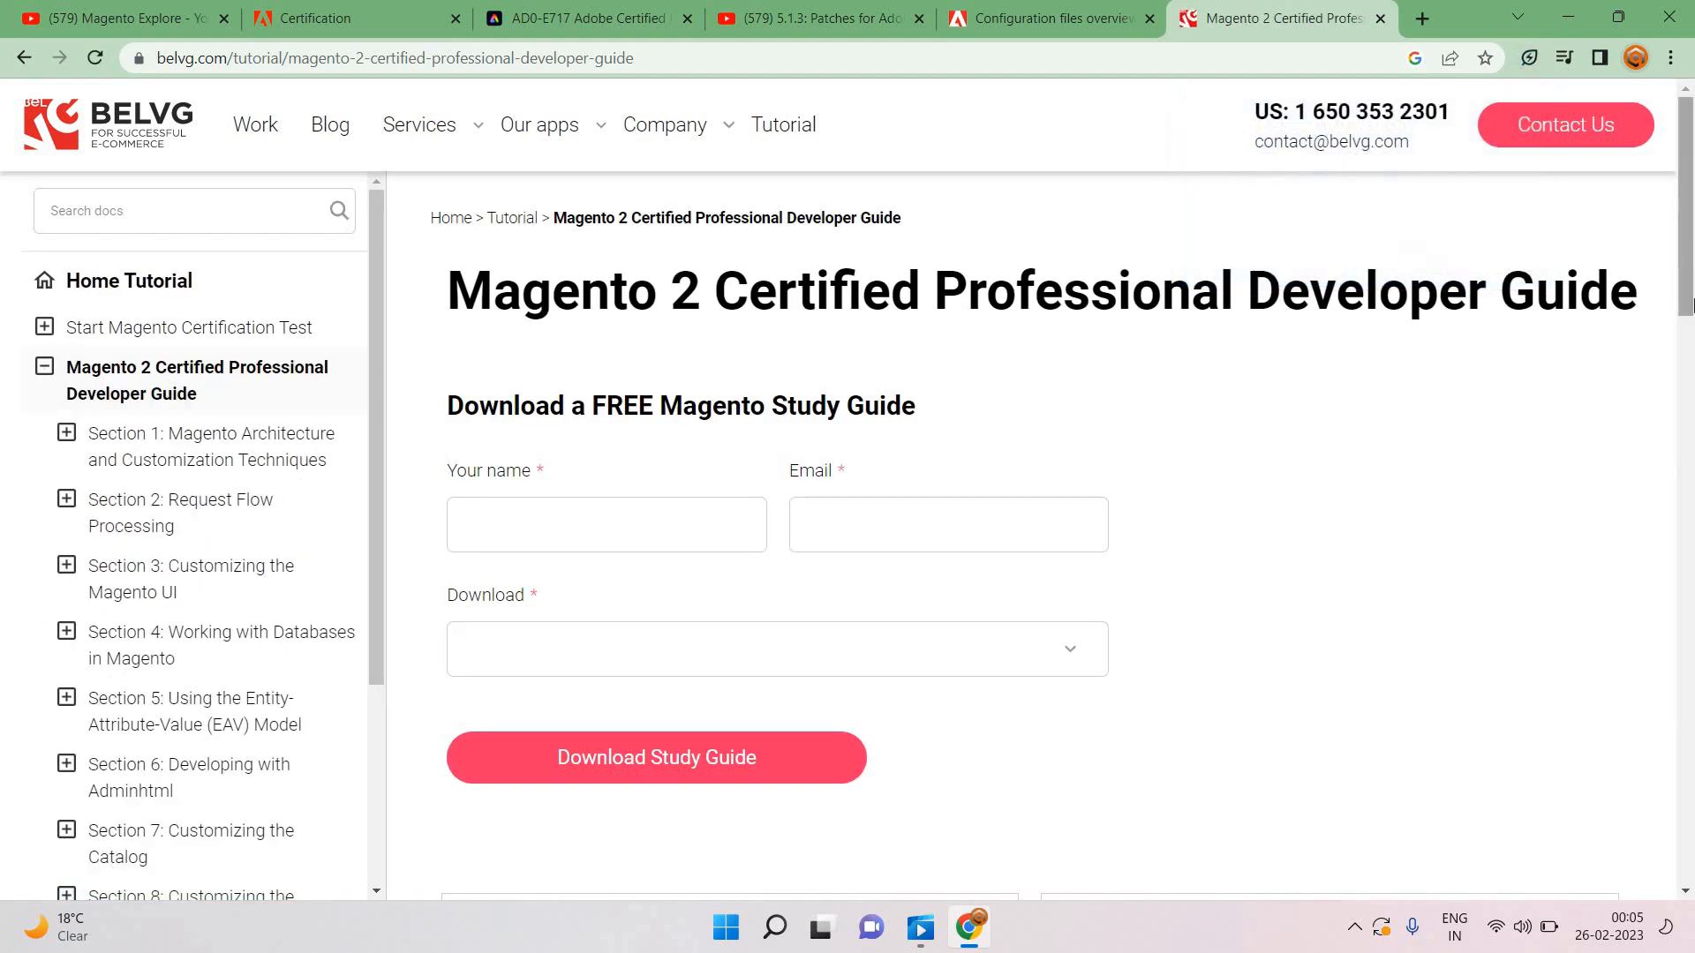
Step: Scroll the guide page to the section cards and open Section 1: Magento Architecture and Customization Techniques
{"action": "scroll", "scroll_direction": "down", "scroll_amount": 3}
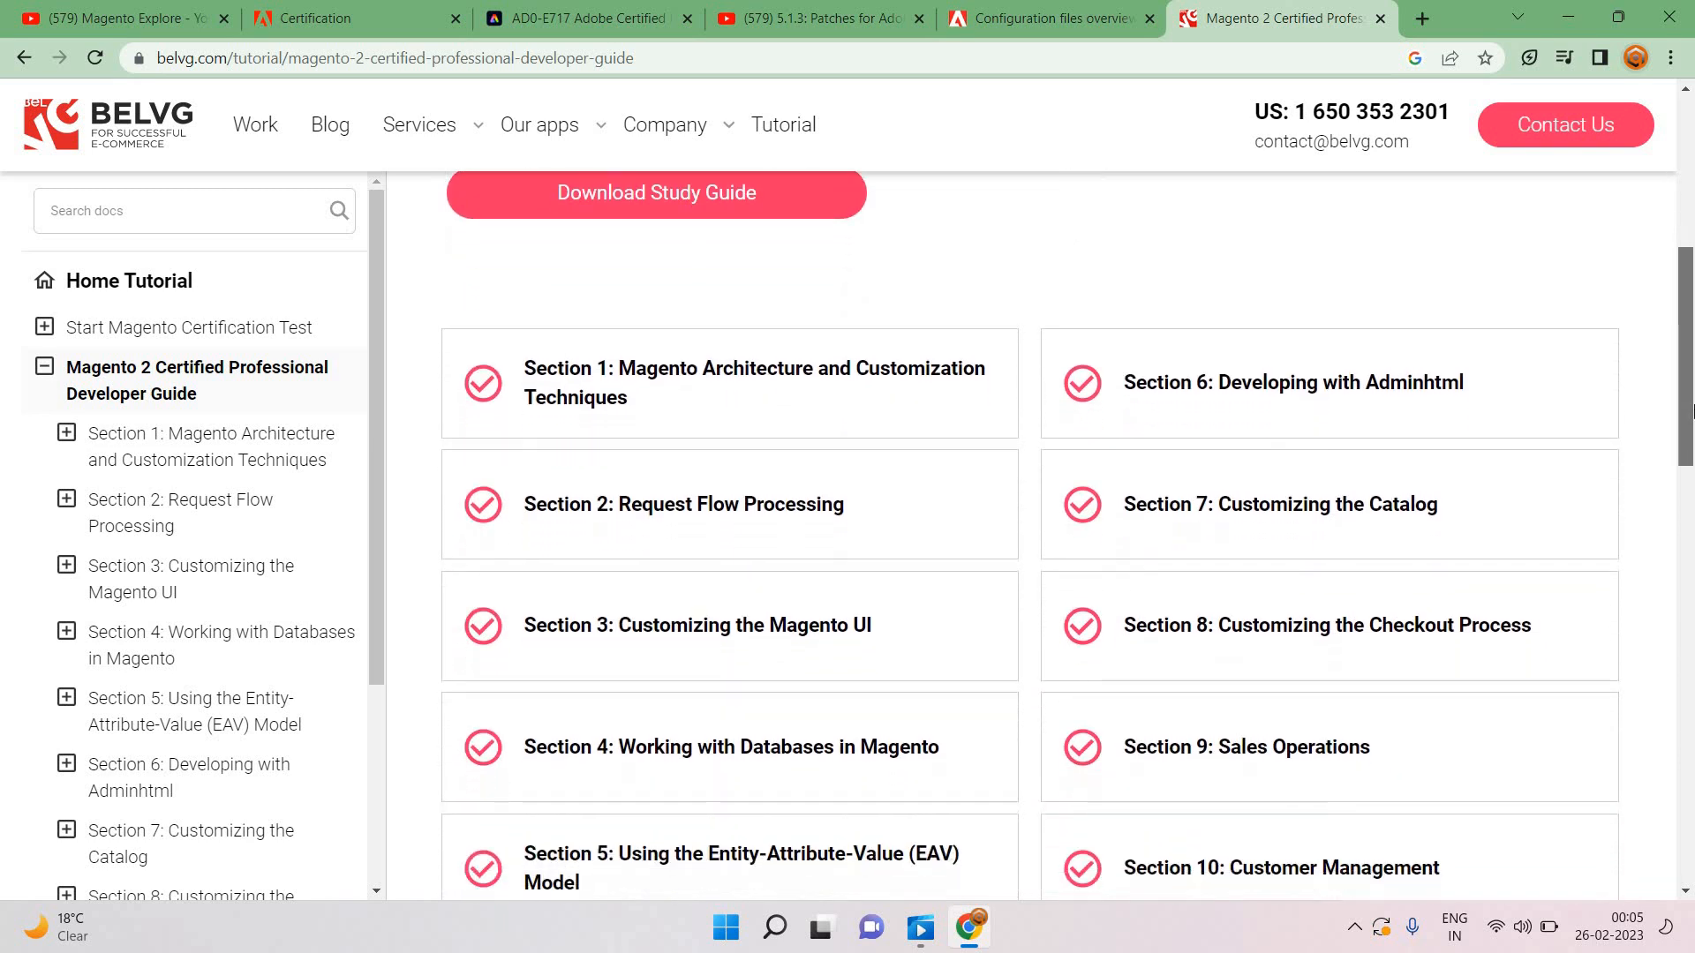
{"action": "scroll", "scroll_direction": "down", "scroll_amount": 3}
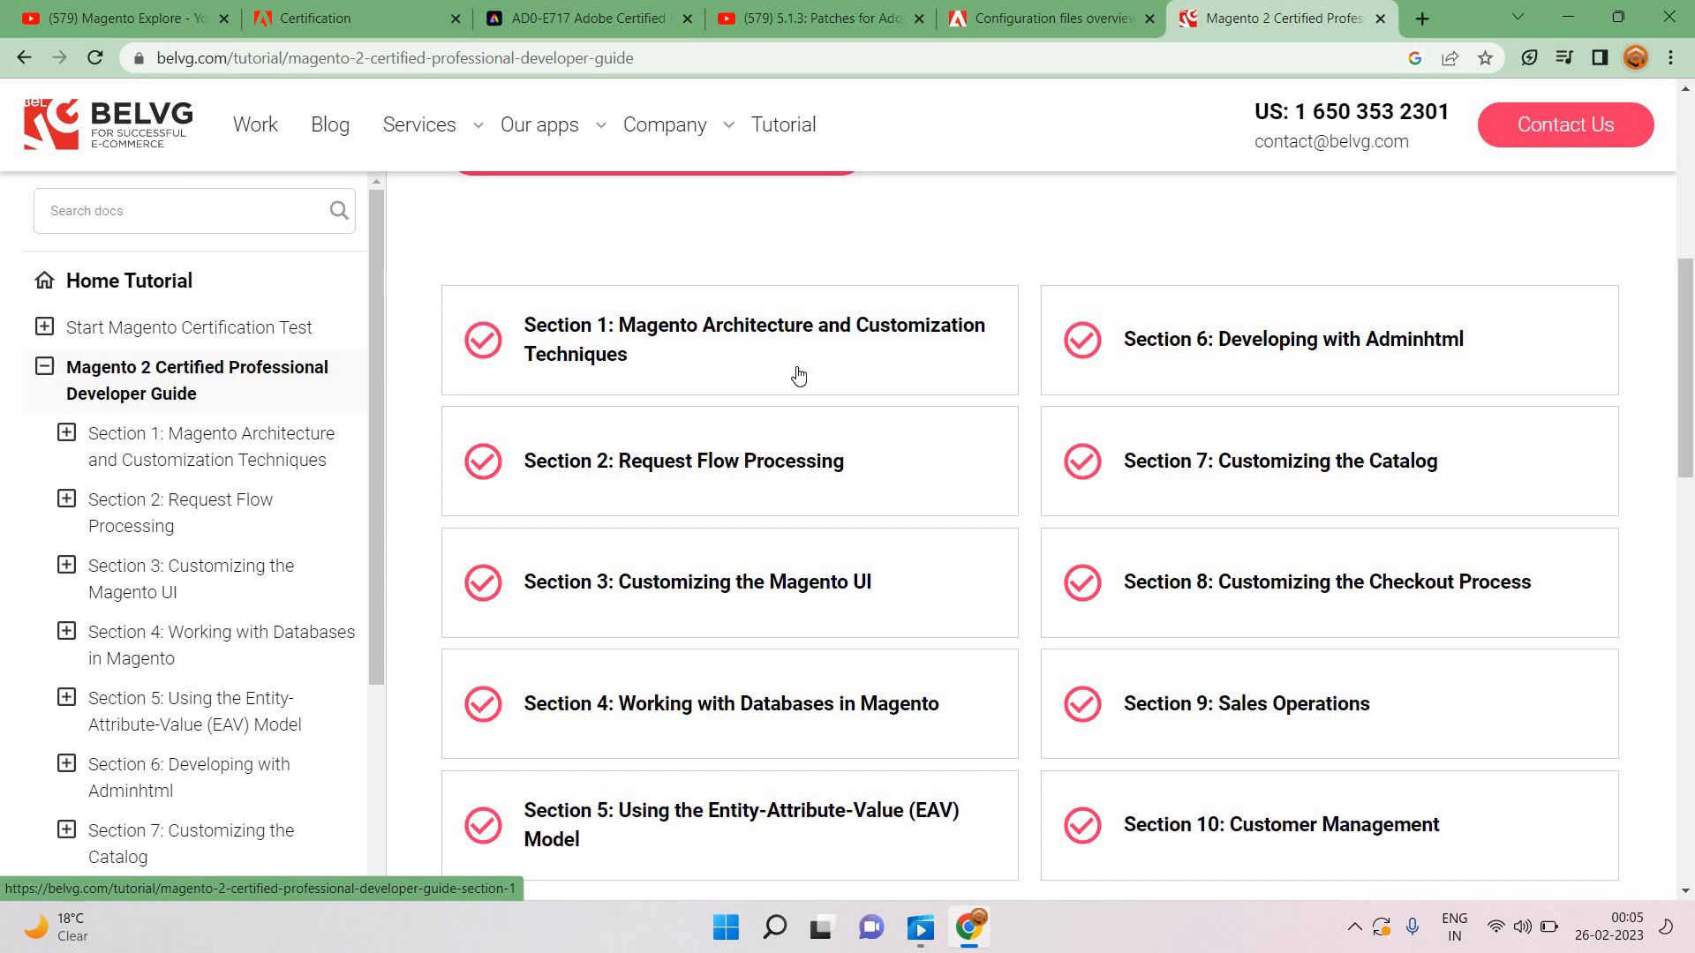
{"action": "mouse_move", "coordinate": [1260, 395]}
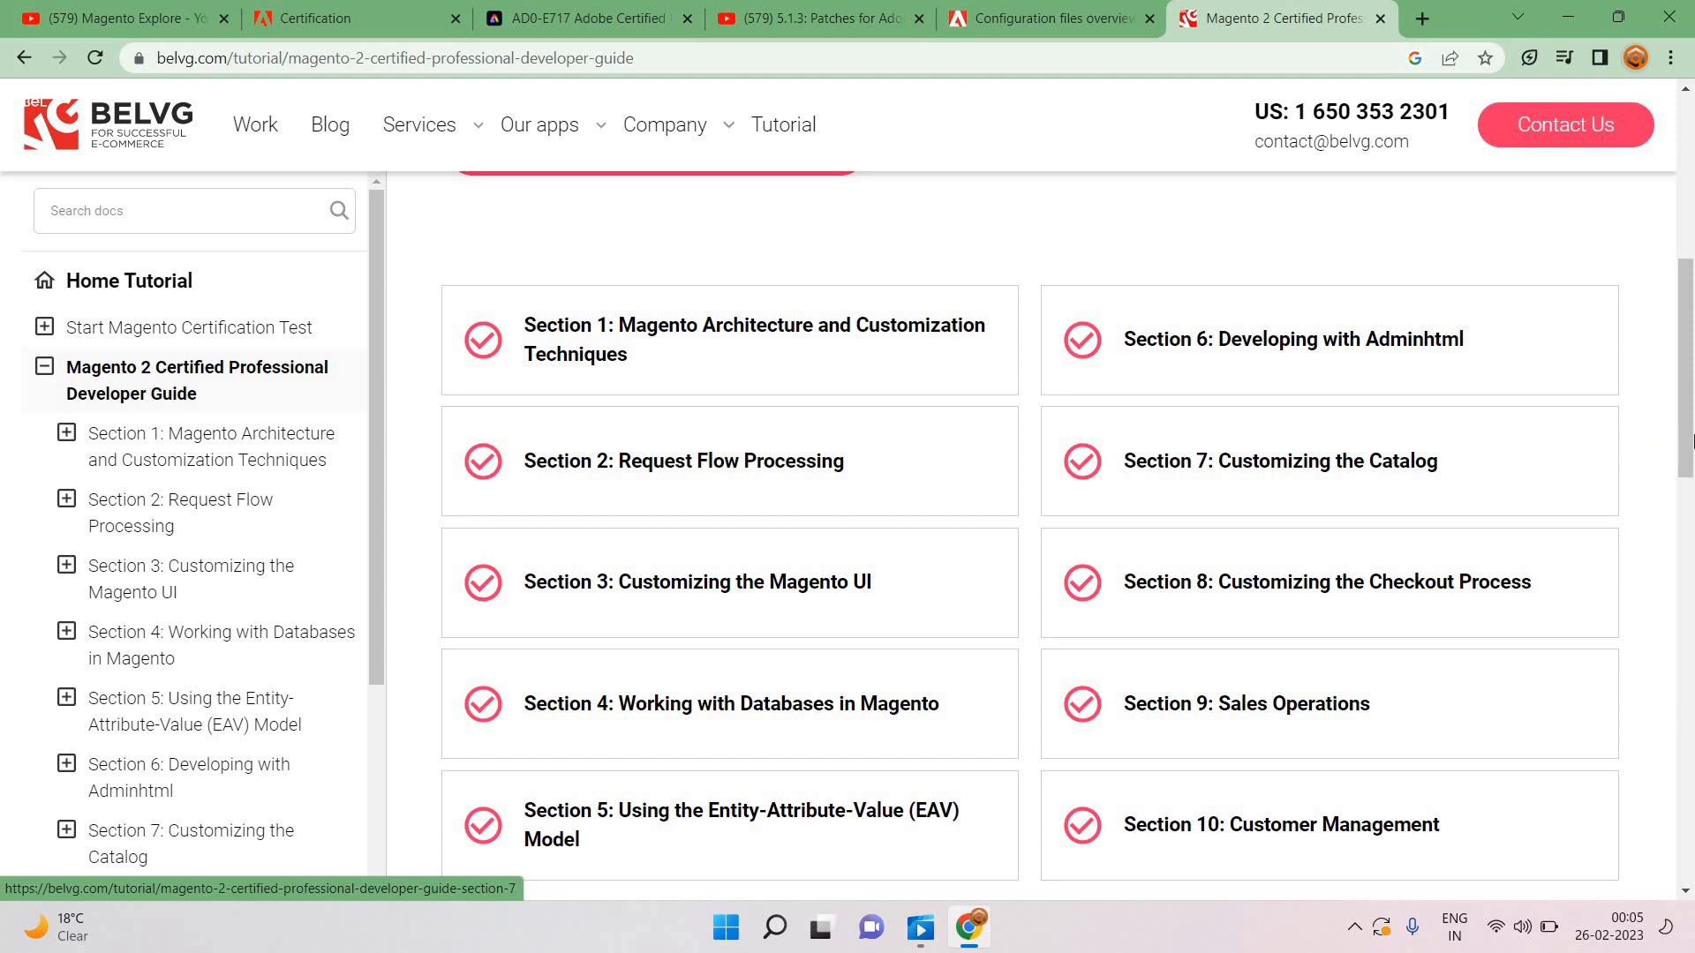
{"action": "scroll", "scroll_direction": "down", "scroll_amount": 3}
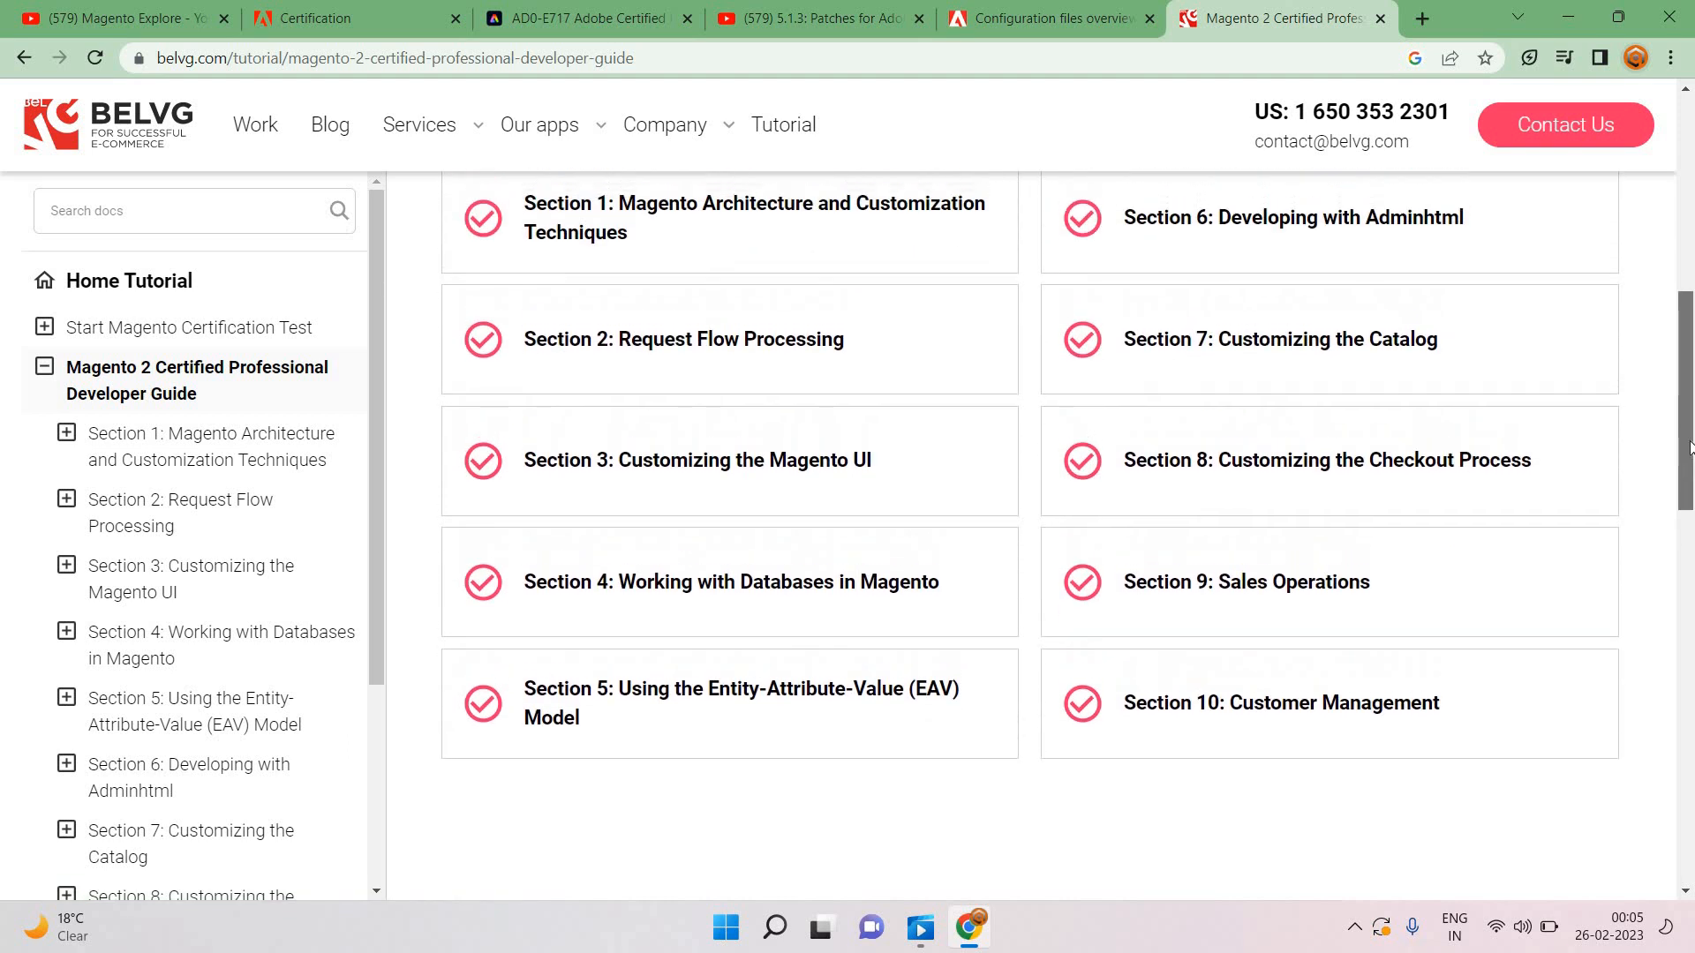
{"action": "scroll", "scroll_direction": "up", "scroll_amount": 3}
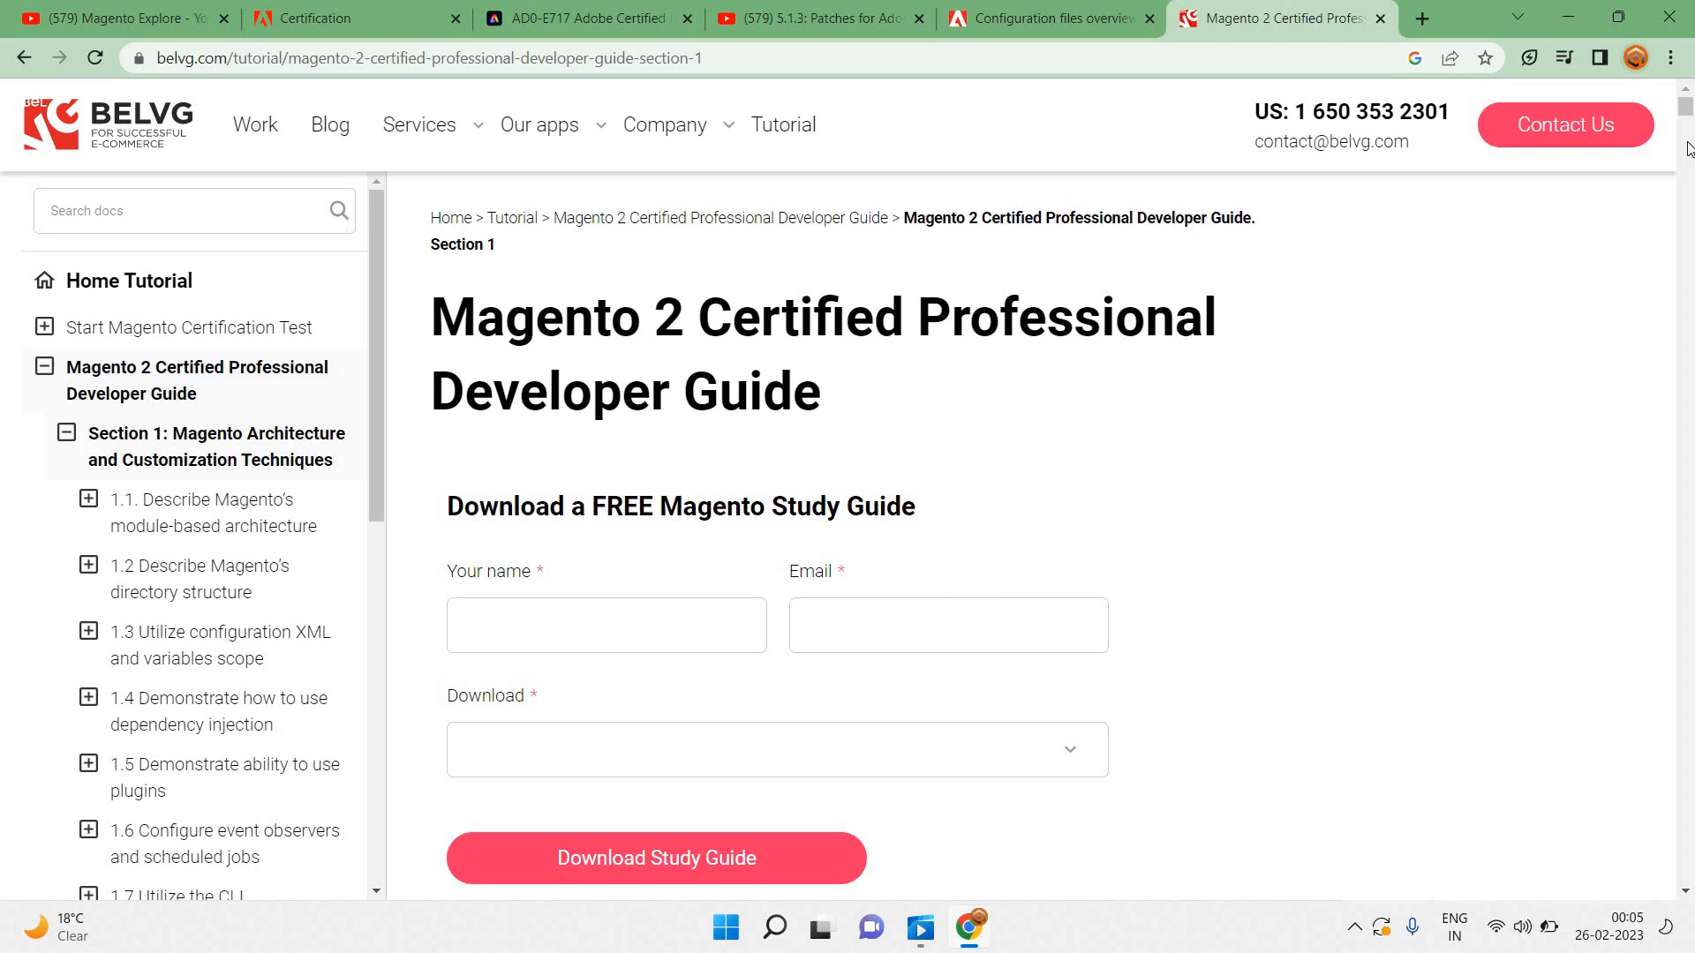
{"action": "scroll", "scroll_direction": "down", "scroll_amount": 3}
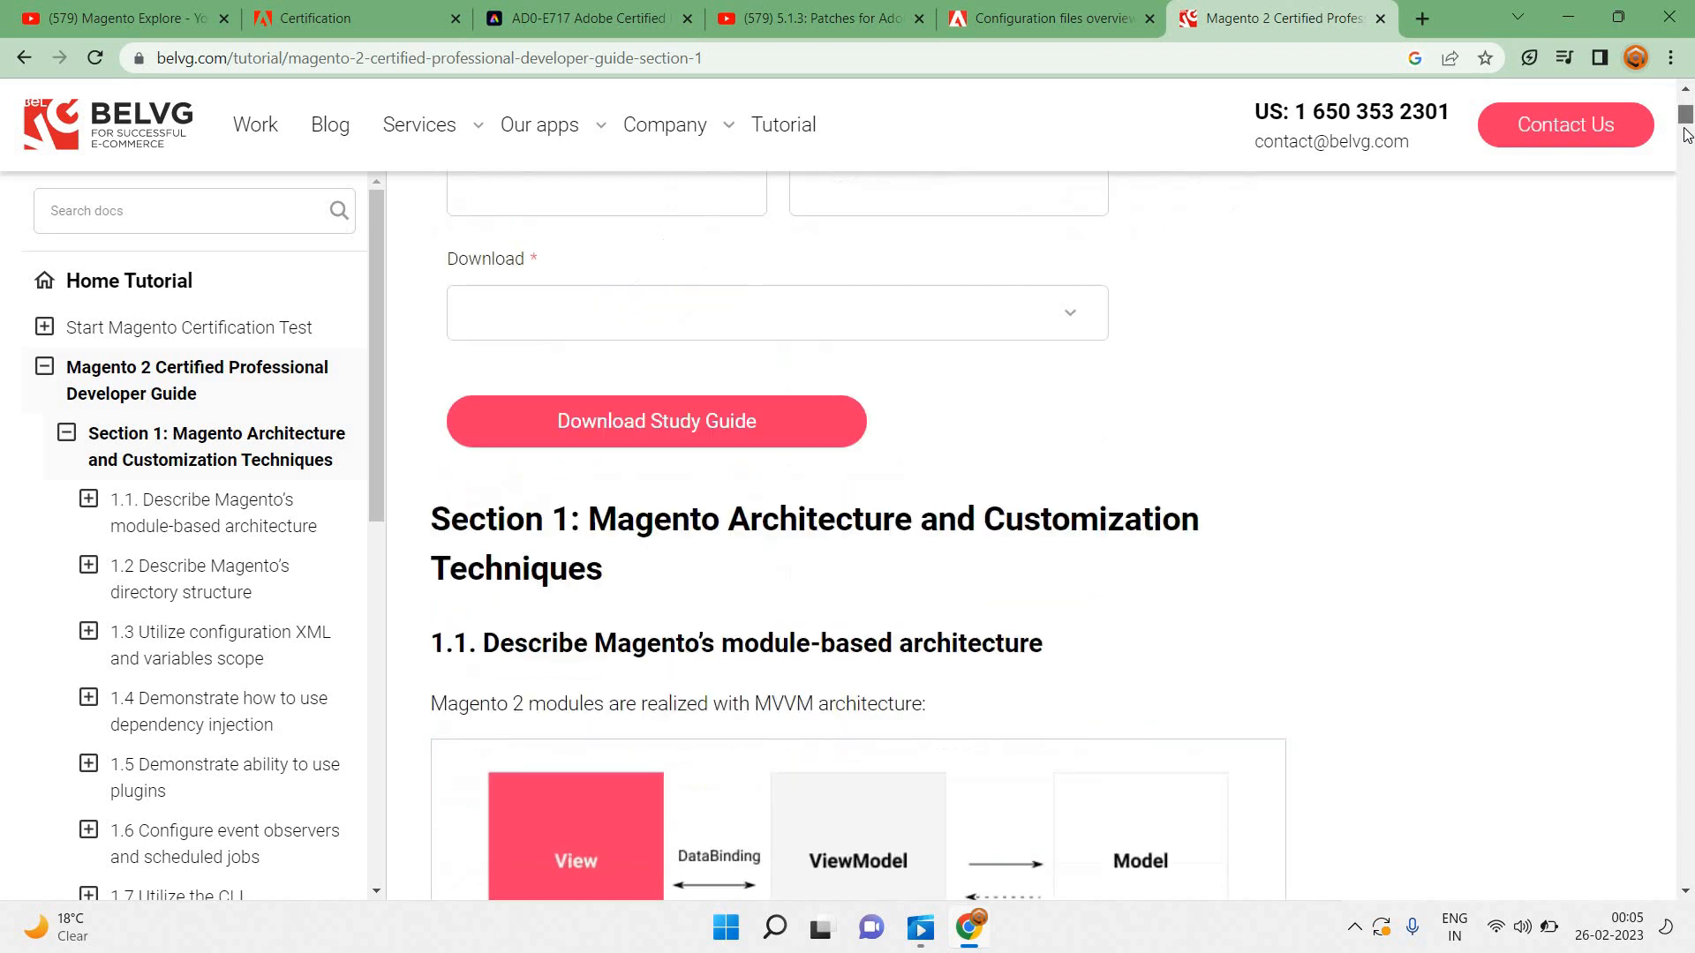
{"action": "scroll", "scroll_direction": "down", "scroll_amount": 3}
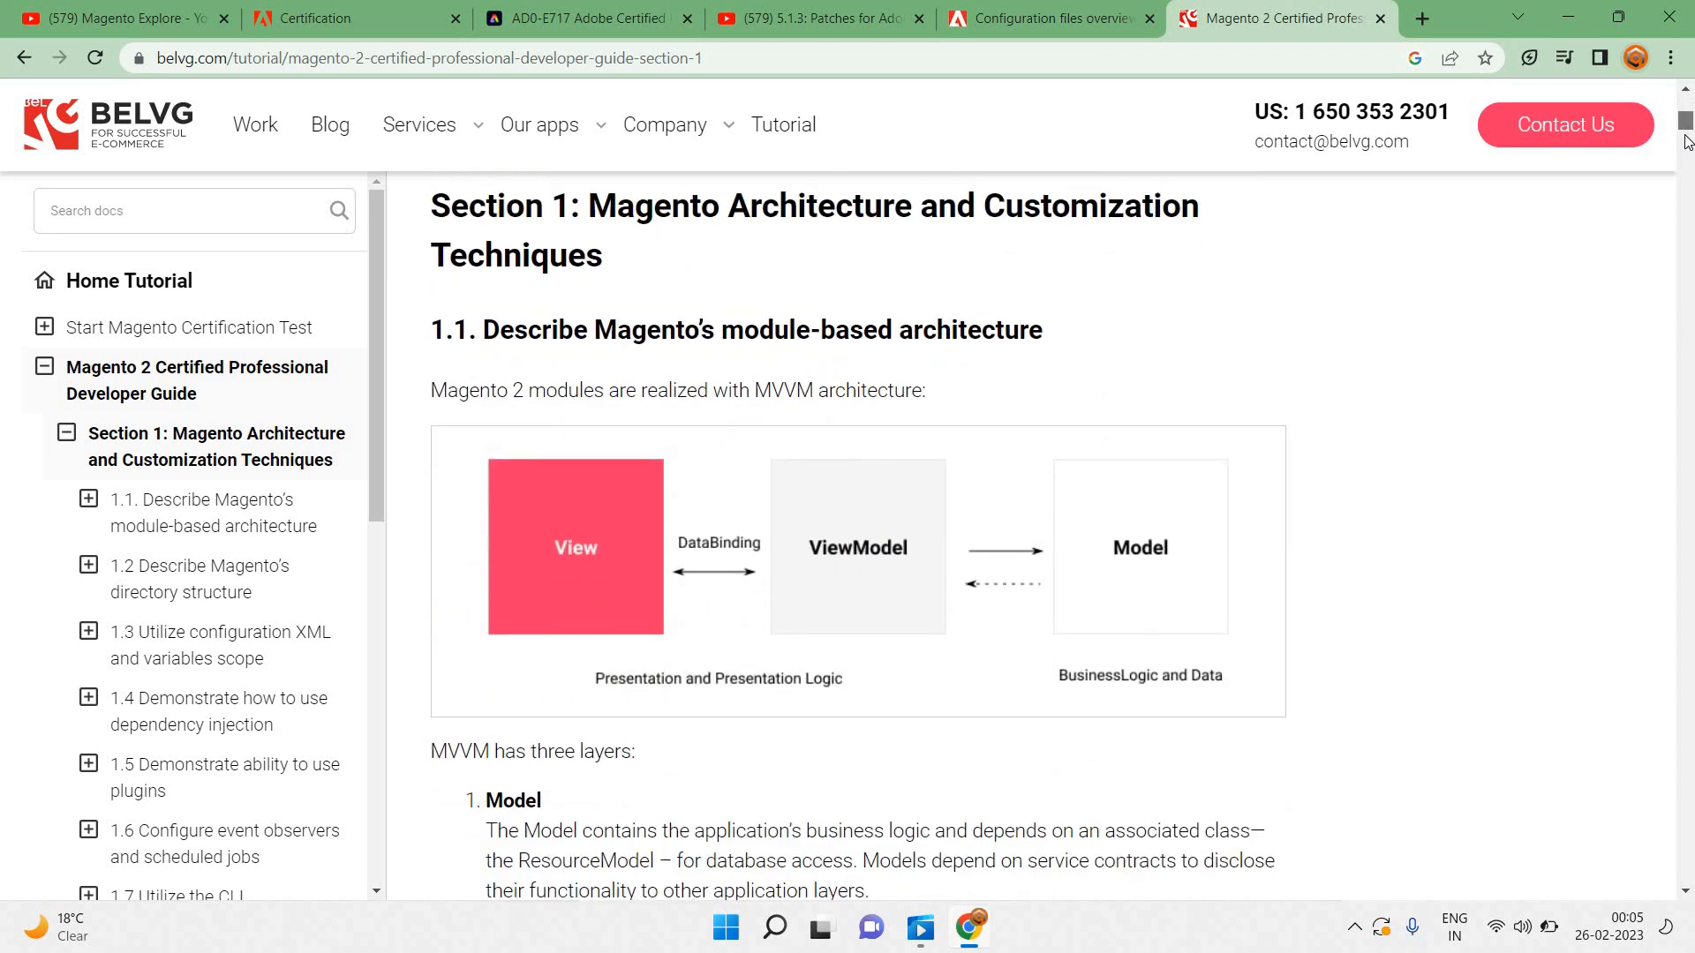
{"action": "scroll", "scroll_direction": "down", "scroll_amount": 3}
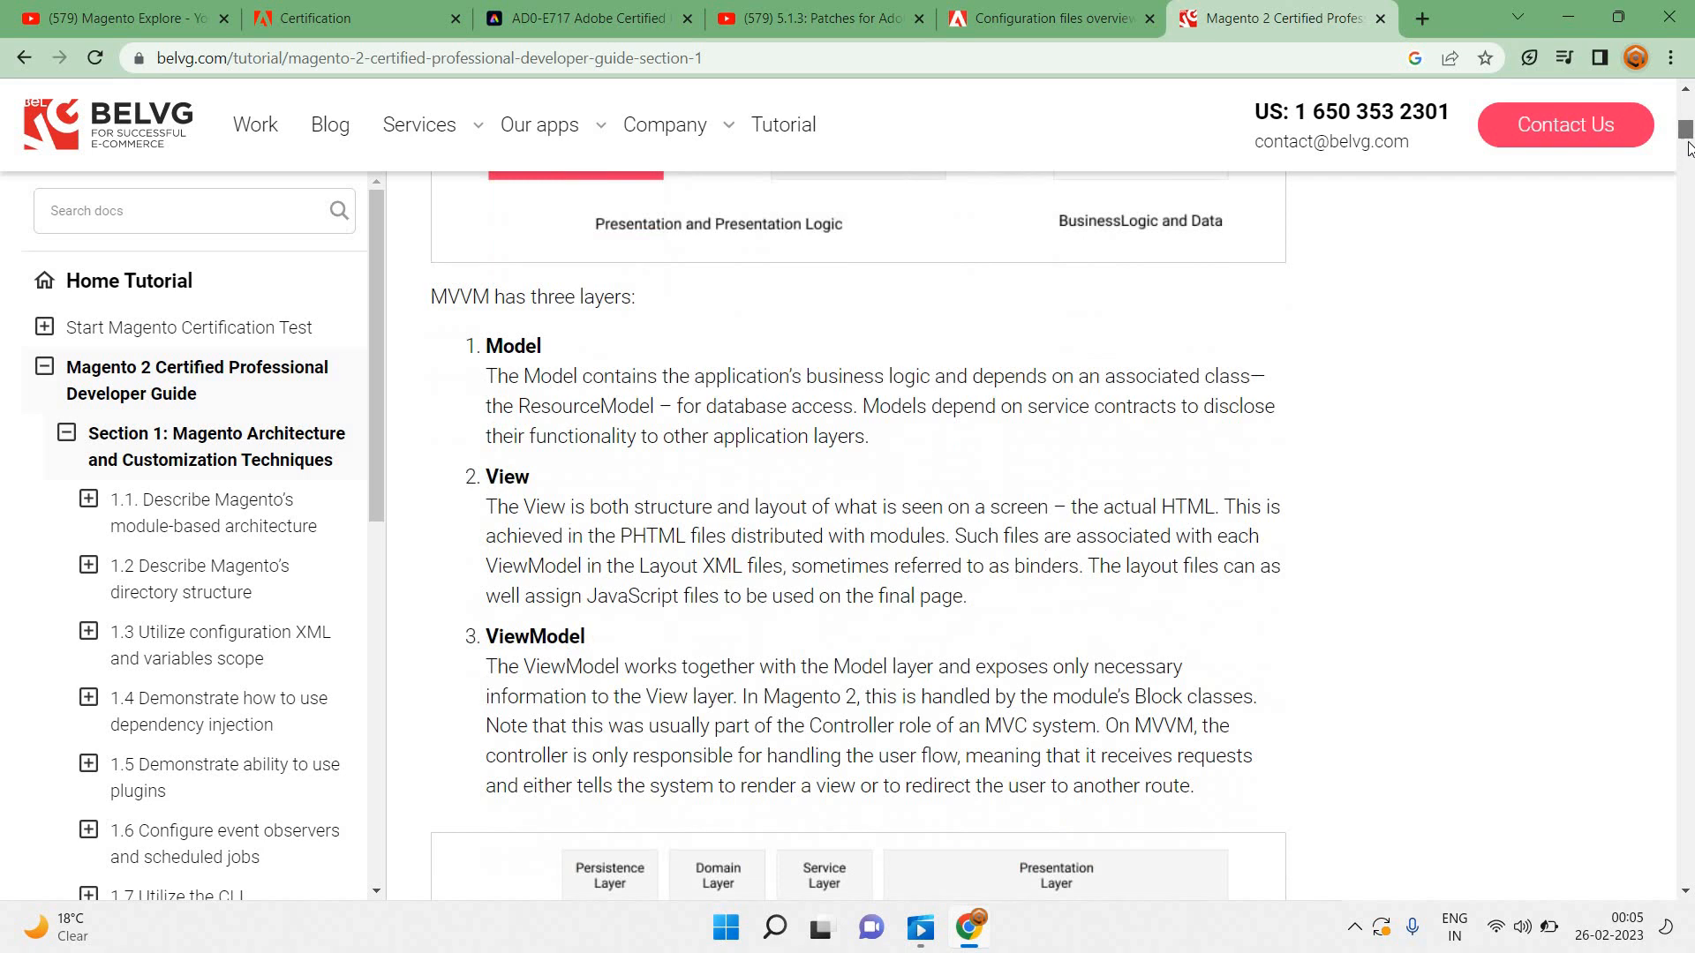
{"action": "scroll", "scroll_direction": "down", "scroll_amount": 3}
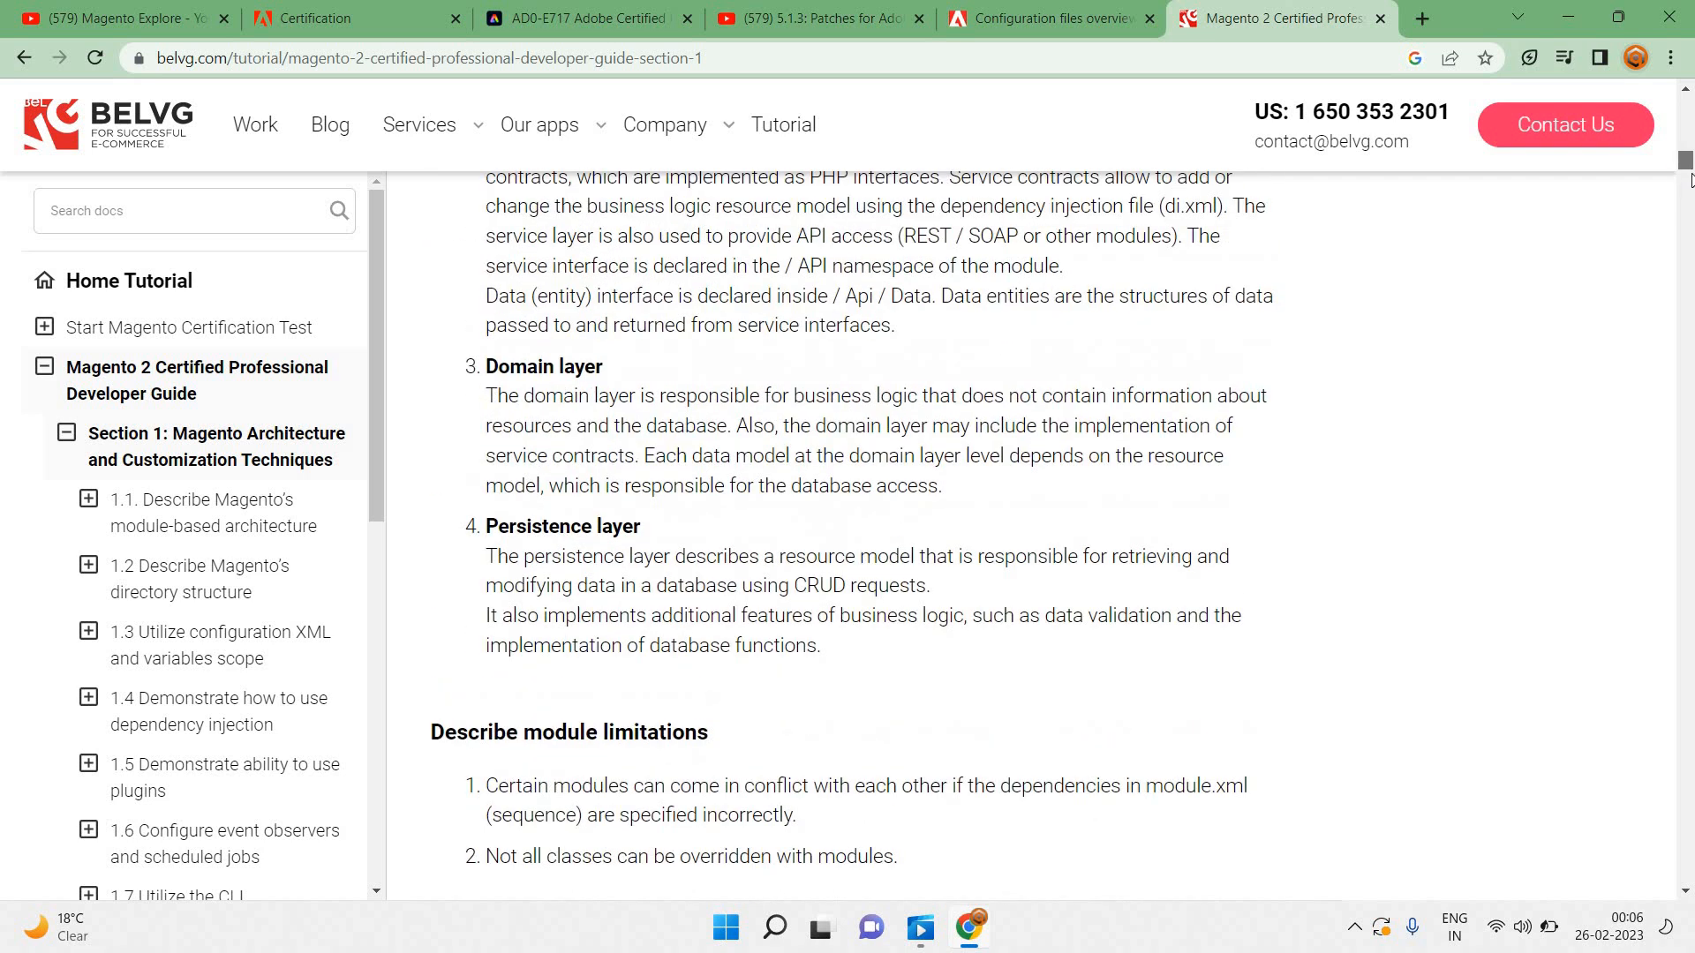
{"action": "scroll", "scroll_direction": "down", "scroll_amount": 3}
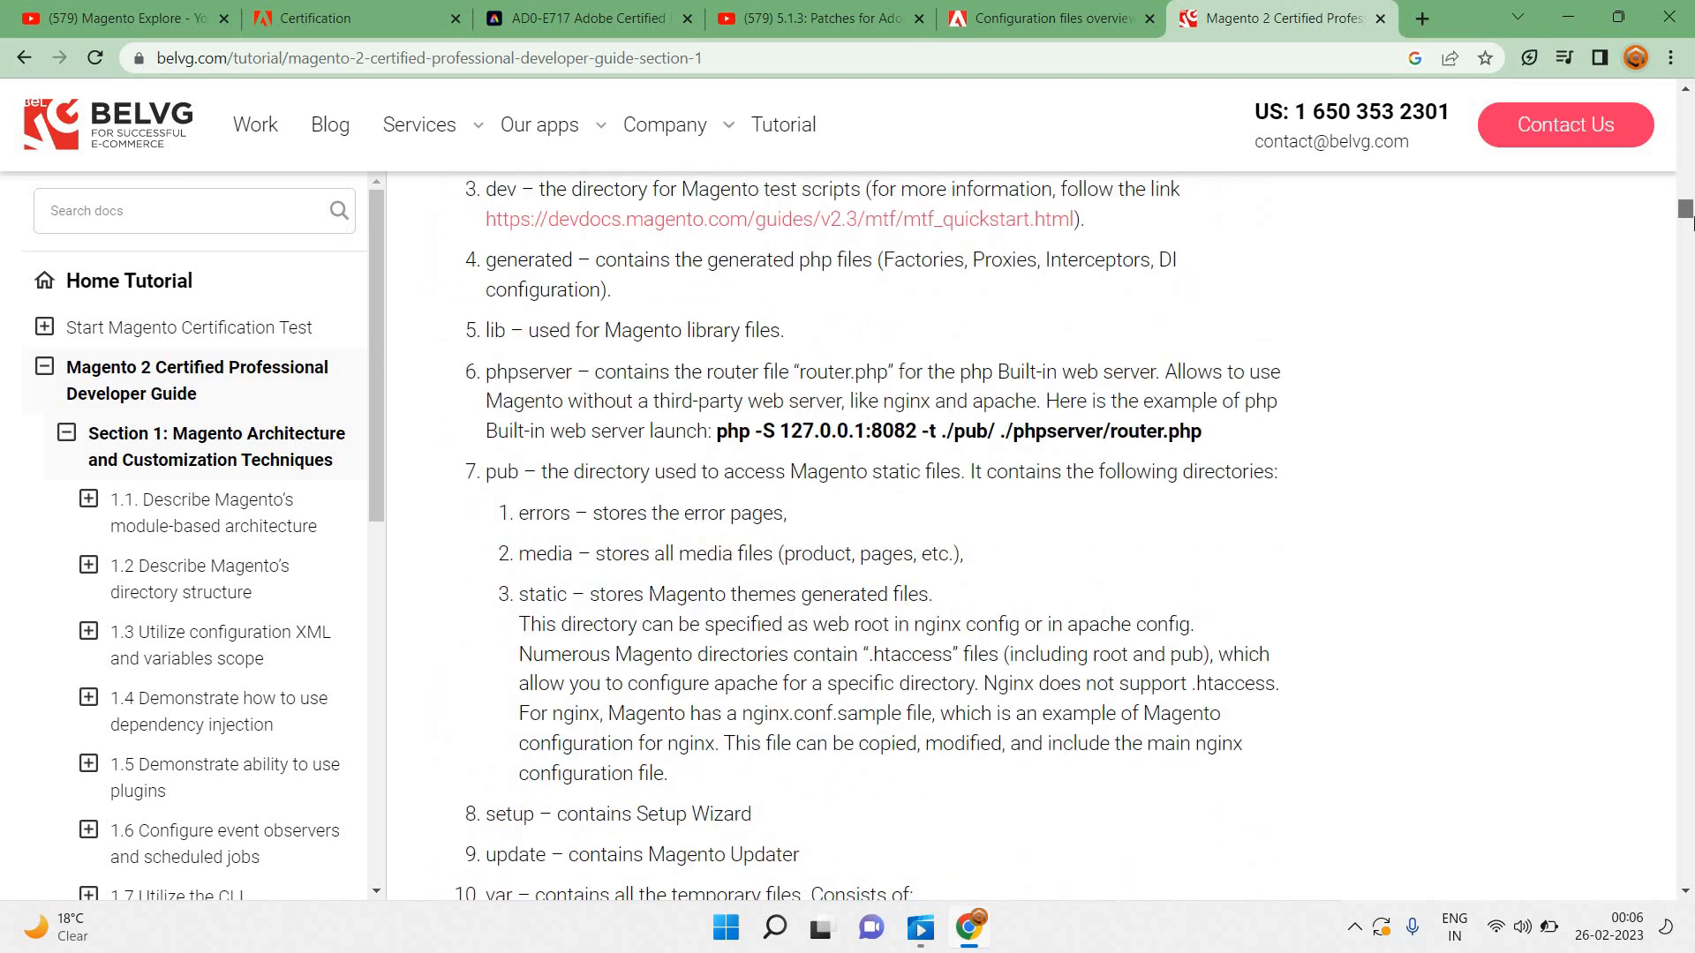